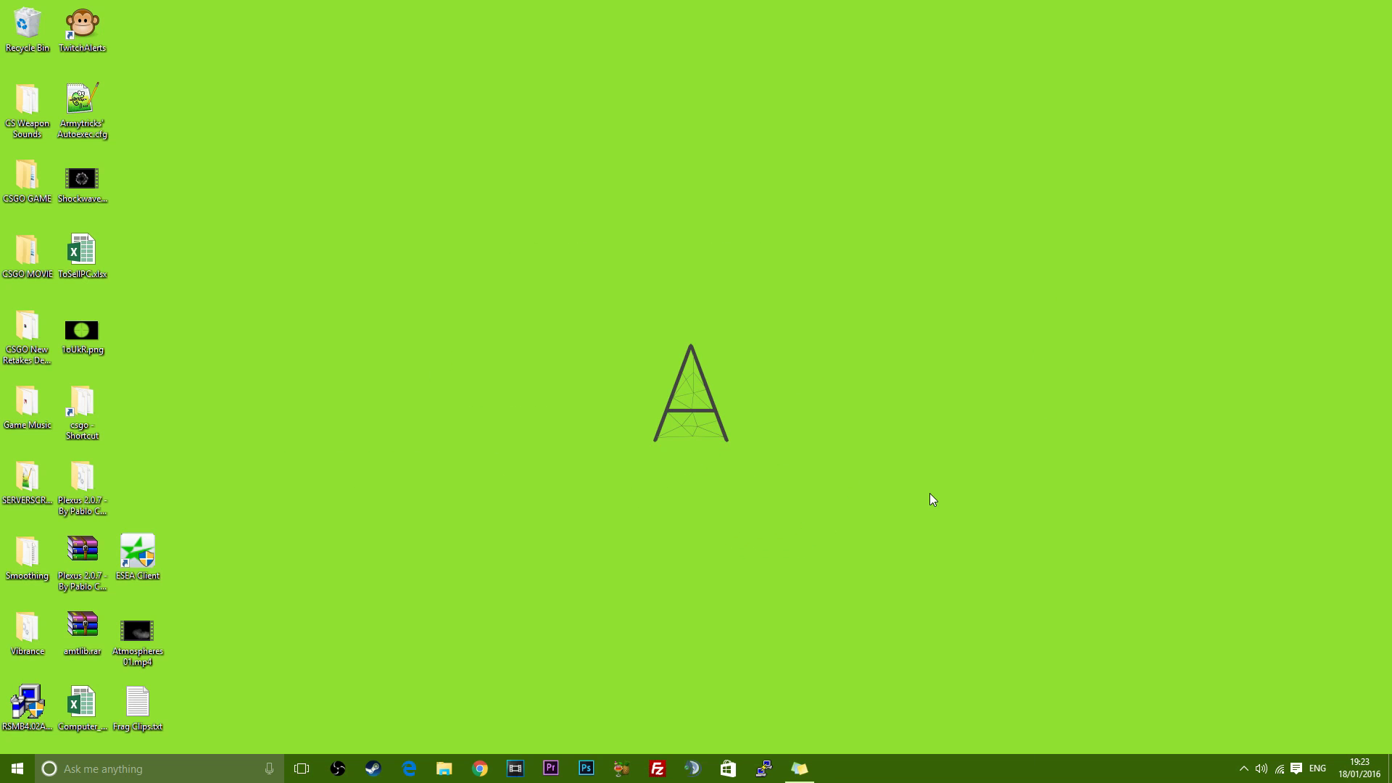
mouse_move(1073, 537)
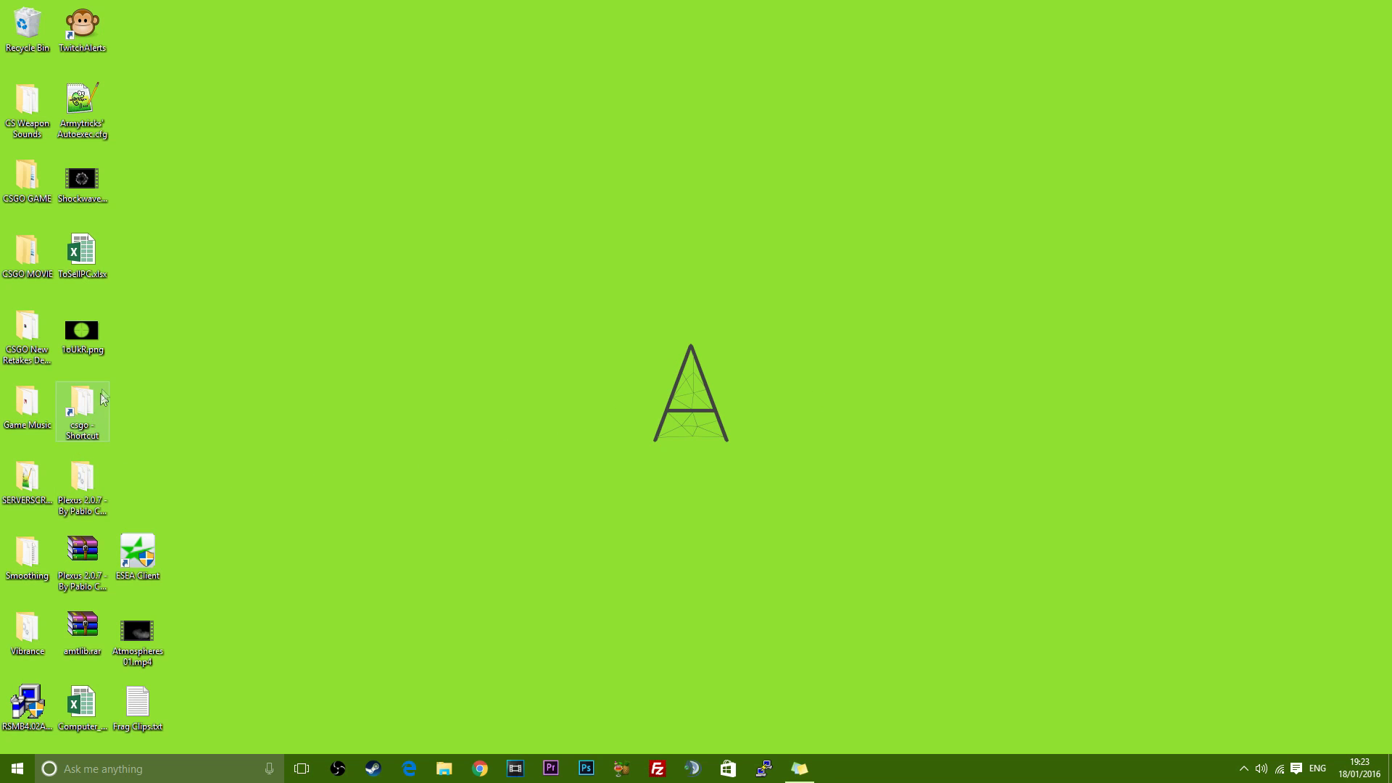
Launch CS:GO from HLAE windowed at 1920×840 with -console and the CSGO MOVIE config folder
left_click(28, 552)
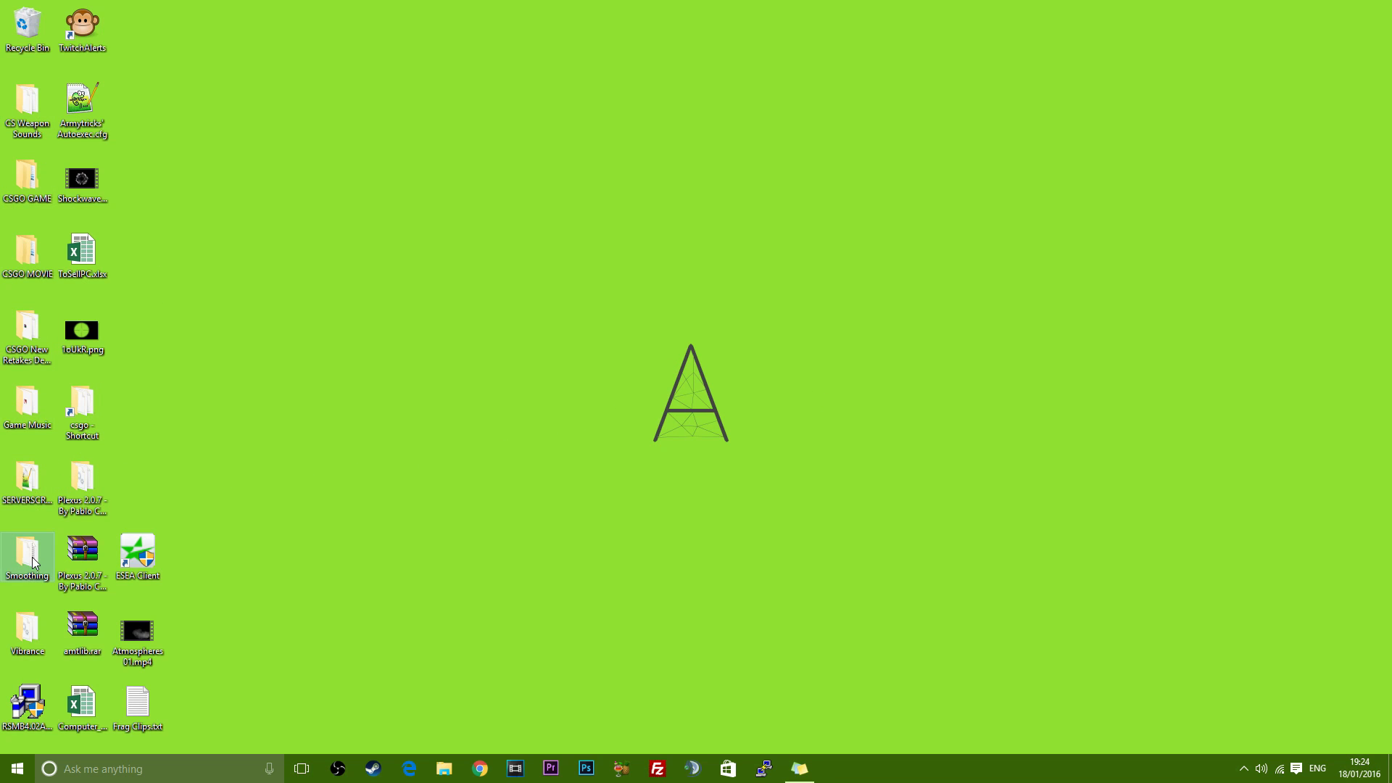
double_click(27, 555)
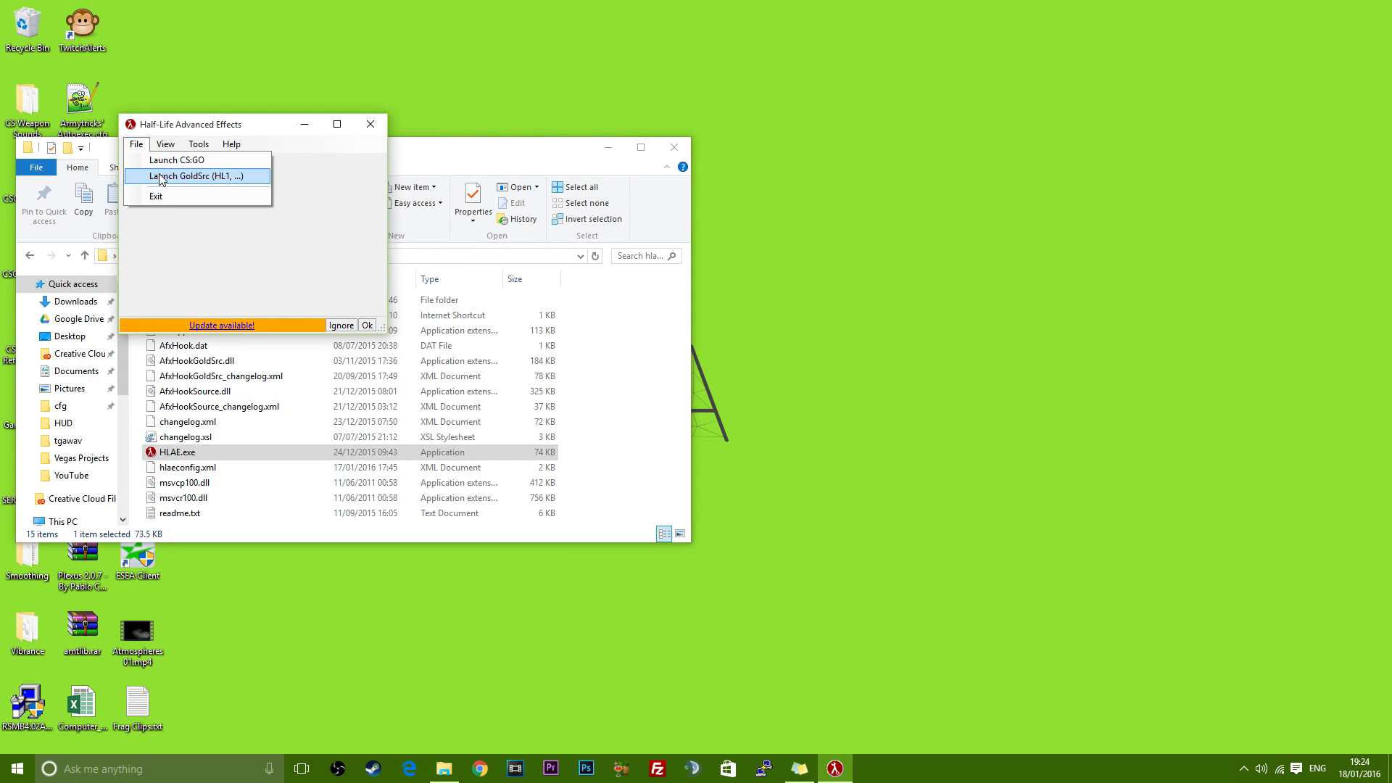
left_click(173, 160)
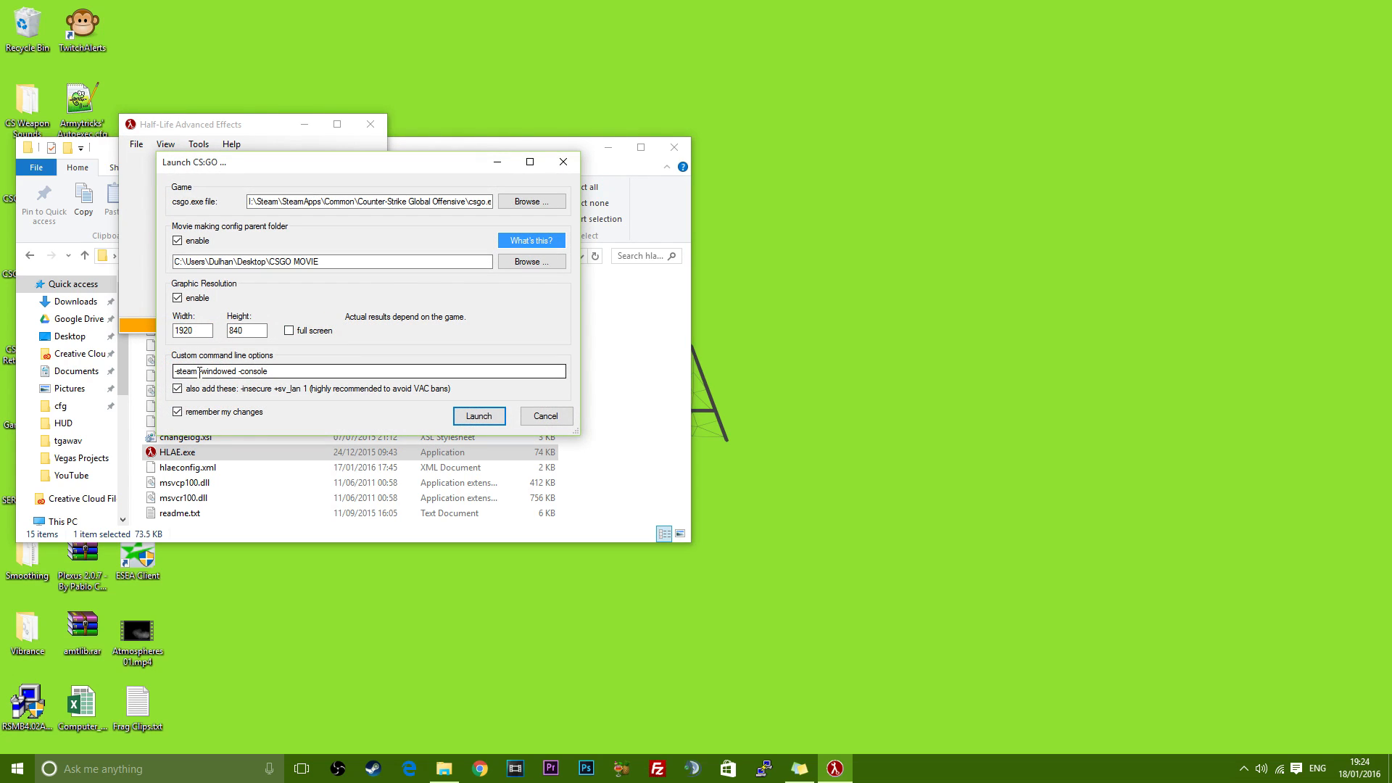
double_click(212, 371)
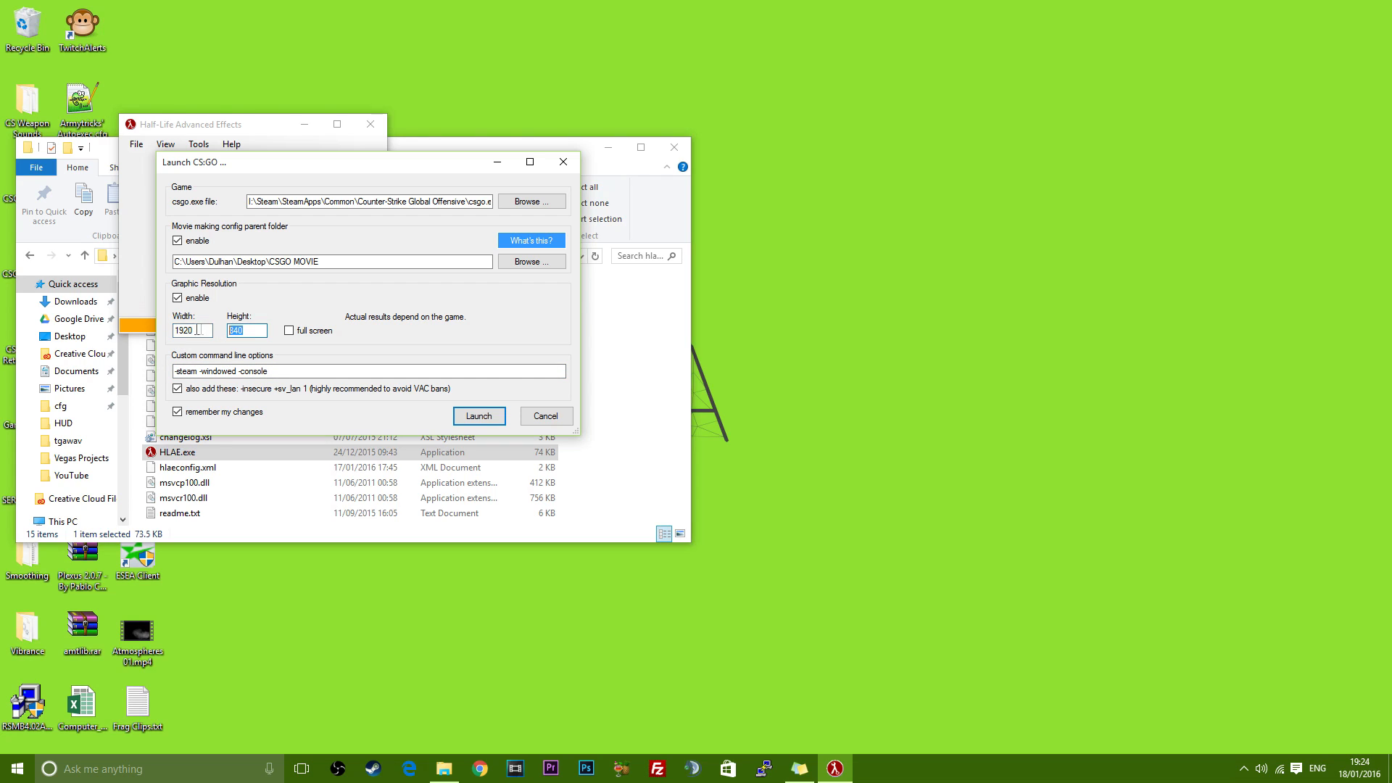
left_click(188, 331)
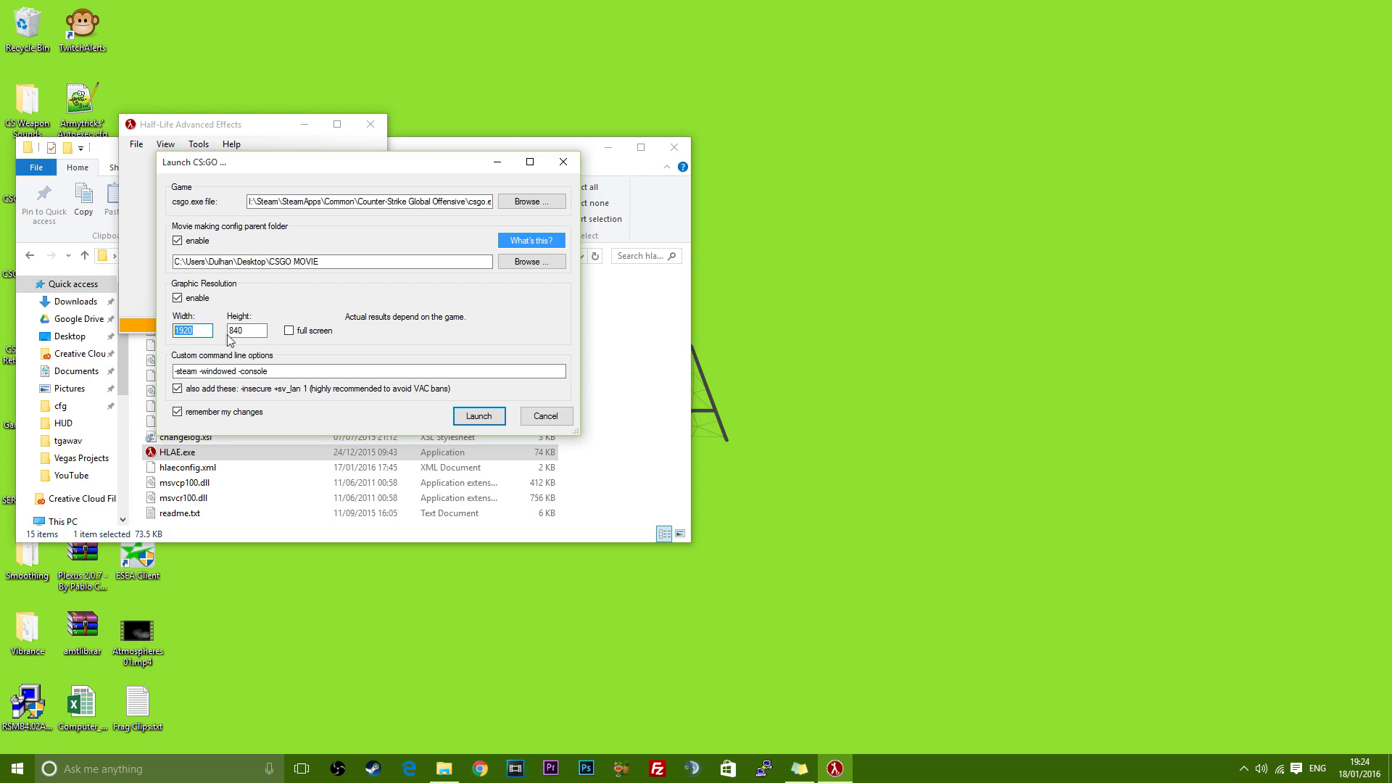
left_click(247, 331)
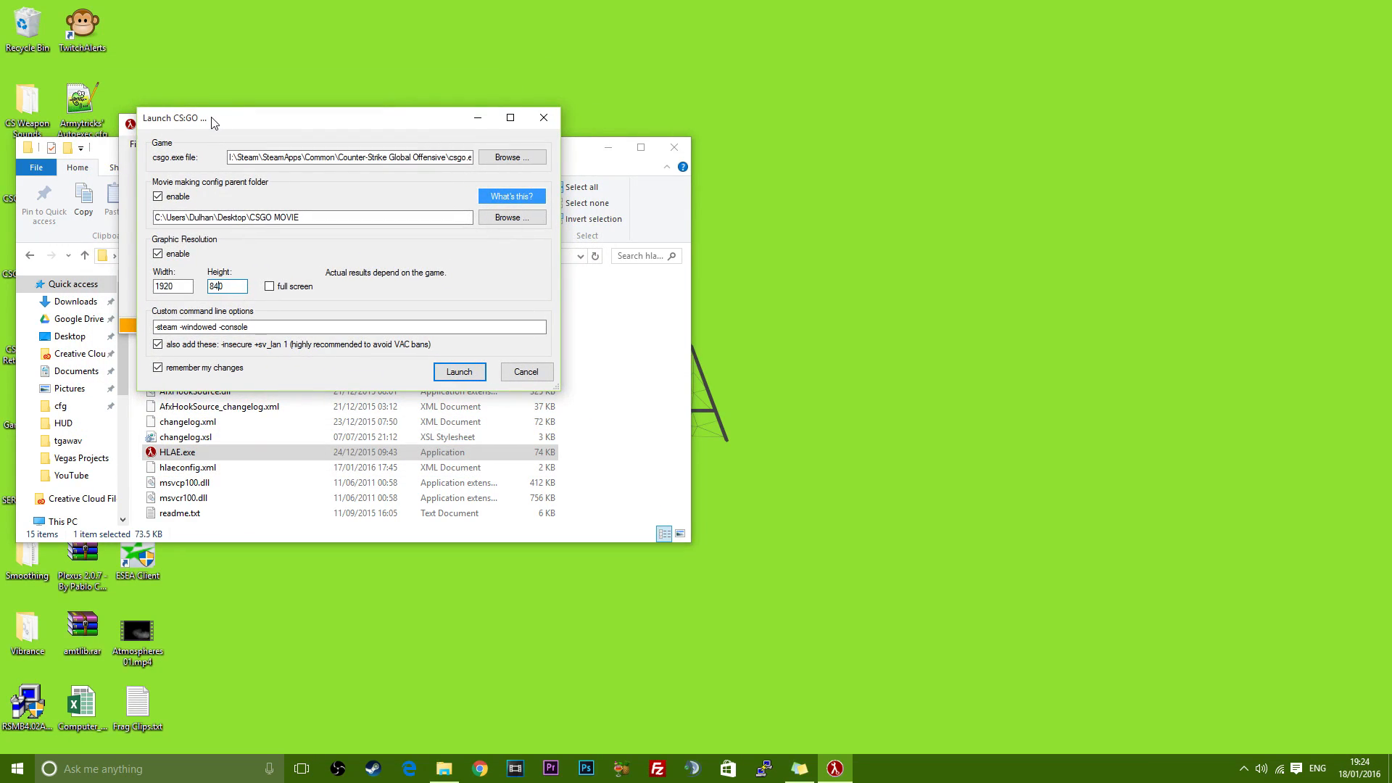
left_click_drag(213, 116, 209, 96)
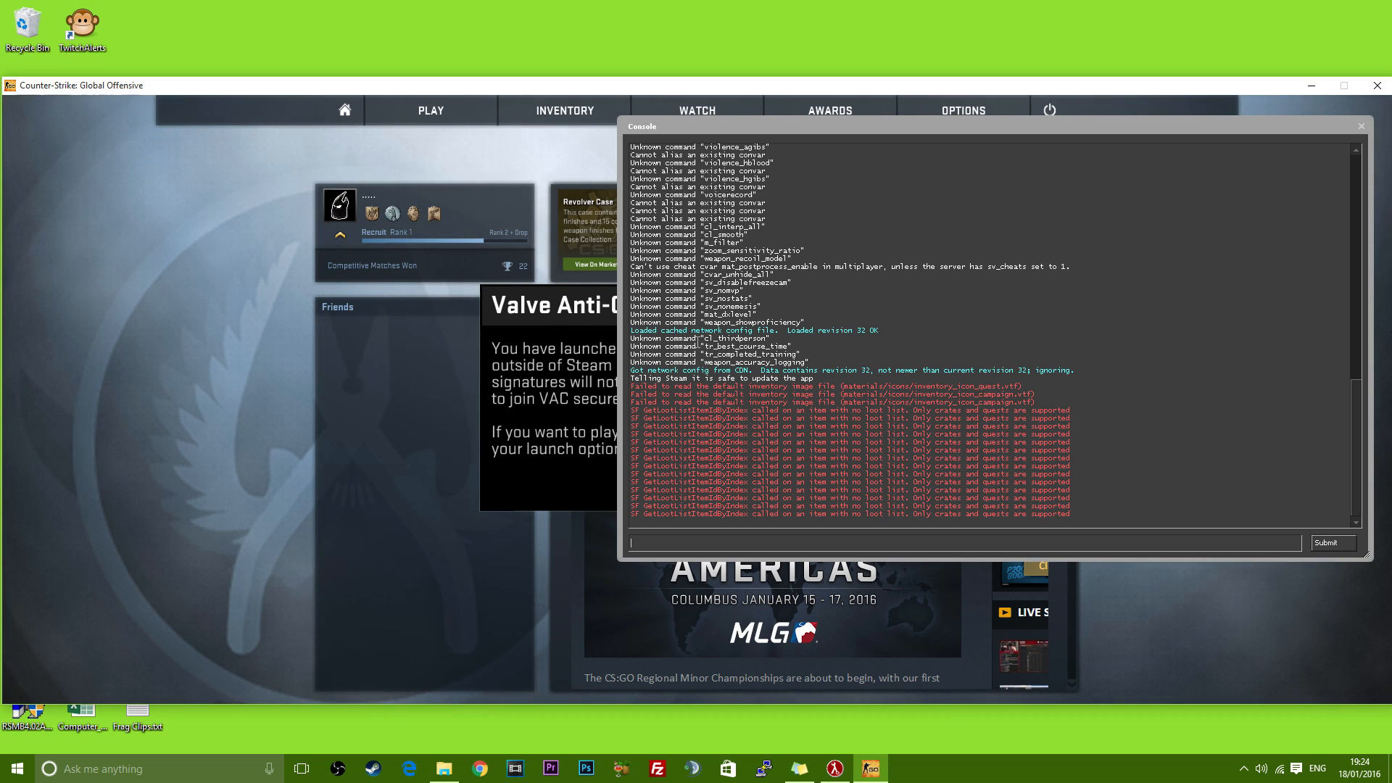
Close the console and load the SLTV_coldzera_vs_NaVi_1v4_train_402000 demo for playback
left_click(1361, 126)
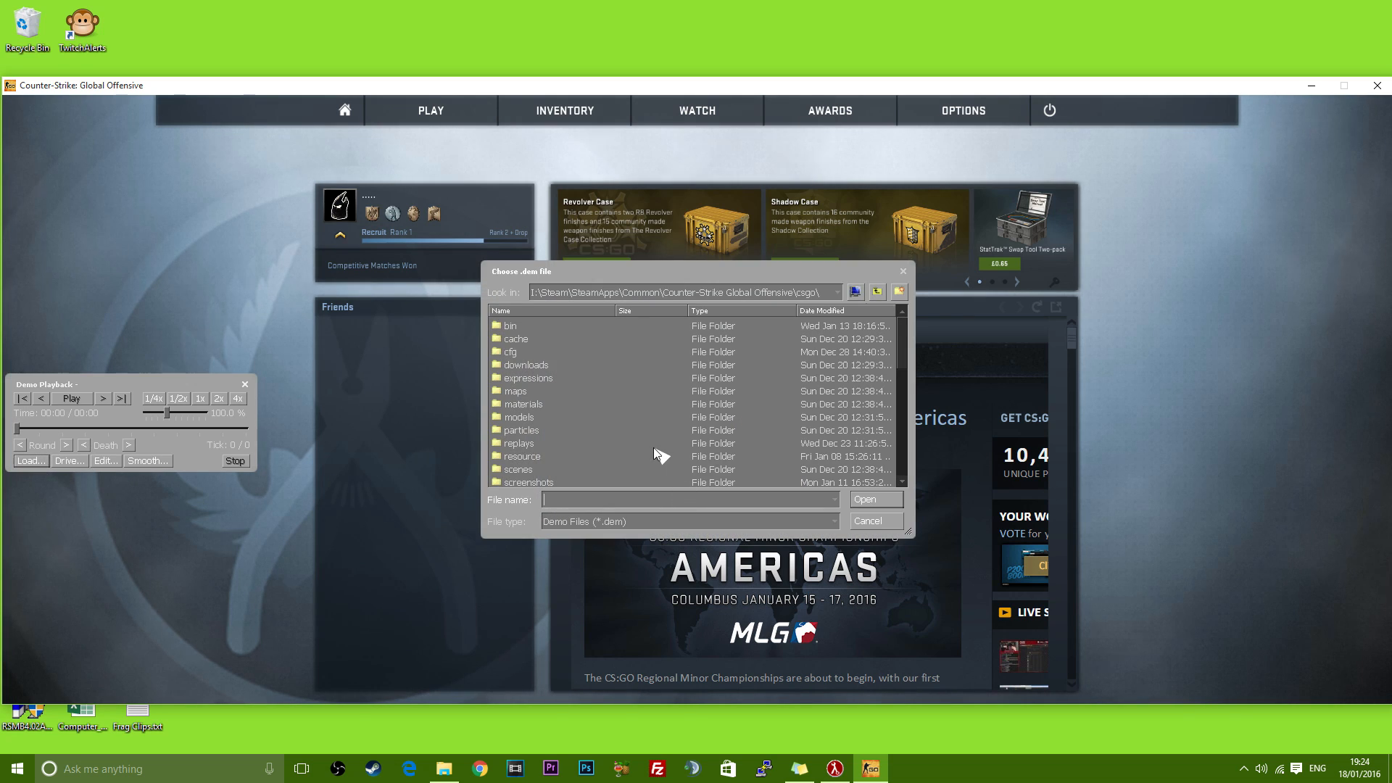
left_click(553, 482)
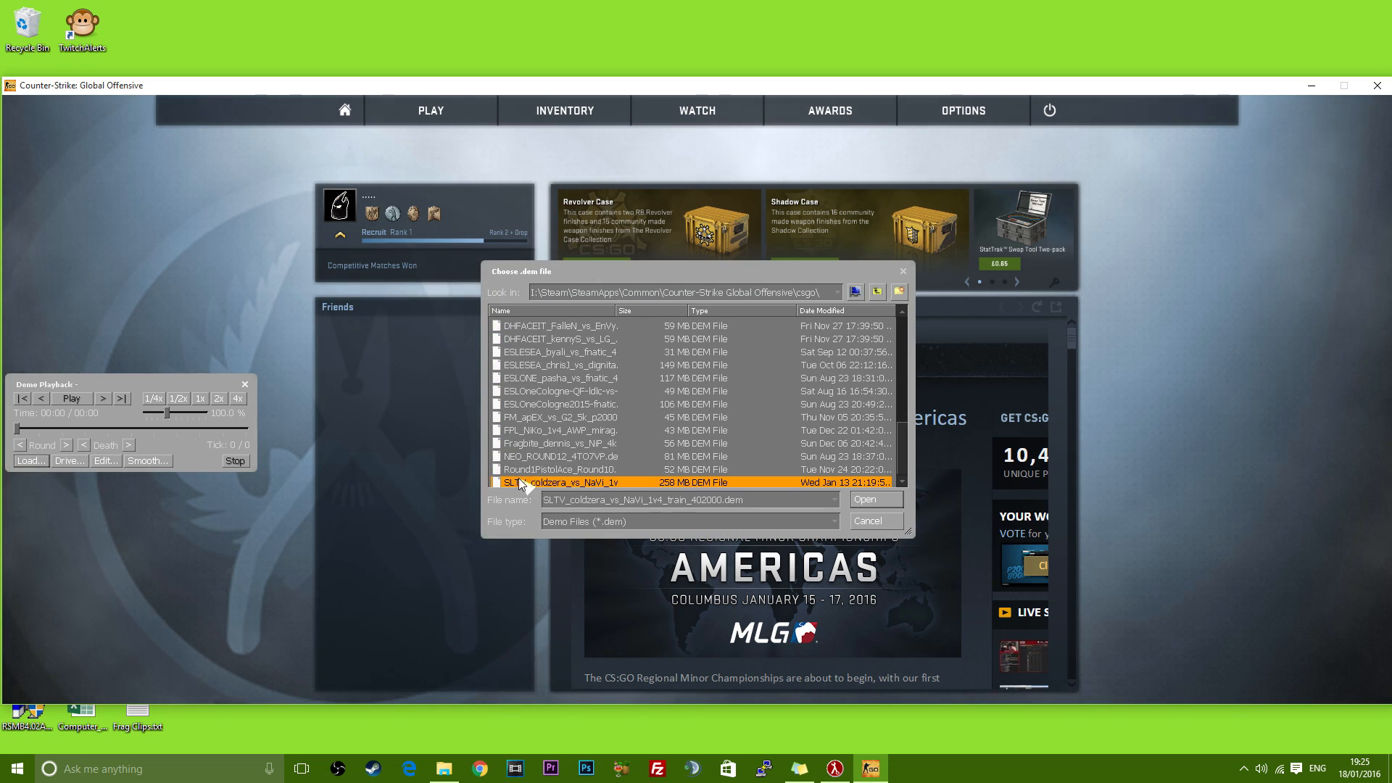
mouse_move(570, 490)
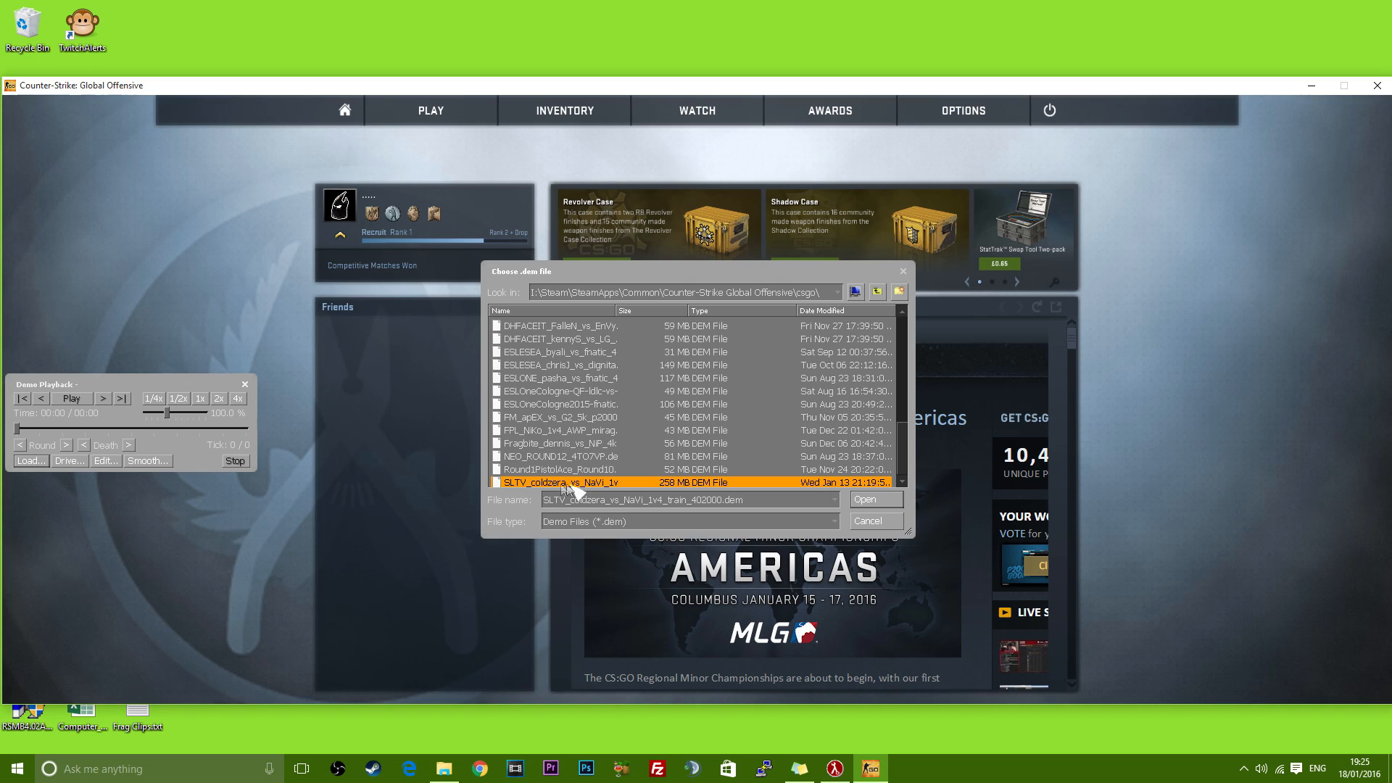
left_click(876, 499)
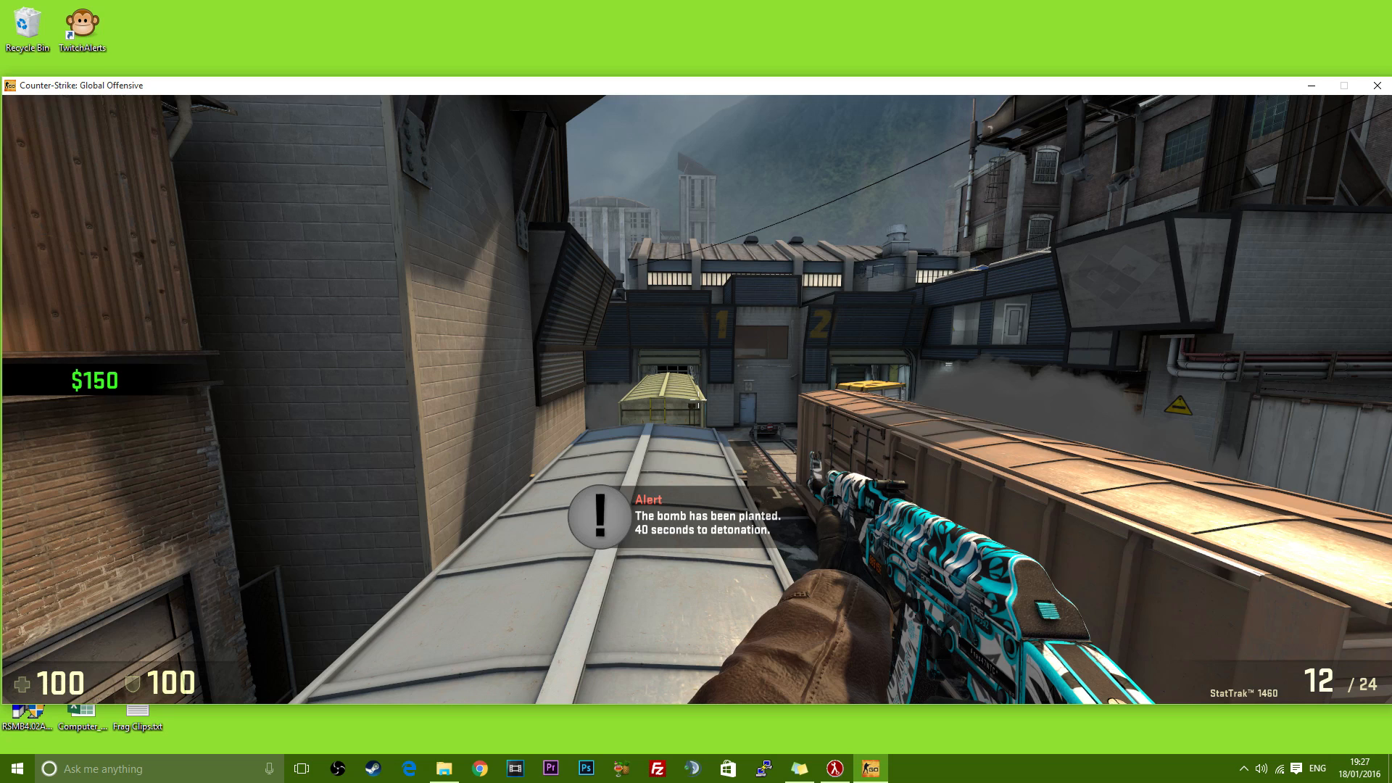
In the console, list the mirv_streams help, then run mirv_streams add baseFX raw
key("`")
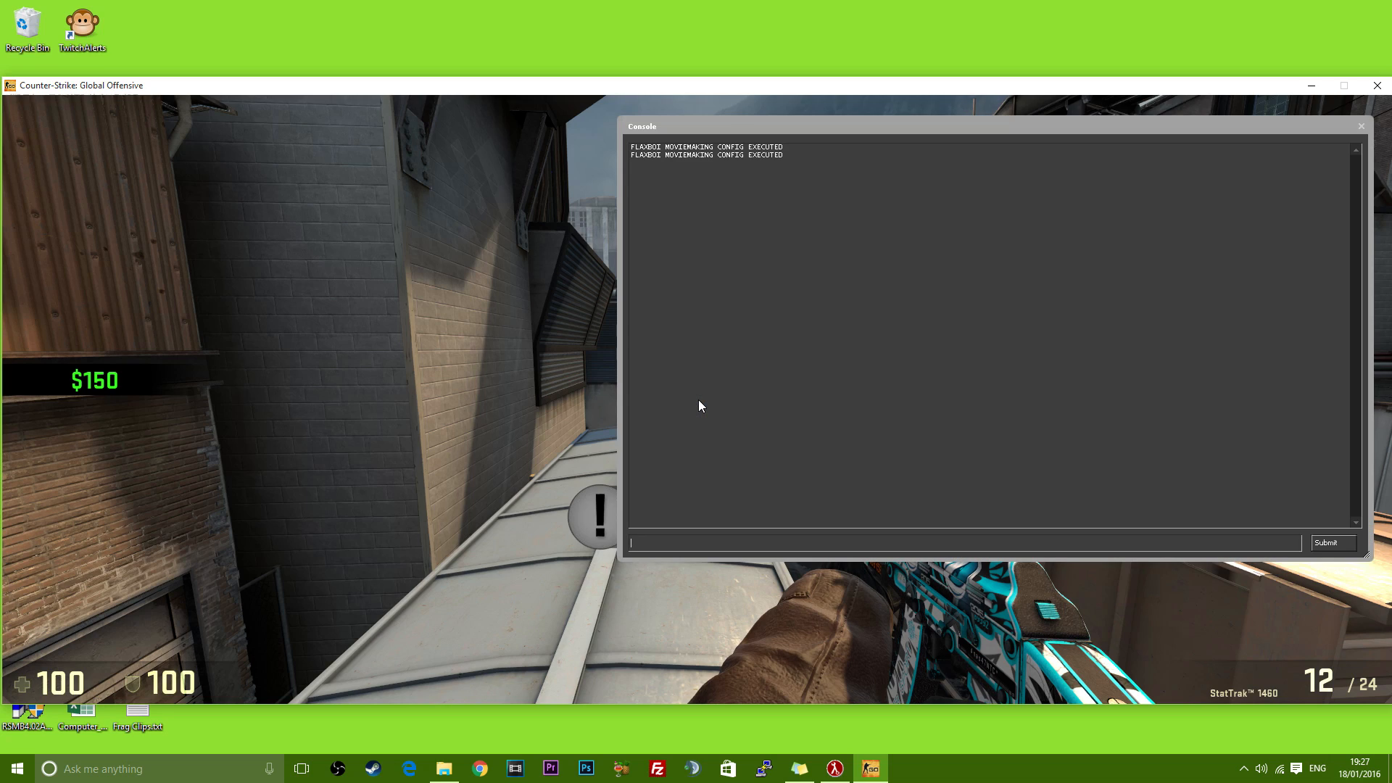
type("mirv_stream")
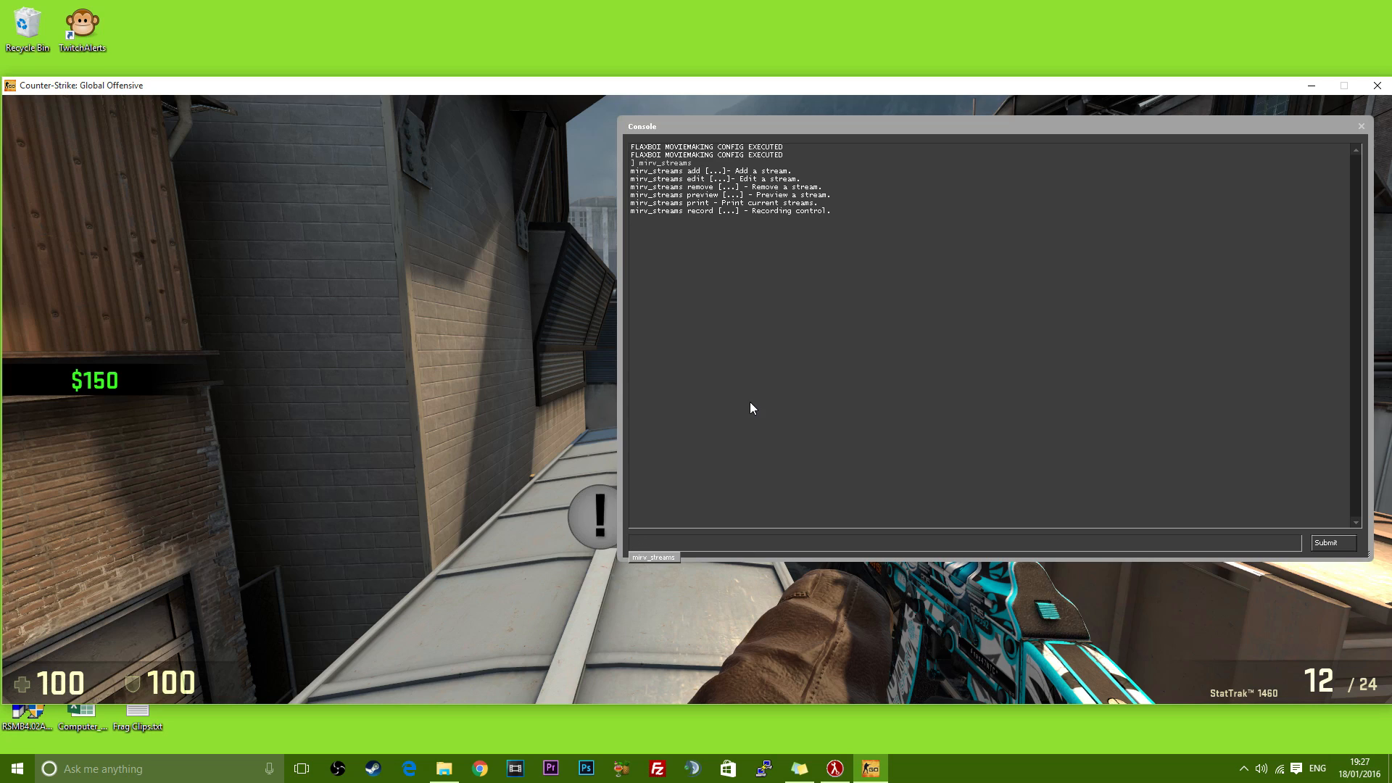
type("m")
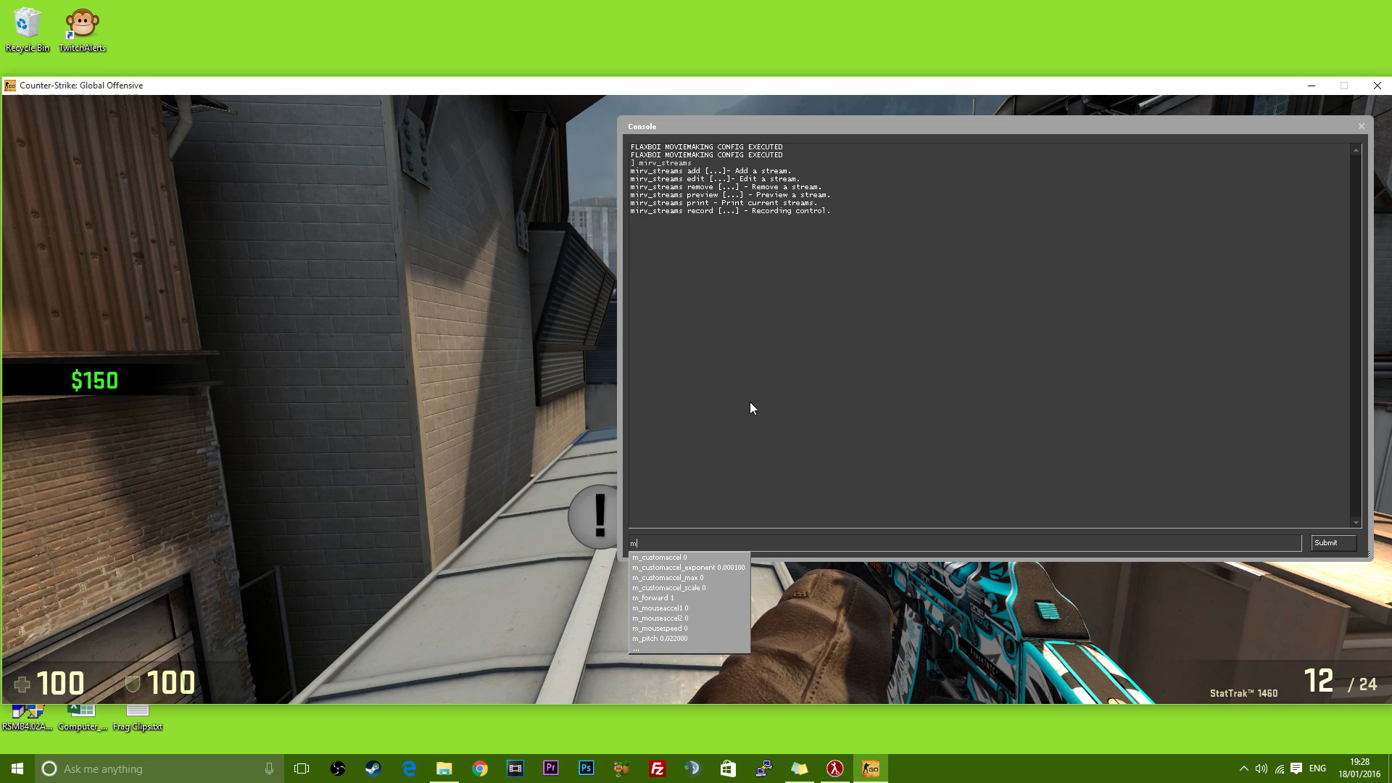
type("irv_streams")
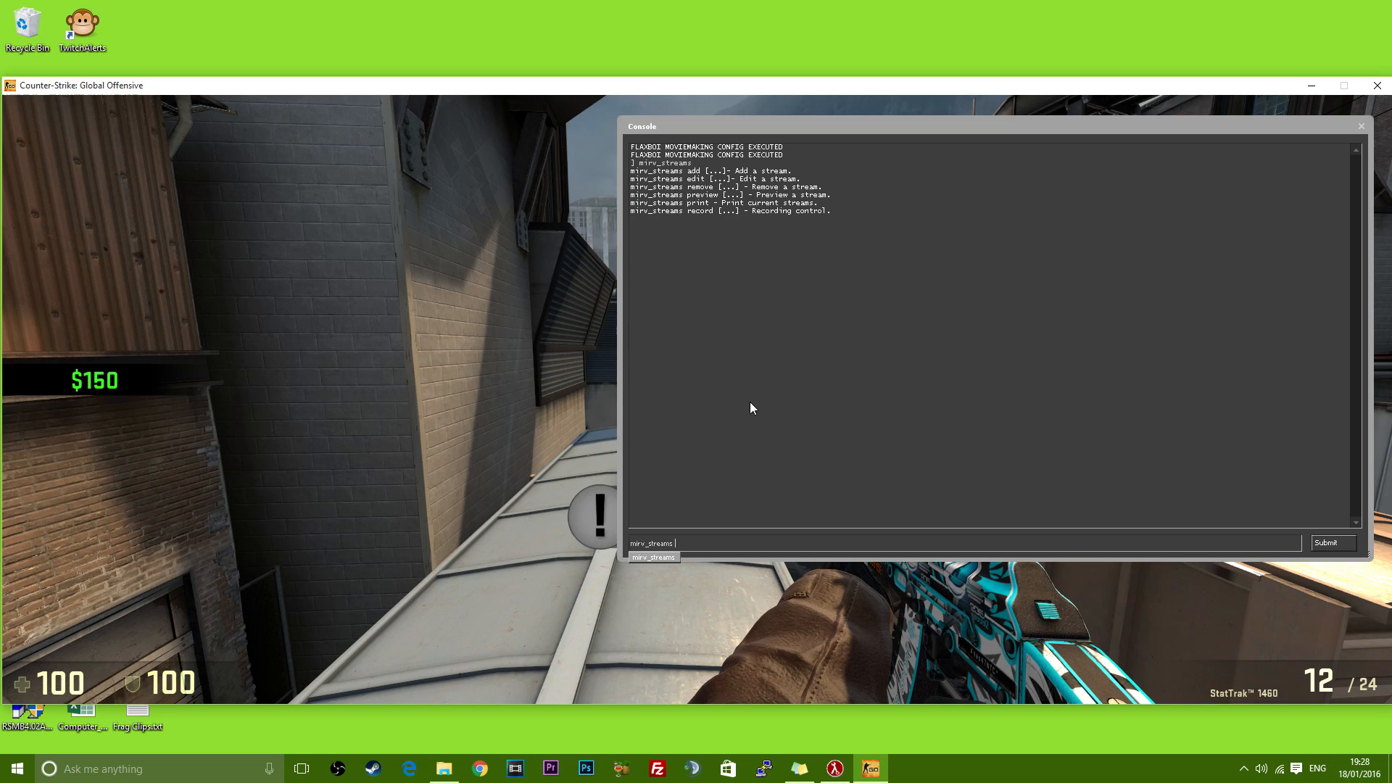
type("add")
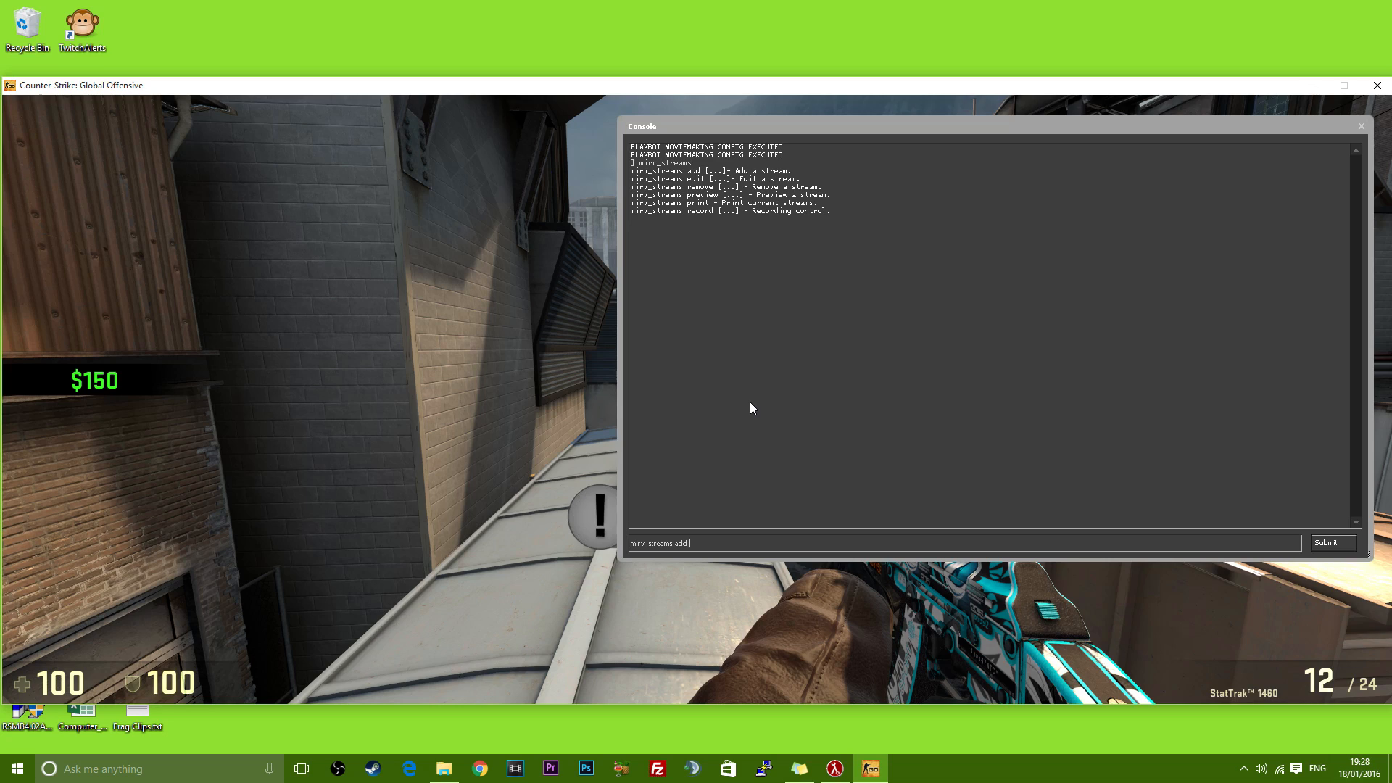
type("baseFX")
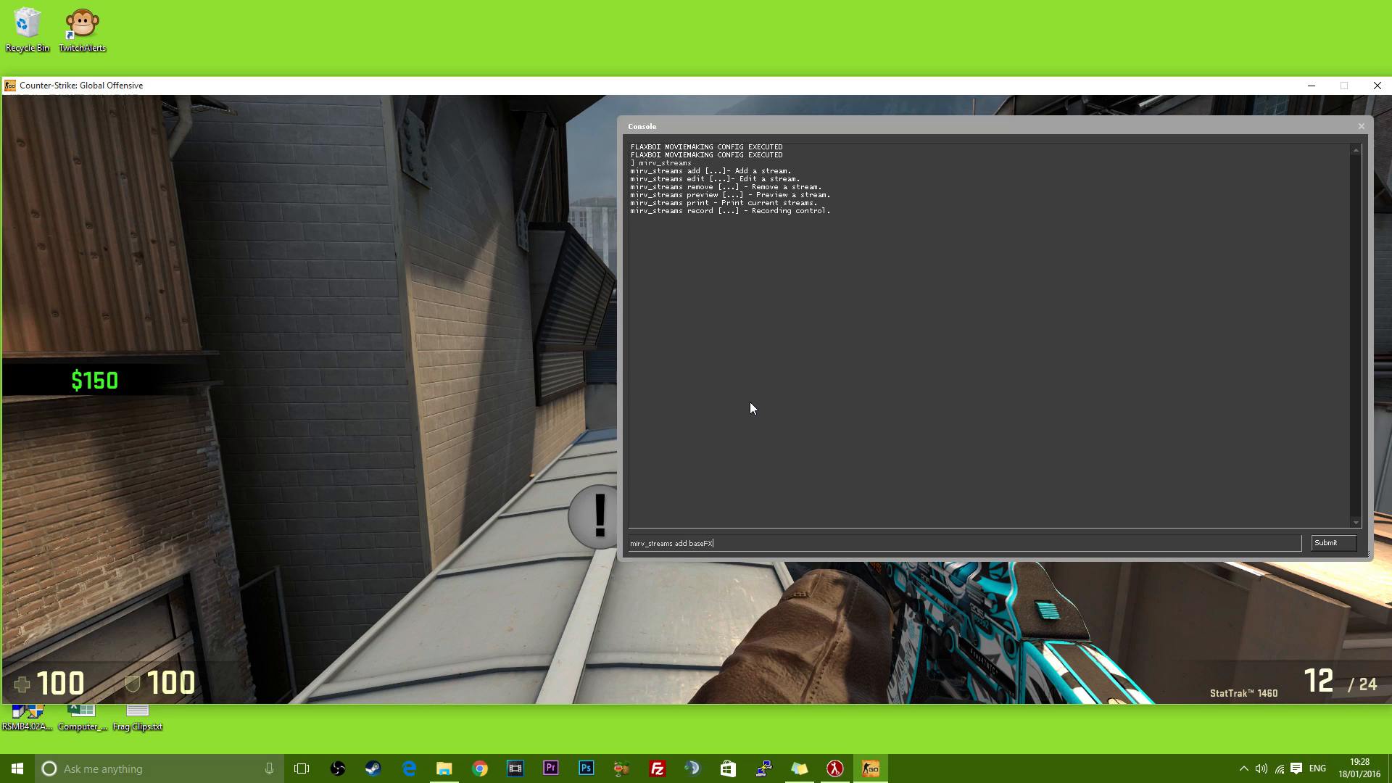
type("R")
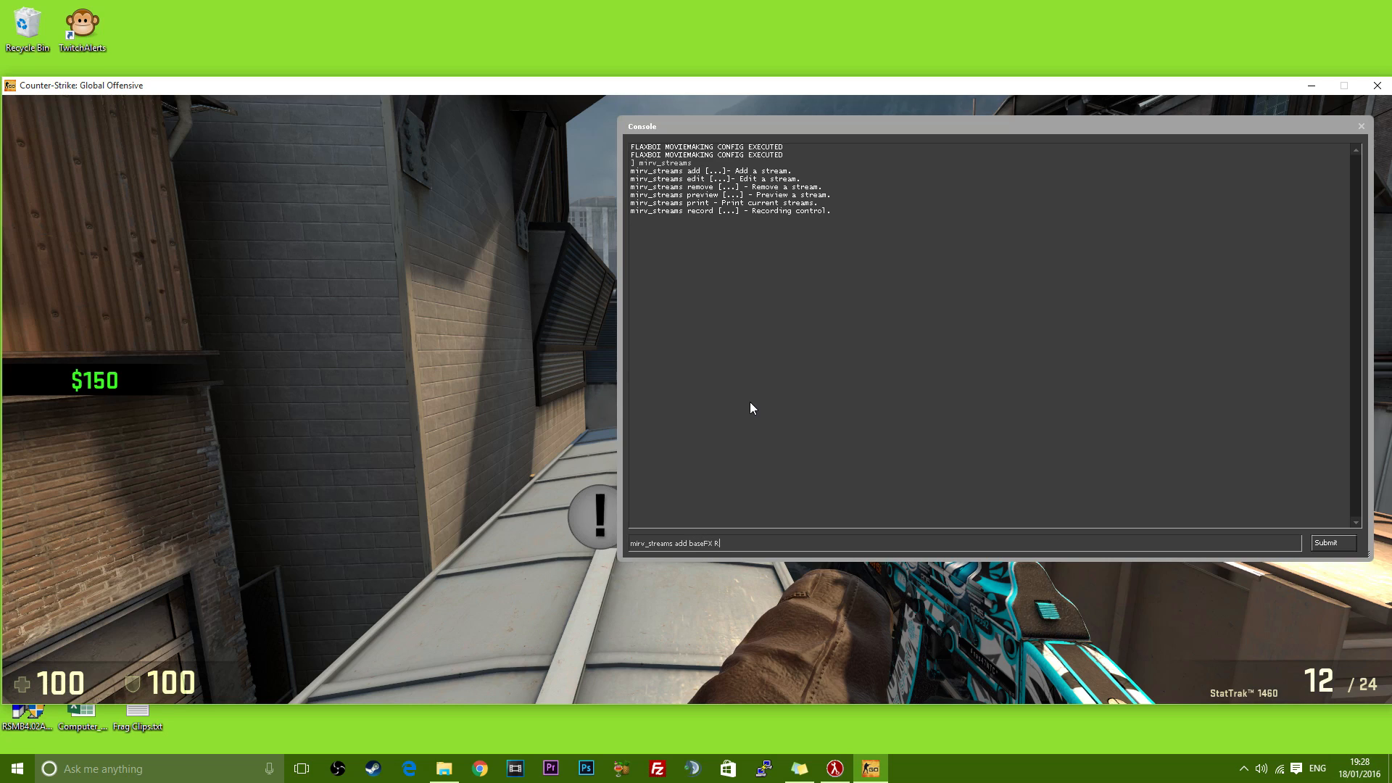
type("aw")
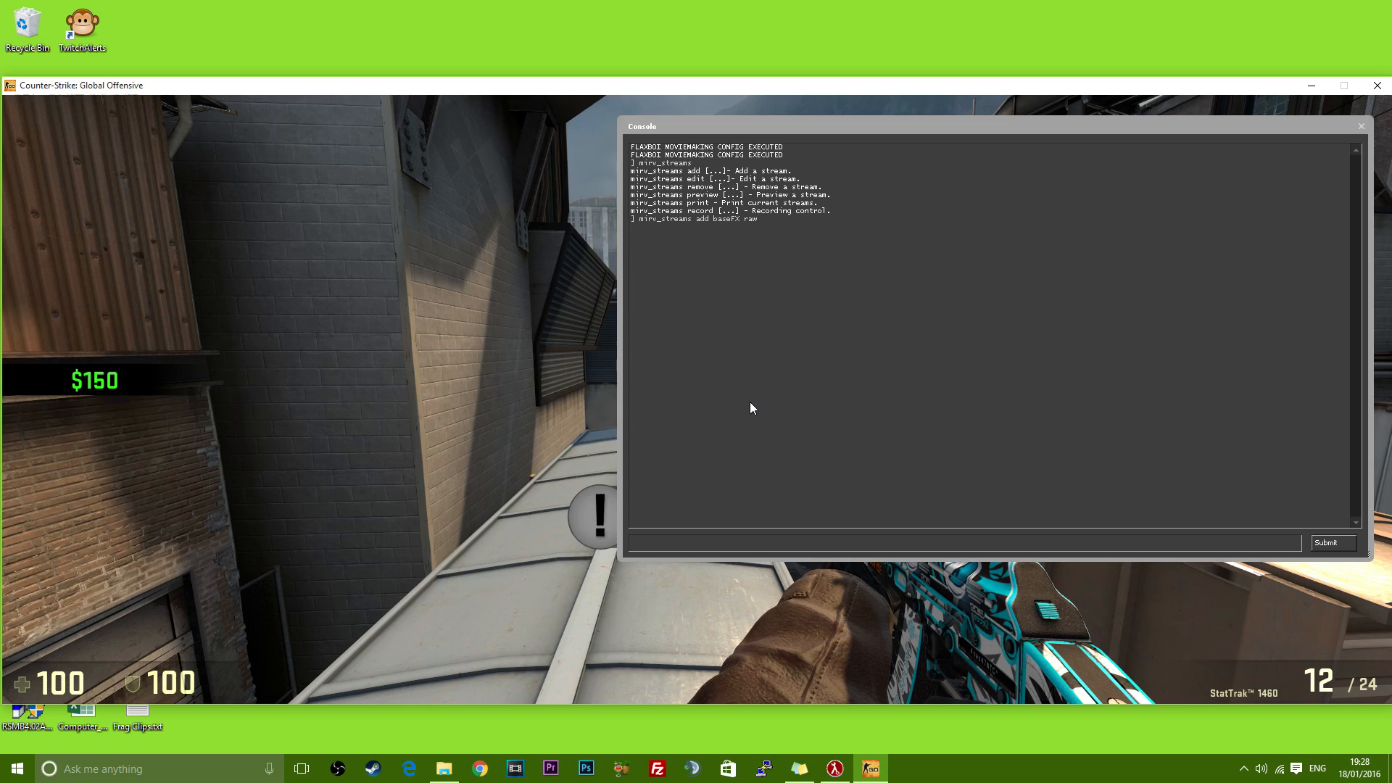
Set the raw stream's drawHud and drawViewModel to 0, with models made invisible
type("mir")
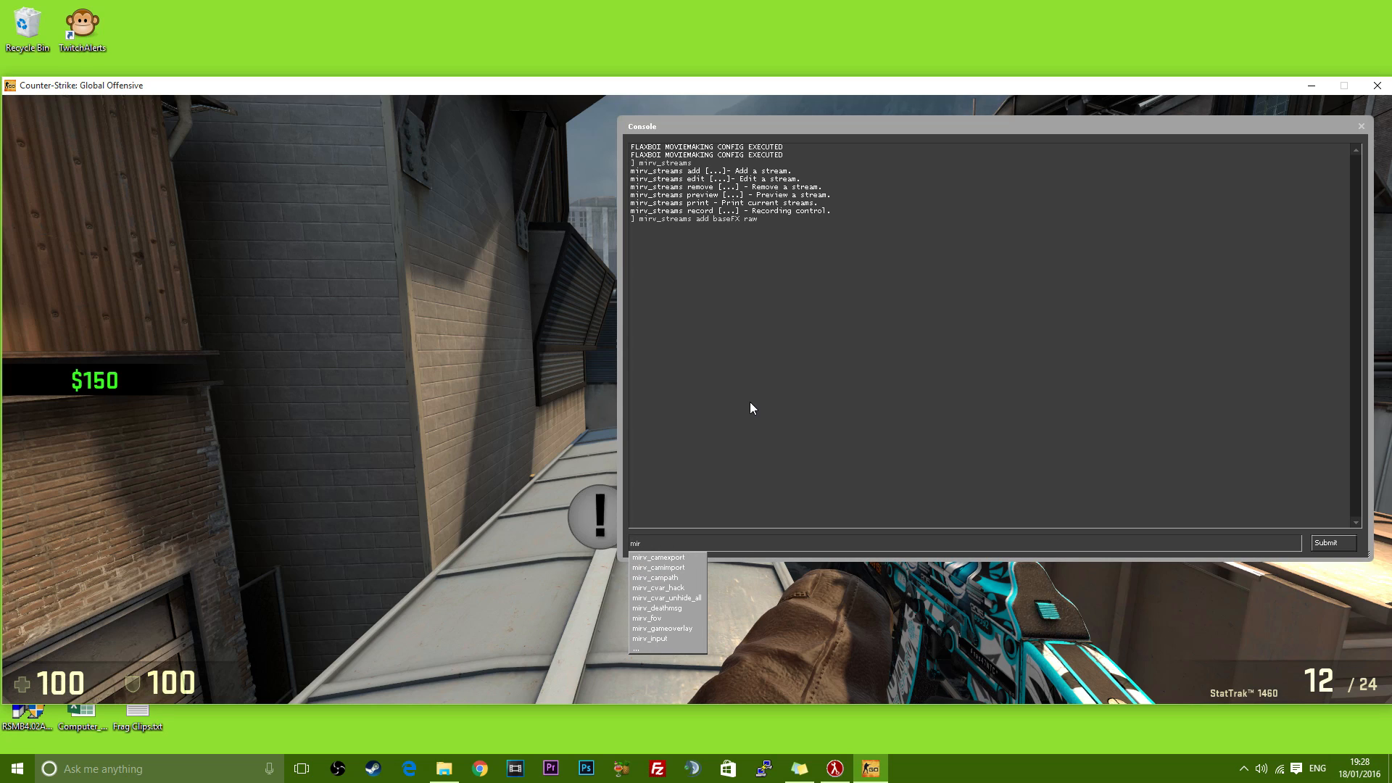
type("mirv_streams edit")
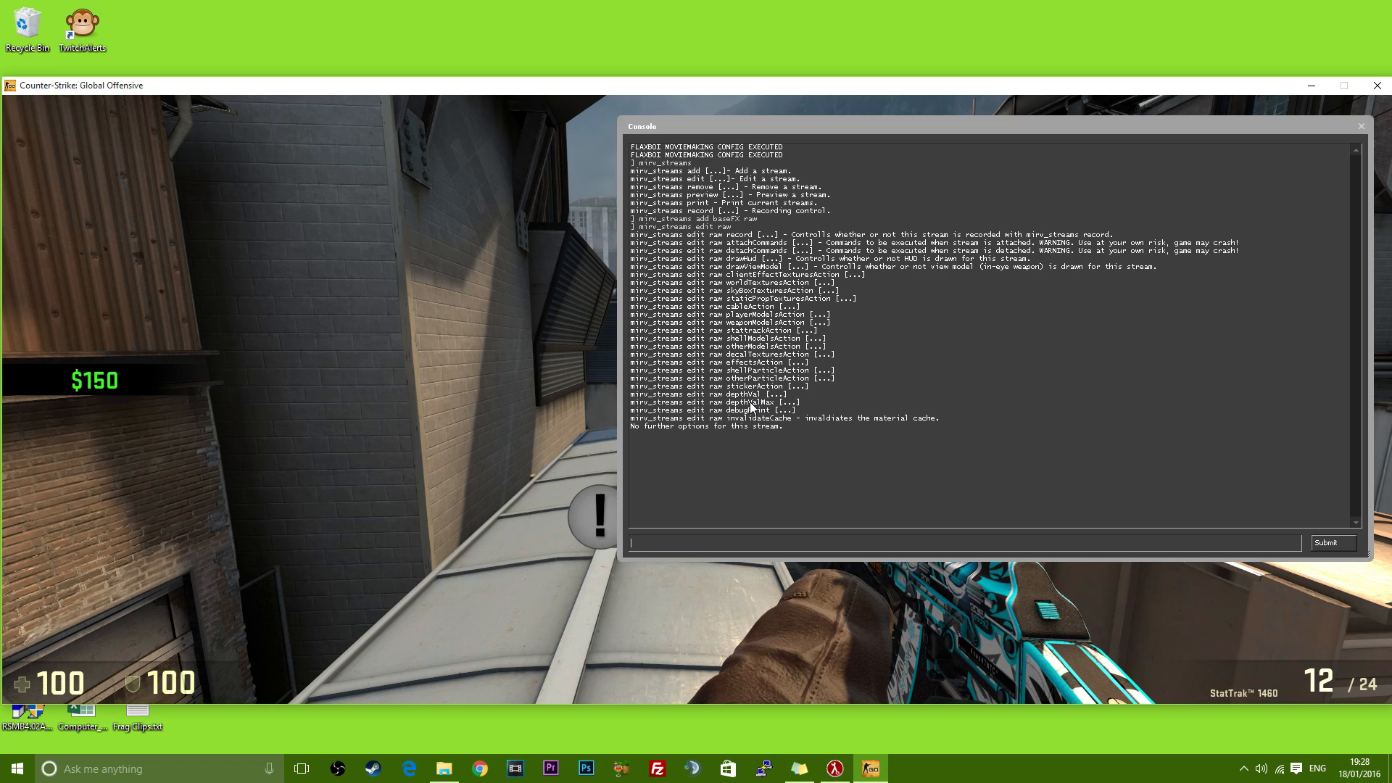
type("mirv_streams edit raw")
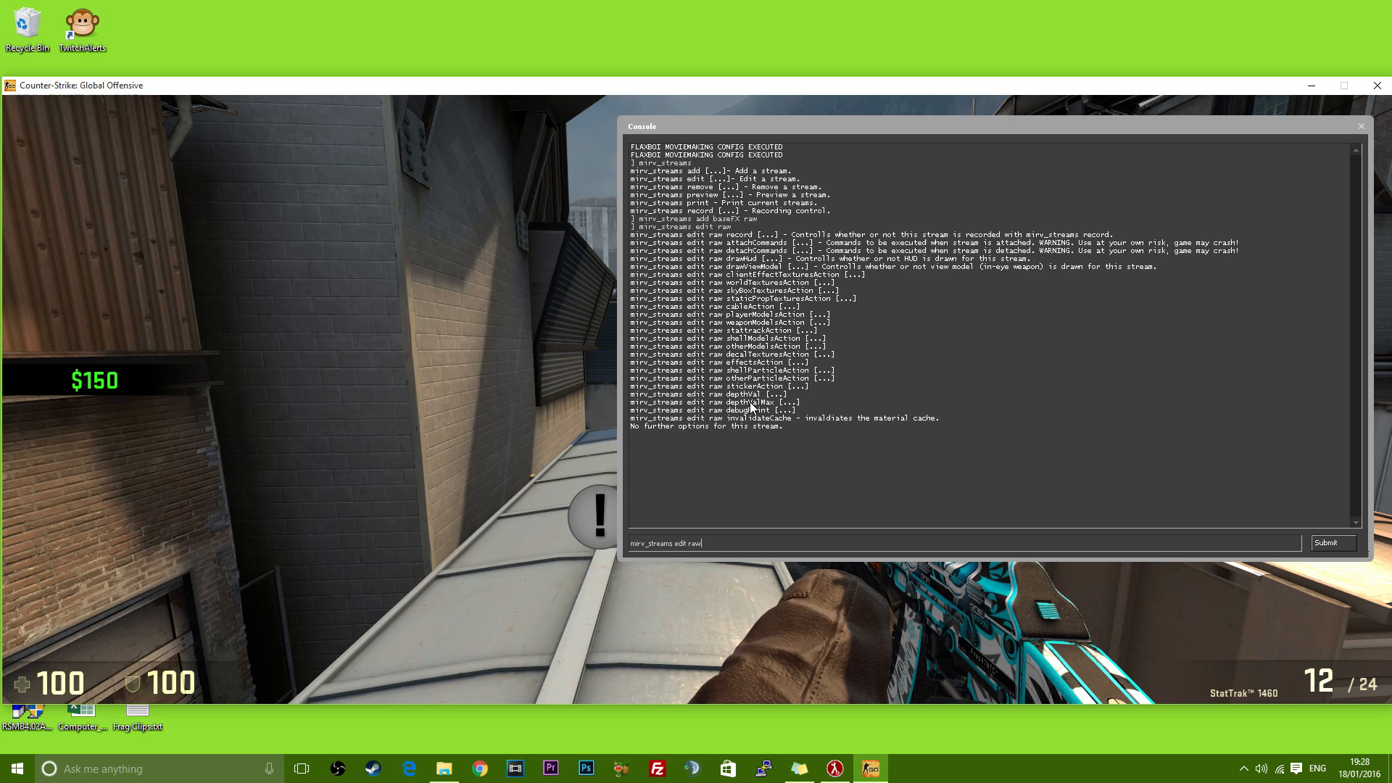
type("\" \"")
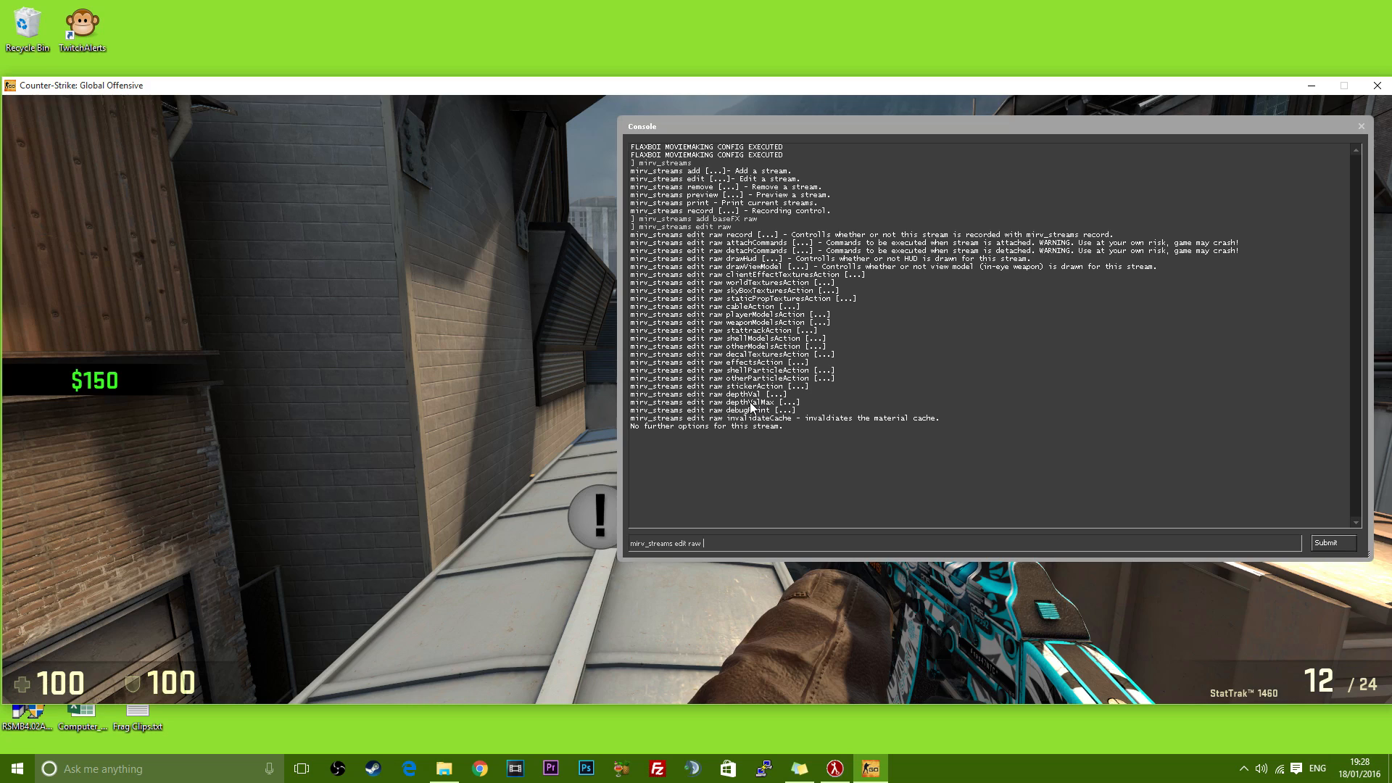
type("drawHud")
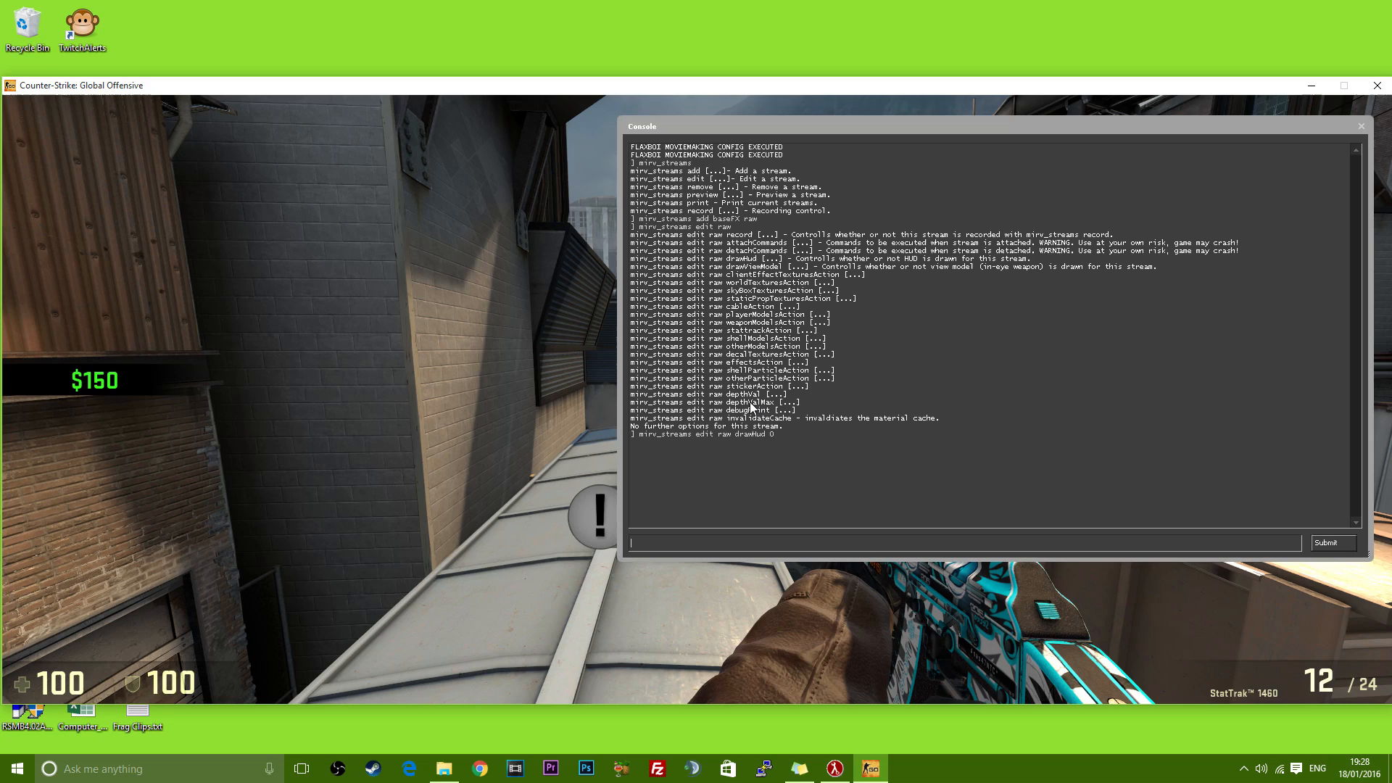
type("mirv_streams edit raw drawHud 0")
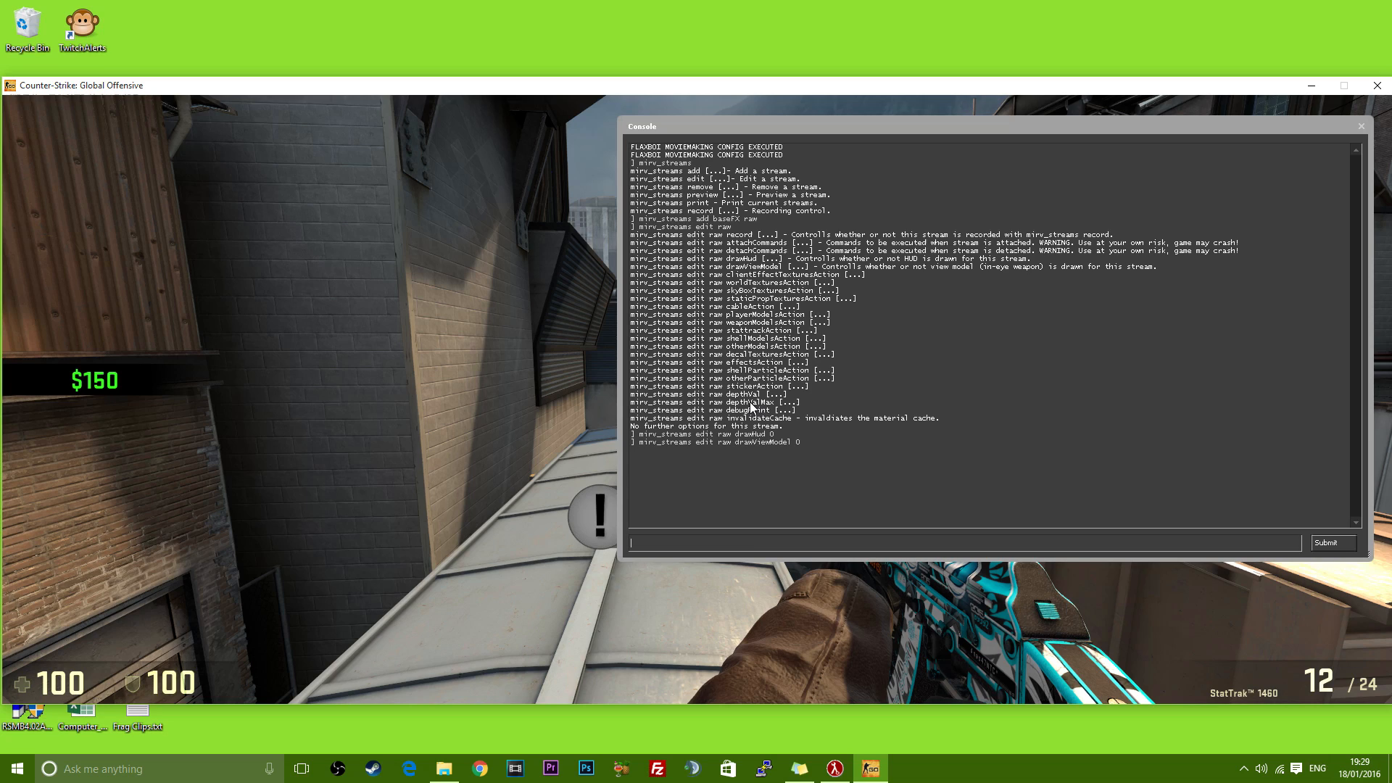
type("mirv_streams edit raw draw")
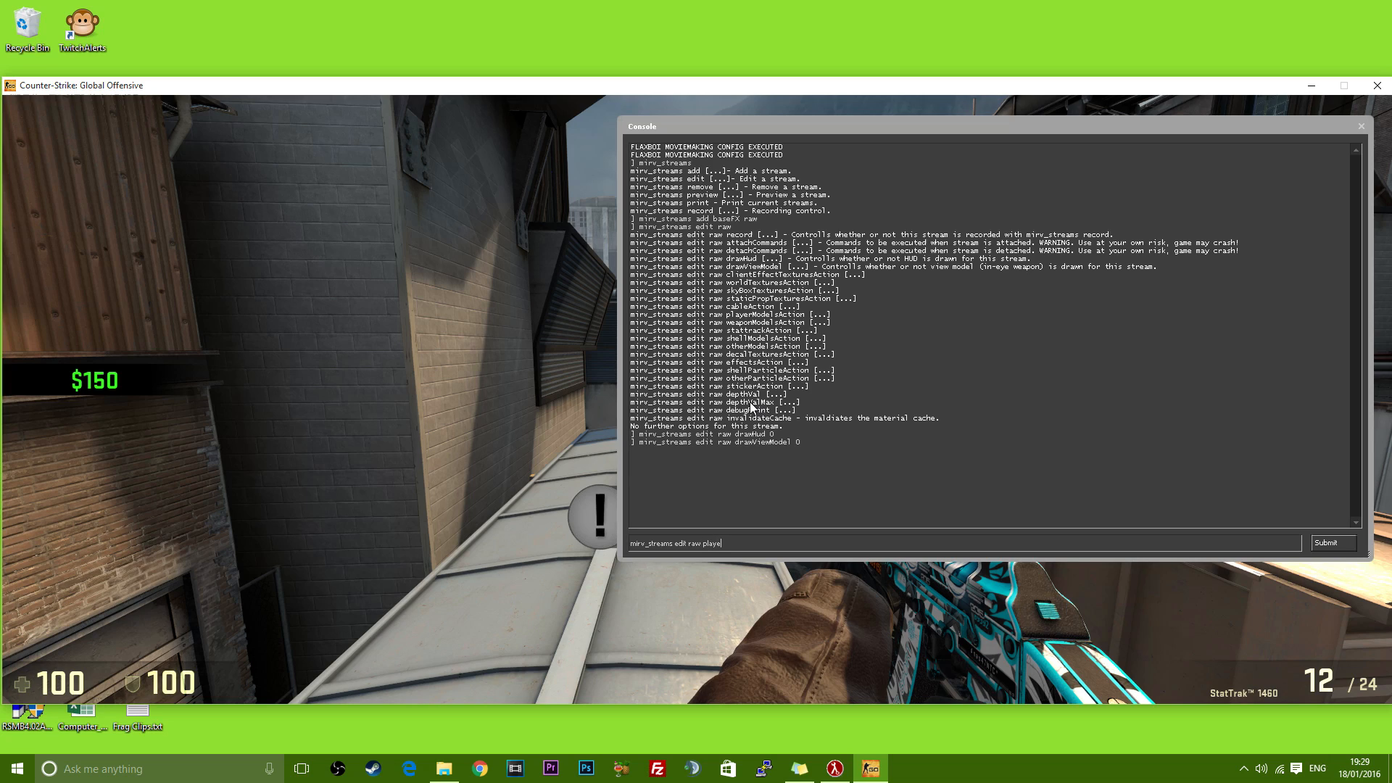
type("rModelsAction")
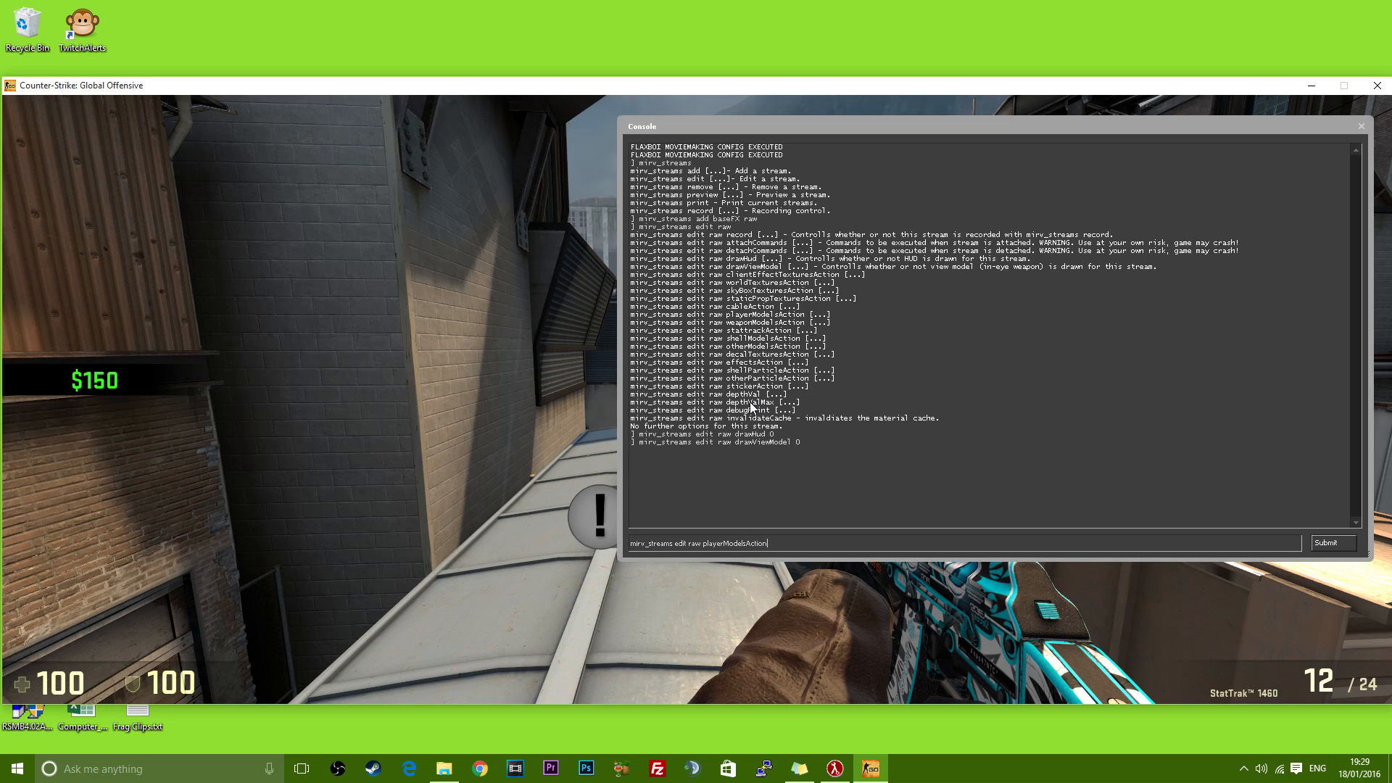
type("invisib")
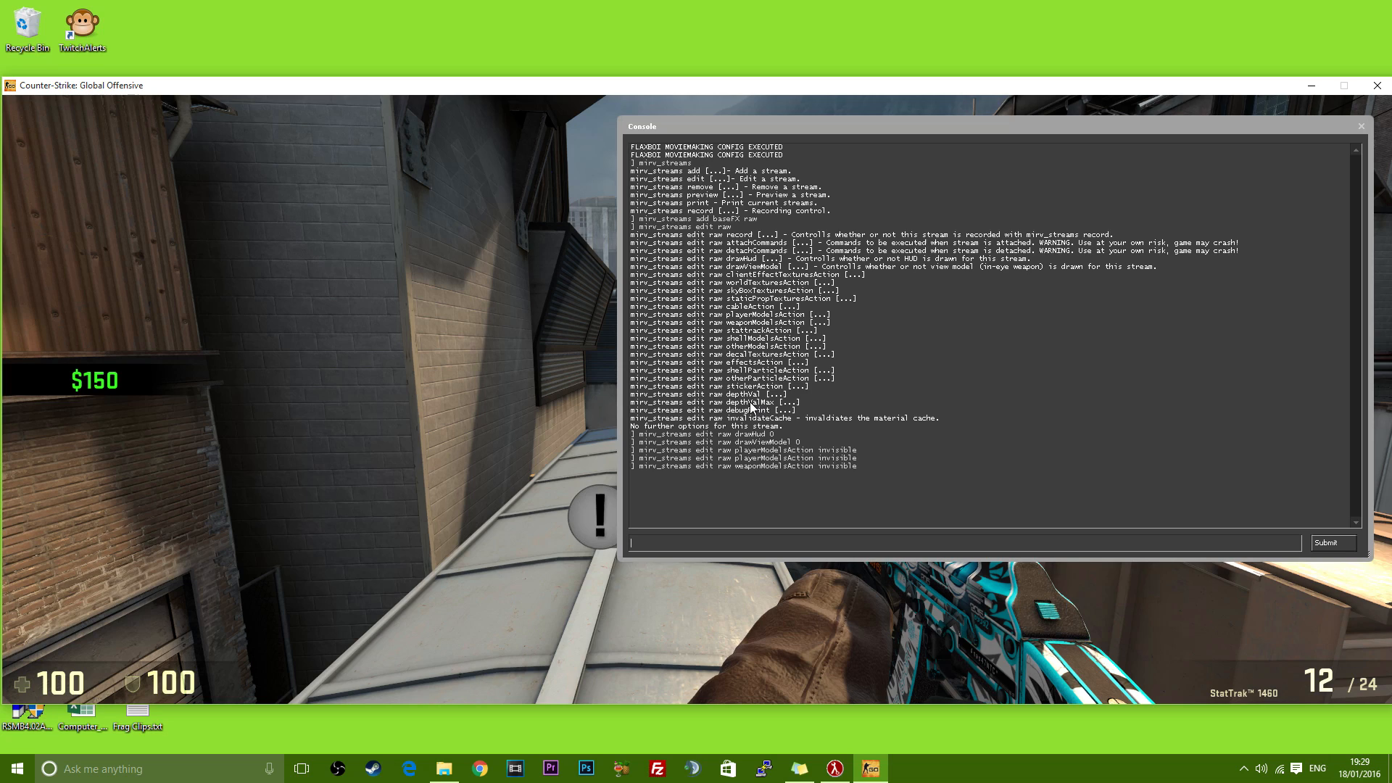
Enter mirv_streams add matteEntity hud to create the hud matte stream
type("mi")
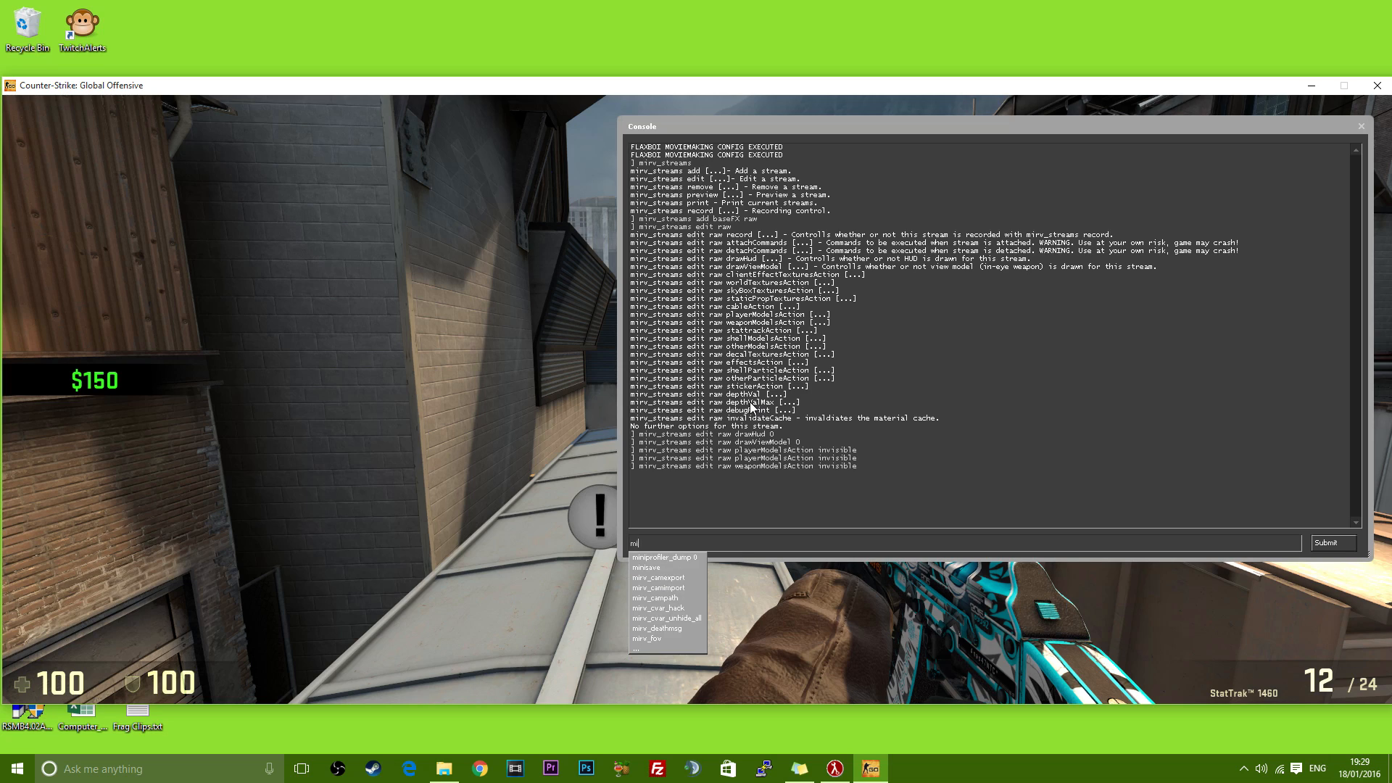
type("mirv_streams add")
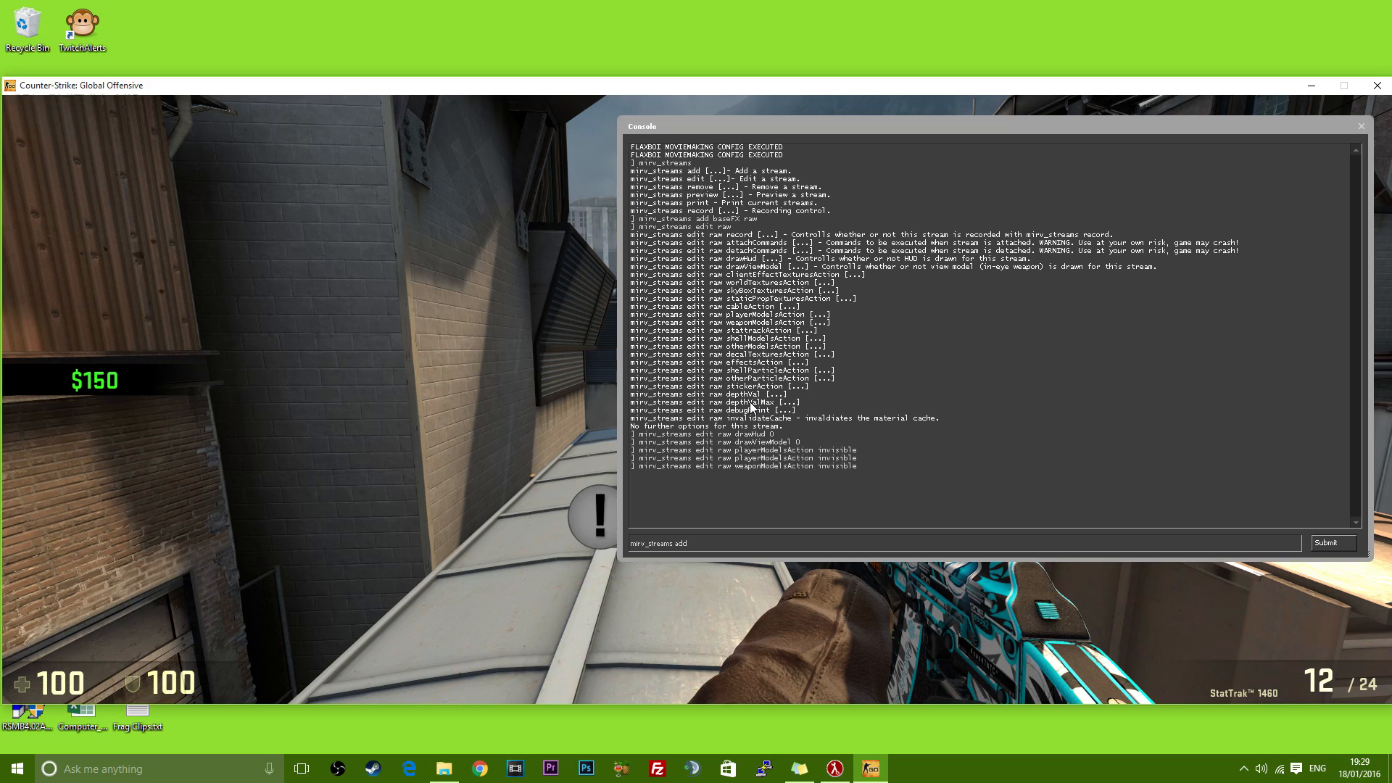
type("matte")
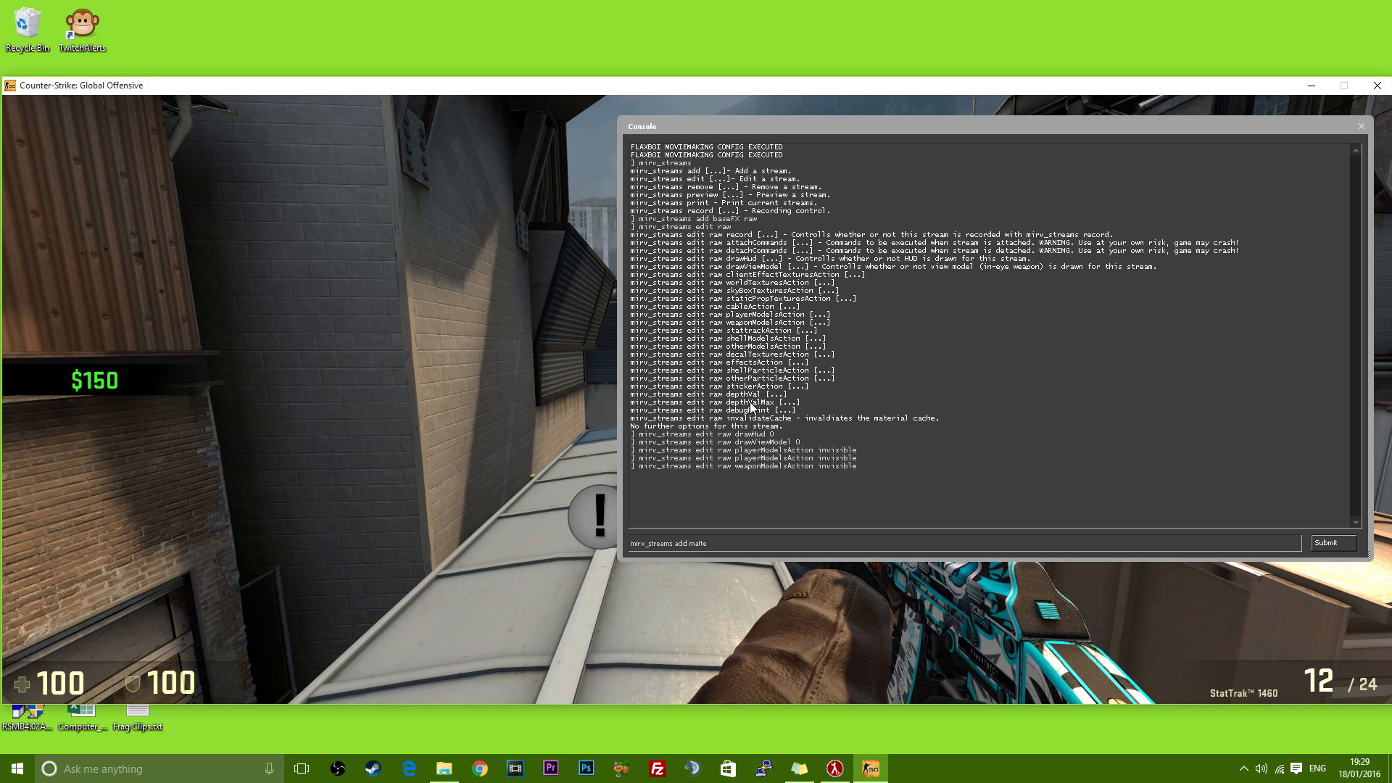
type("Entity")
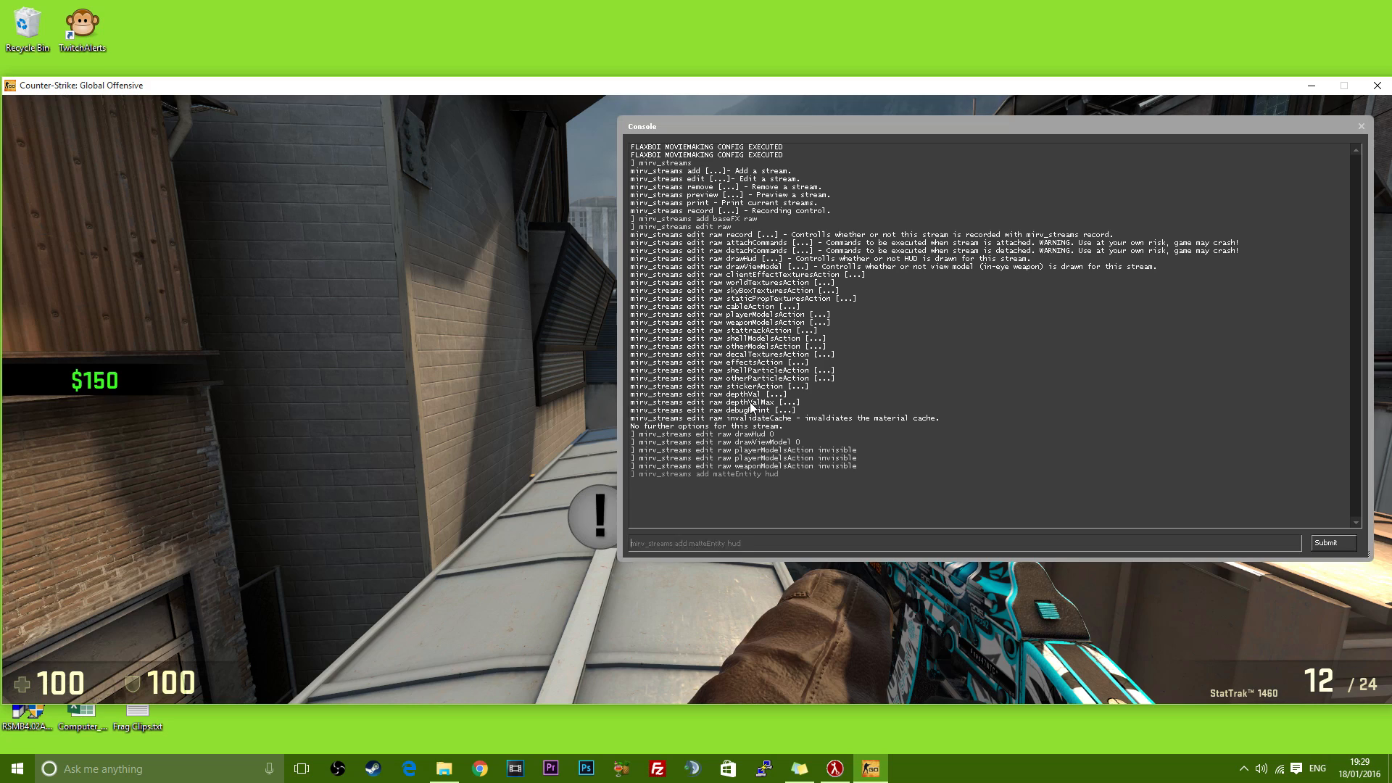
type("mirv")
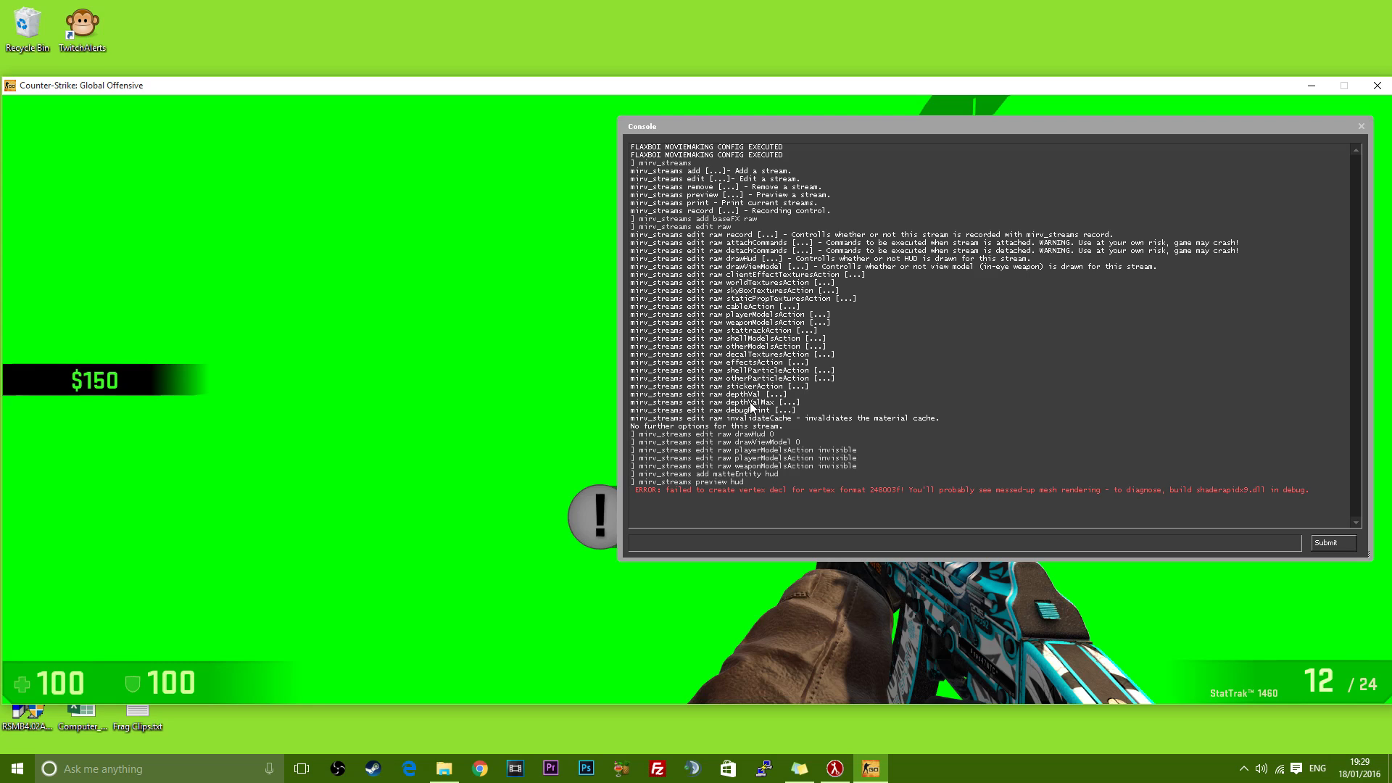
Preview the hud stream; set drawHud 1, drawViewModel 0, players and weapons invisible
type("mirv_streams preview")
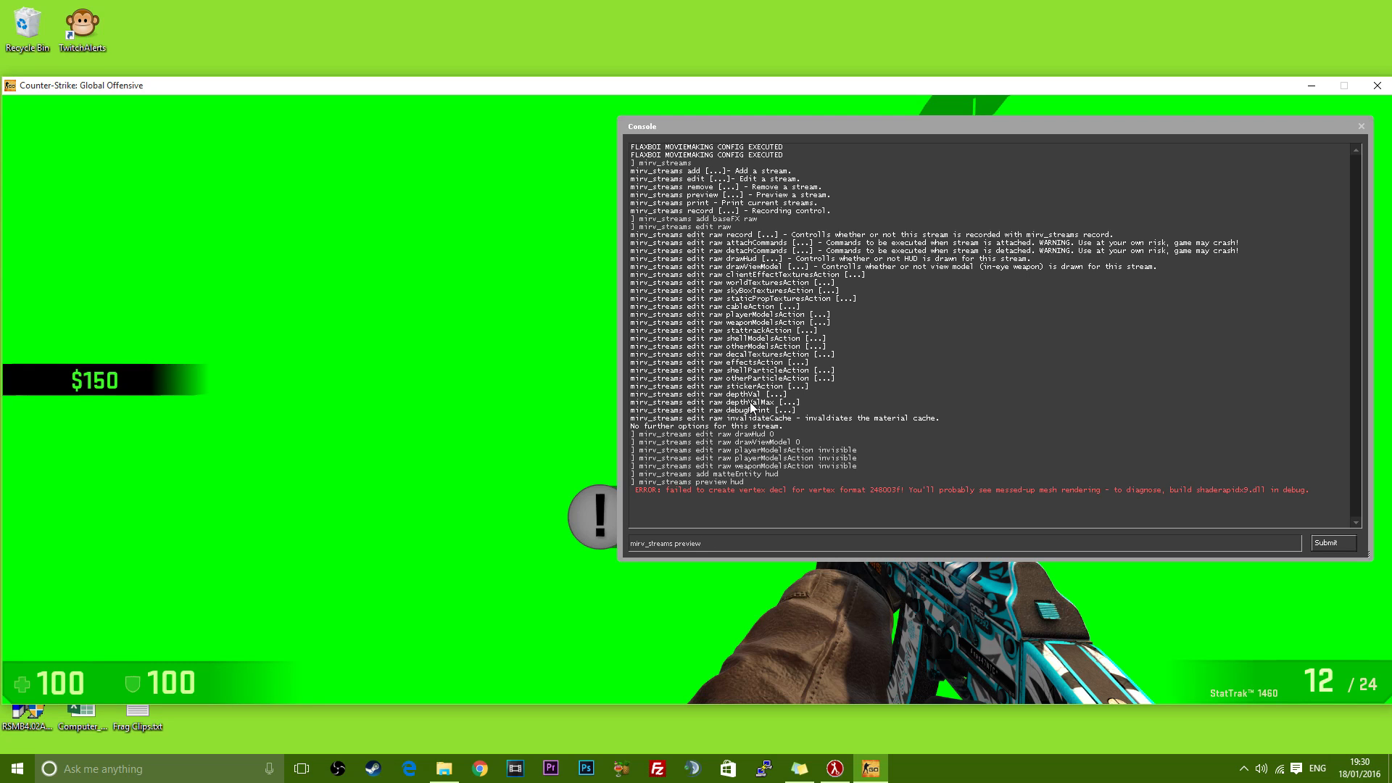
type("mirv_streams edit hud drawV")
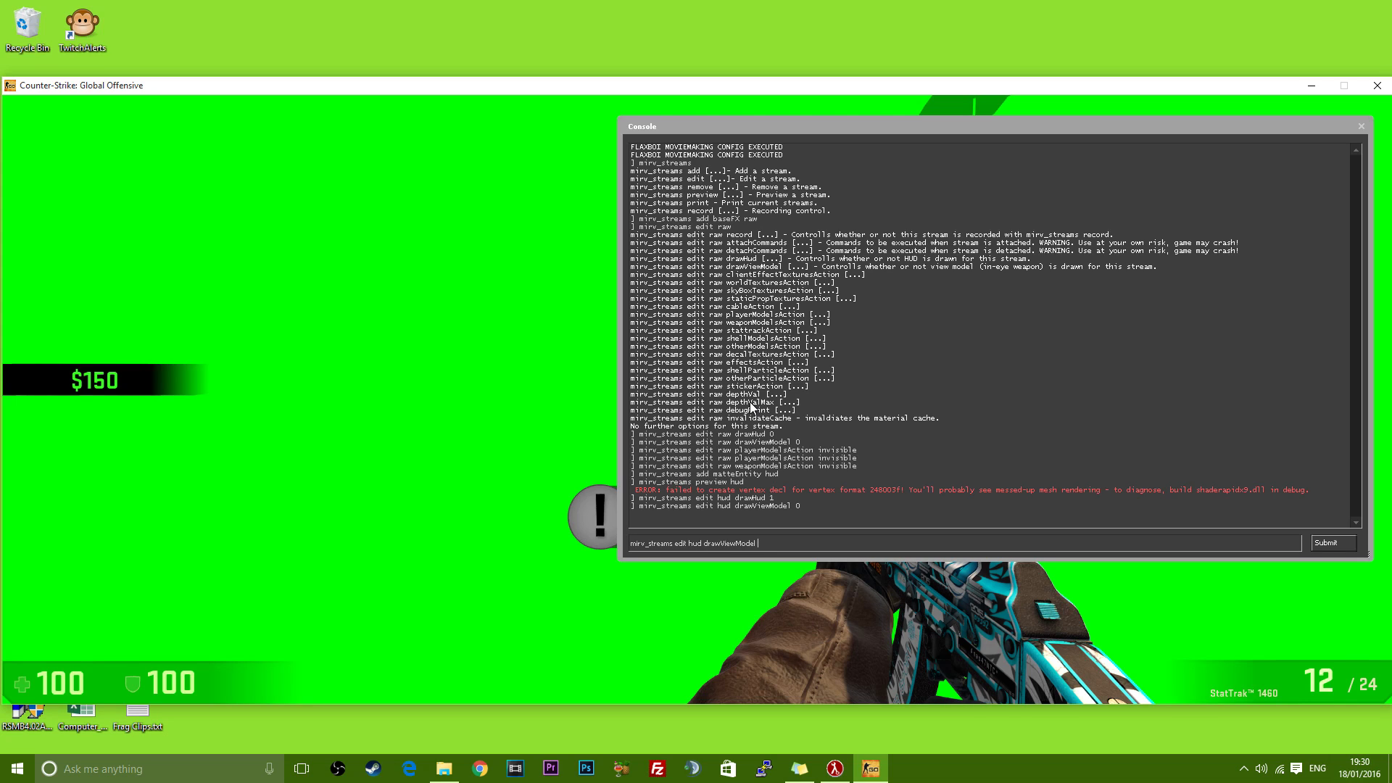
type("playe")
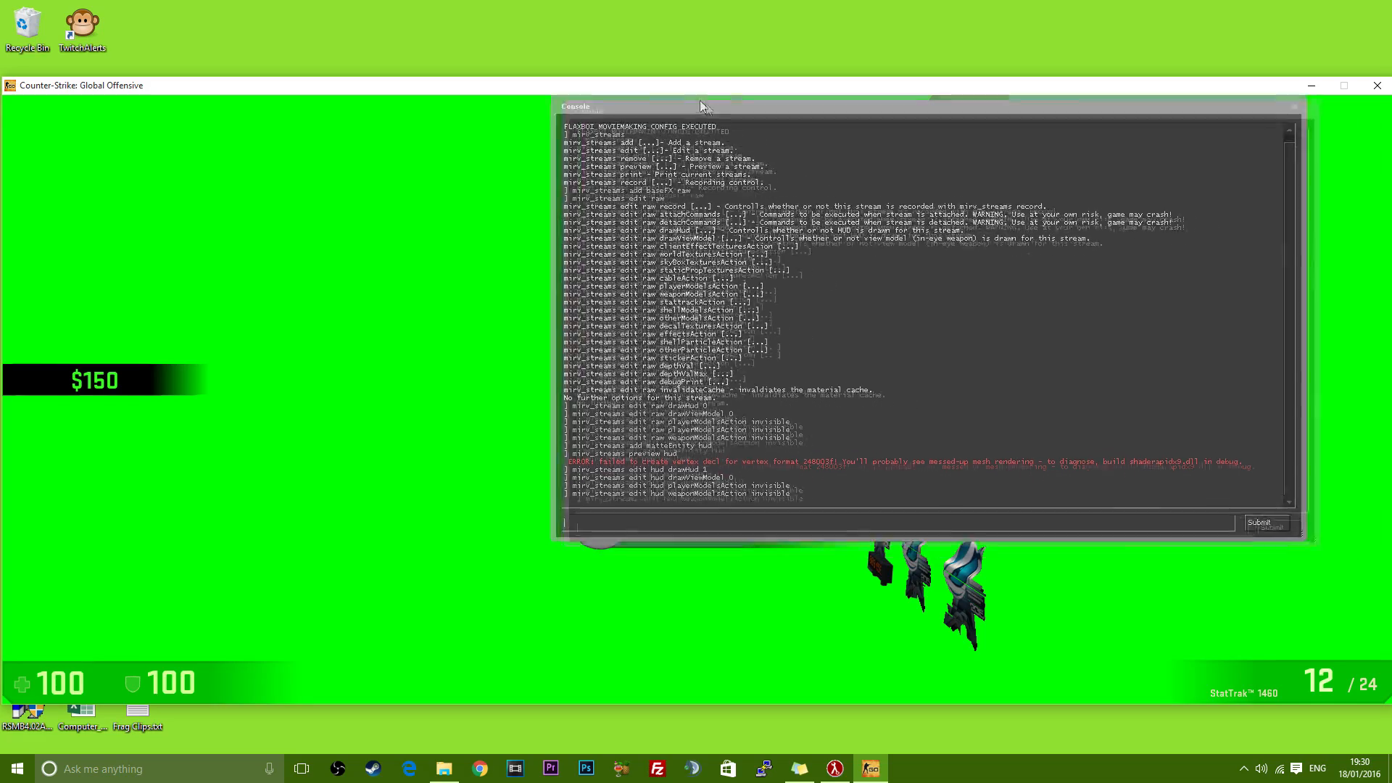
Recentre the console and add a matteEntity stream named models
left_click_drag(701, 106, 879, 478)
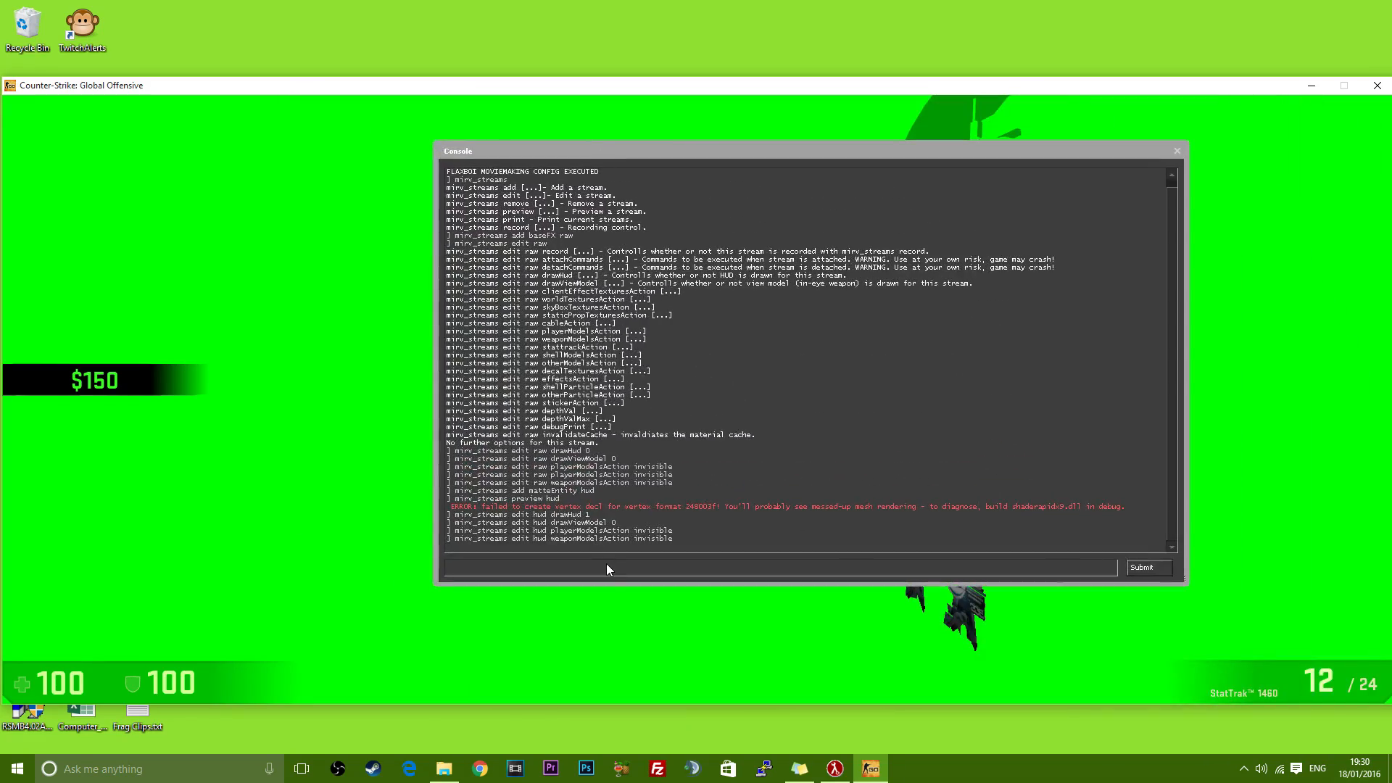
type("mirv_streams add")
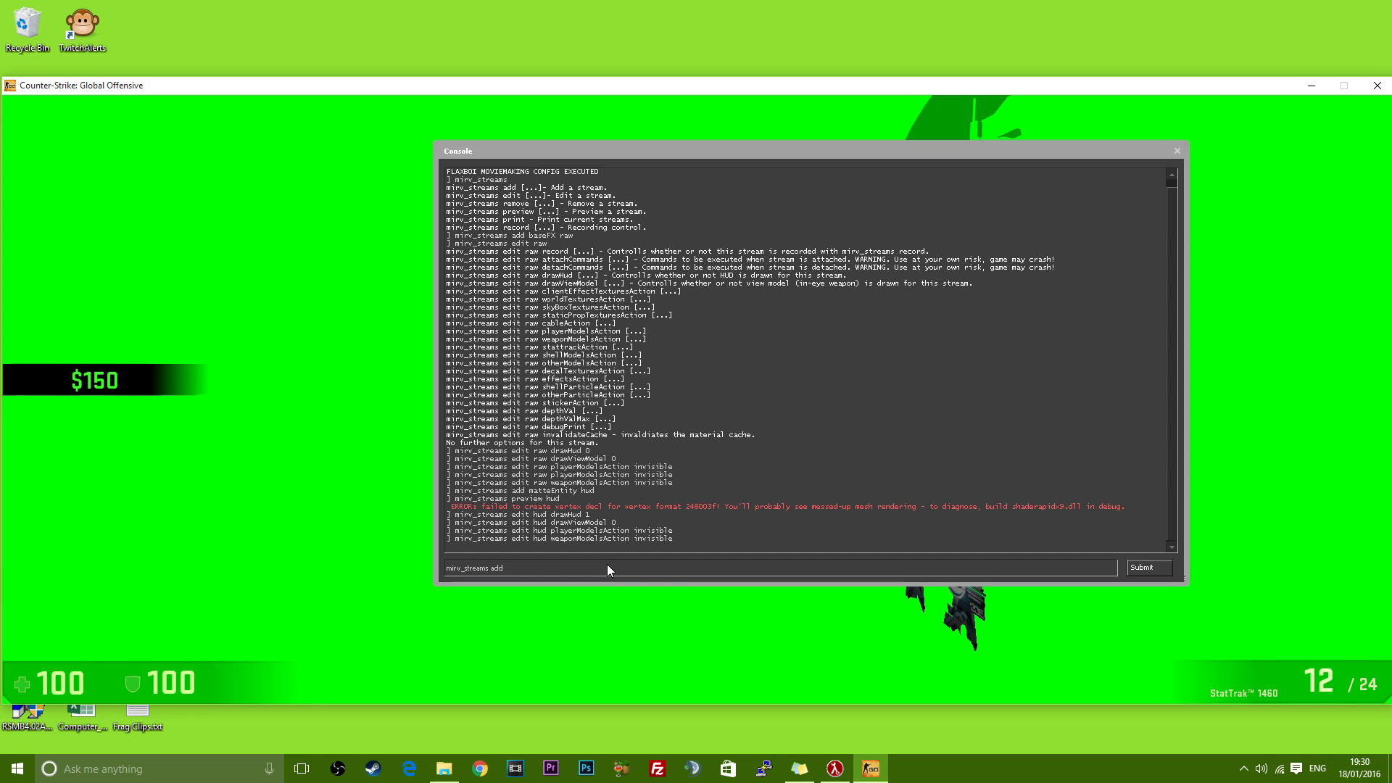
type("matteEntity")
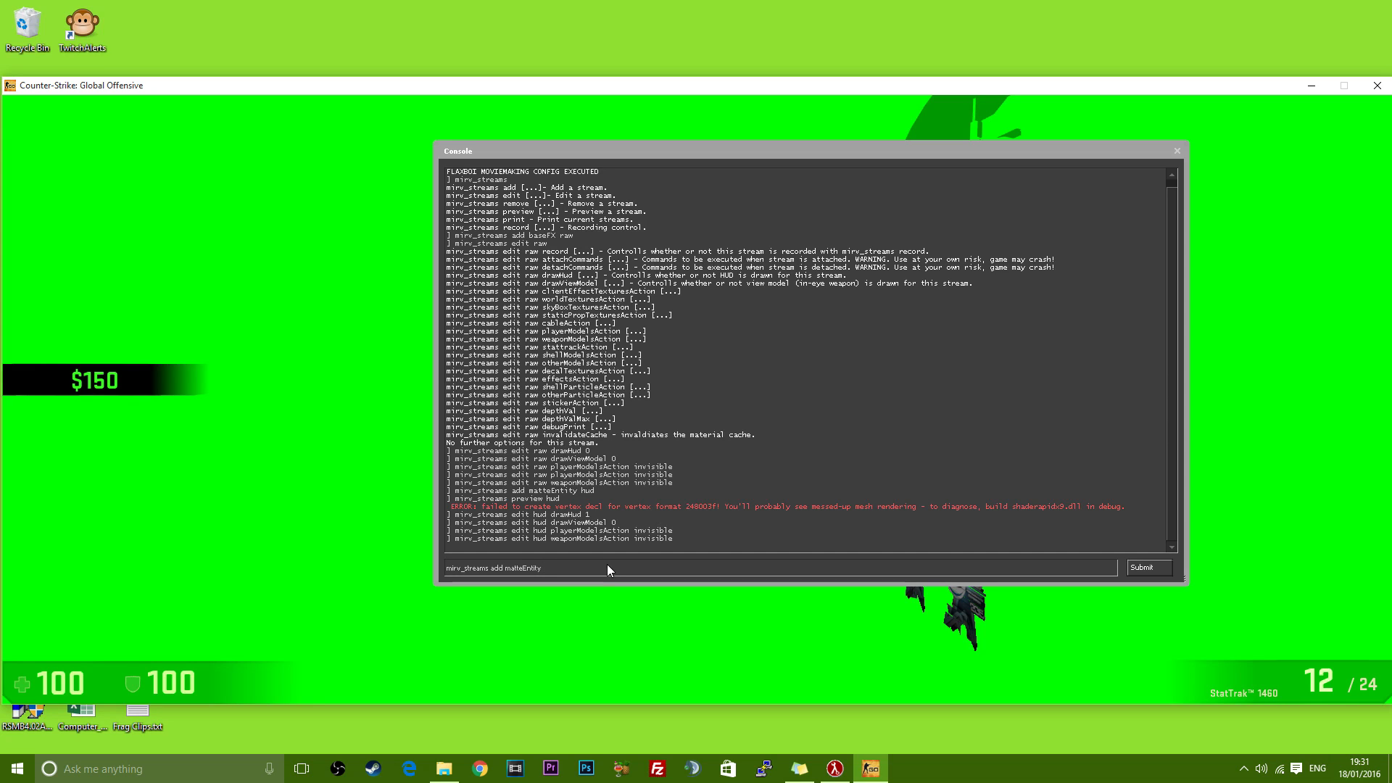
type("G")
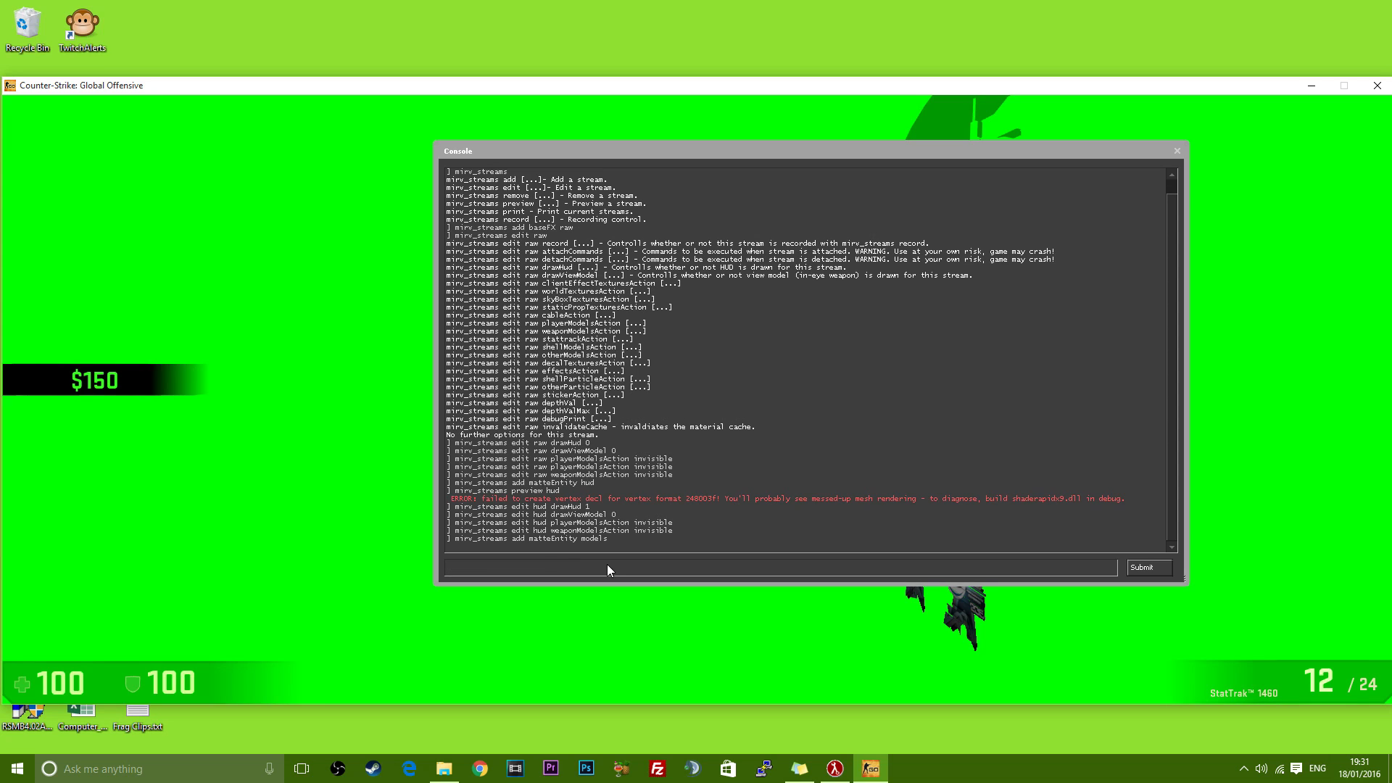
type("mirv_streams add matteEntity model")
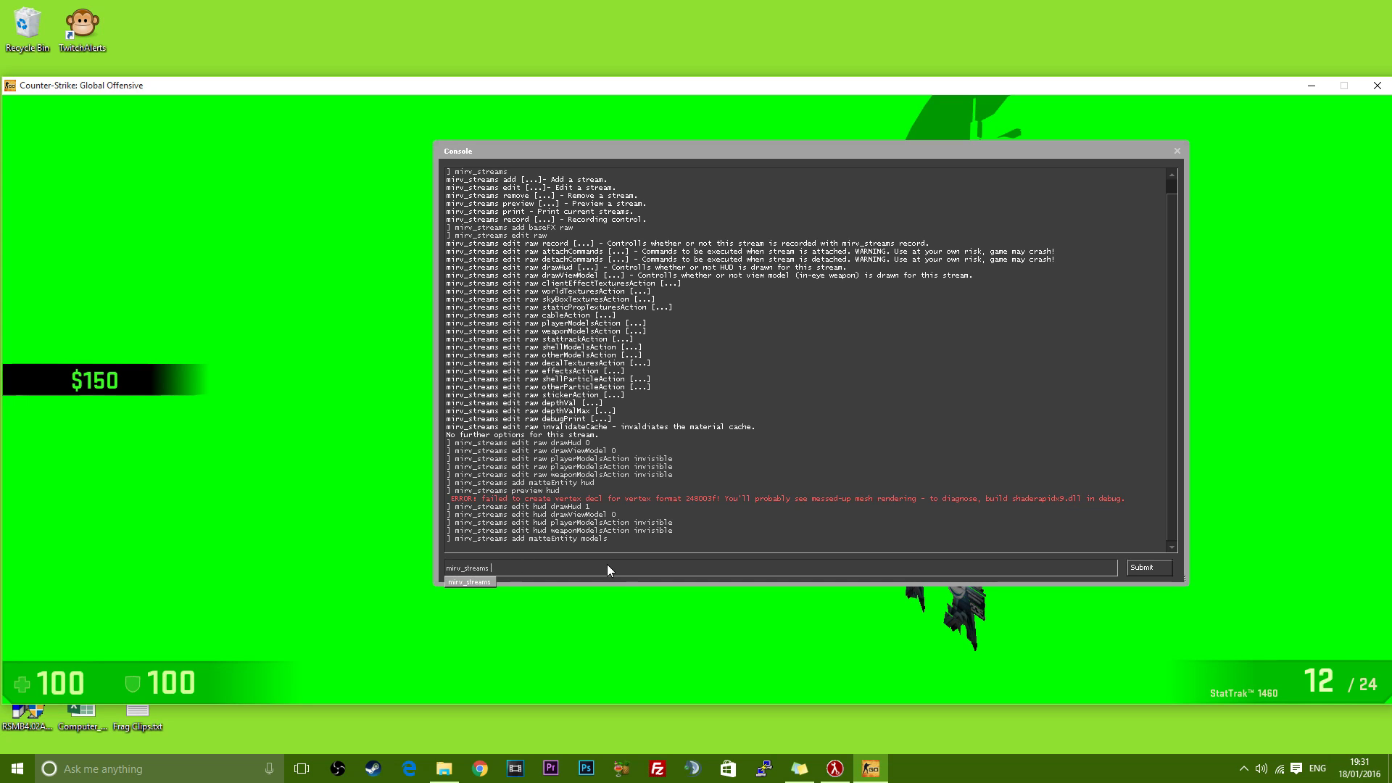
Set the models stream to drawViewModel 0, playerModelsAction draw, weaponModelsAction invisible
type("mirv_streams edit models")
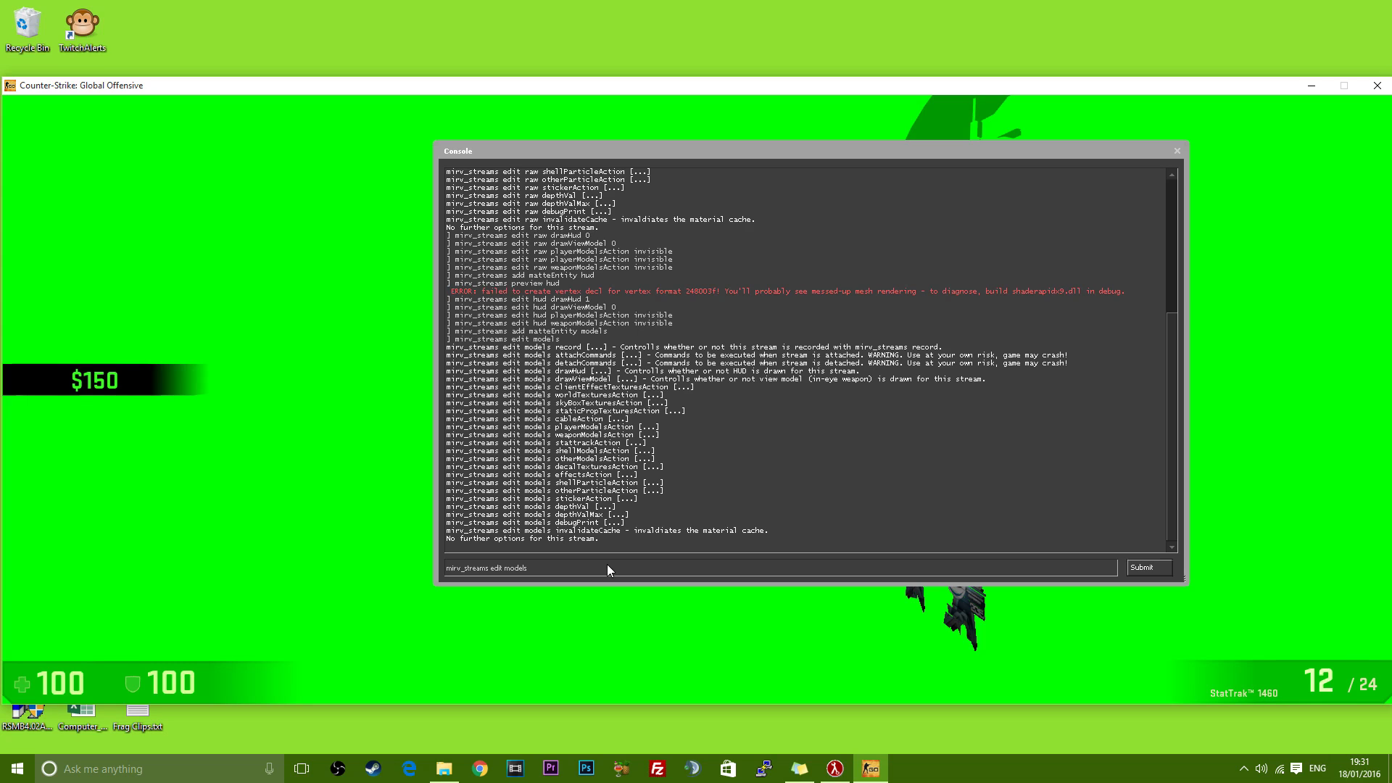
type("drawV")
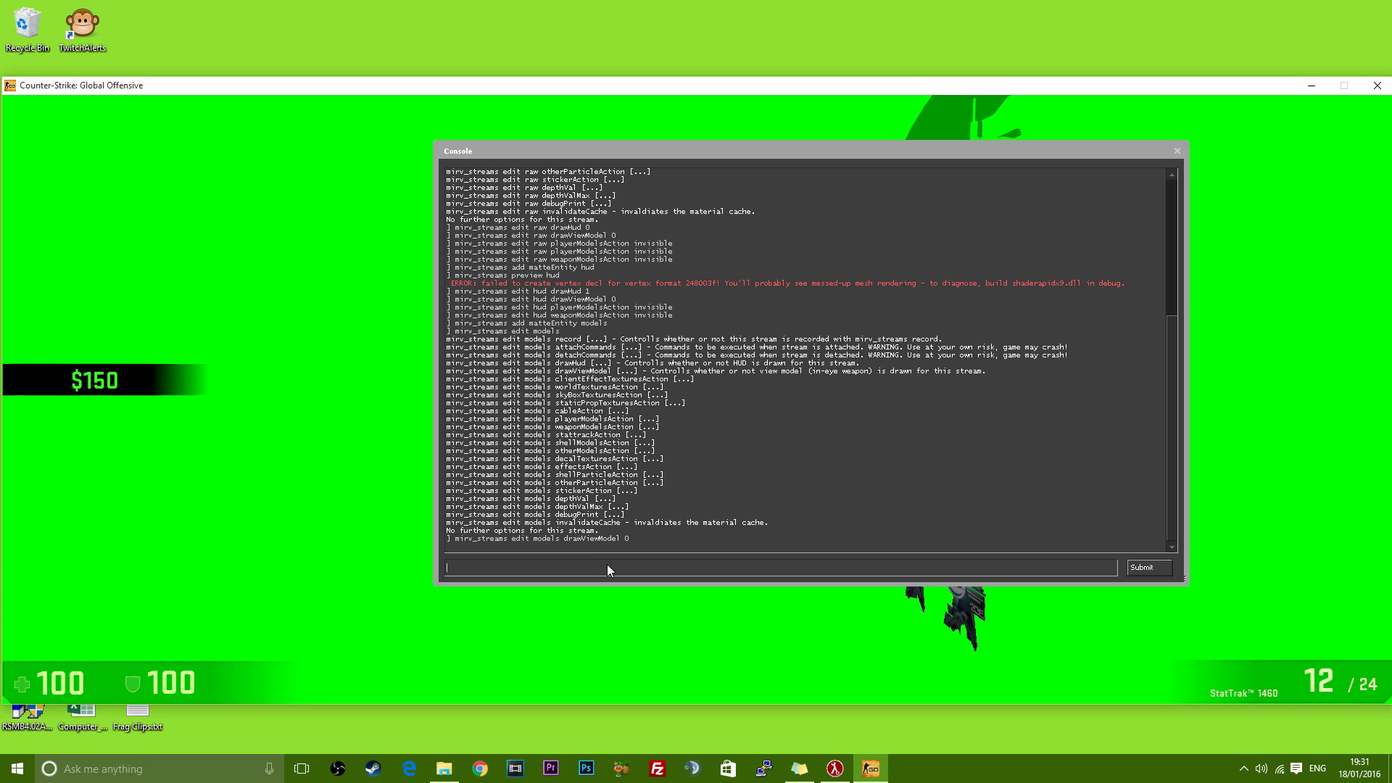
type("mirv_streams edit models dr")
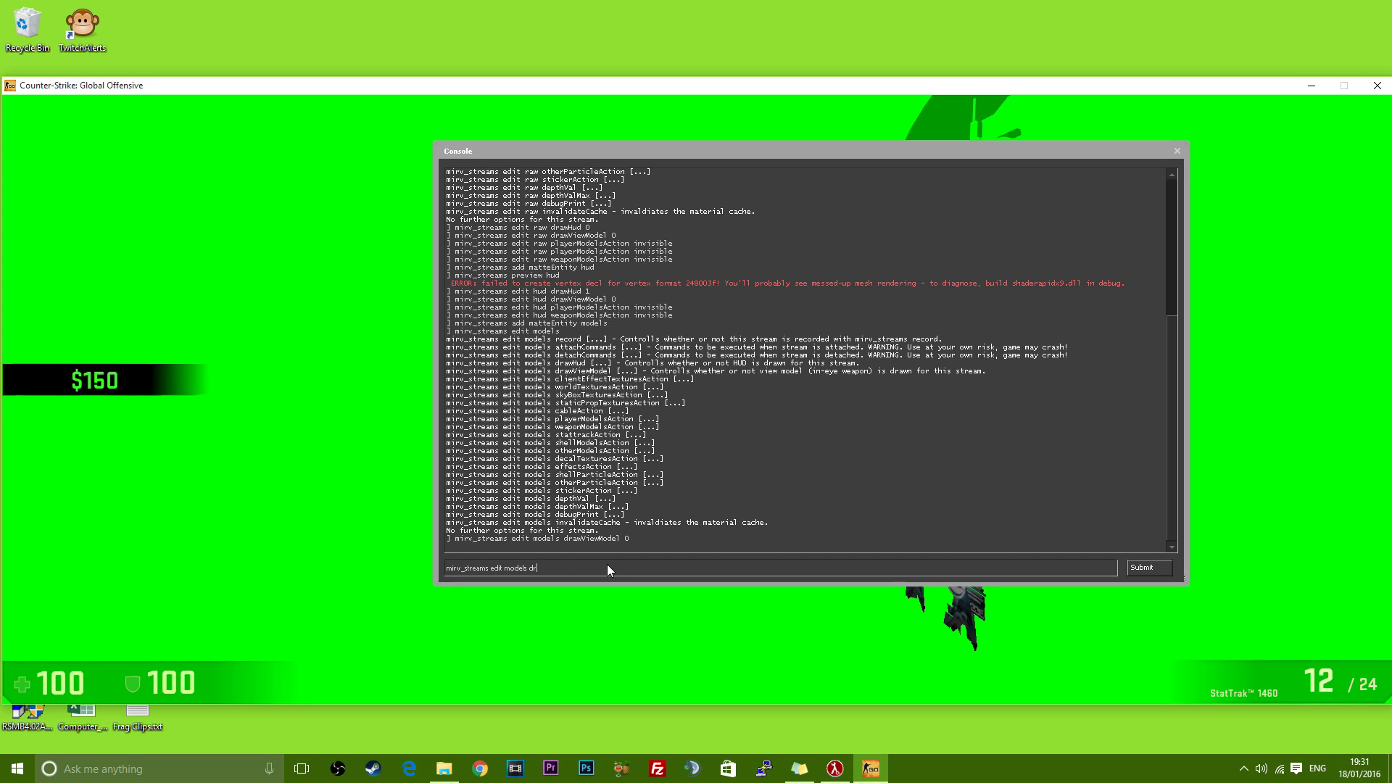
type("playerModelsAction")
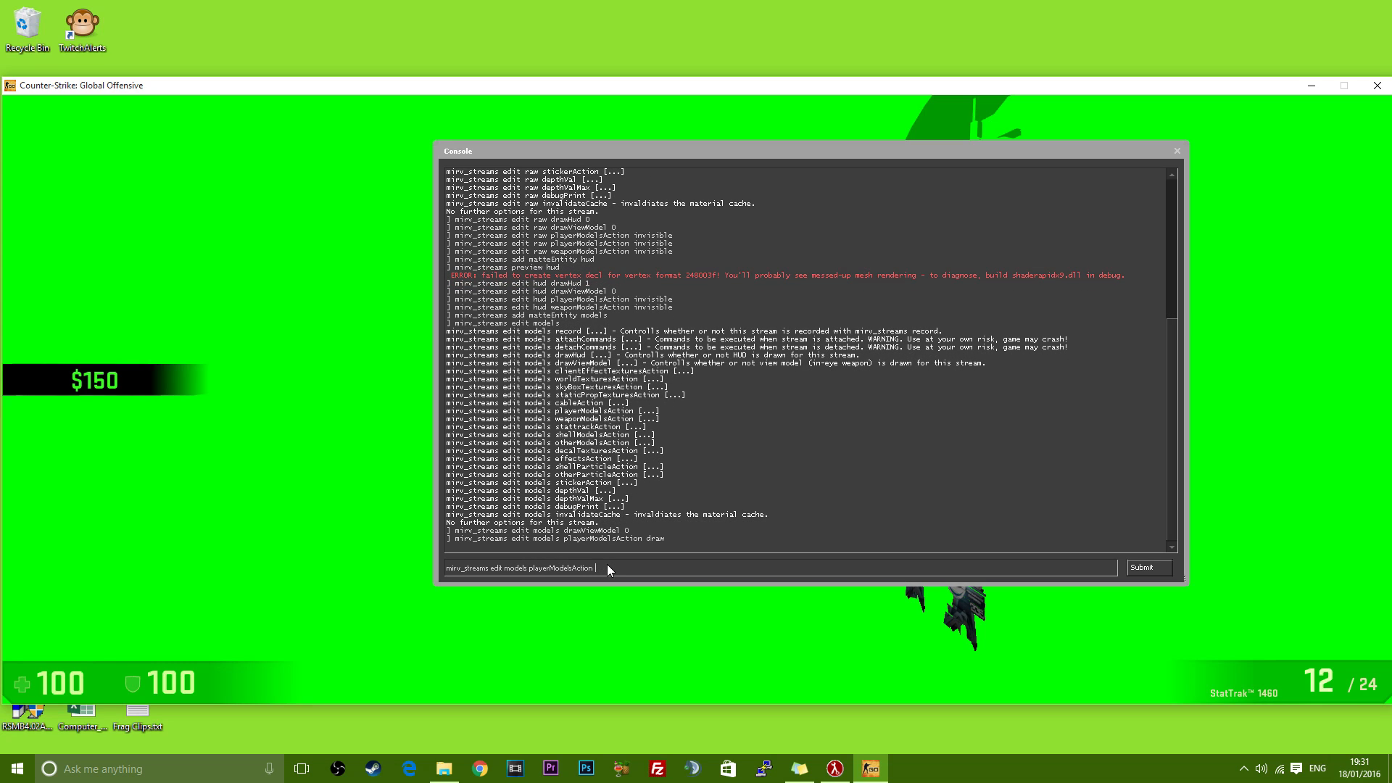
type("invisible")
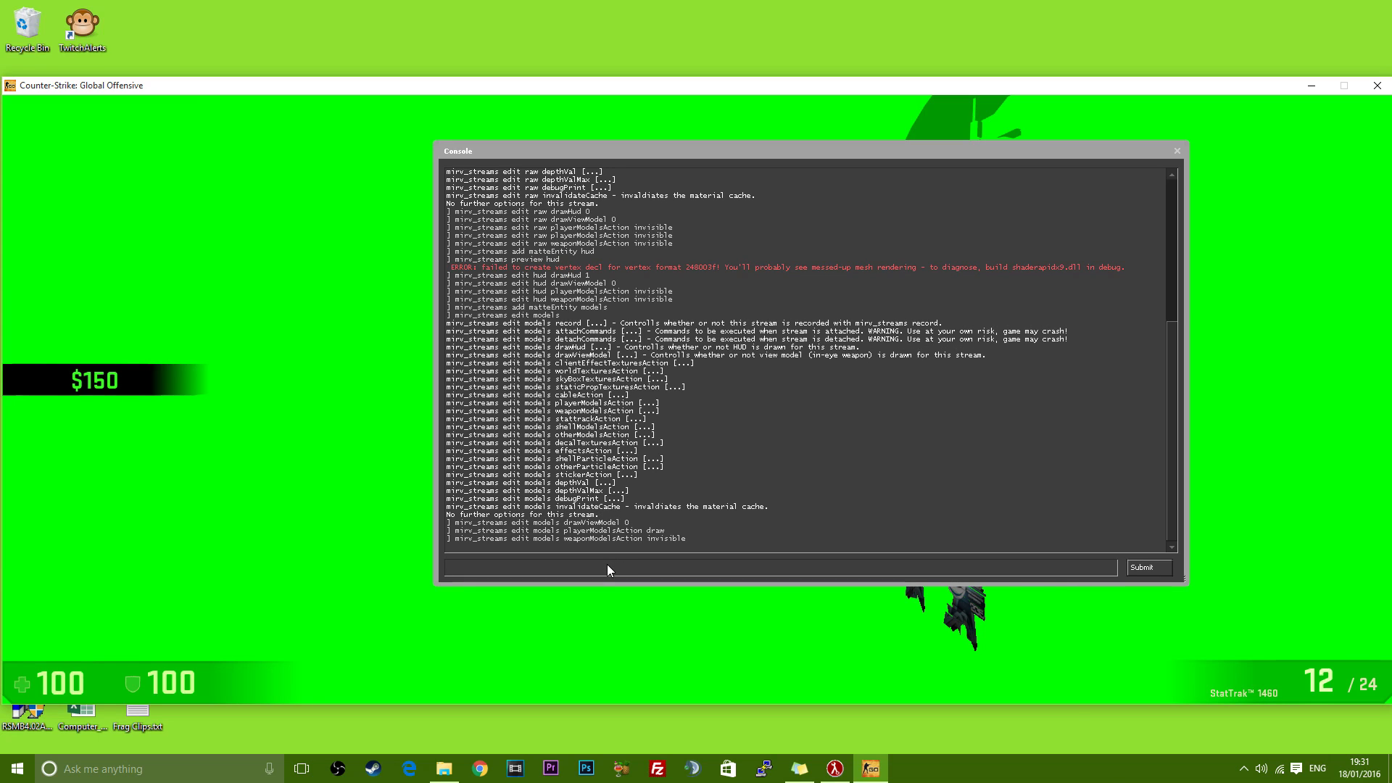
type("mirv_streams add")
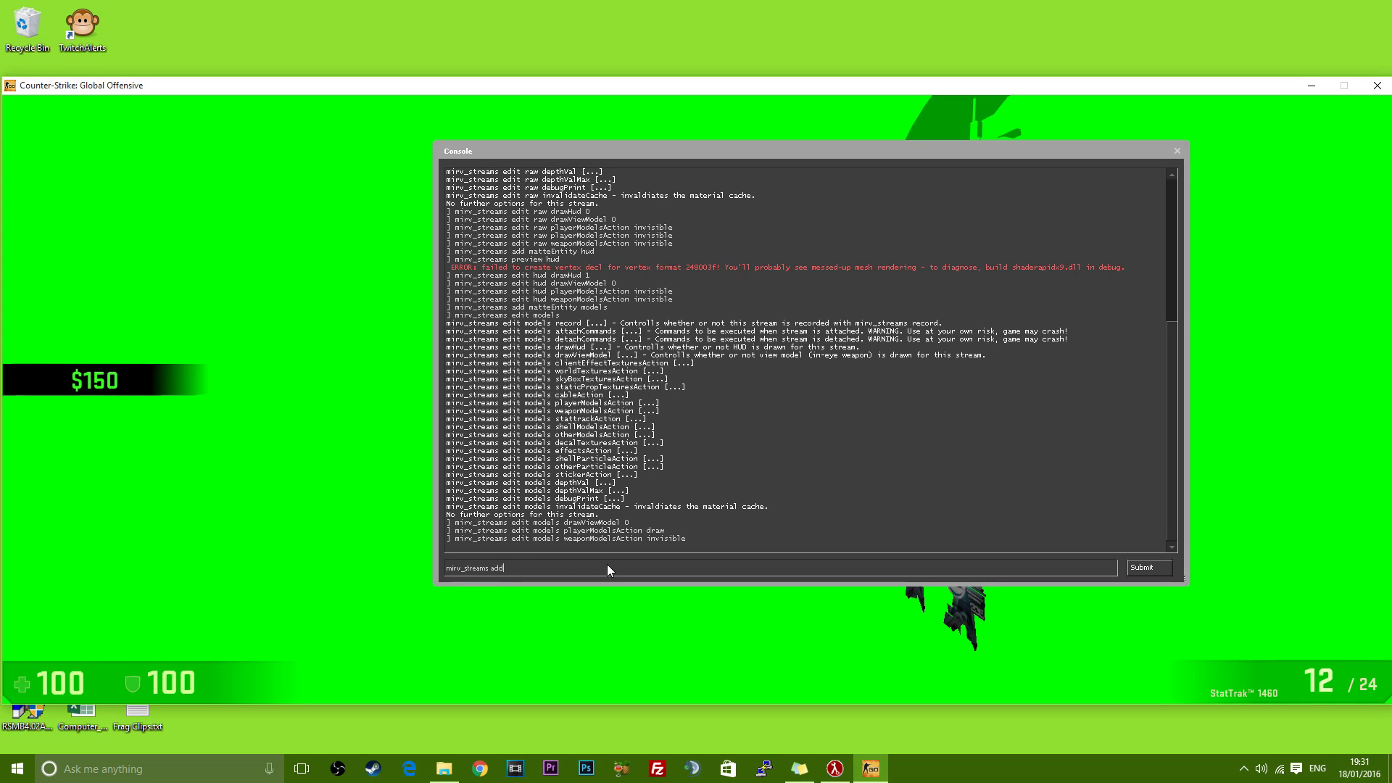
Add a guns matteEntity stream with drawViewModel 1, players invisible, weapons draw
type("matteEntity")
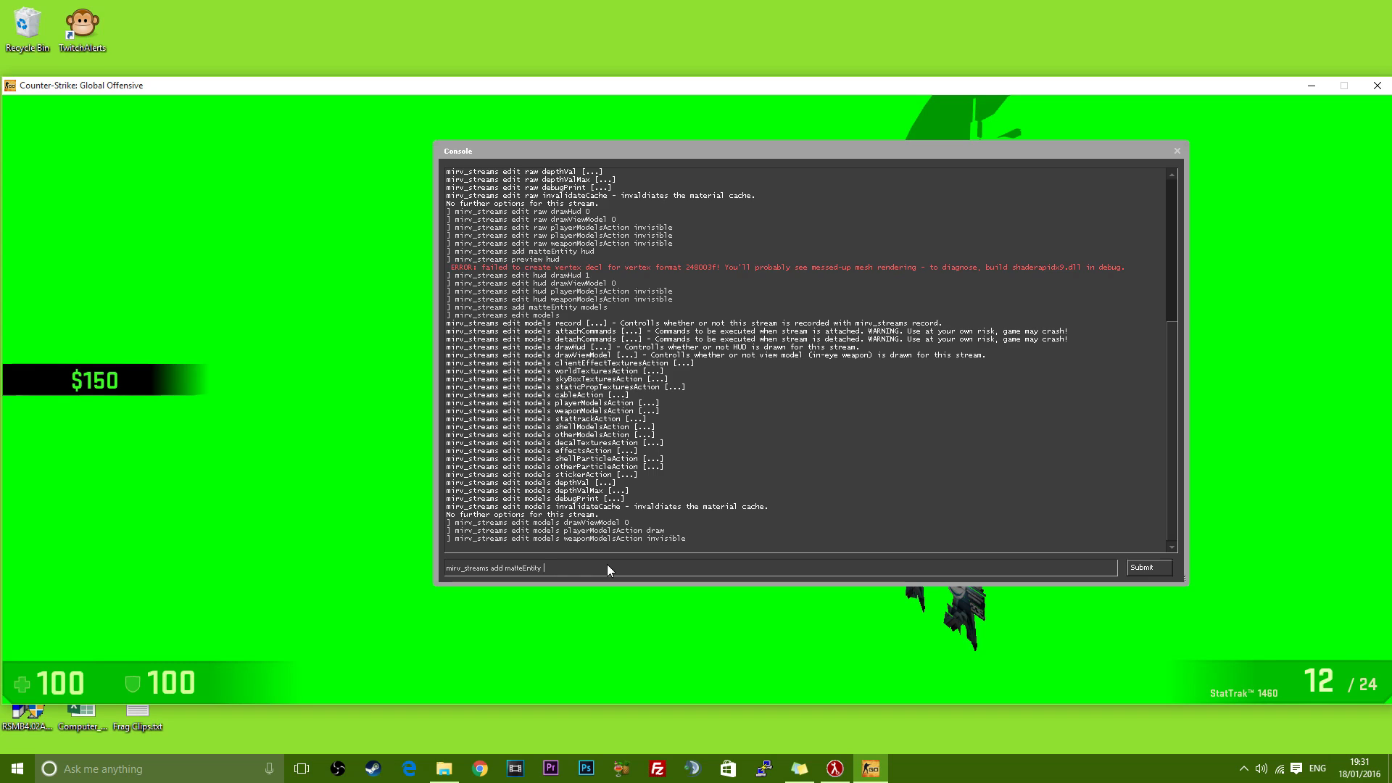
type("gun1")
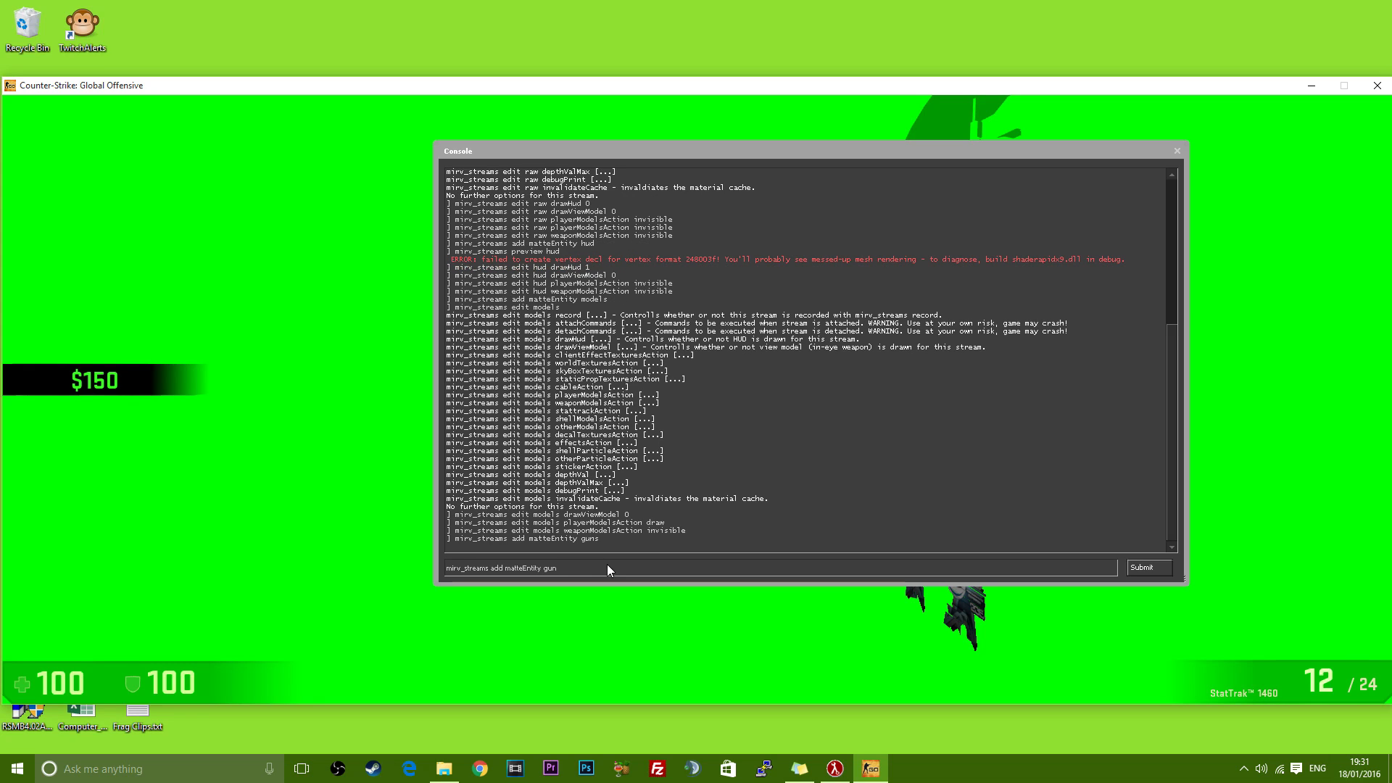
type("mirv_streams edit gui")
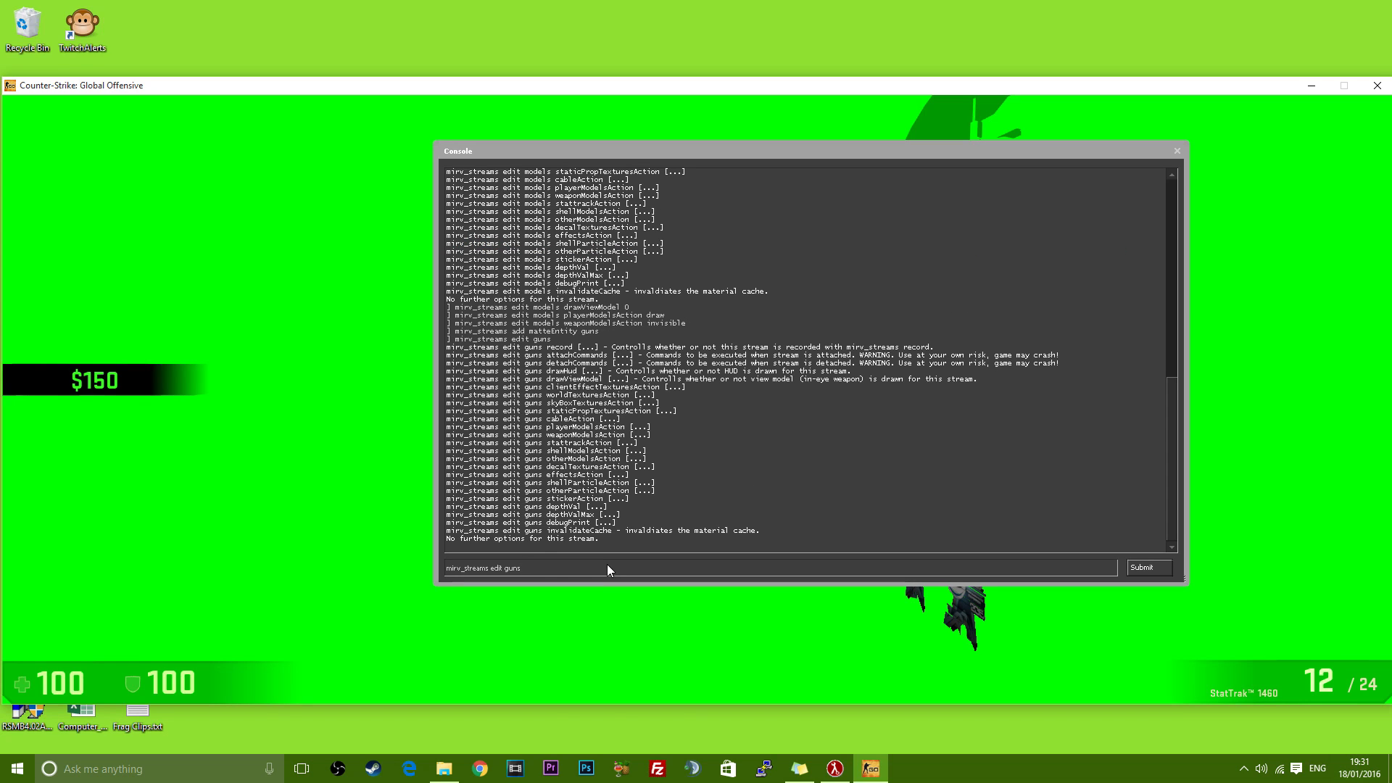
type("drawViewModel 1")
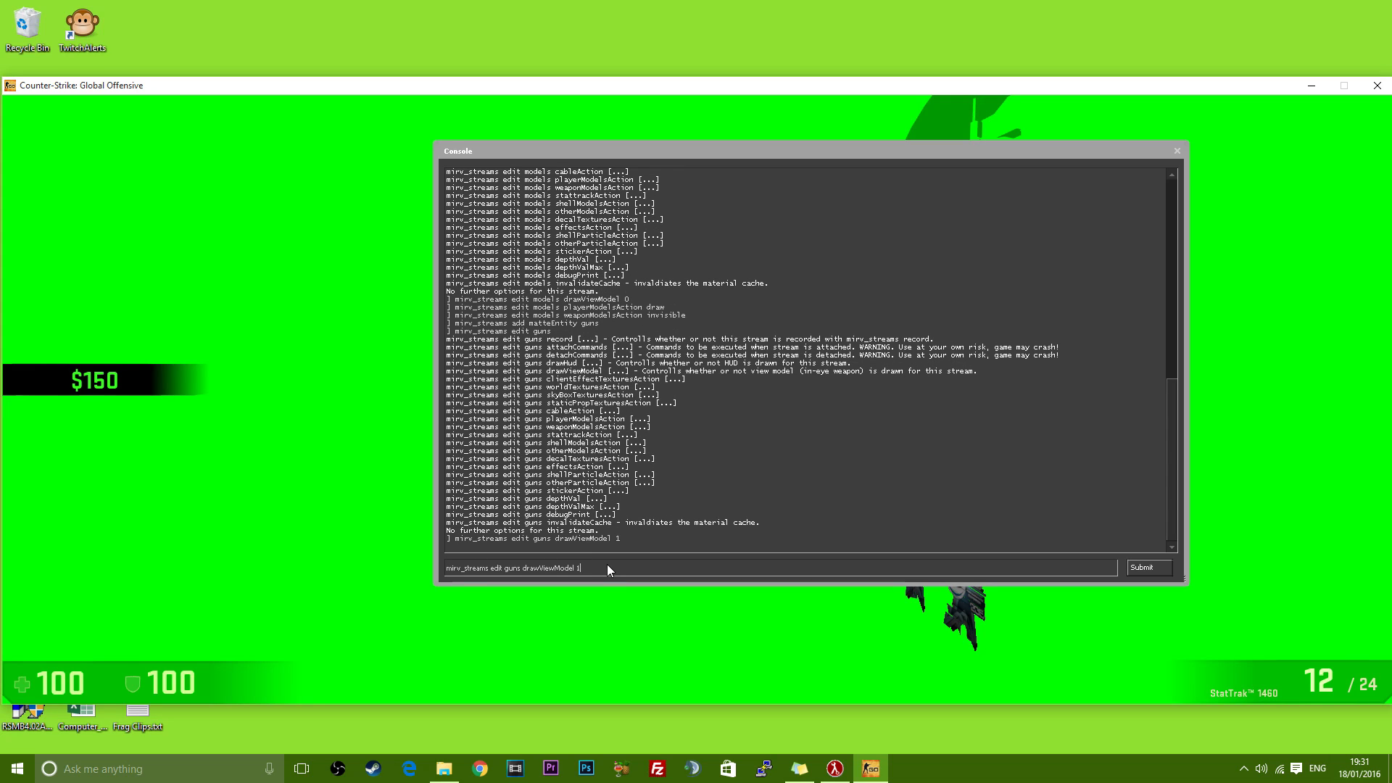
key("Backspace")
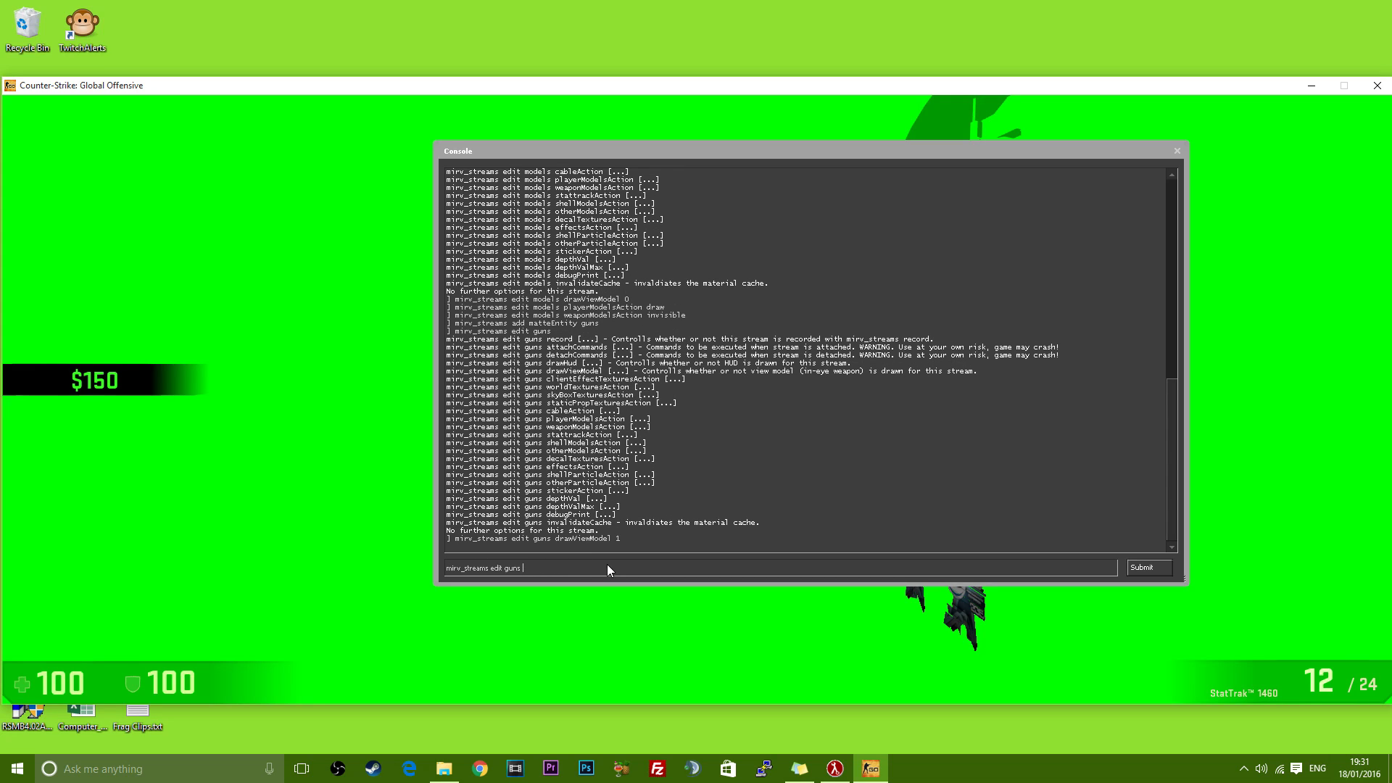
type("playerModelsAction invis")
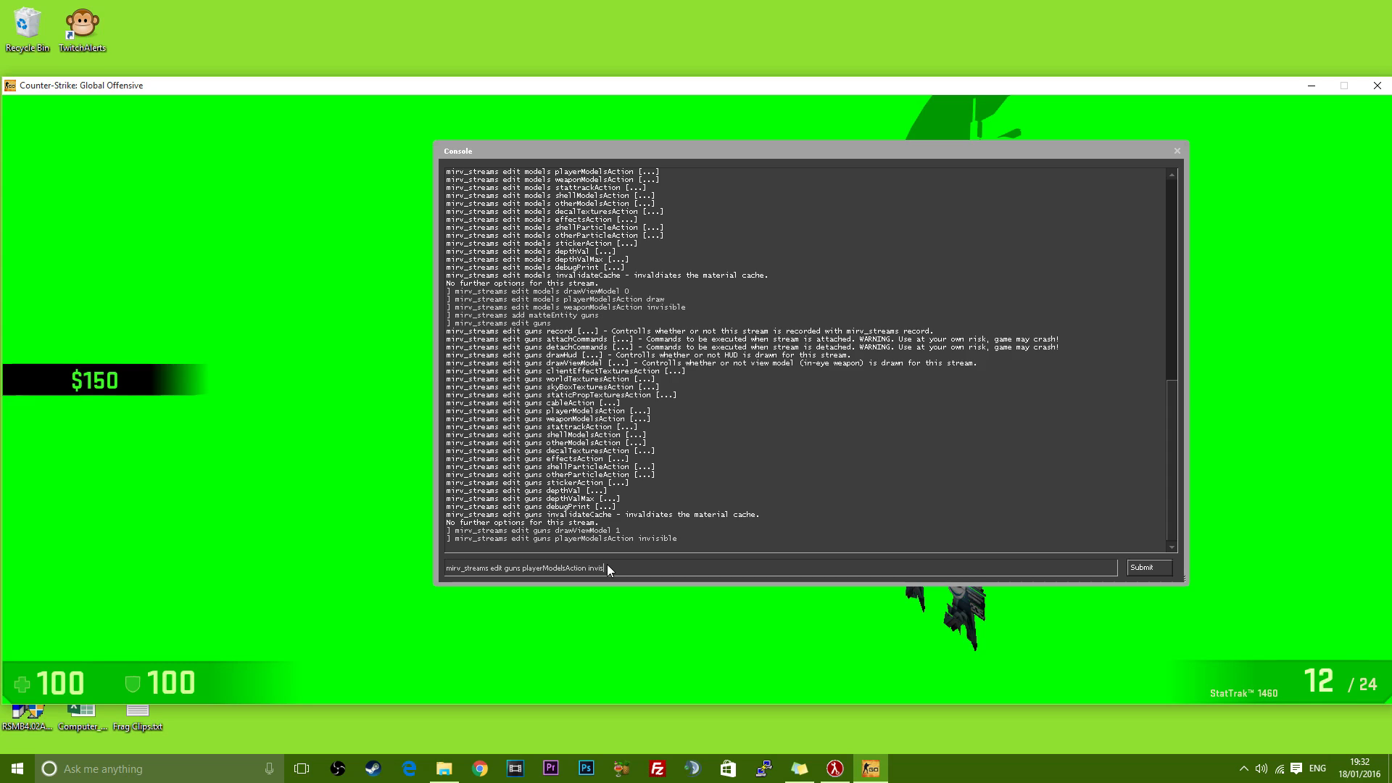
type("draw")
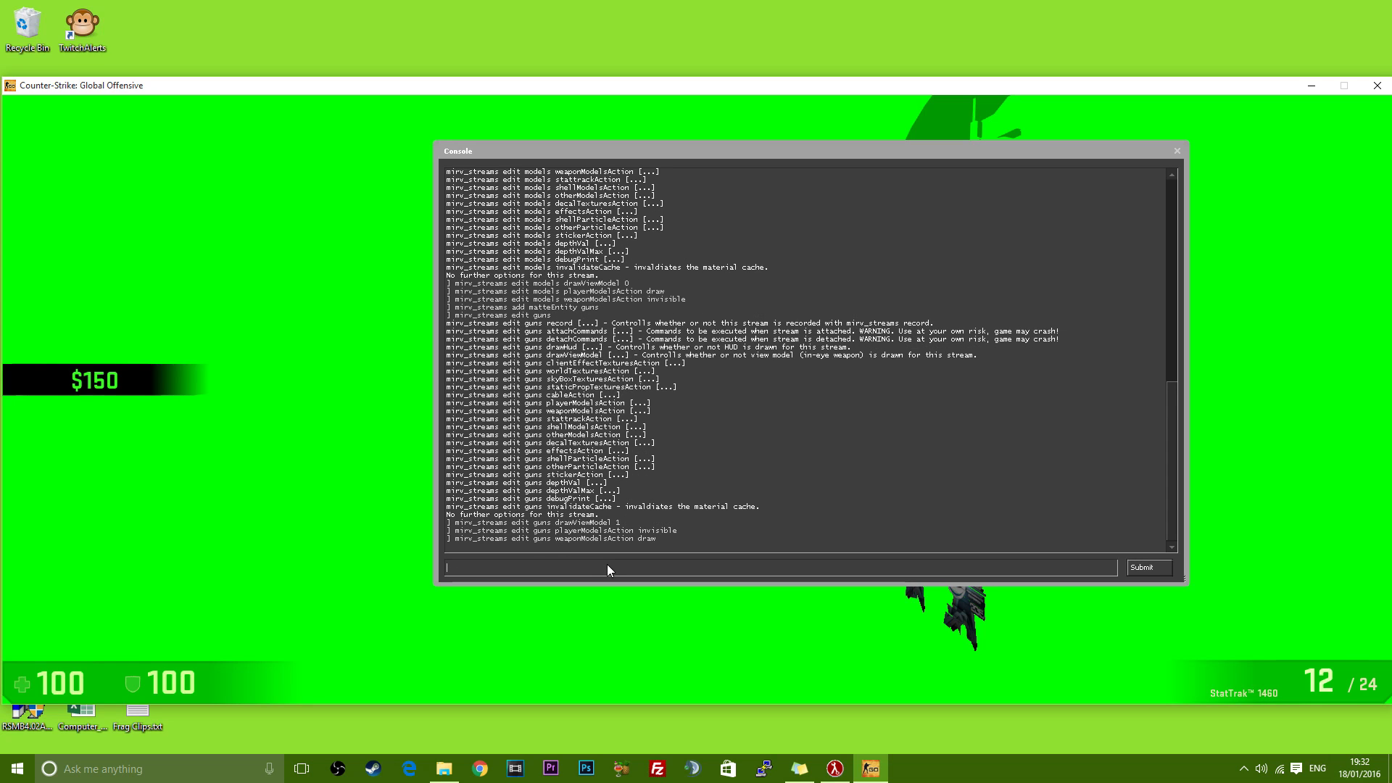
type("mirv_streams a")
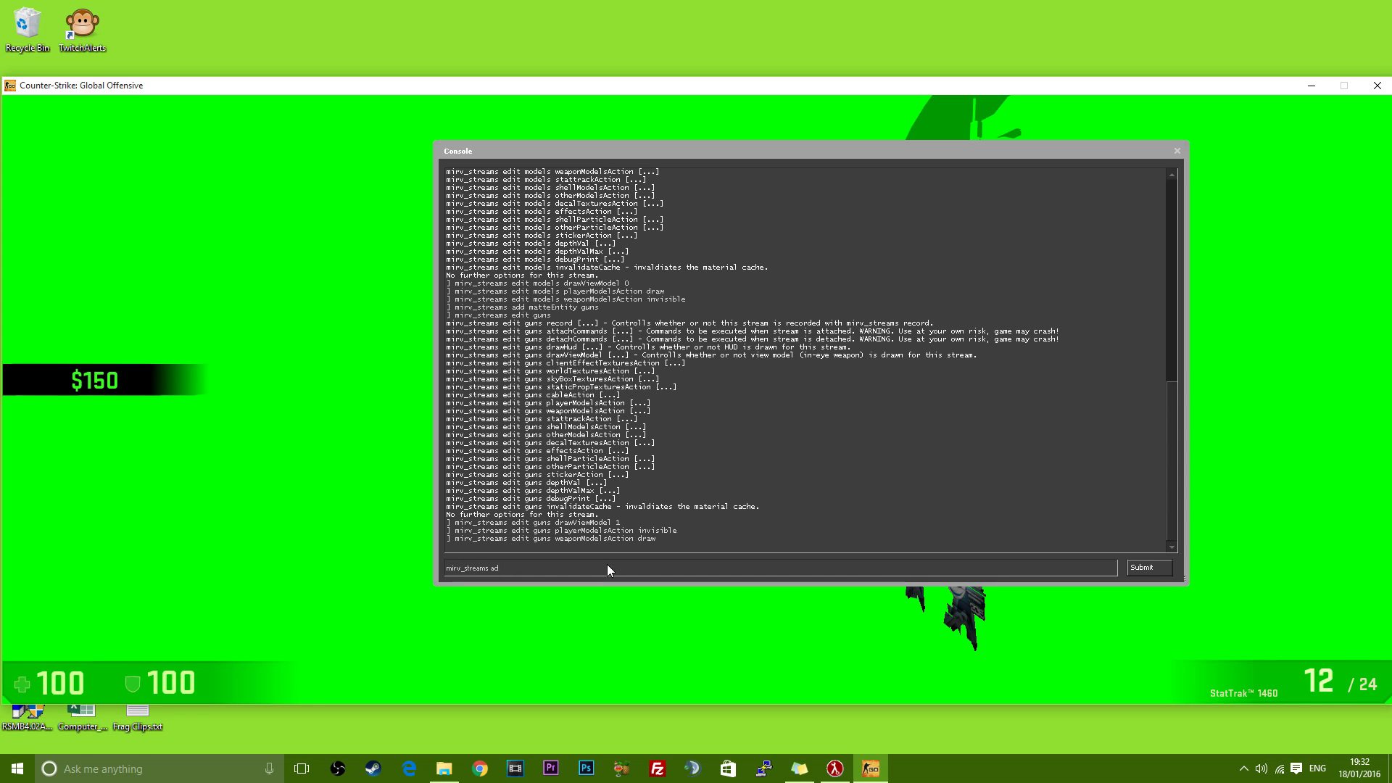
Run mirv_streams add depthWorld depth, then mirv_streams preview depth
type("d")
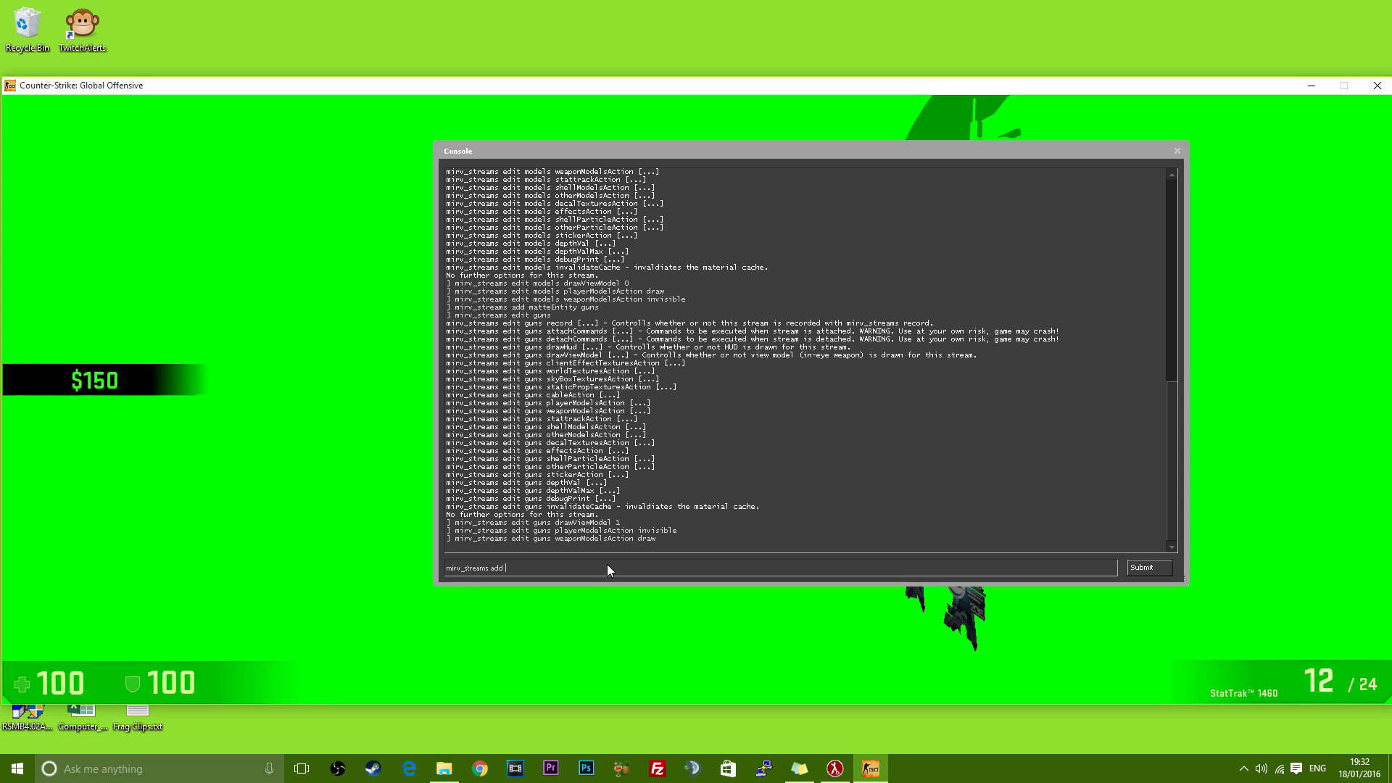
type("depthWorl")
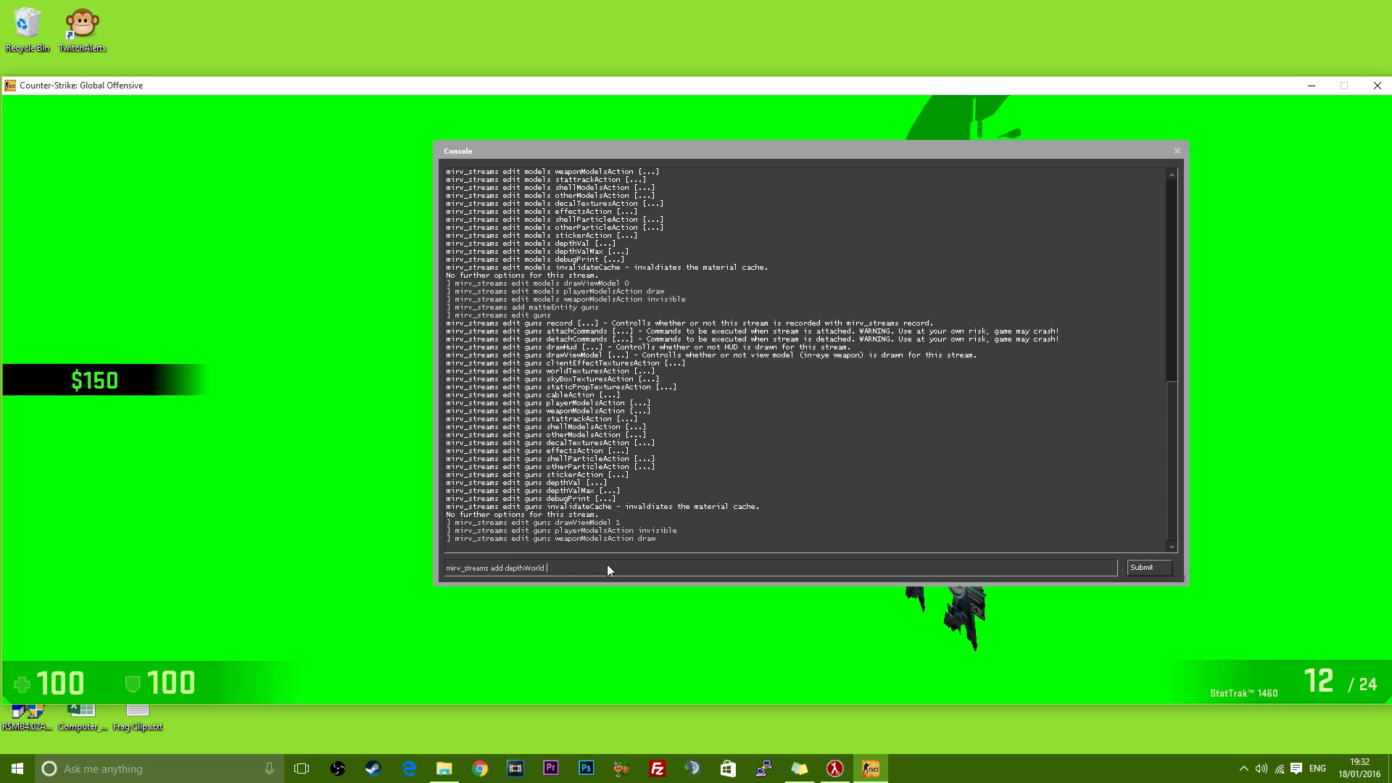
type("di")
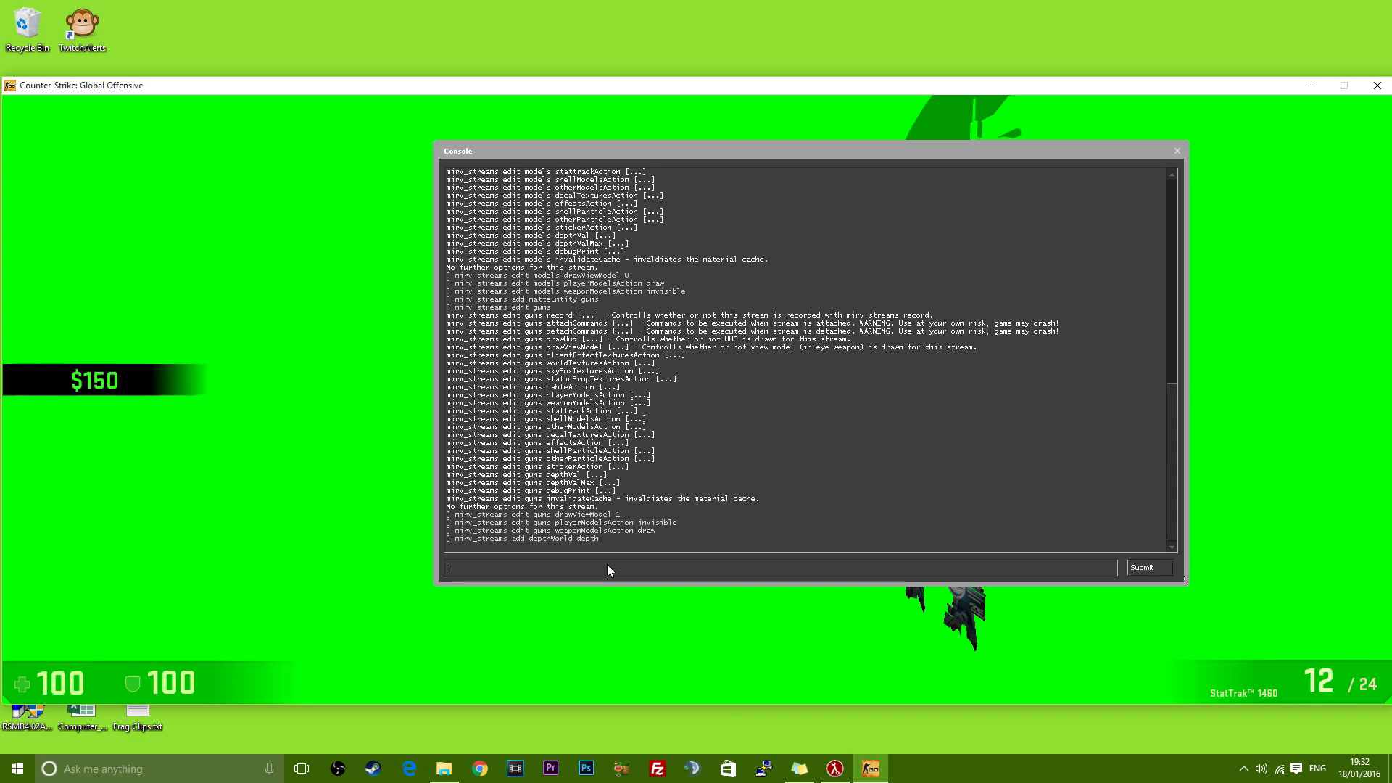
type("mirv_str")
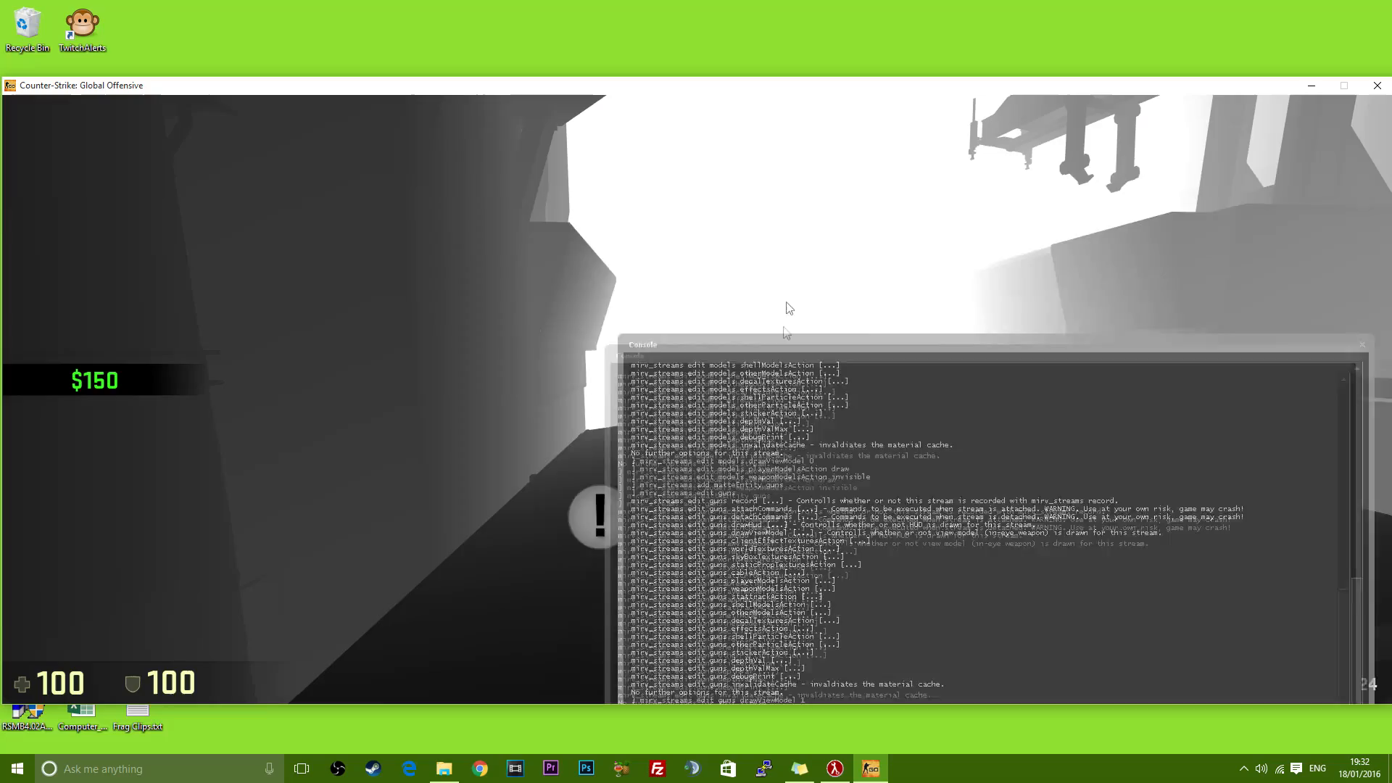
Set the depth stream's player and weapon models to drawDepth, with drawViewModel 0
left_click_drag(642, 345, 255, 317)
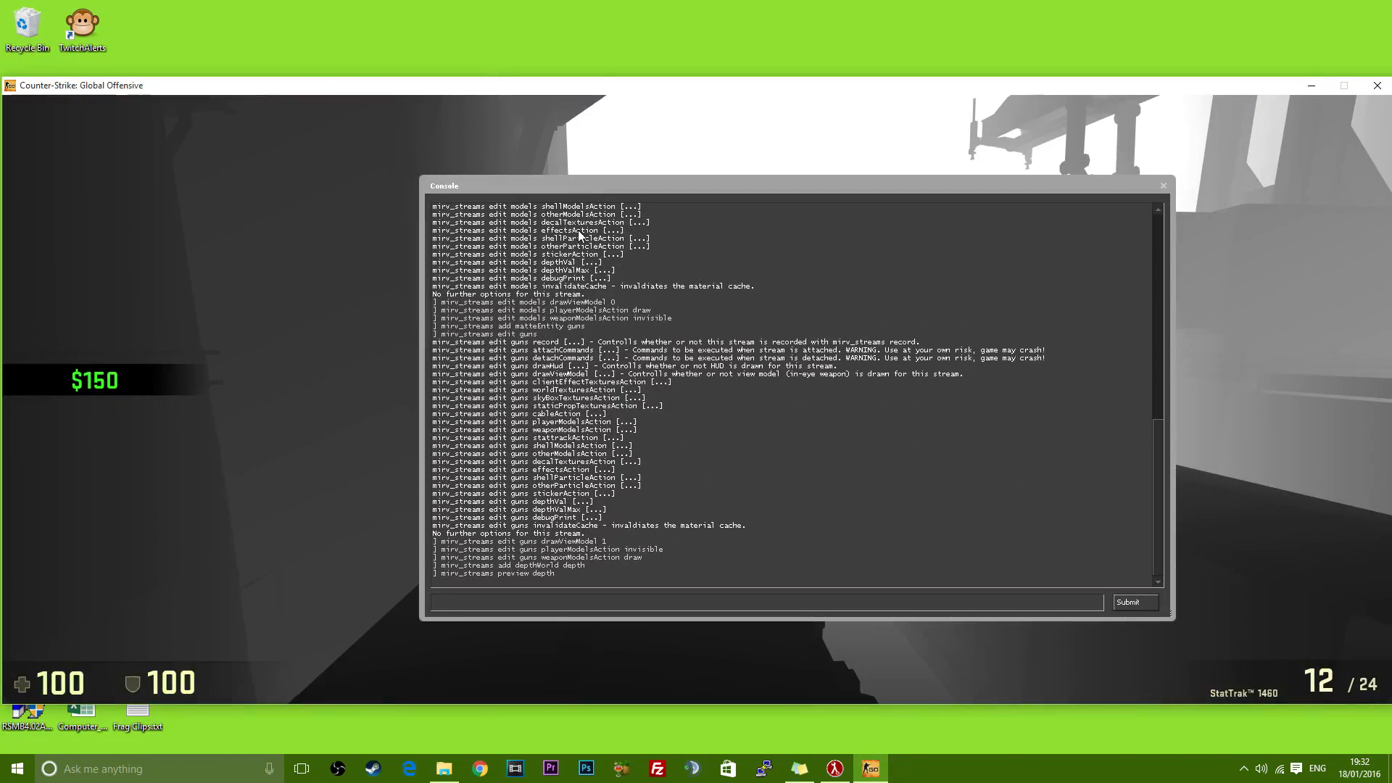
type("mirv_streams")
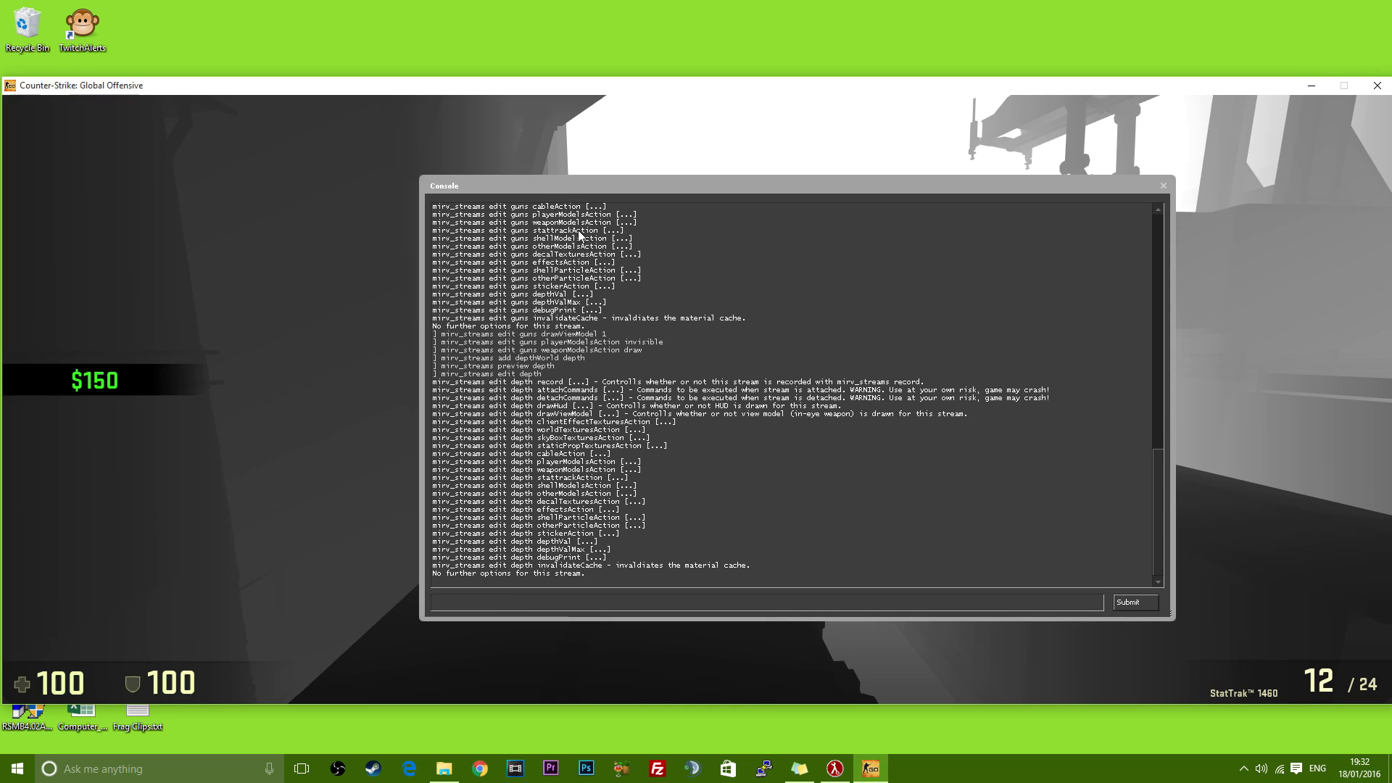
type("mirv_streams edit depth playerModelsAction d")
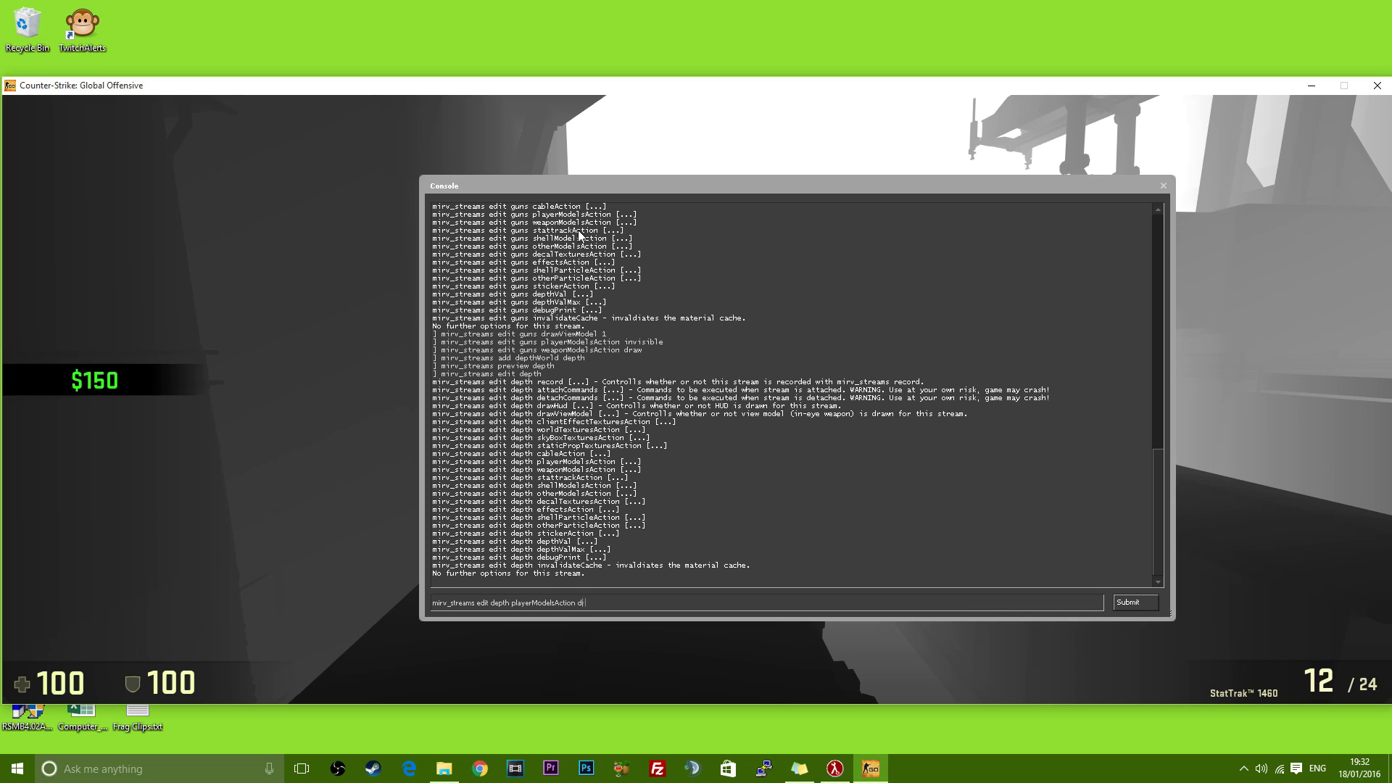
type("raw")
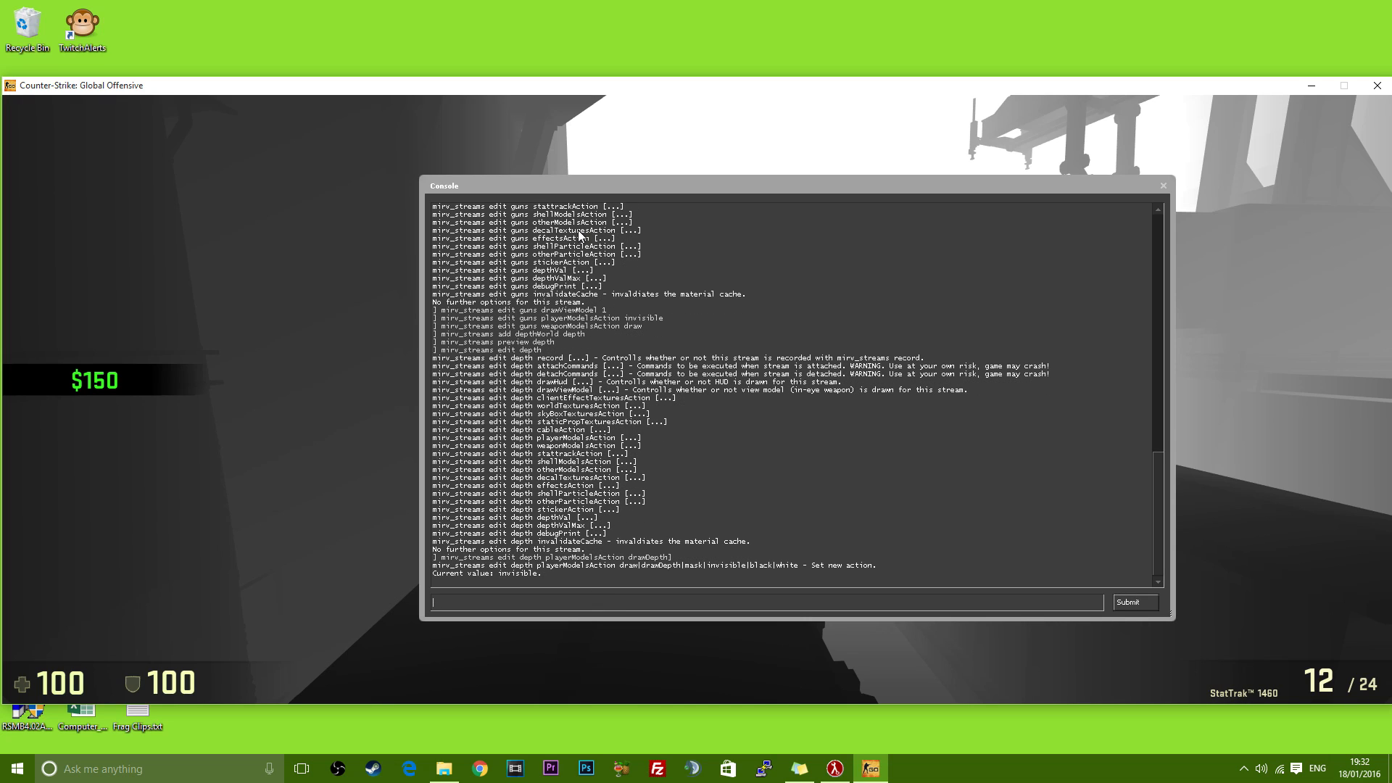
type("mirv_streams edit depth playerModelsAction drawDepth")
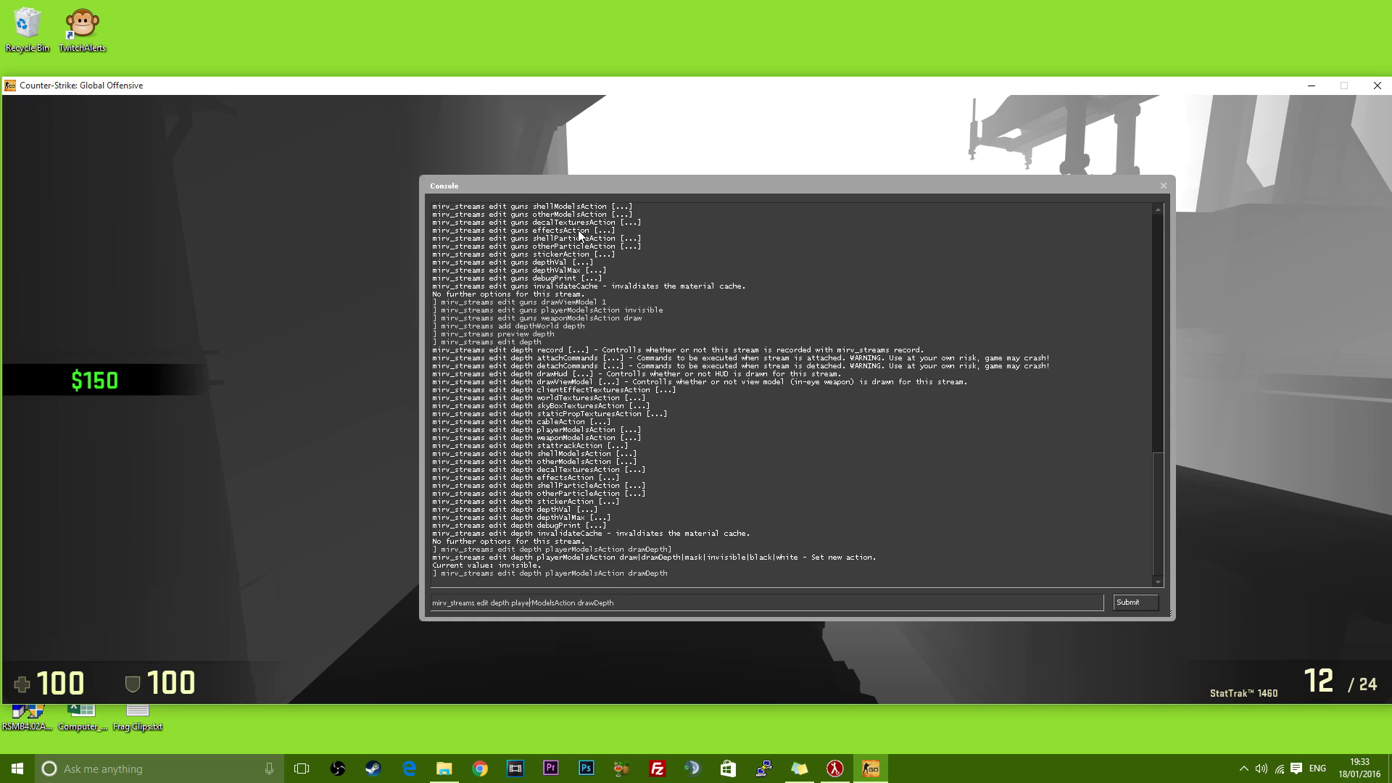
key("Backspace")
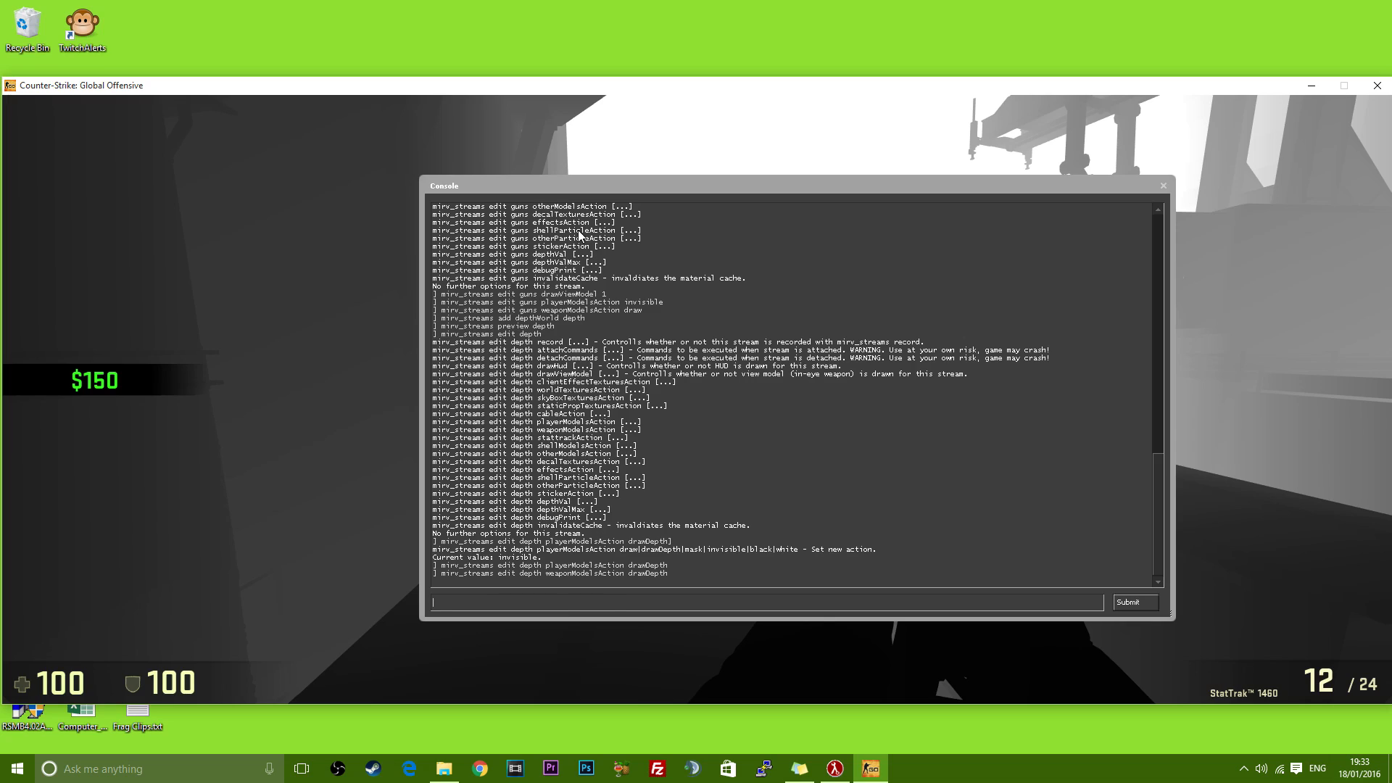
type("mirv_streams edit depth wea")
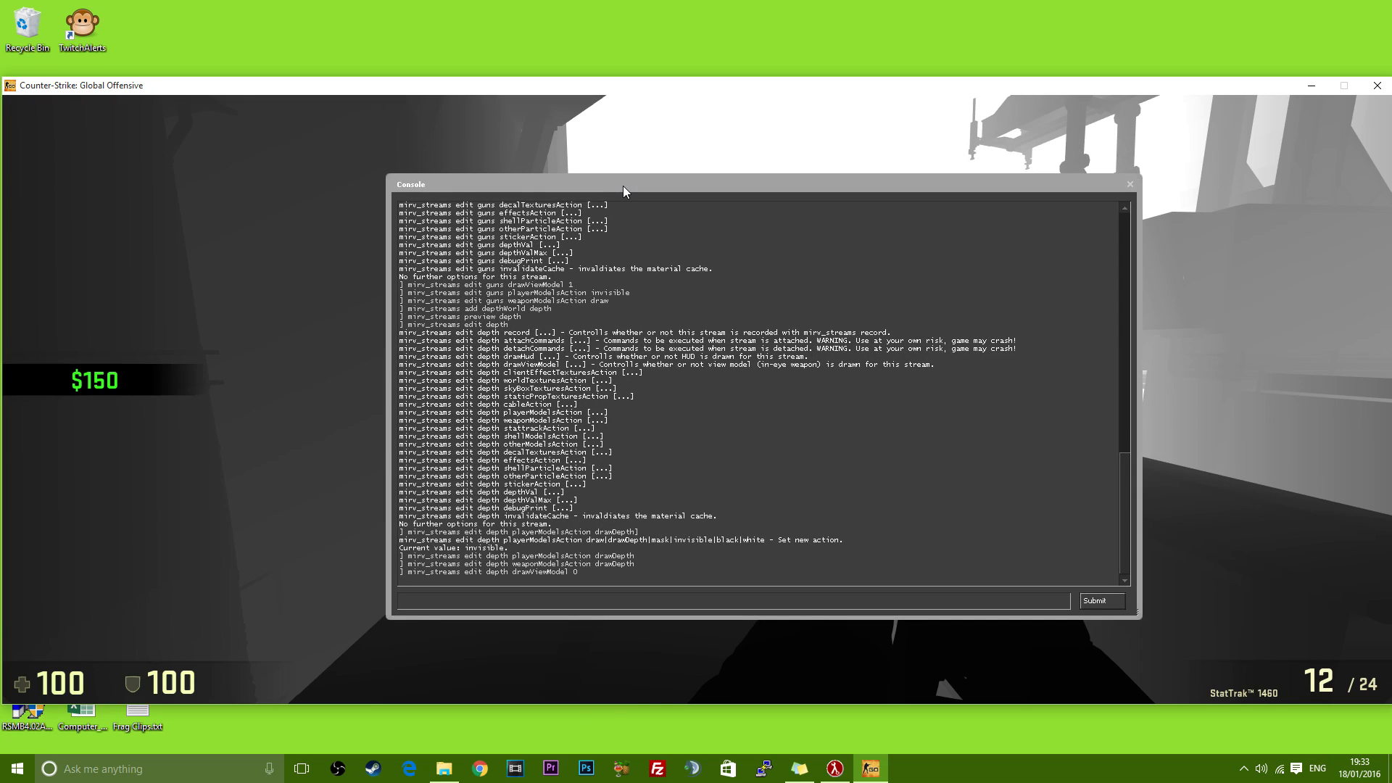
Set the depth stream to hide the HUD, depthVal 400, depthValMax 1500, and list streams
type("mirv_streams edit depth drawViewModel")
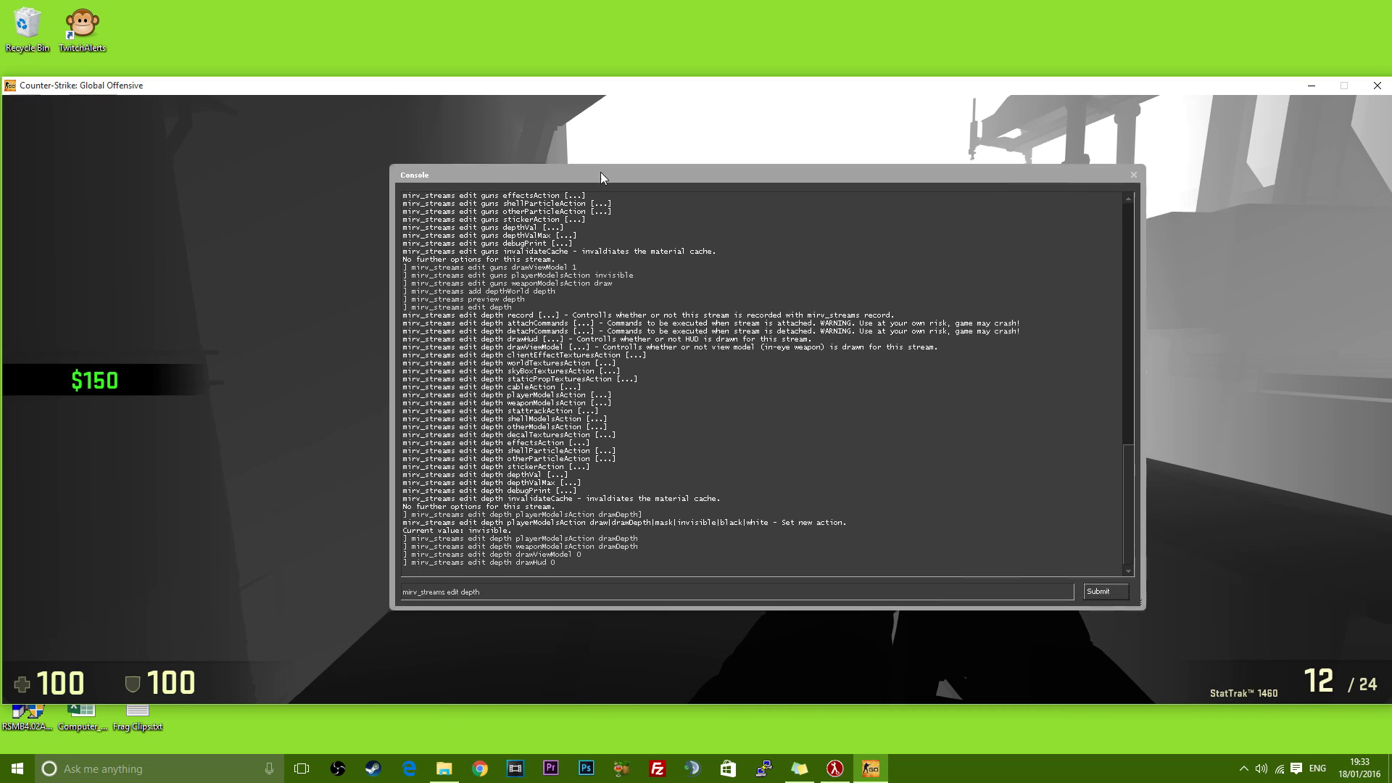
type("depthV")
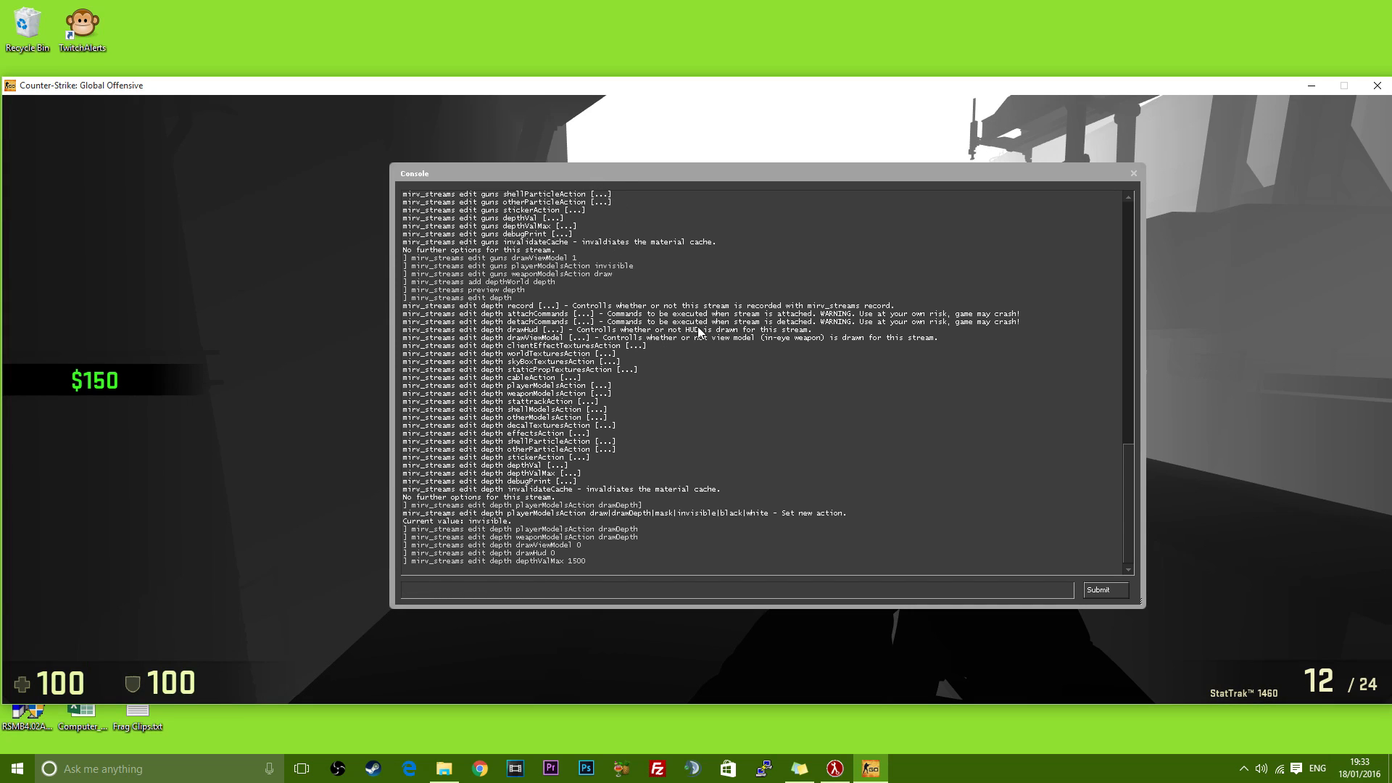
type("mirv_streams edit depth depthVal")
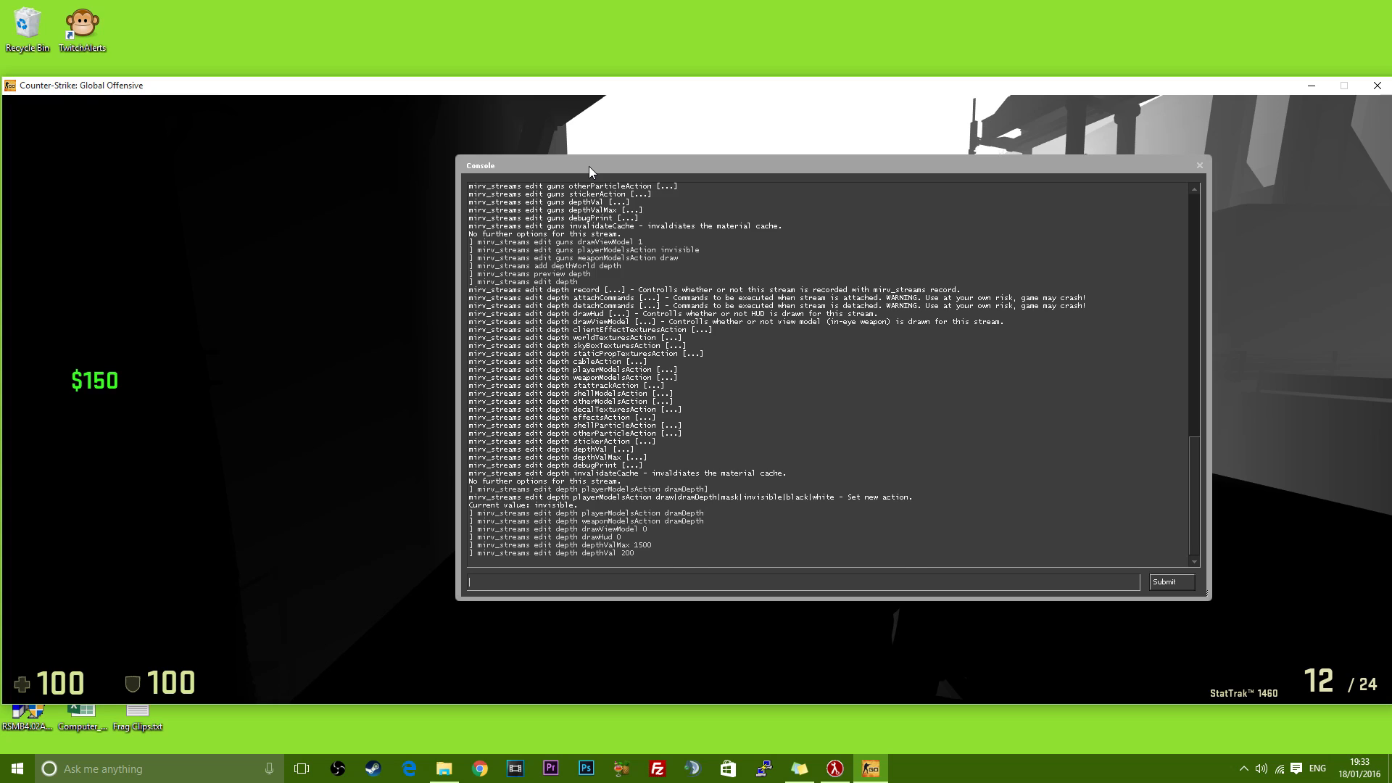
type("mirv_streams edit depth depthVal 35")
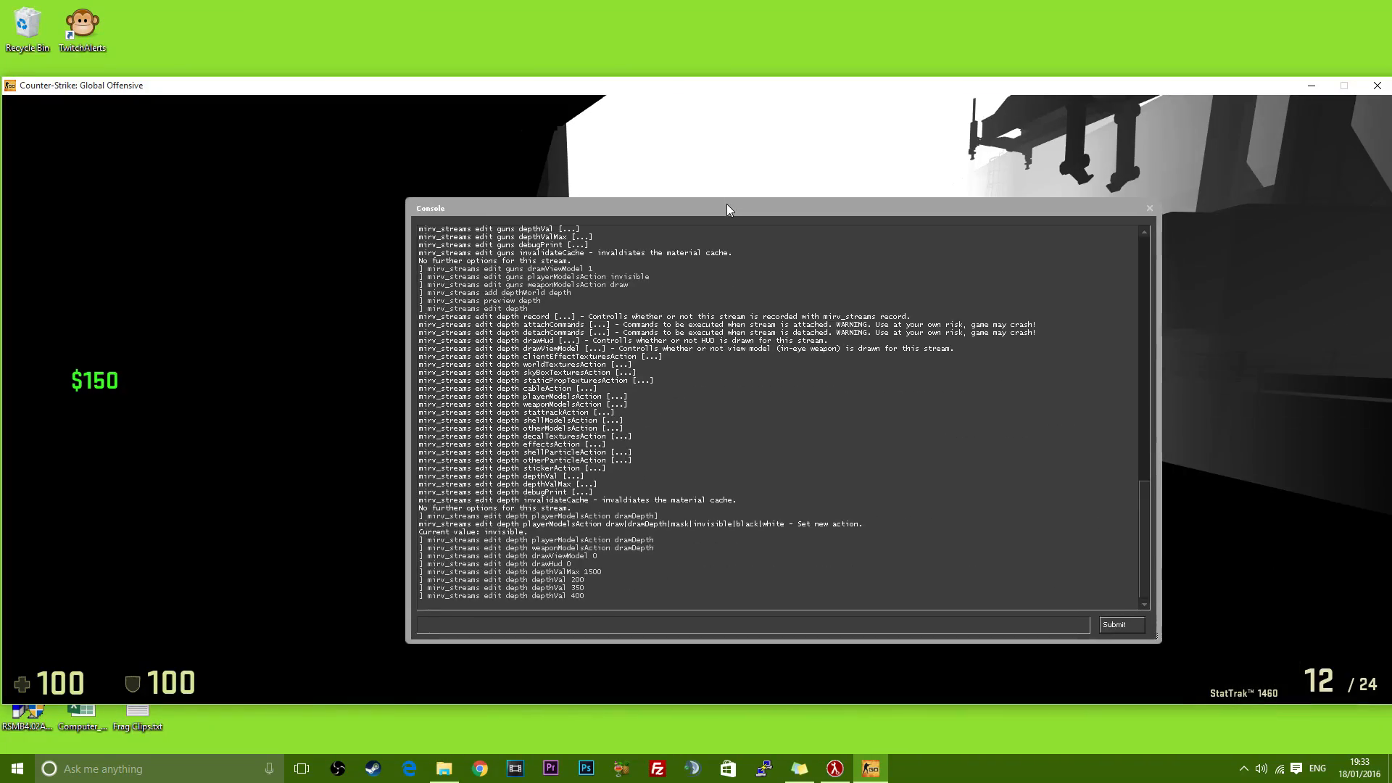
type("mirv_st")
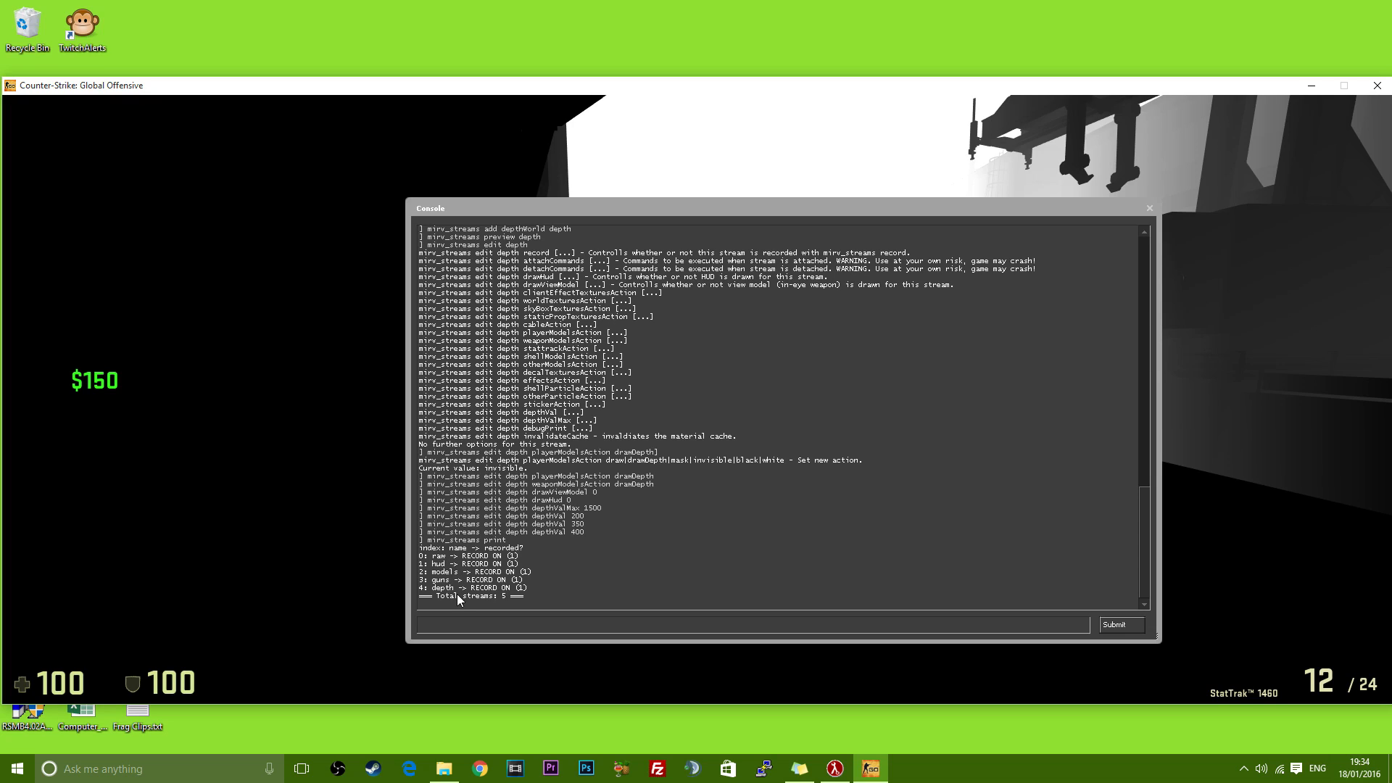
Bring up the command notes and record streams as TGA into G:\YouTube\tgawav\coldzzzz
left_click(626, 625)
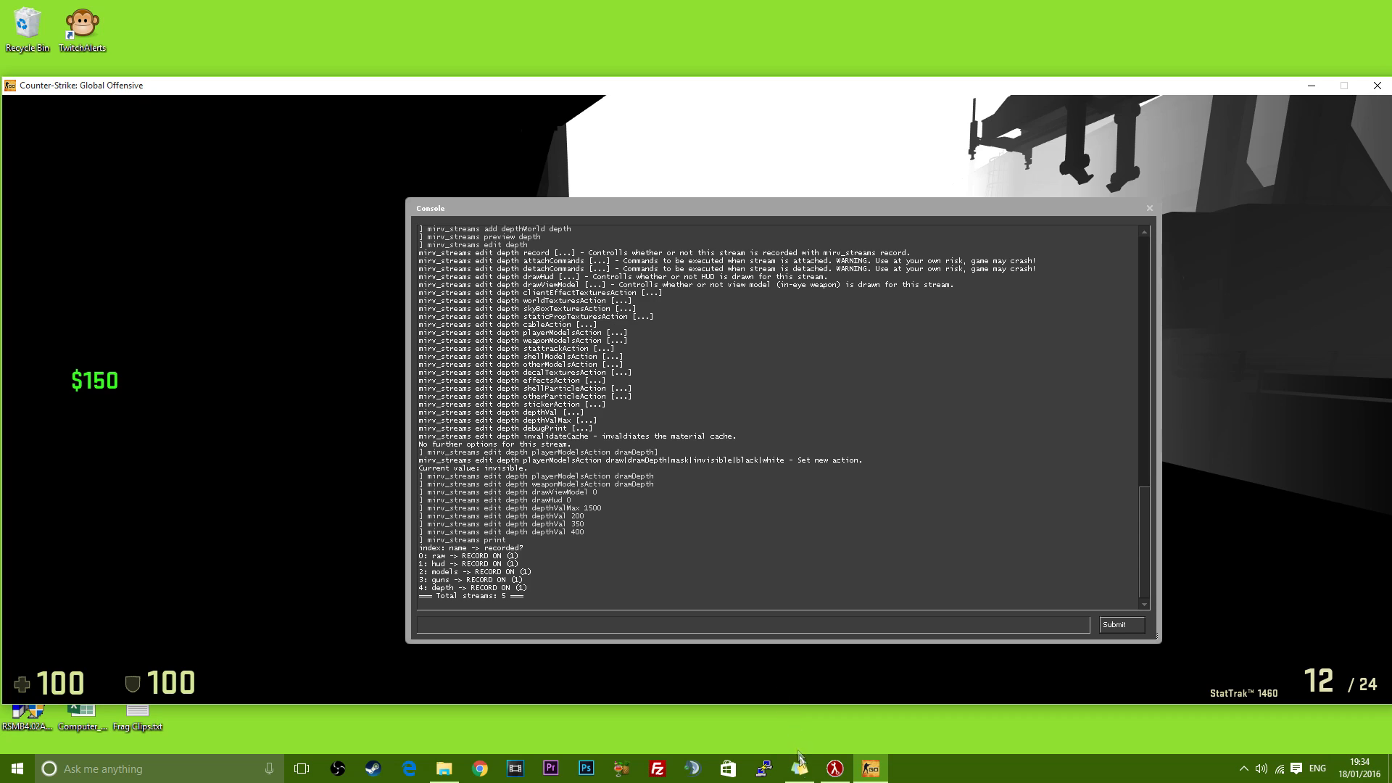
left_click(800, 767)
type("mirv_streams record name \"G:\\YouTube\\gawav\\")
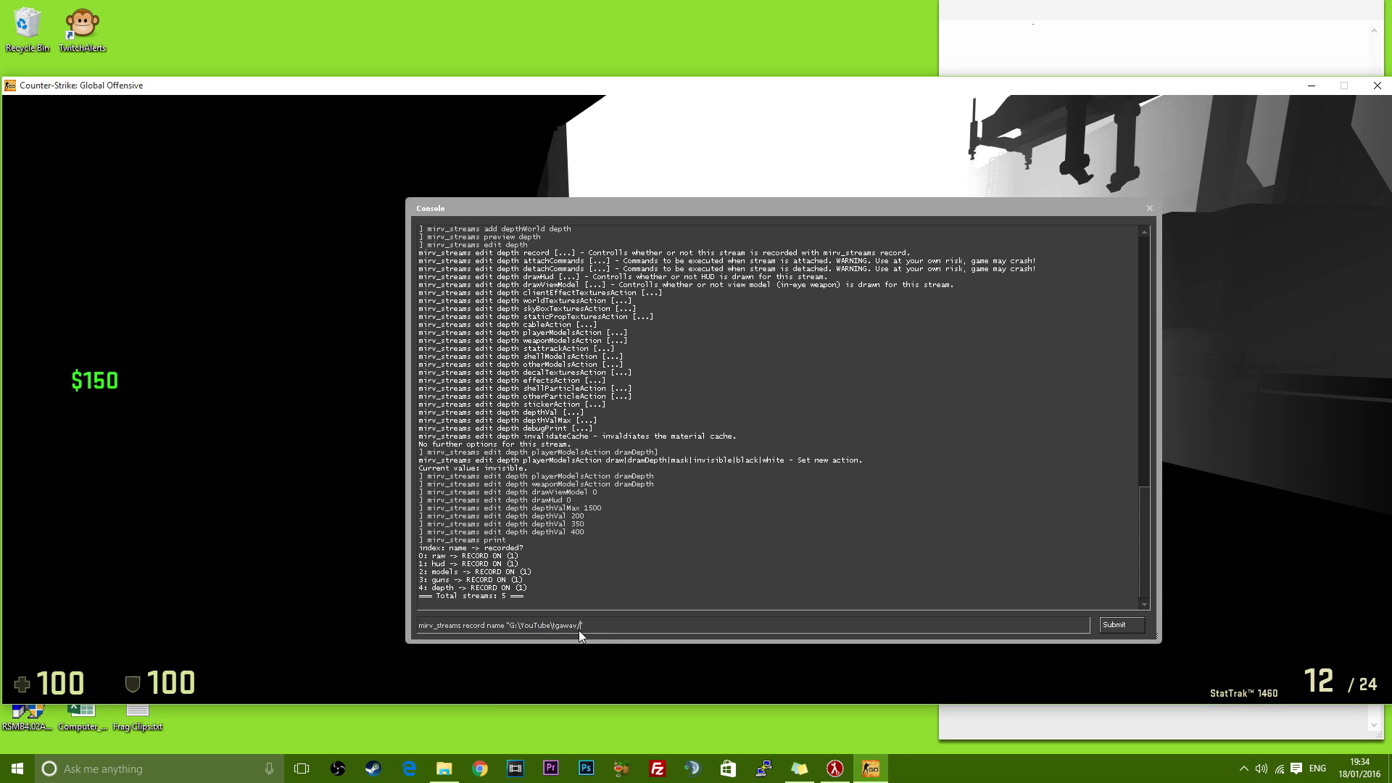
type("coldzera")
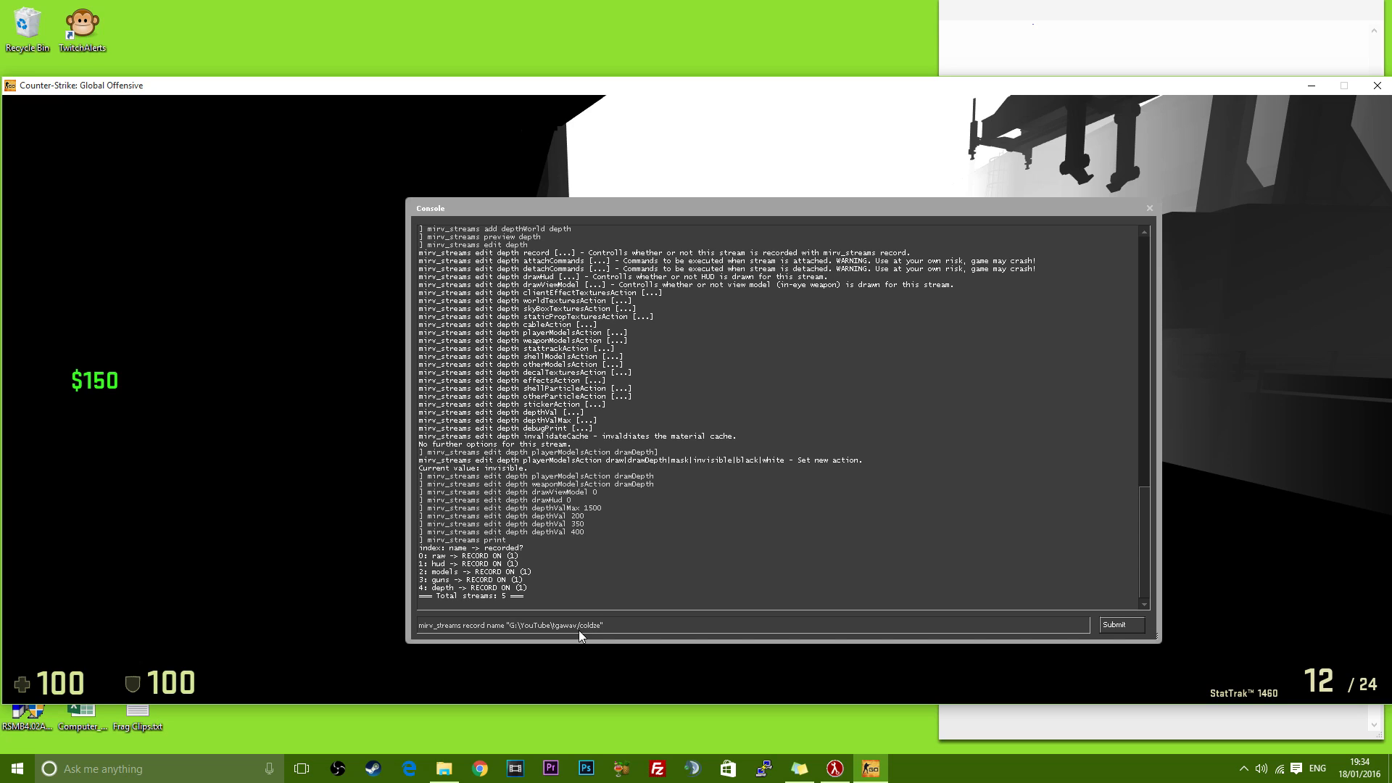
type("zzz")
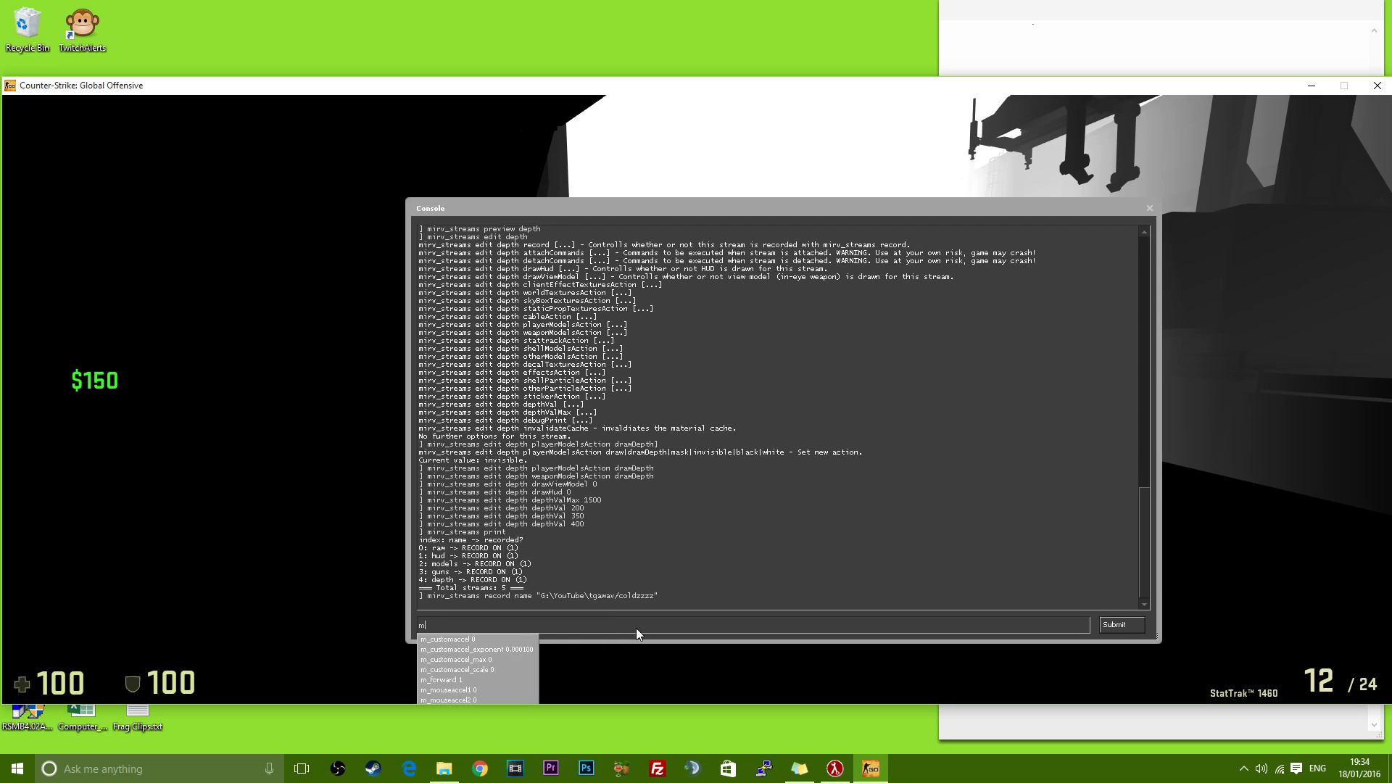
type("mirv_streams r")
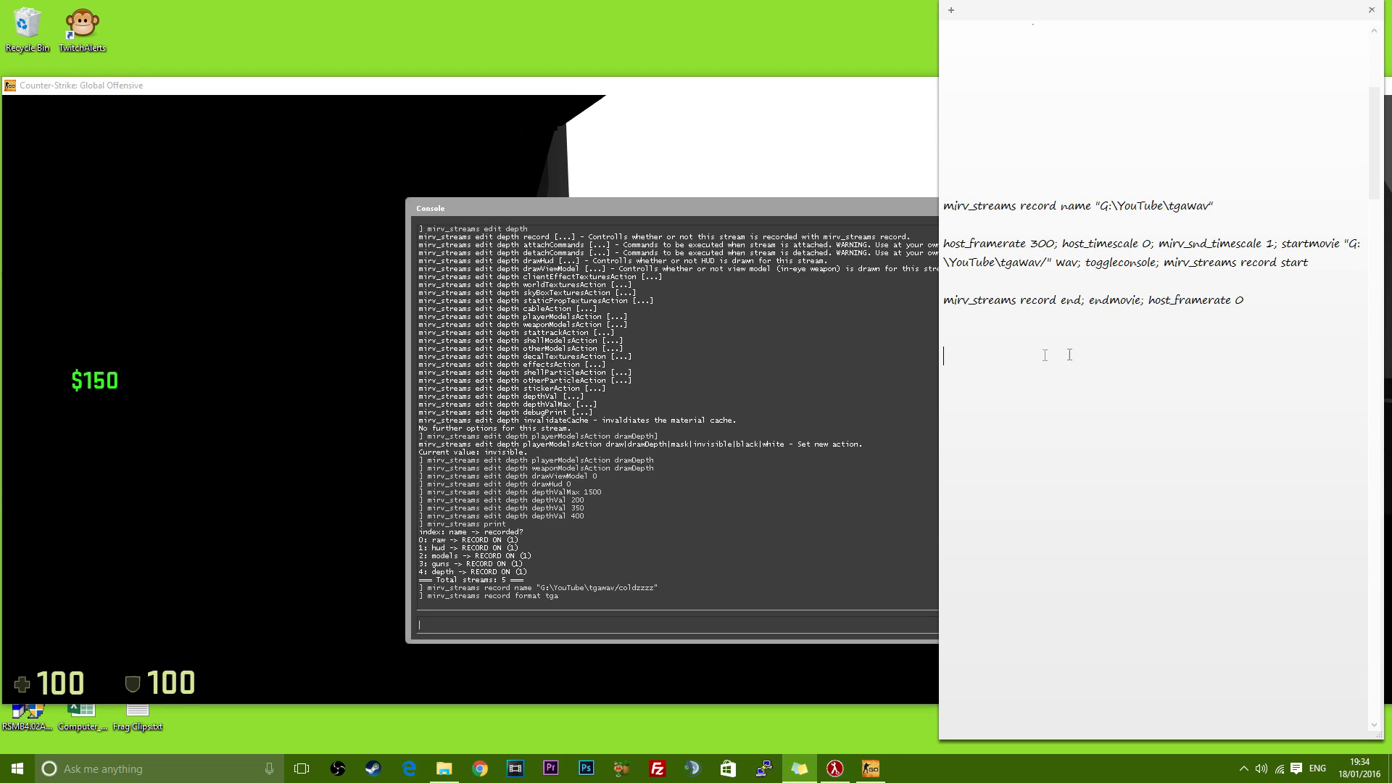
Record a take into coldzzzz using the startmovie line at host_framerate 300, then quit
left_click_drag(945, 243, 1309, 262)
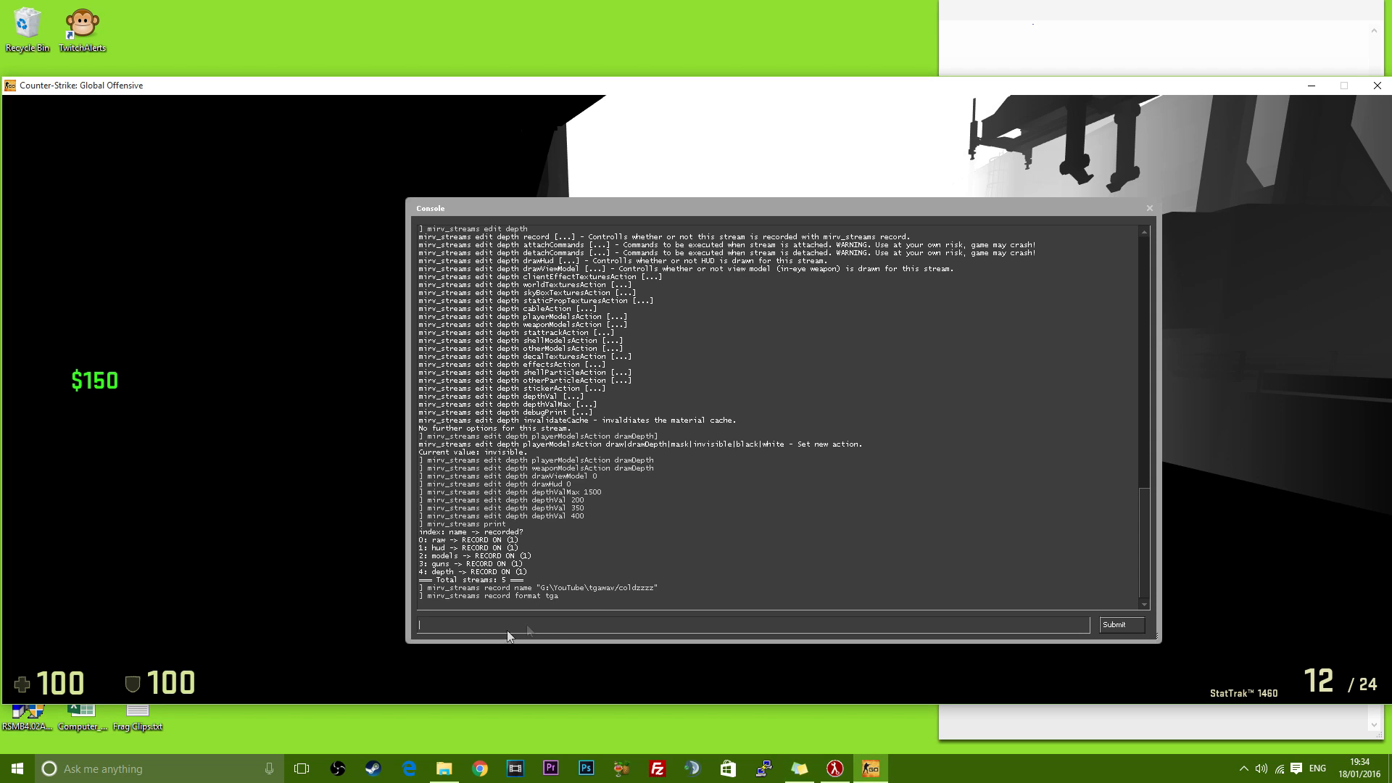
type("host_framerate 300; host_timescale 0; mirv_snd_timescale 1; startmovie \"G:\\YouTube\\tgawav\\\" wav; toggleconsole; mirv_streams record start")
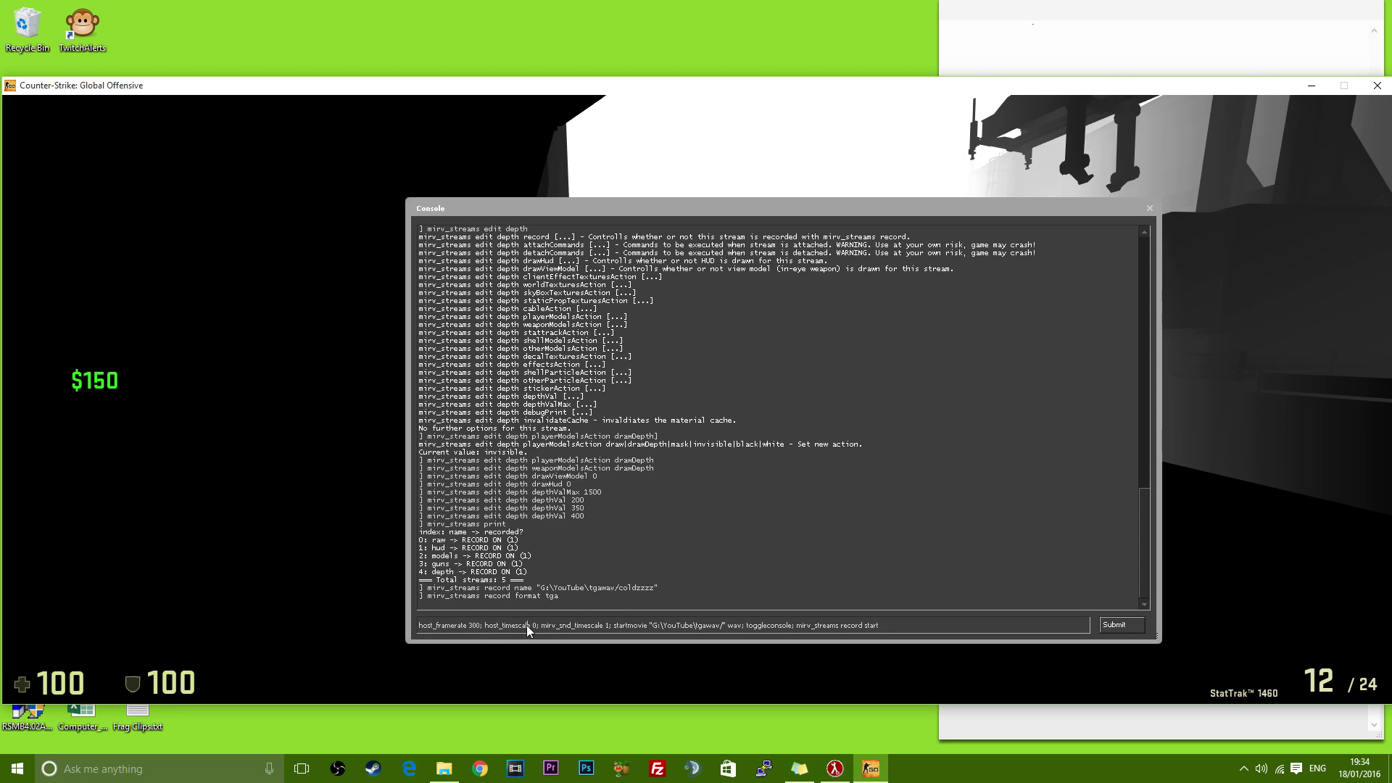
mouse_move(586, 633)
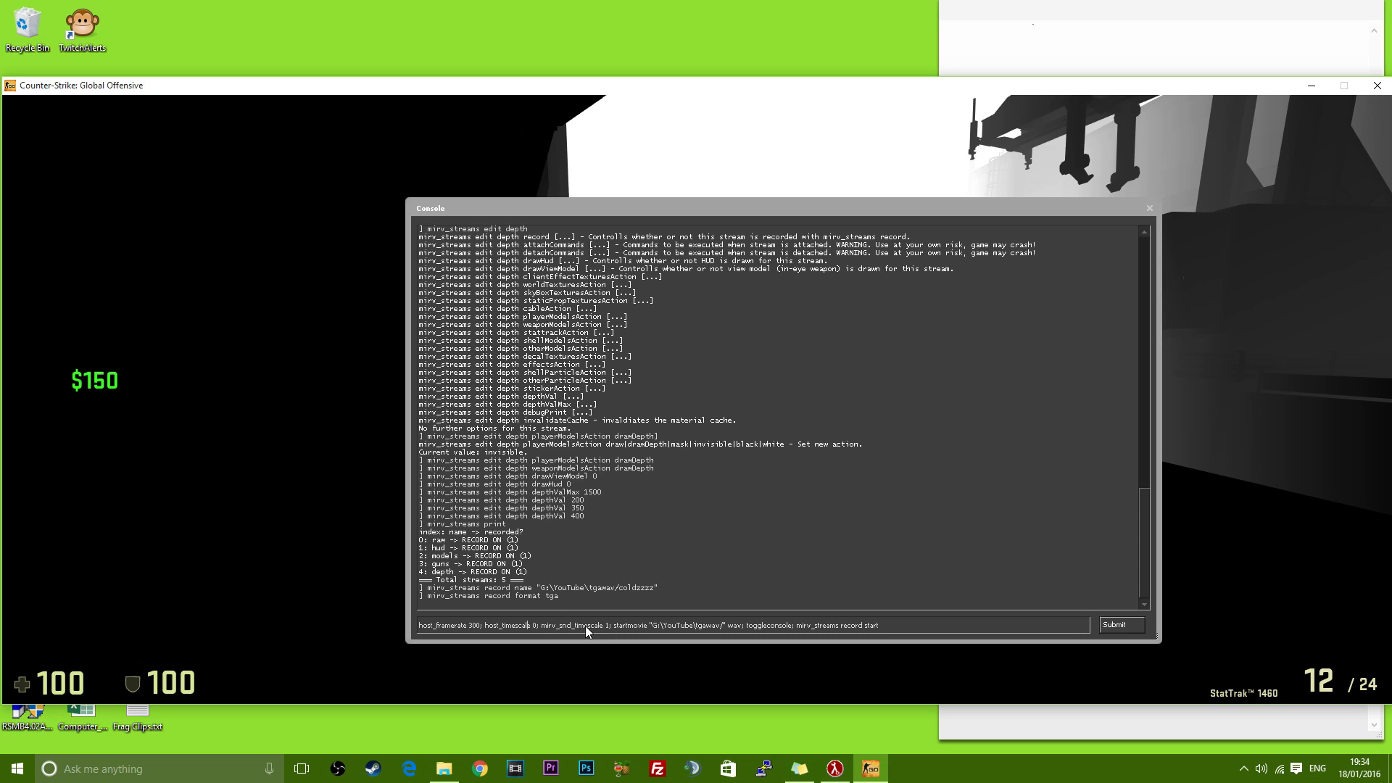
mouse_move(616, 632)
type("coldzzzz")
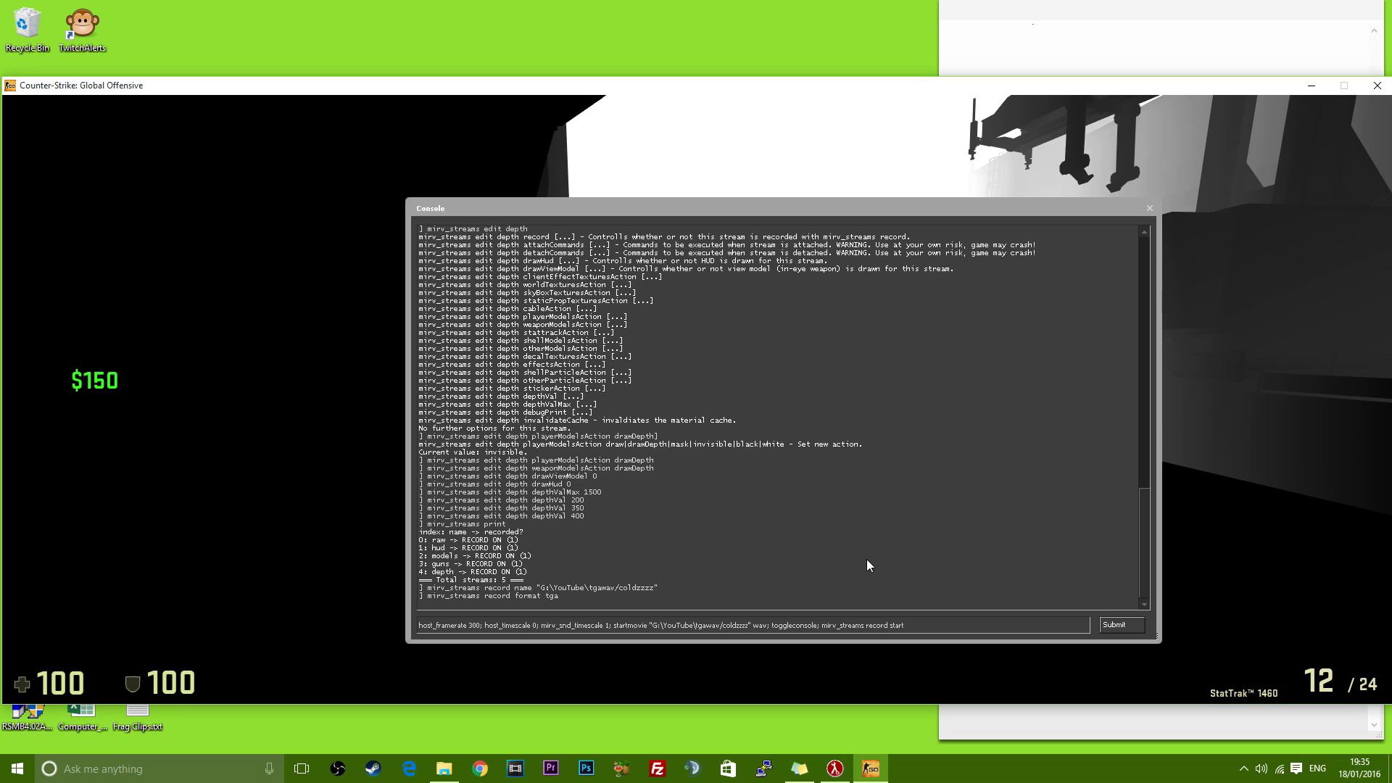
double_click(762, 625)
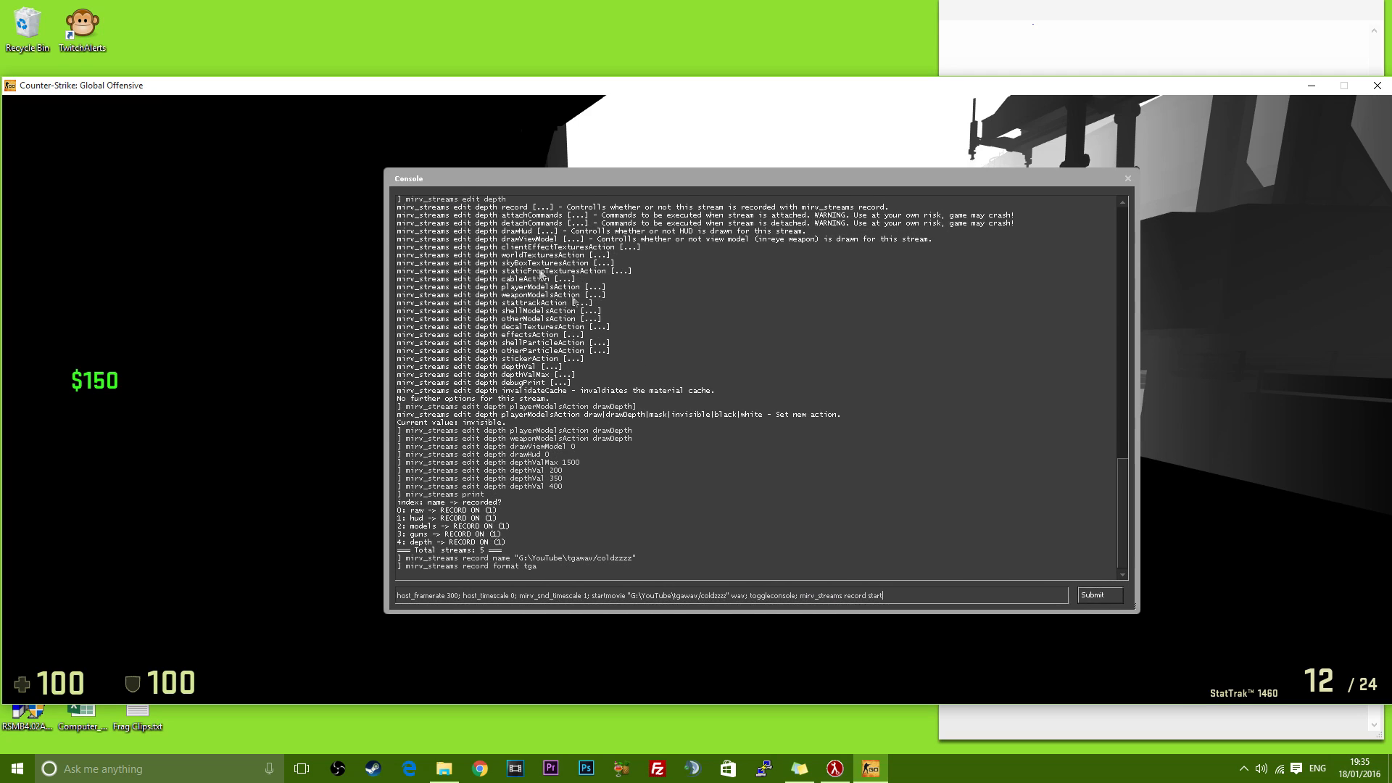
mouse_move(817, 518)
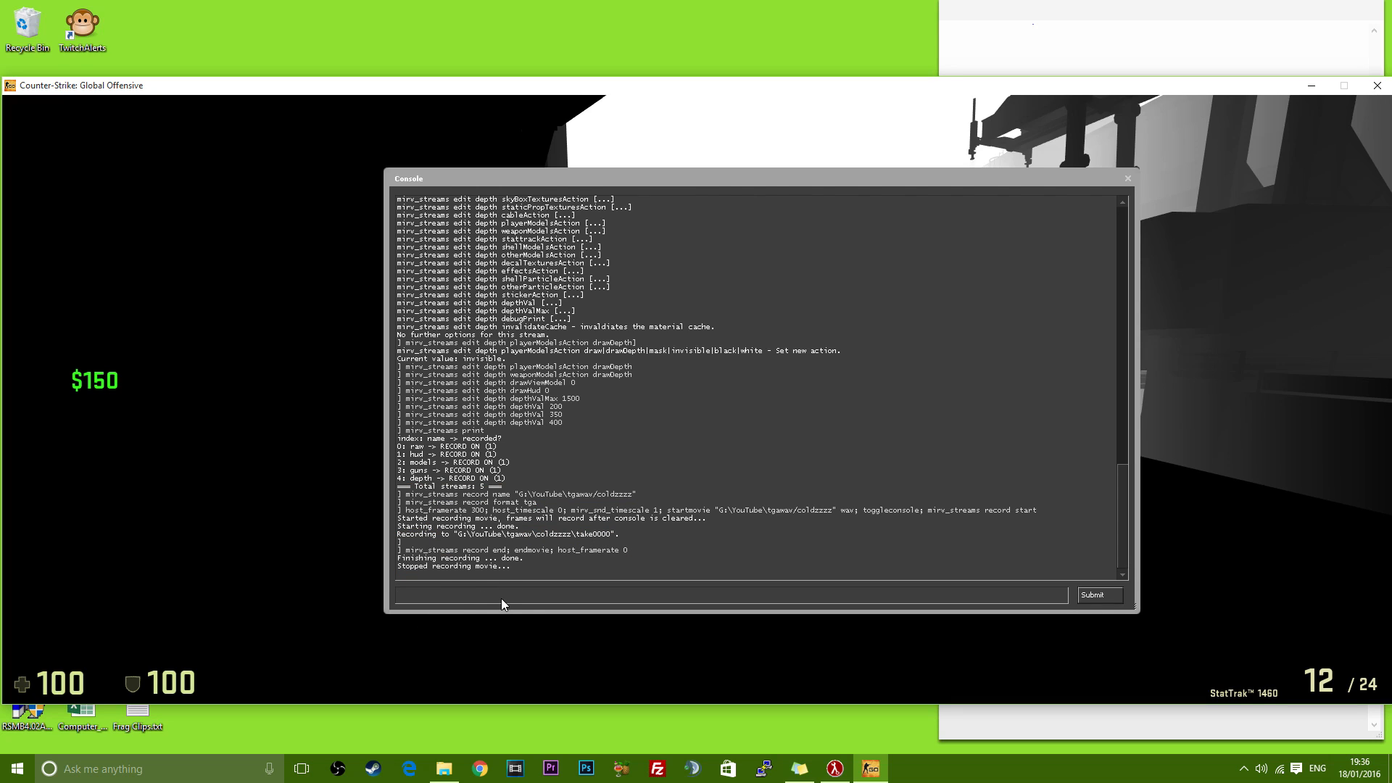
type("quit")
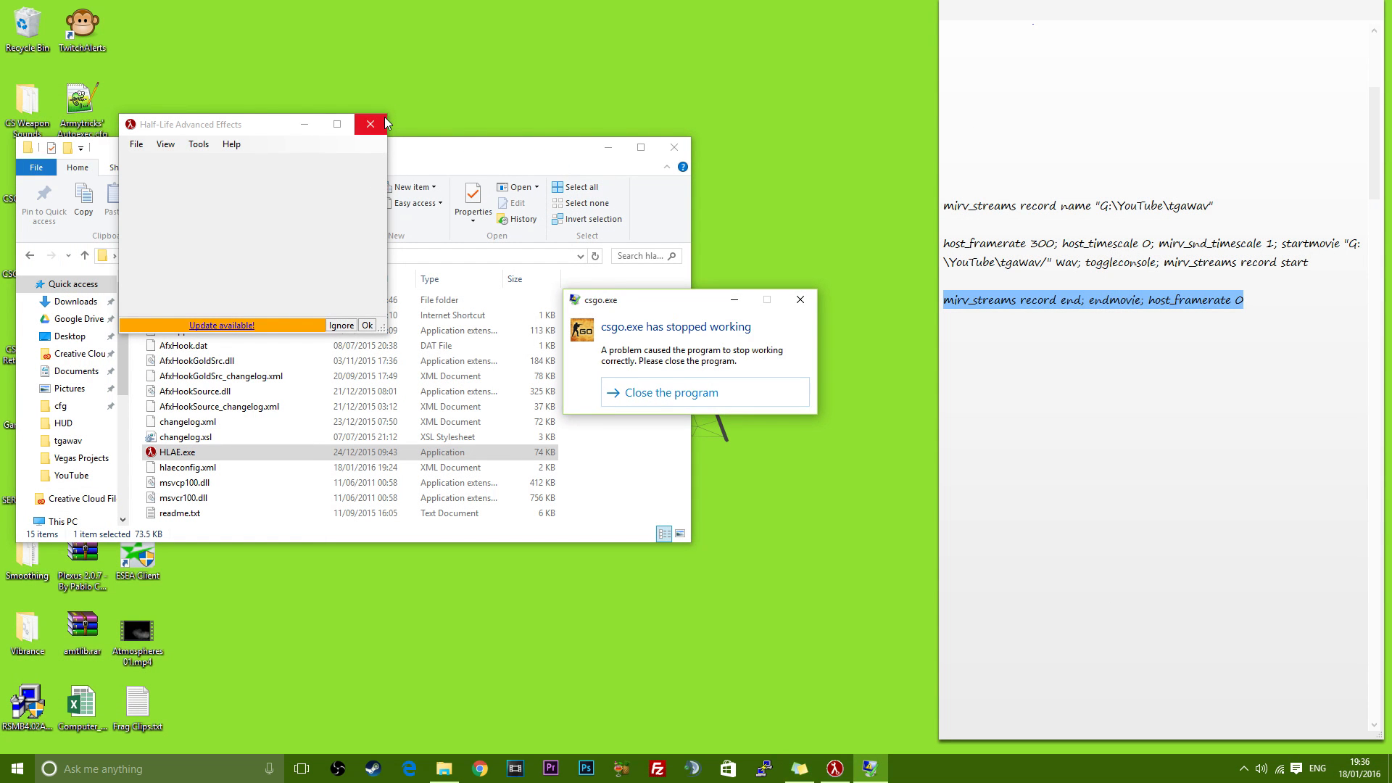
Close the HLAE launcher window
left_click(370, 124)
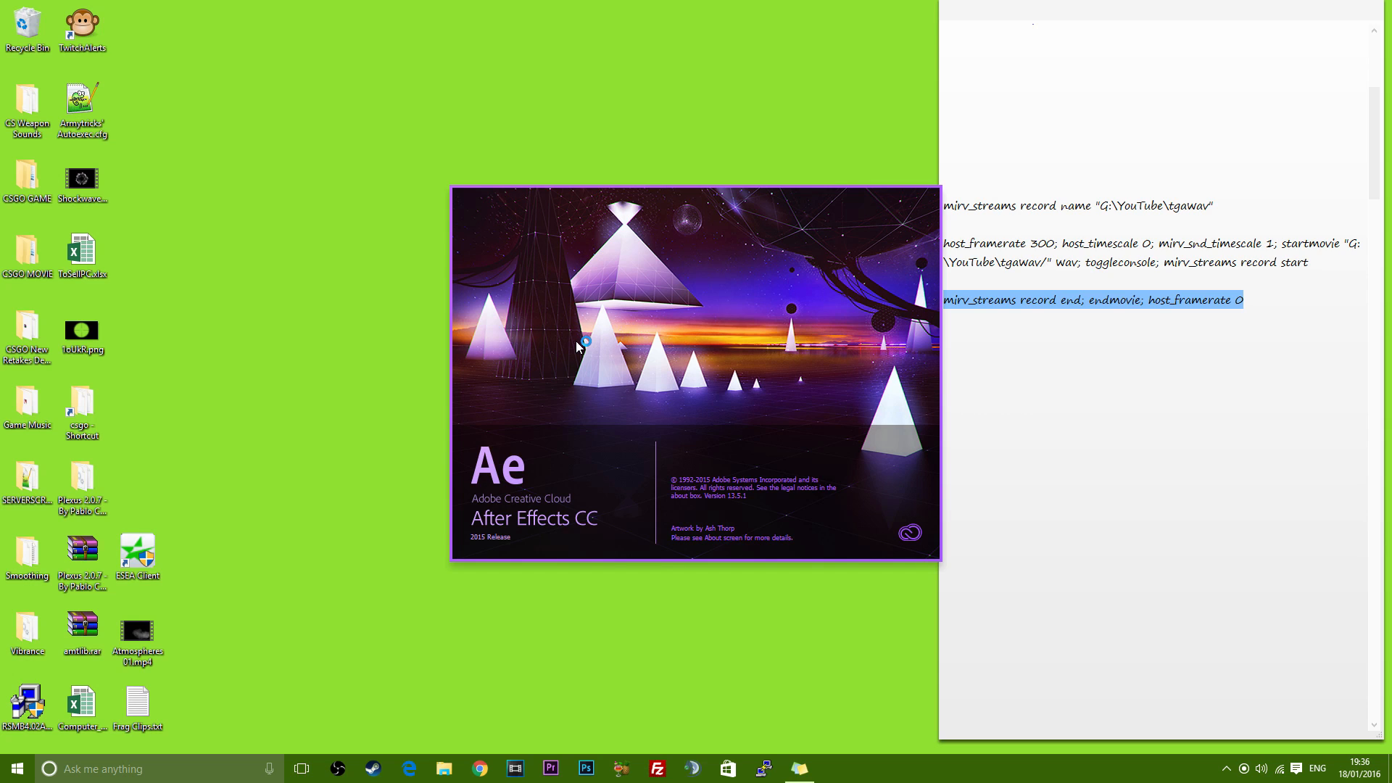
mouse_move(577, 346)
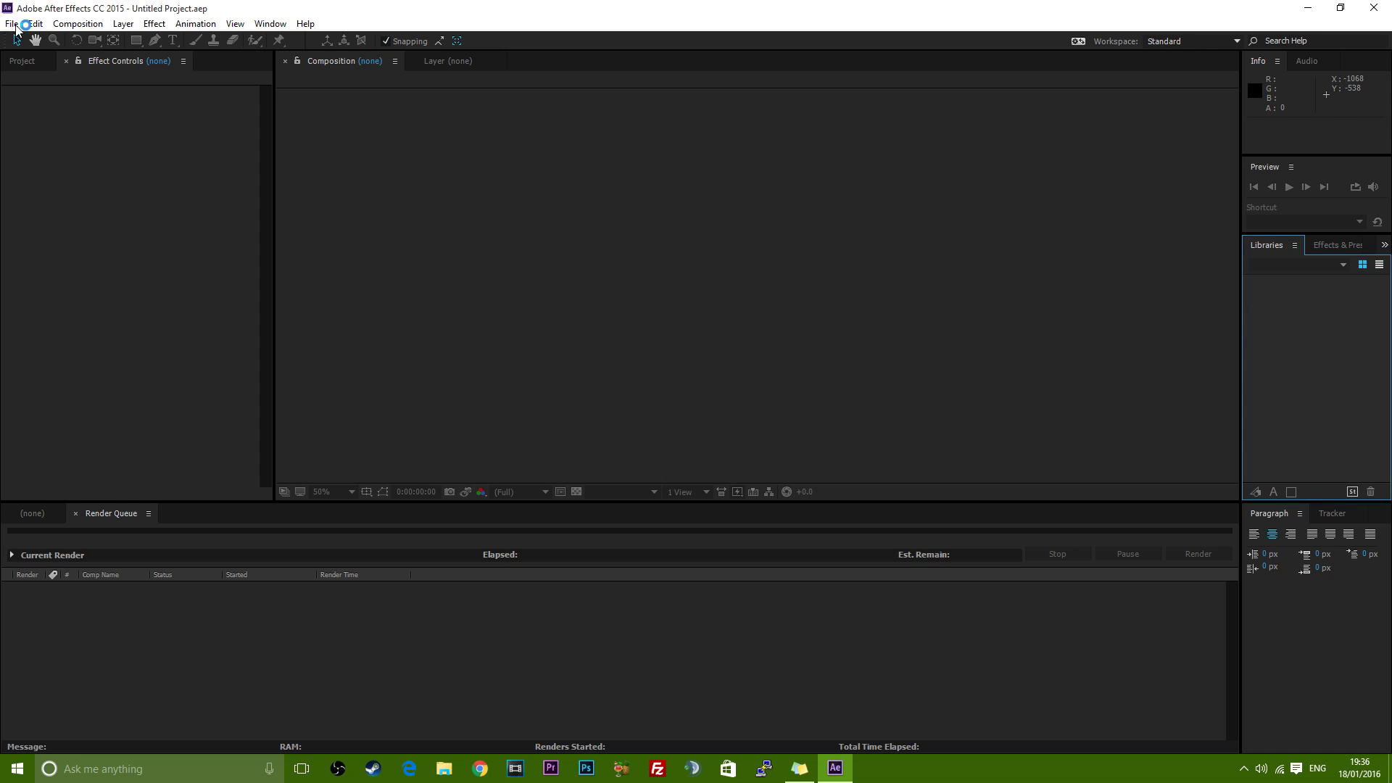
Import the take0000 depth frames from the YOUTUBE drive as a Targa sequence
left_click(11, 24)
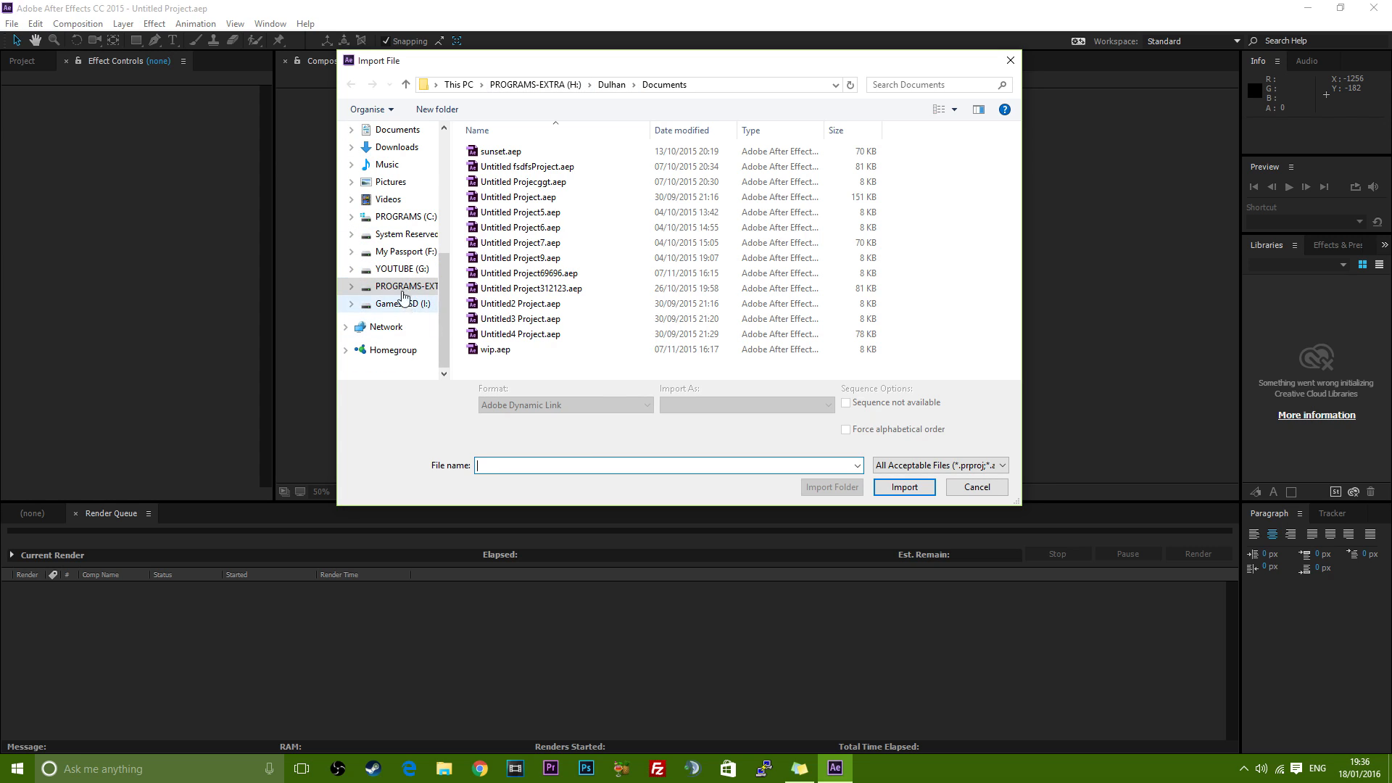
left_click(401, 268)
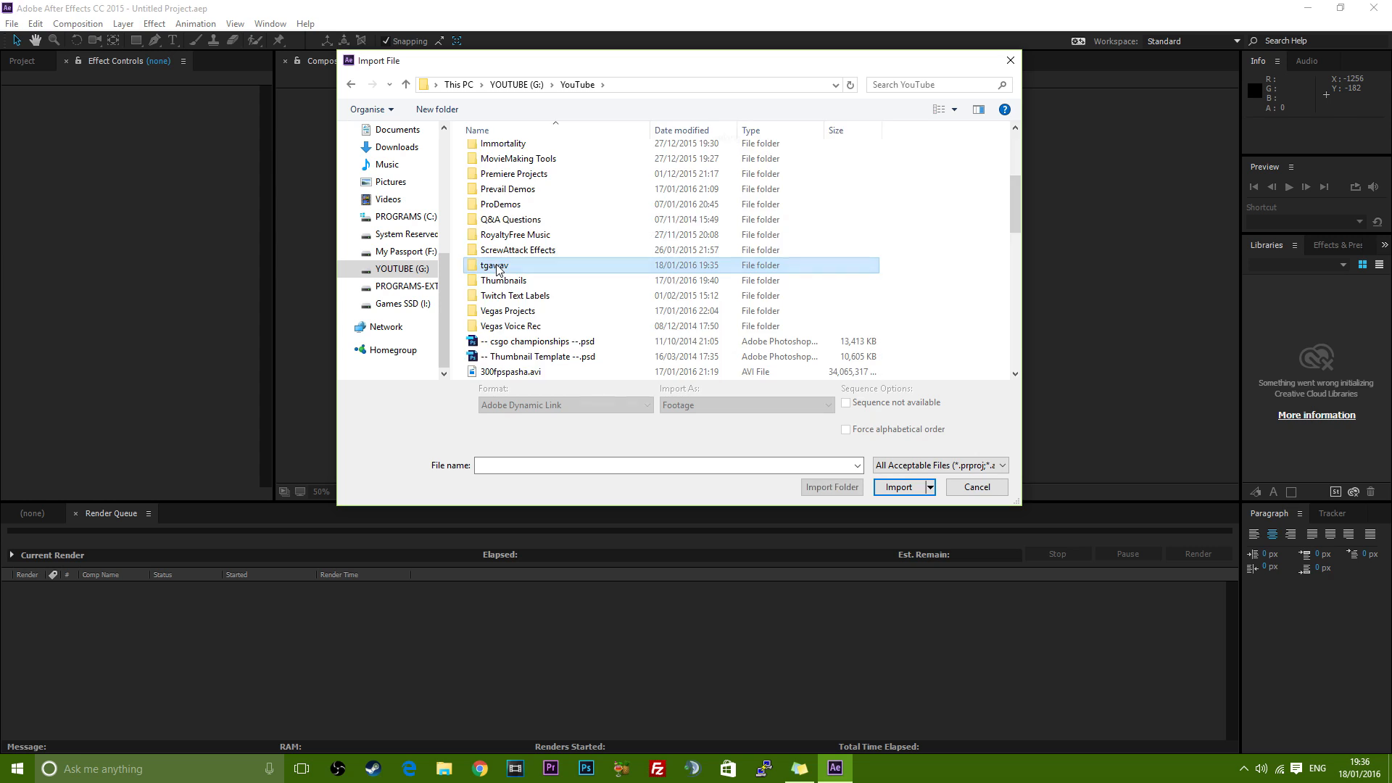
double_click(492, 265)
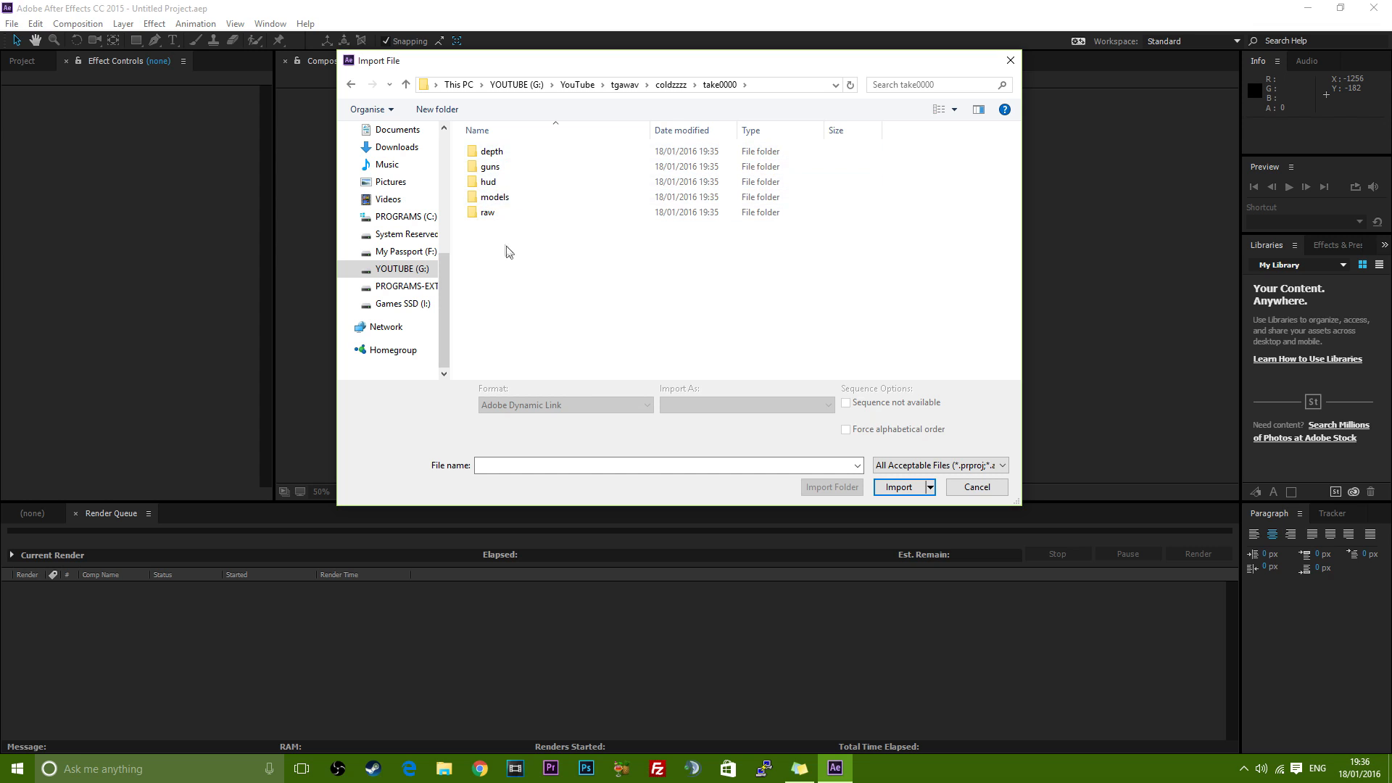
double_click(491, 150)
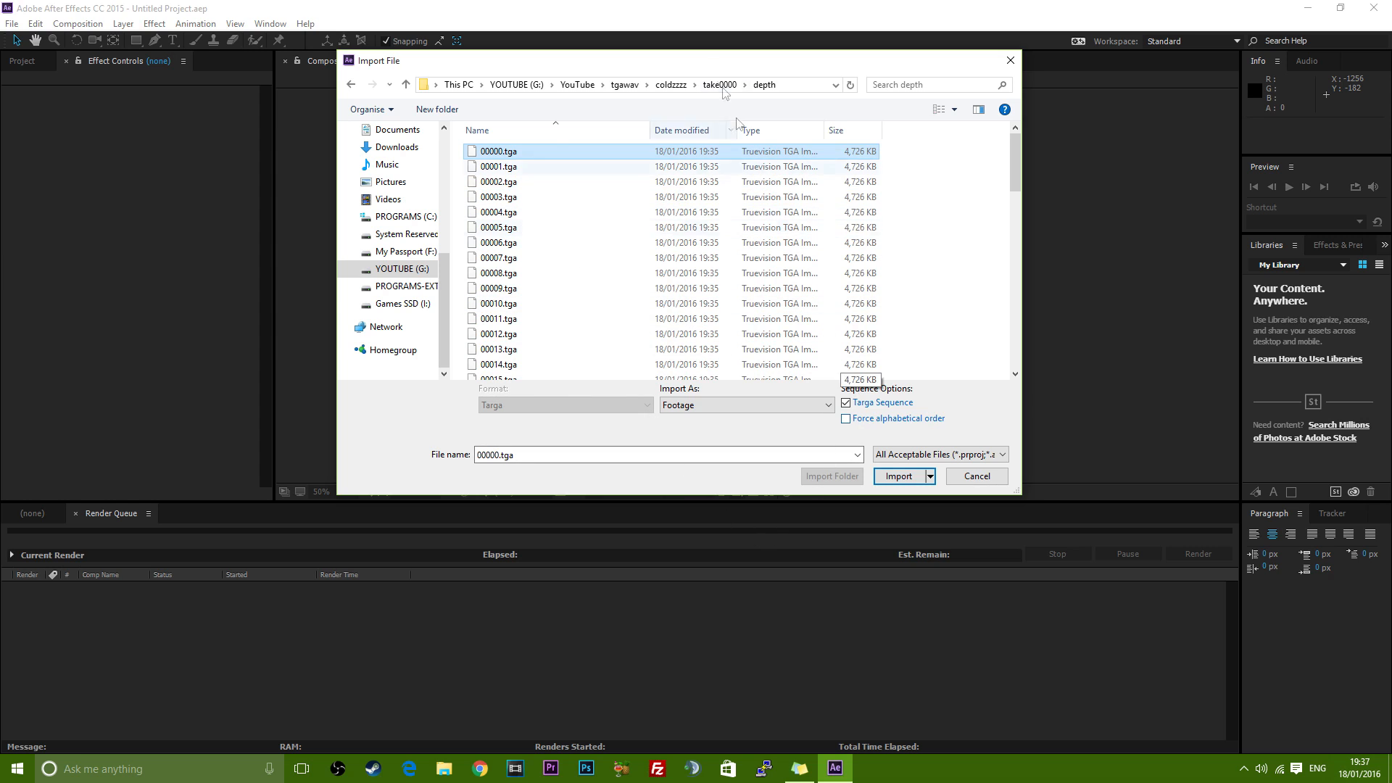
left_click(898, 476)
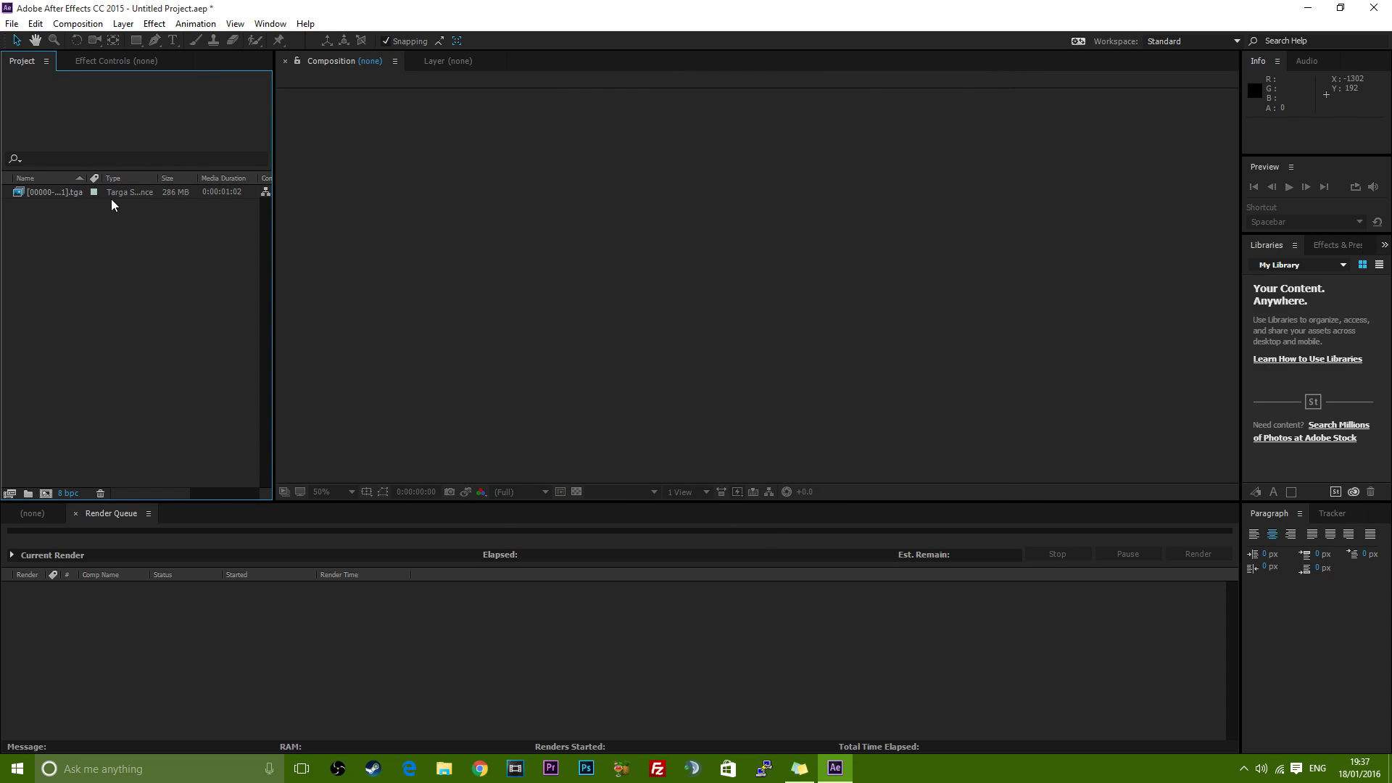
Import the guns, hud, models and raw take0000 passes as Targa sequences
left_click(15, 27)
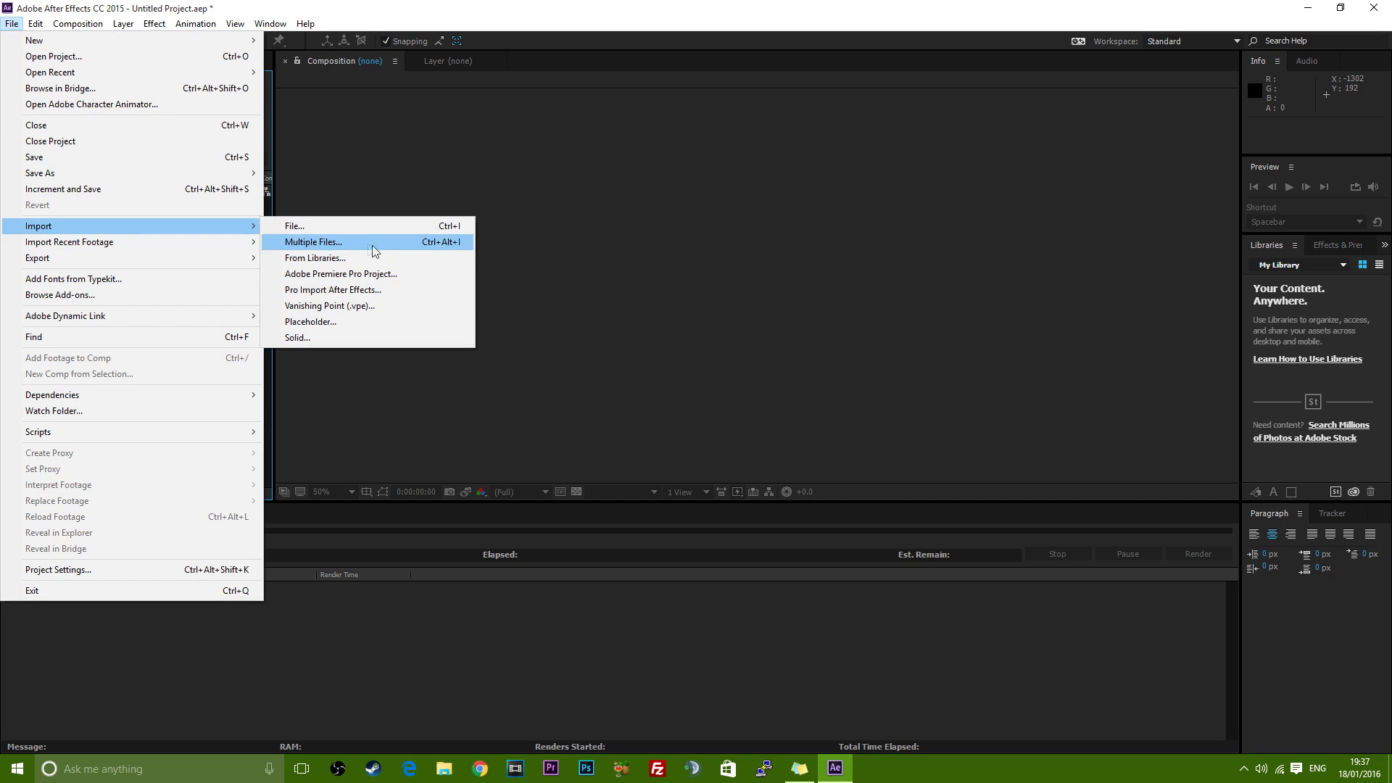
left_click(314, 241)
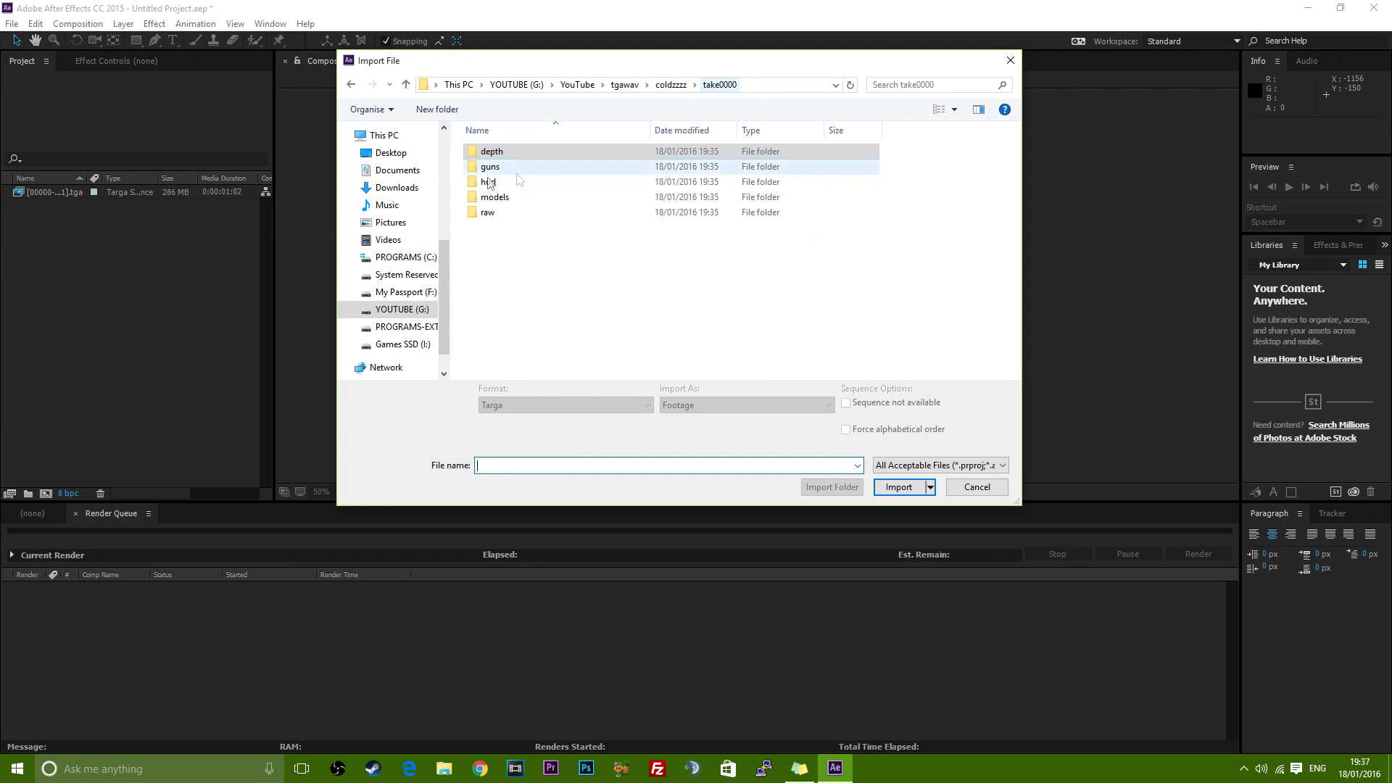
double_click(489, 166)
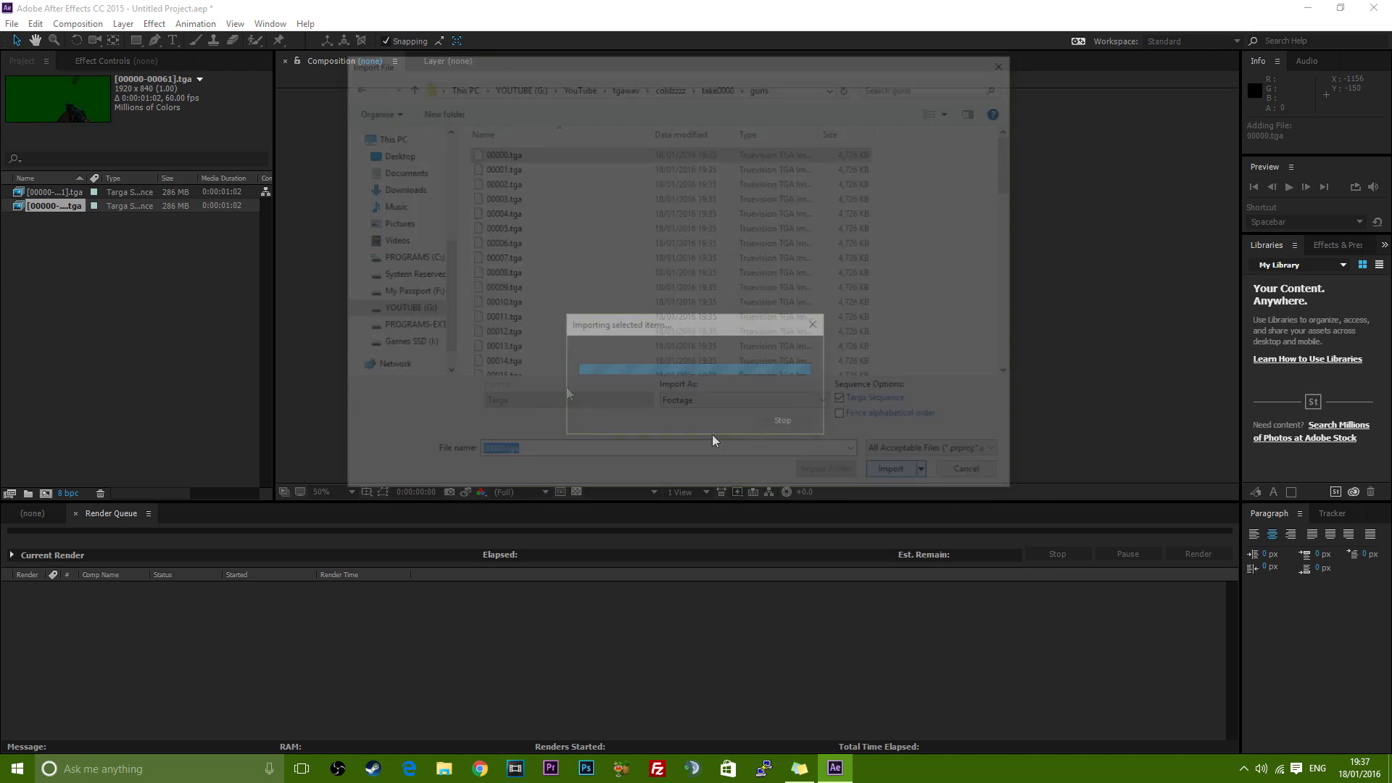
left_click(13, 25)
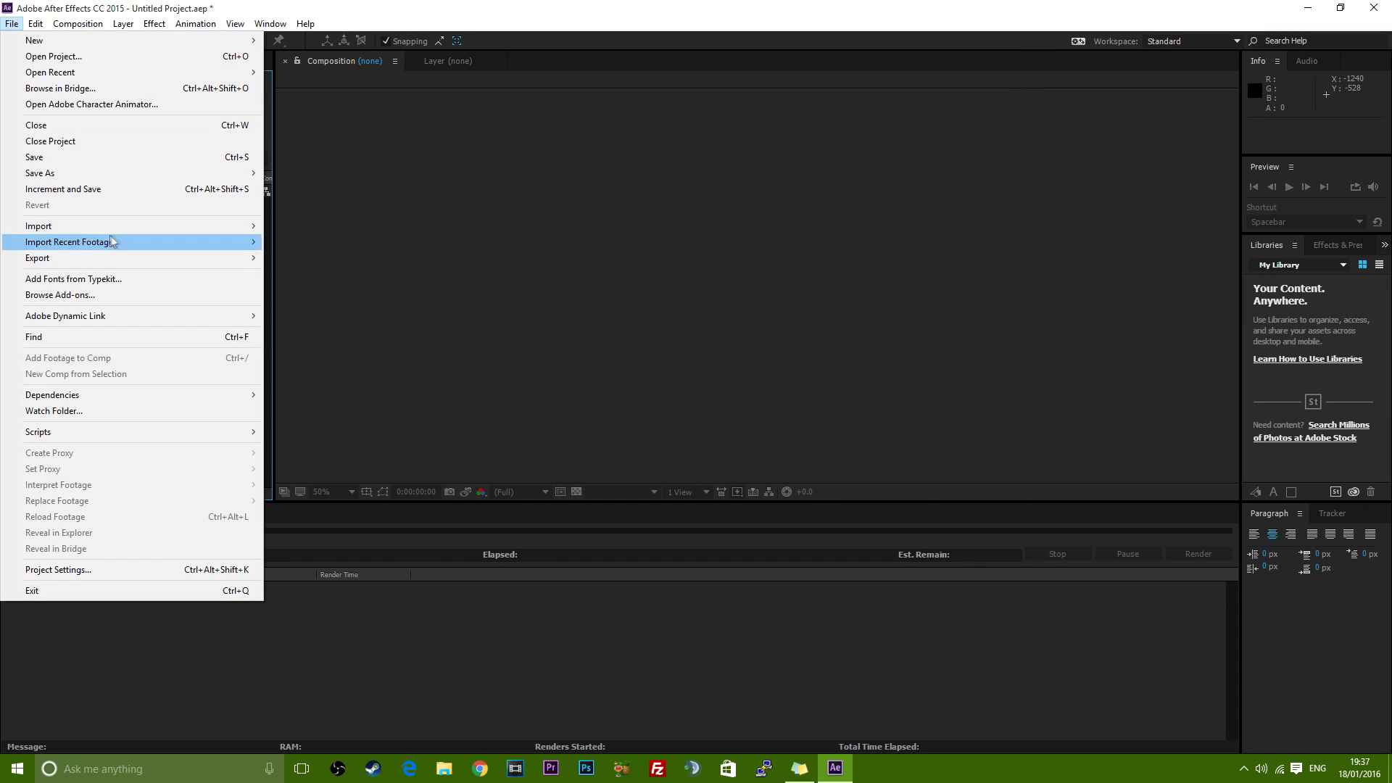
mouse_move(48, 151)
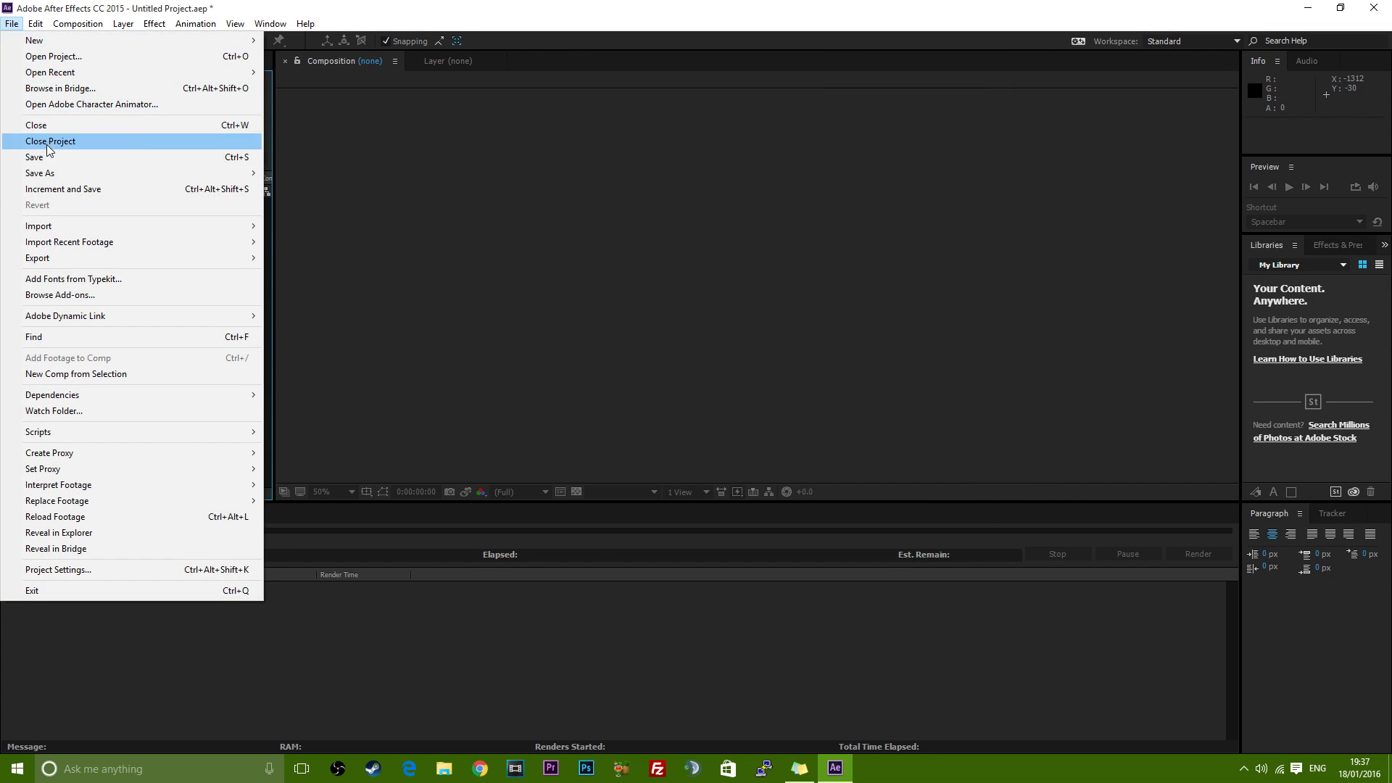
mouse_move(79, 196)
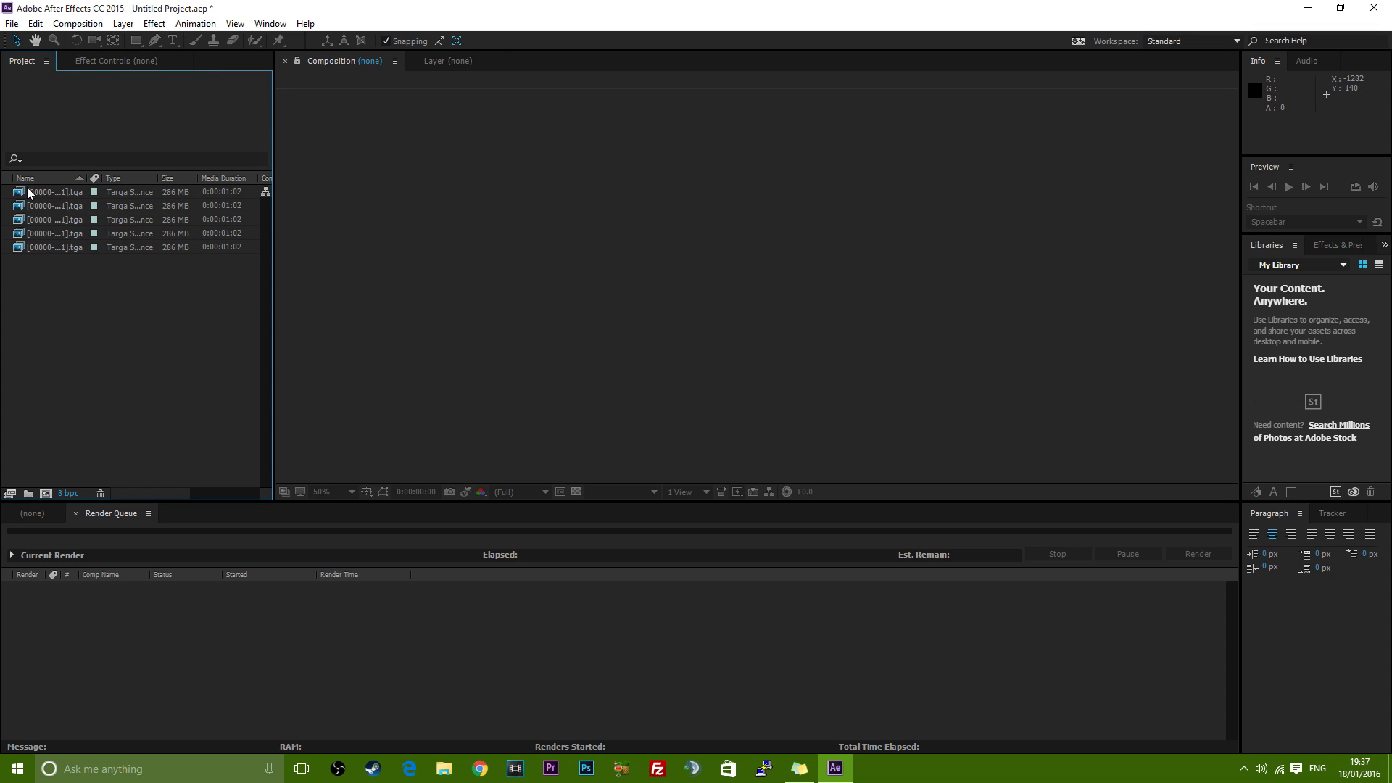
left_click(44, 193)
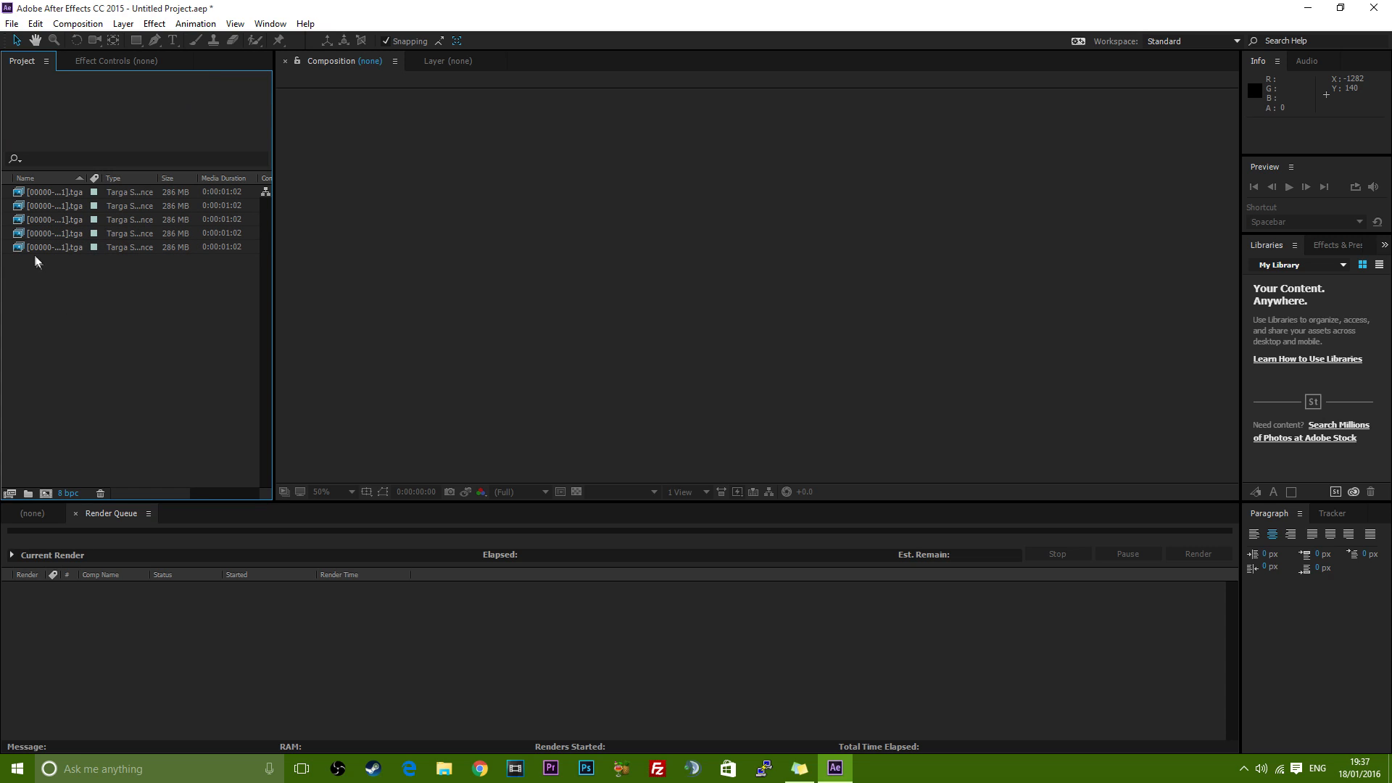
left_click(43, 246)
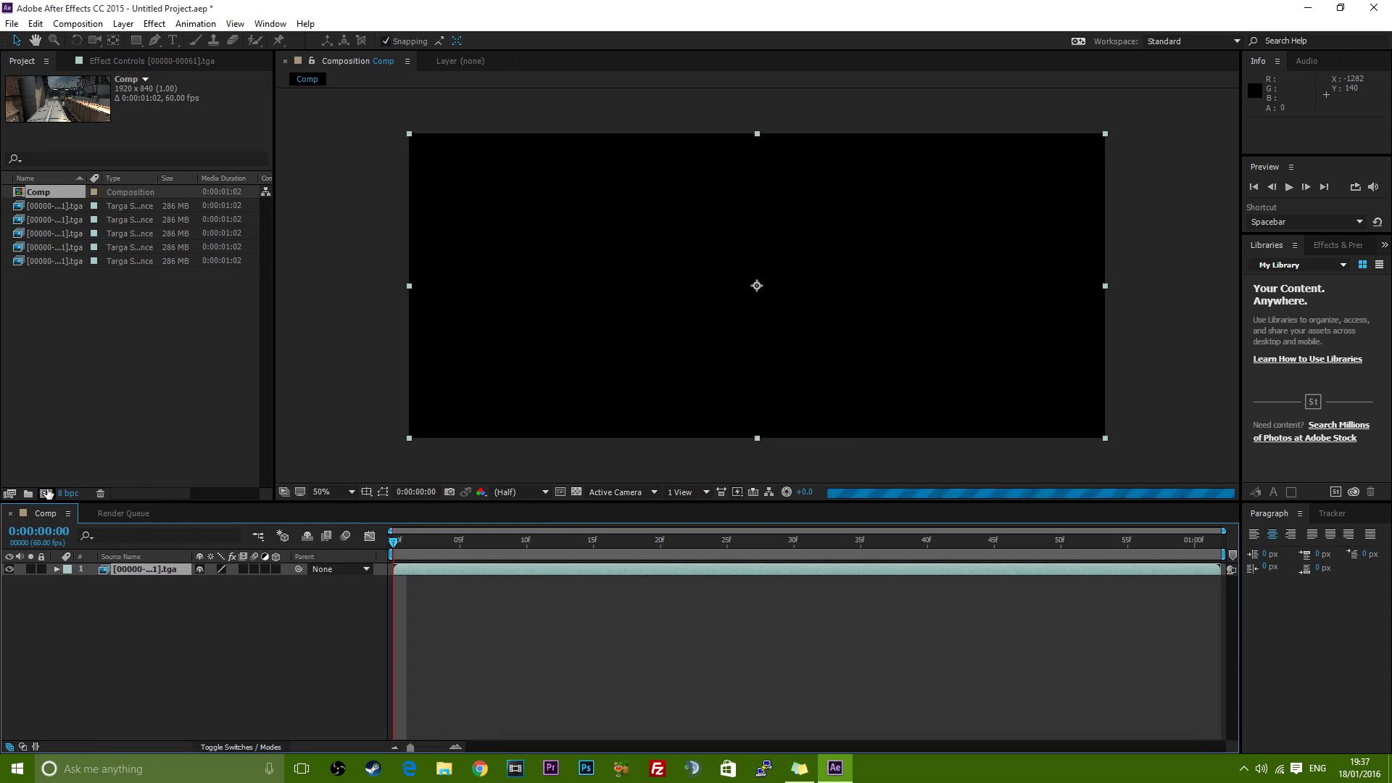
Build Comp from the raw sequence, stack the green HUD pass above, and go to frame 25
left_click(1128, 540)
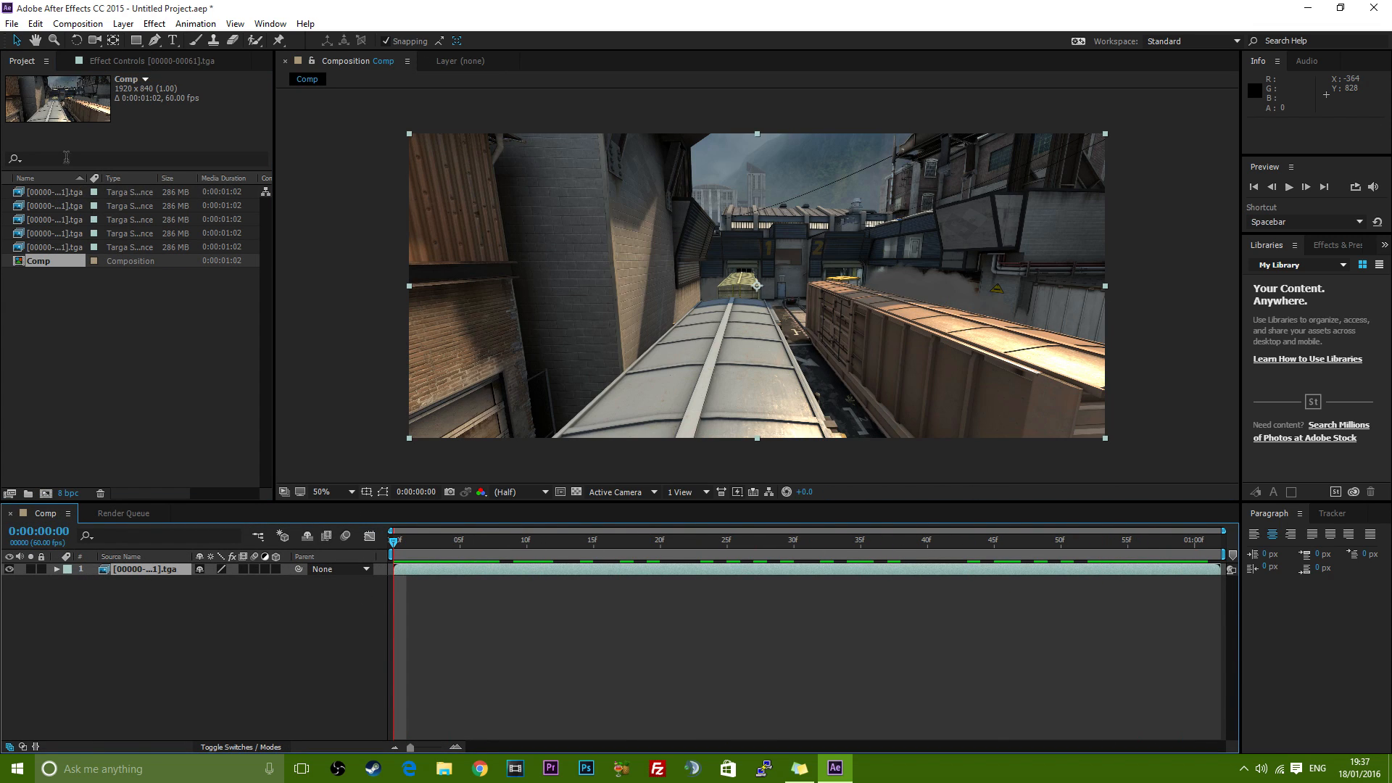
left_click(40, 233)
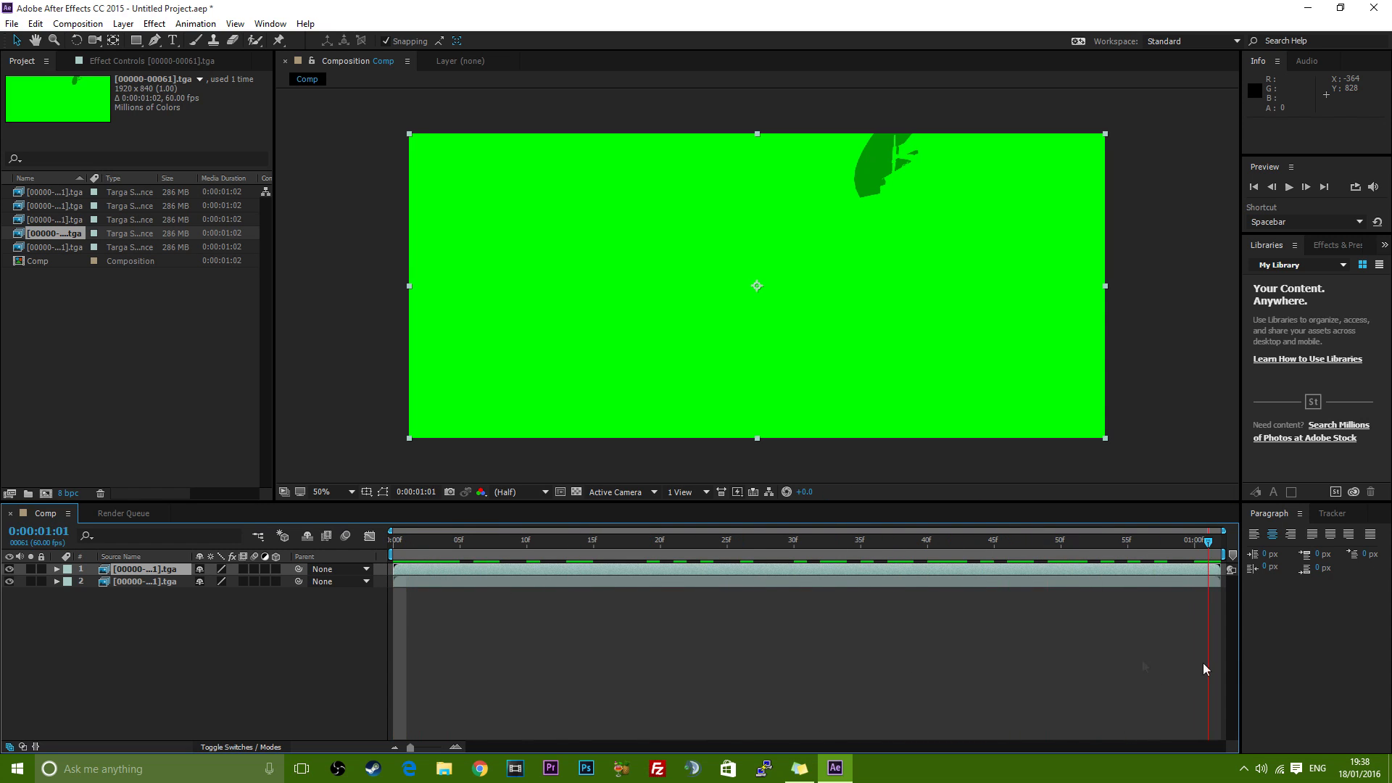
left_click(673, 540)
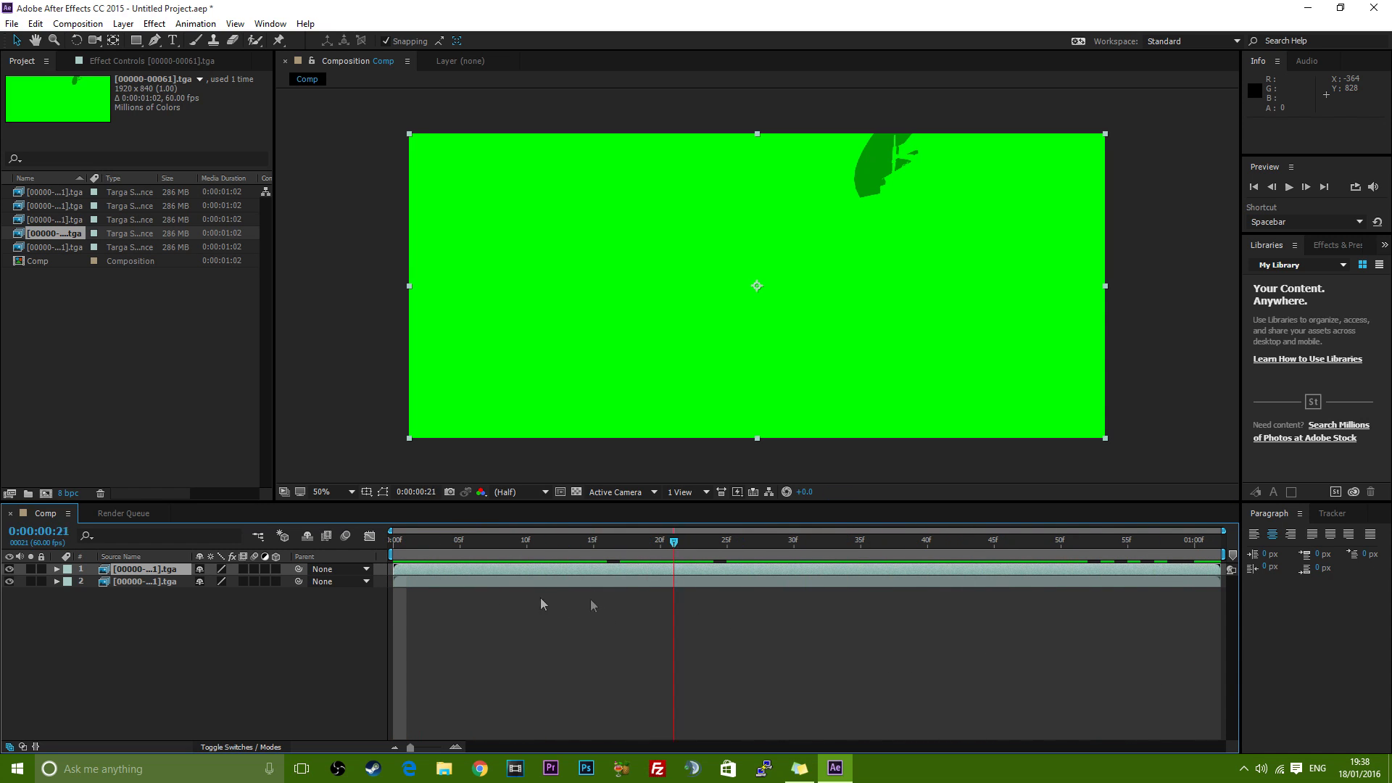
left_click(541, 540)
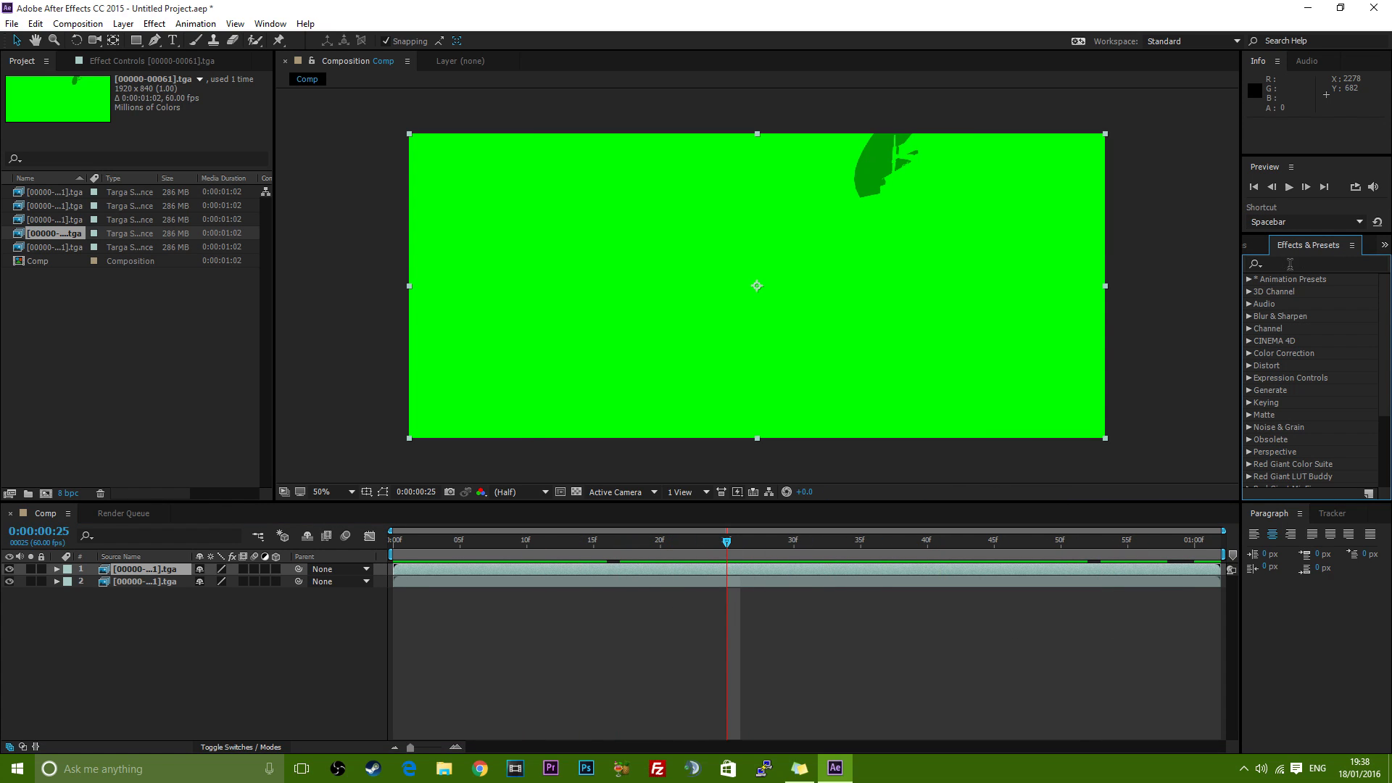
Apply Keylight to the green-backed layer, sample green as screen colour, and add the guns pass
type("keylight")
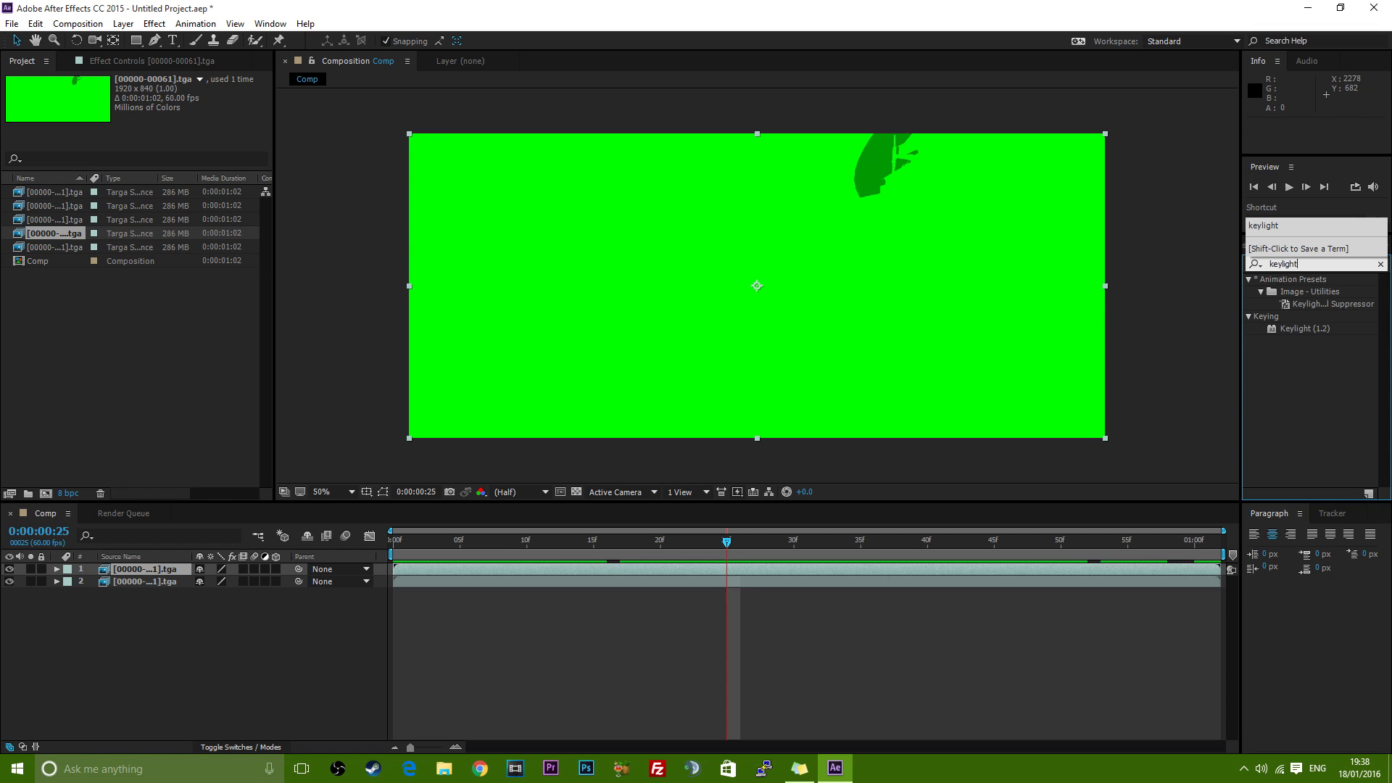
double_click(1305, 328)
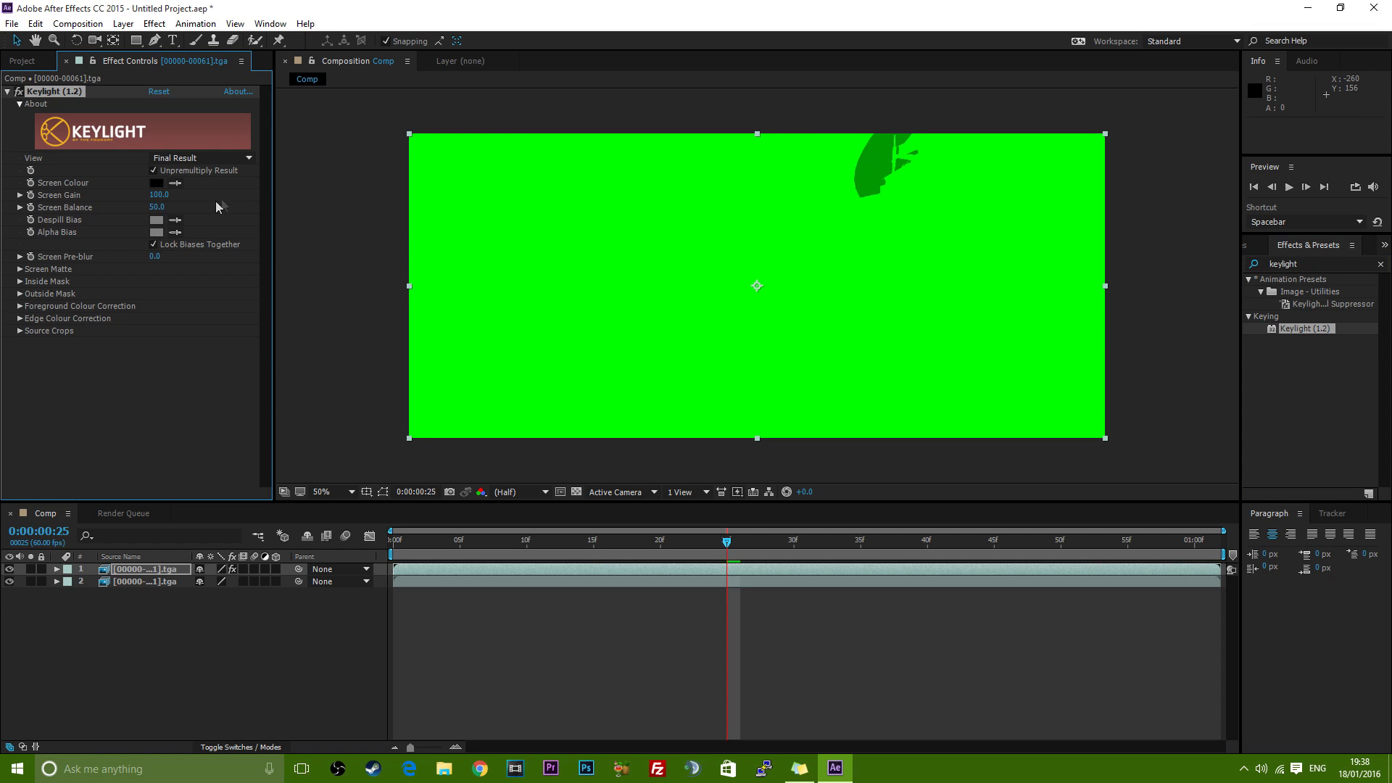
left_click(176, 183)
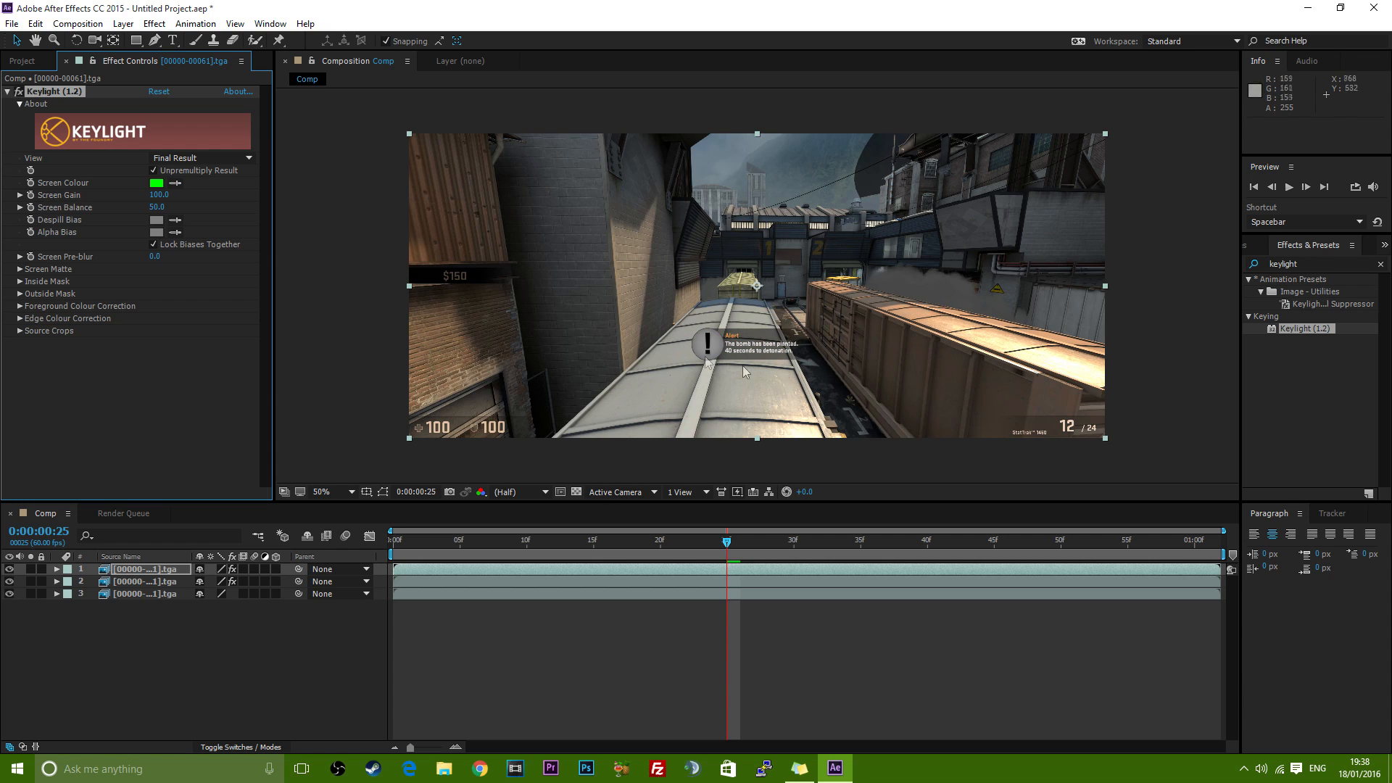
mouse_move(309, 116)
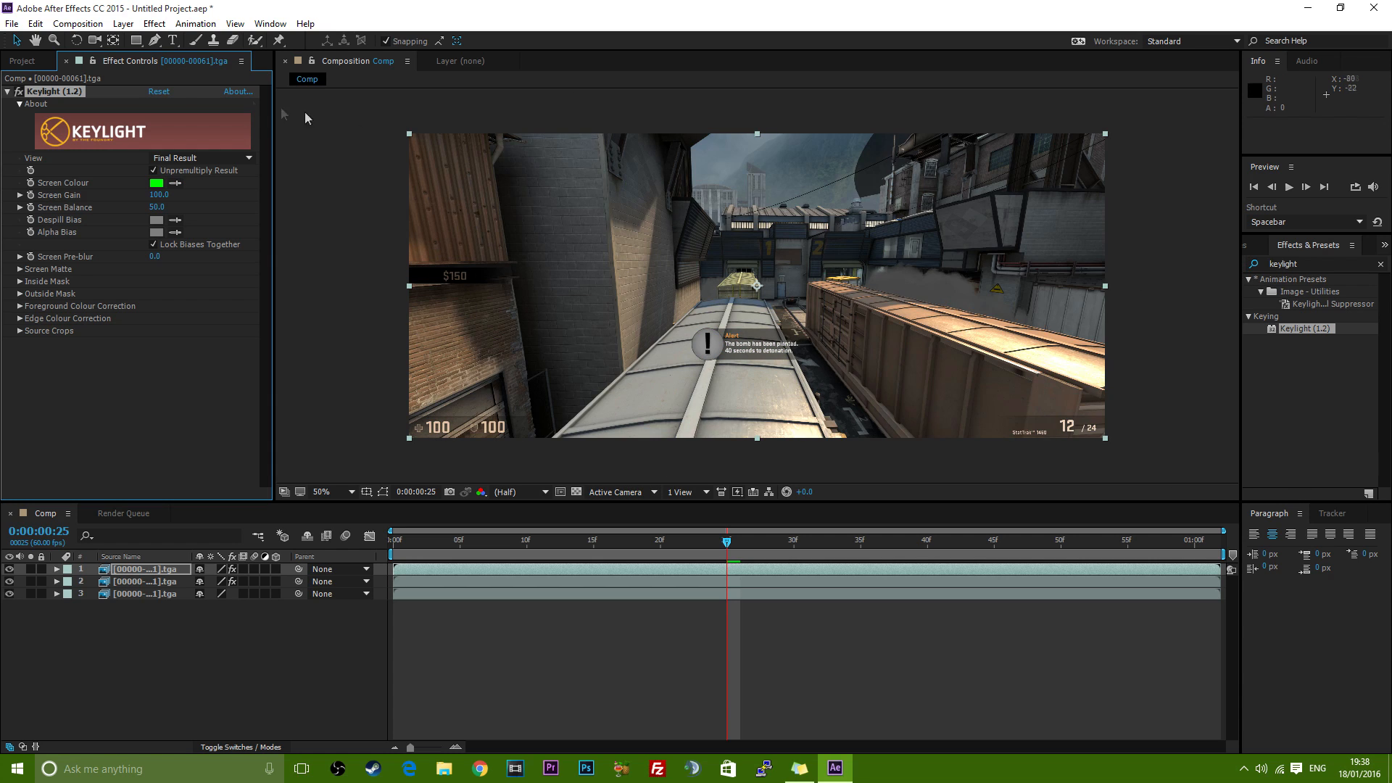
left_click(25, 59)
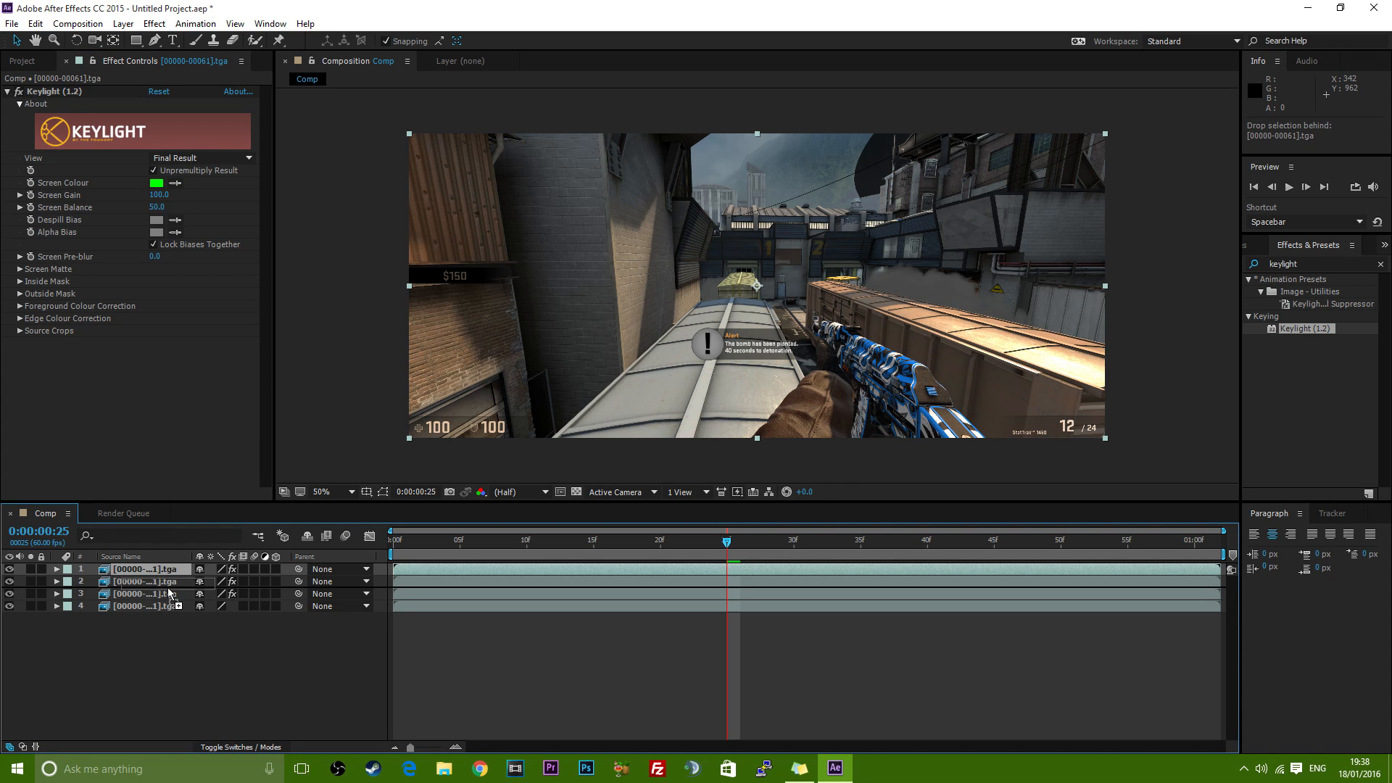
left_click(17, 69)
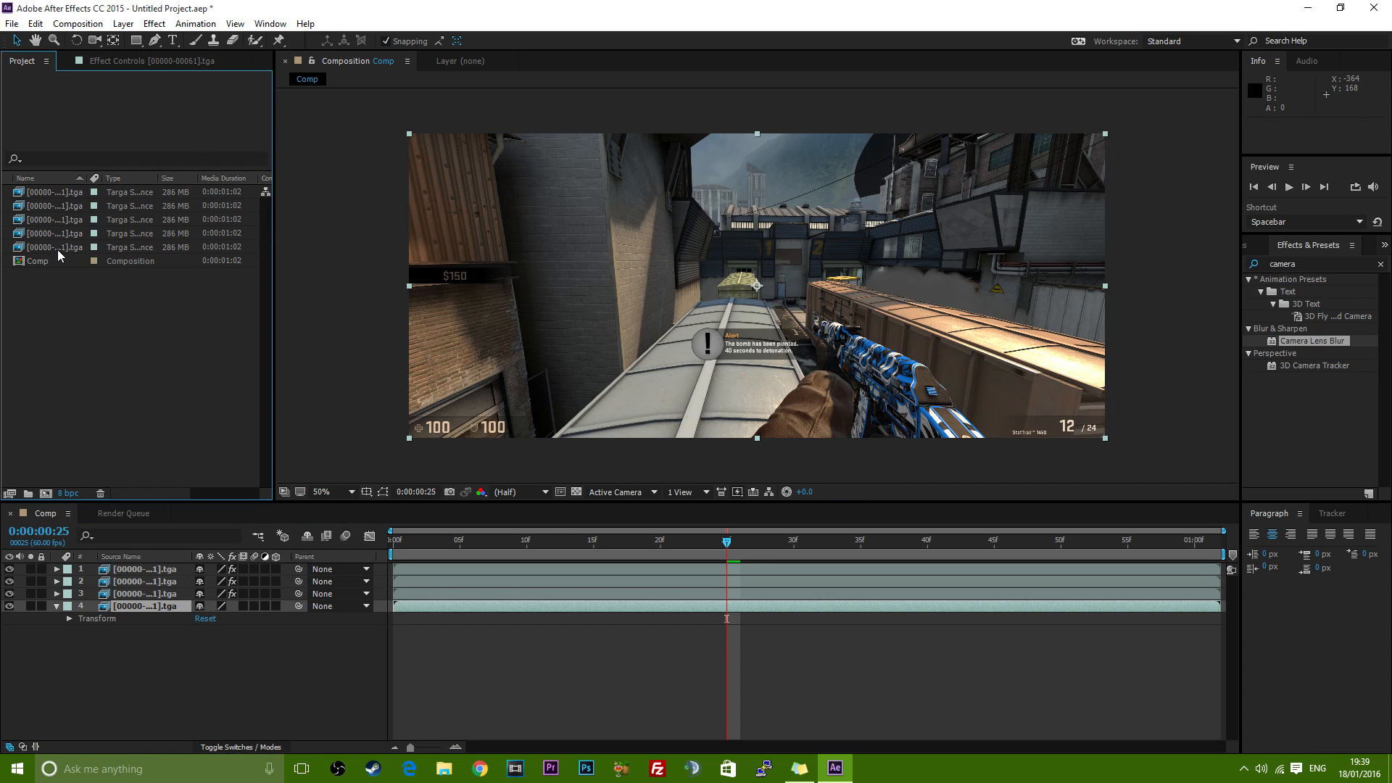
Create Comp 2 from the depth sequence, return to Comp, and select Comp 2
left_click(45, 247)
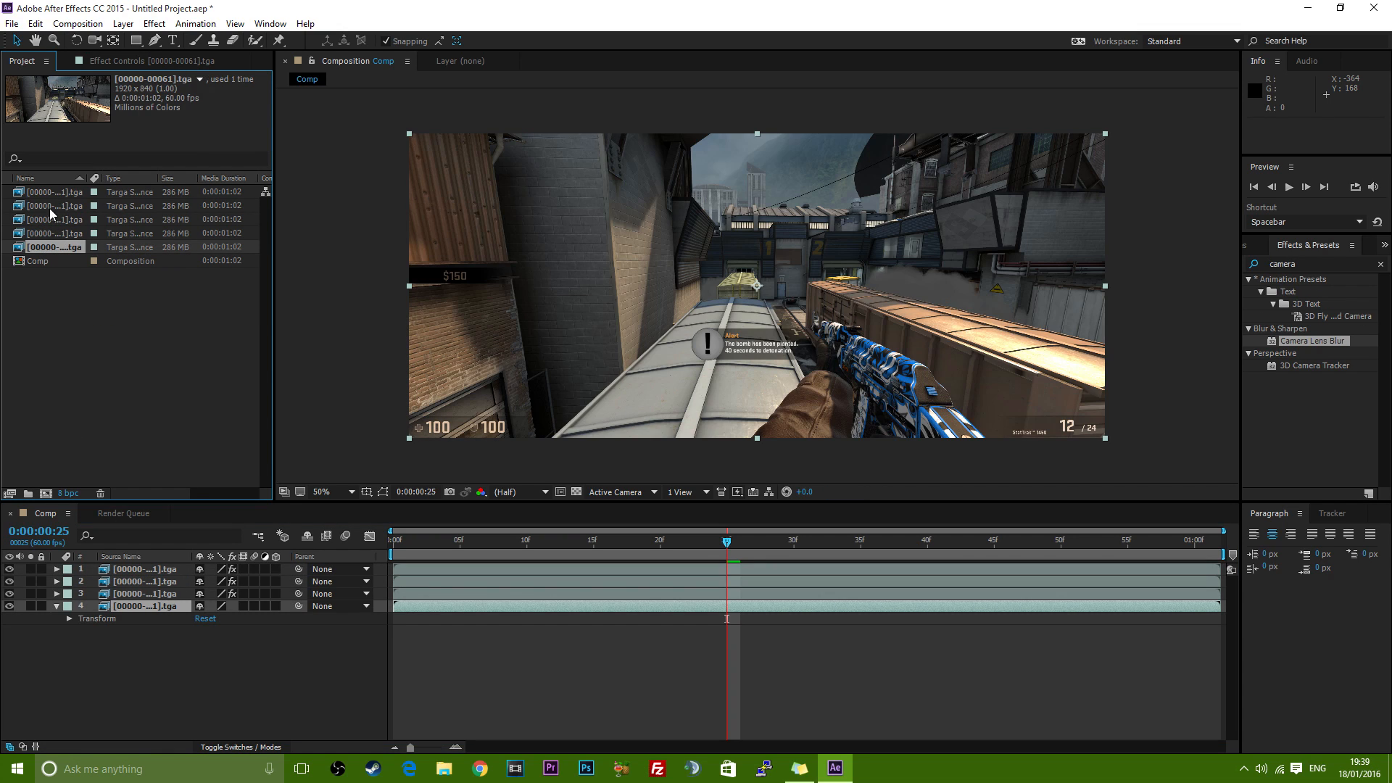
left_click_drag(53, 192, 104, 424)
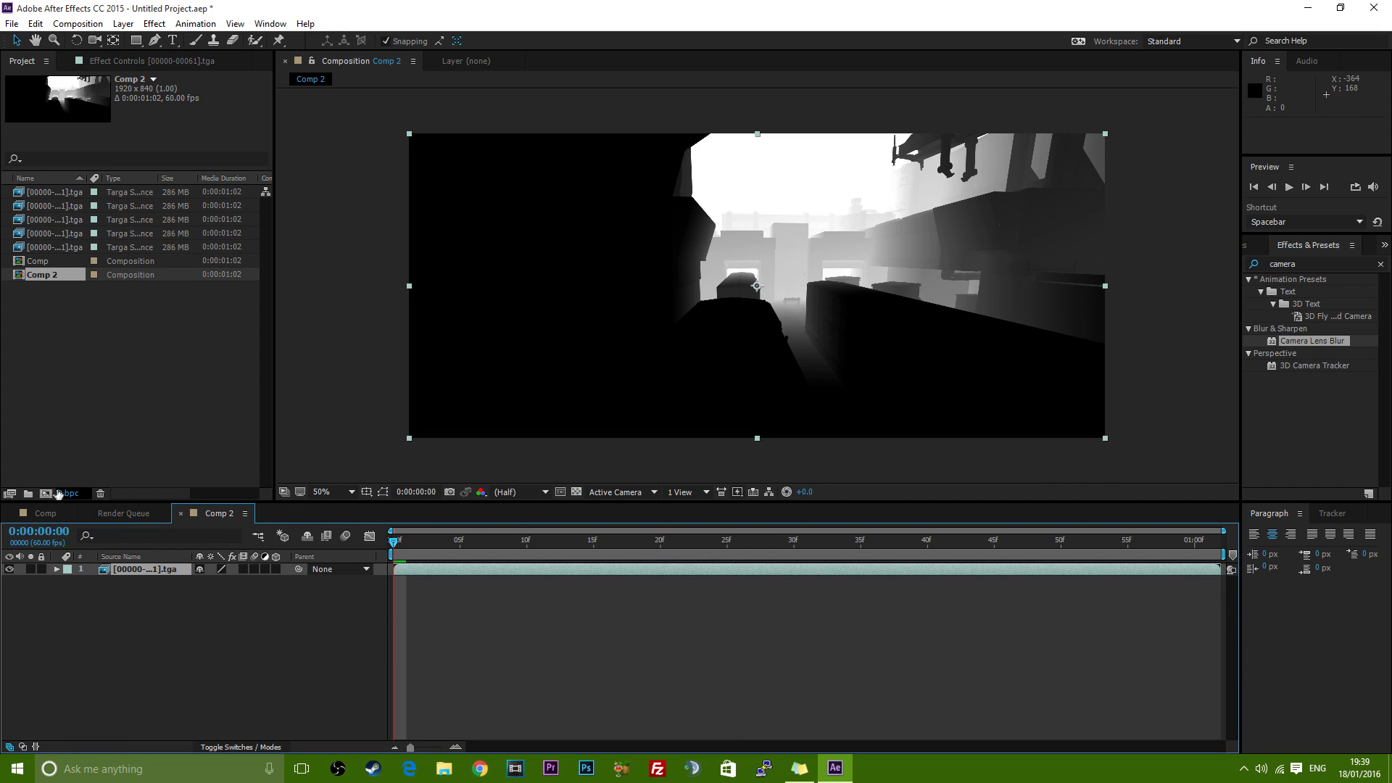
left_click(45, 513)
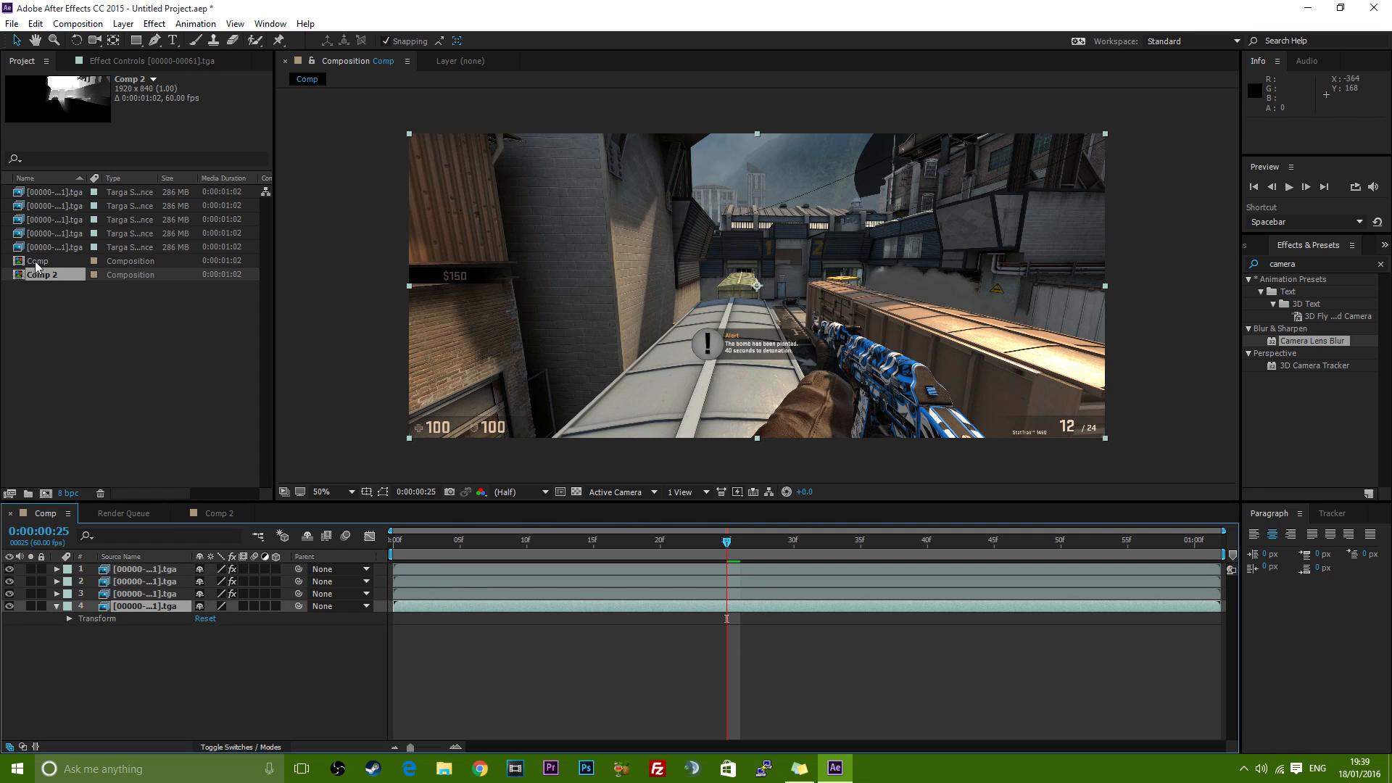
left_click(41, 274)
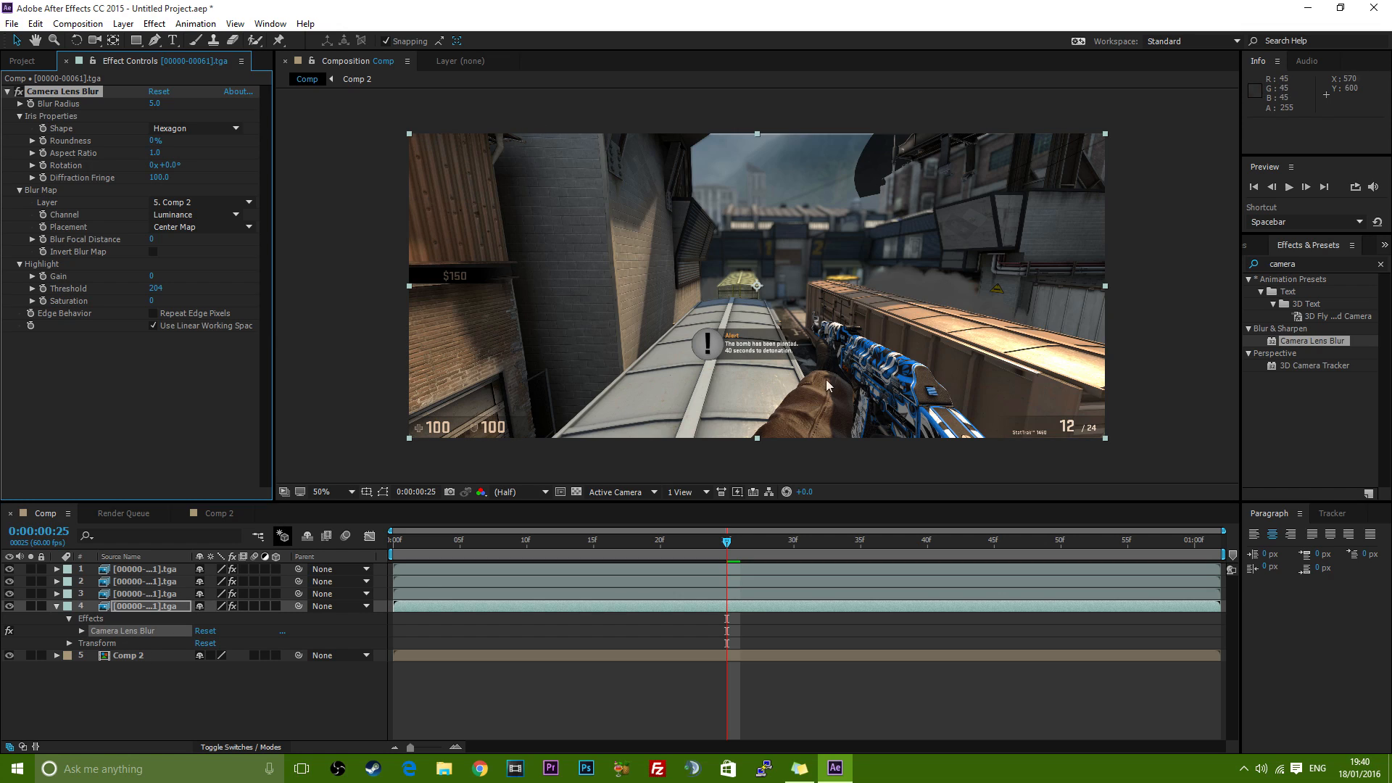
mouse_move(792, 217)
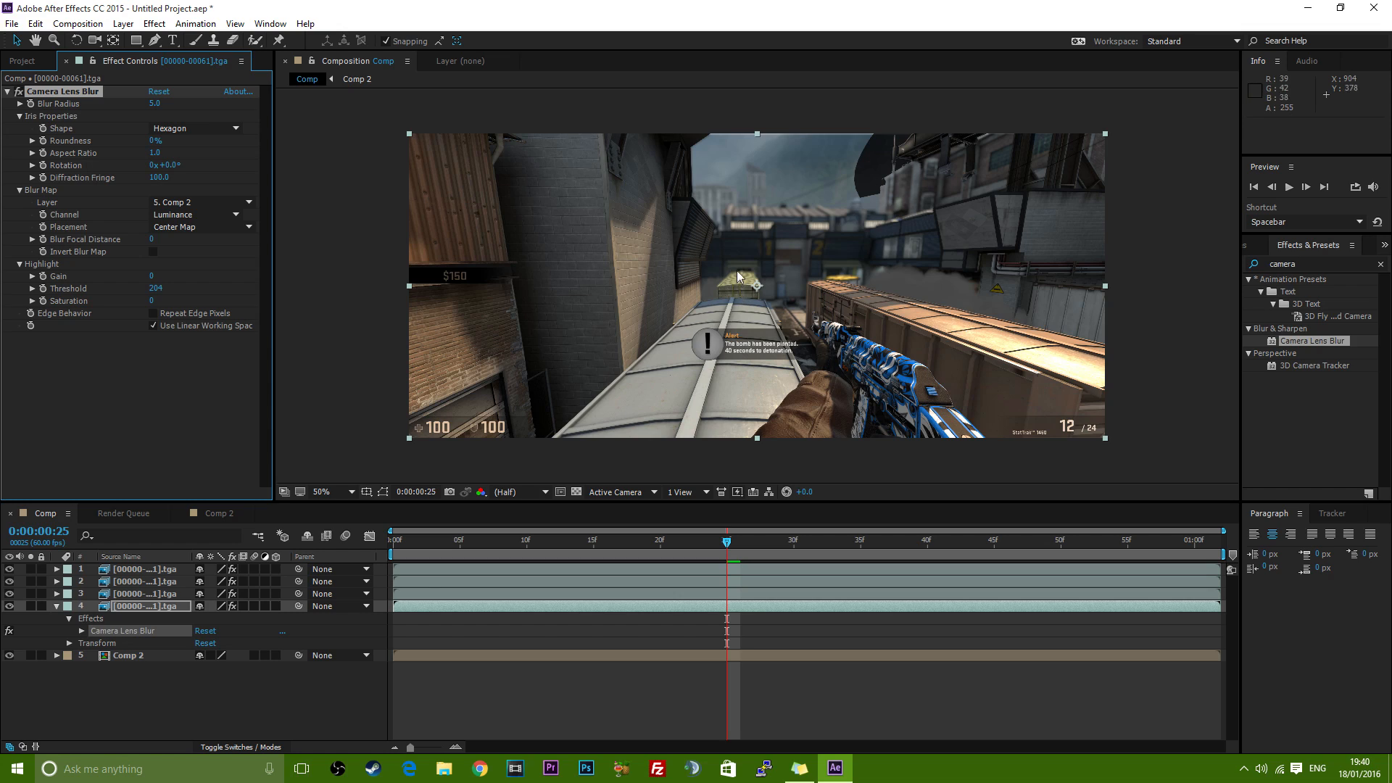
mouse_move(901, 301)
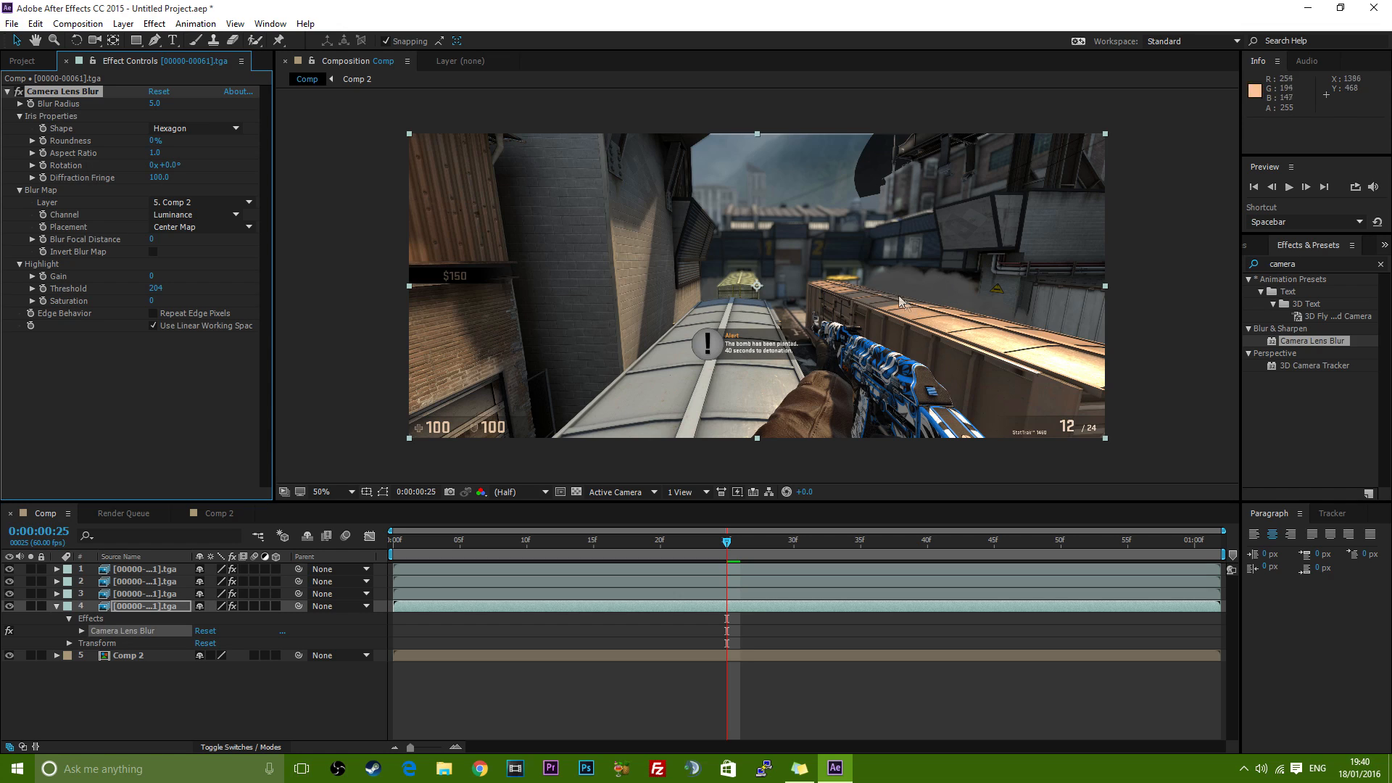
Change Camera Lens Blur's iris shape to Decagon
left_click(196, 129)
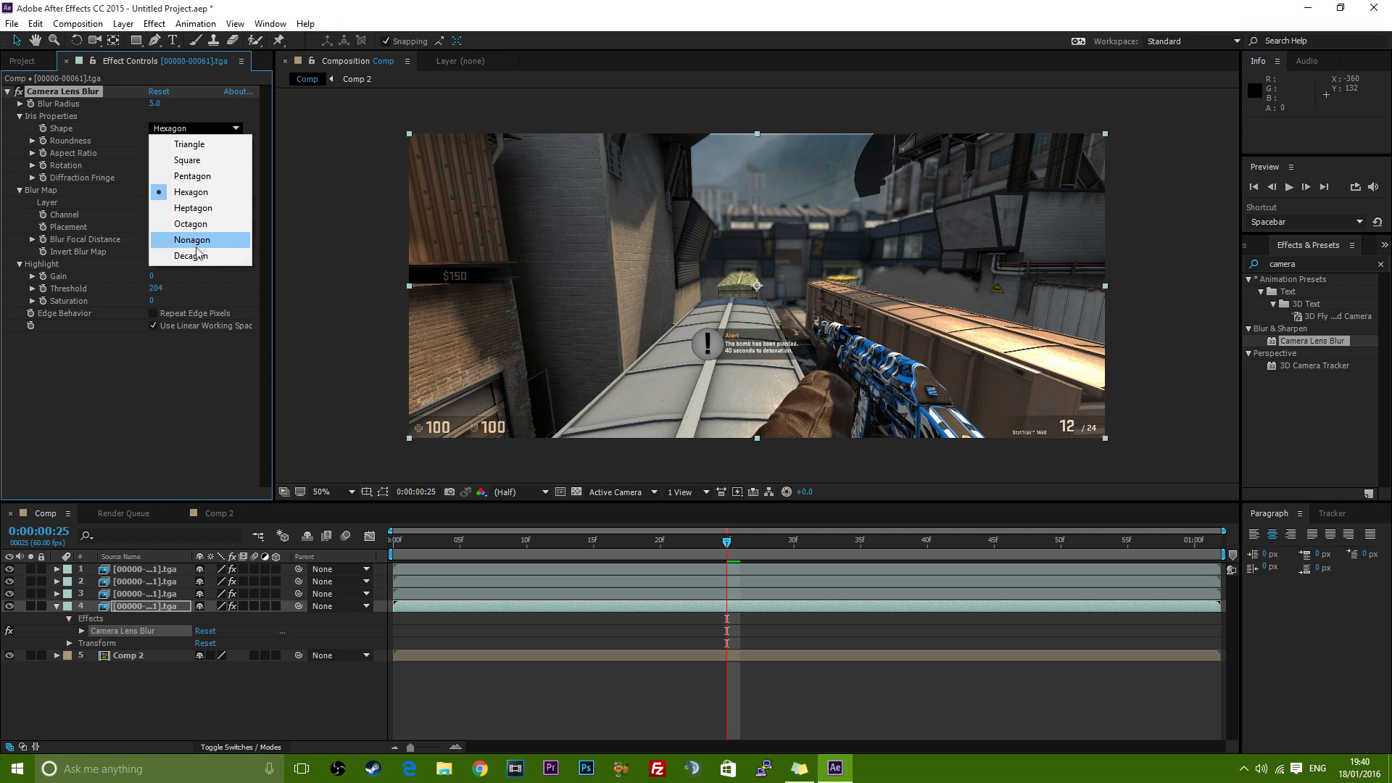
left_click(190, 255)
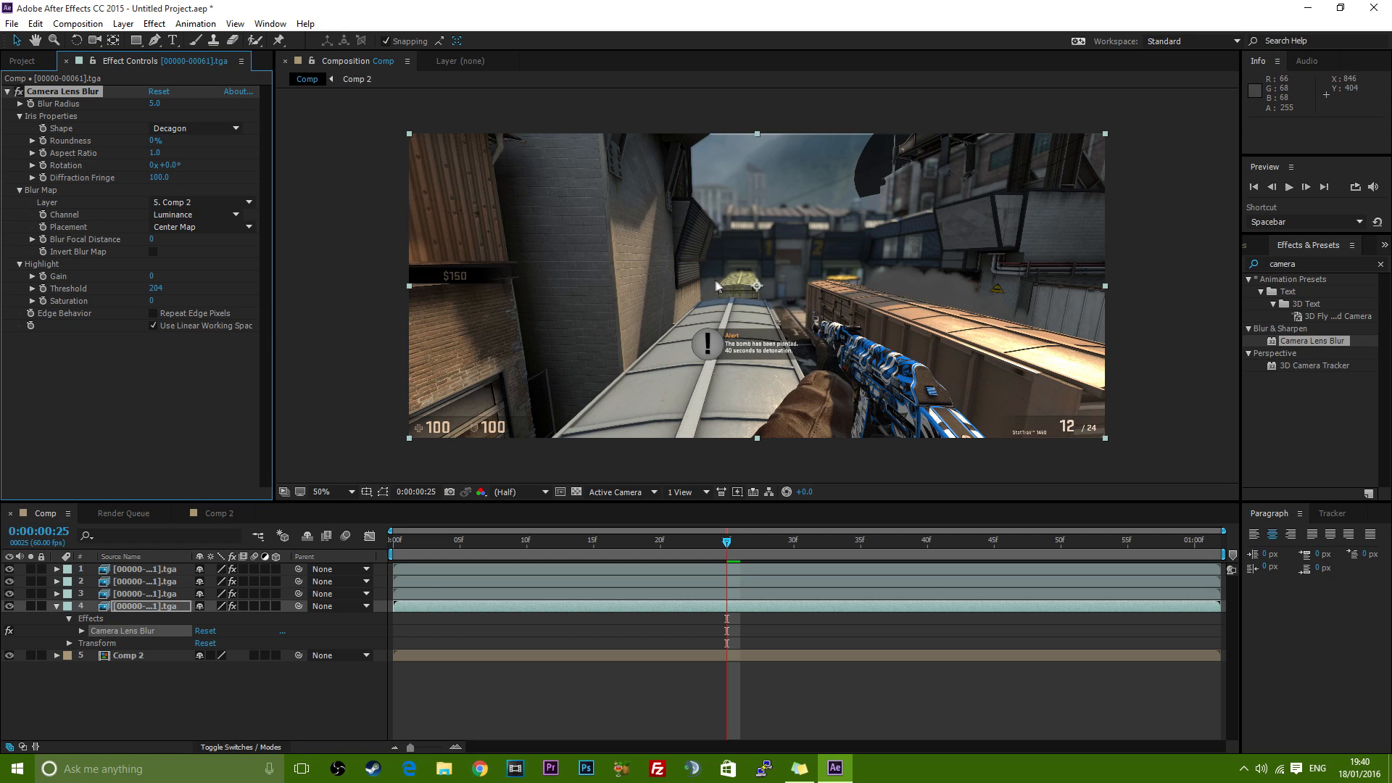
mouse_move(872, 288)
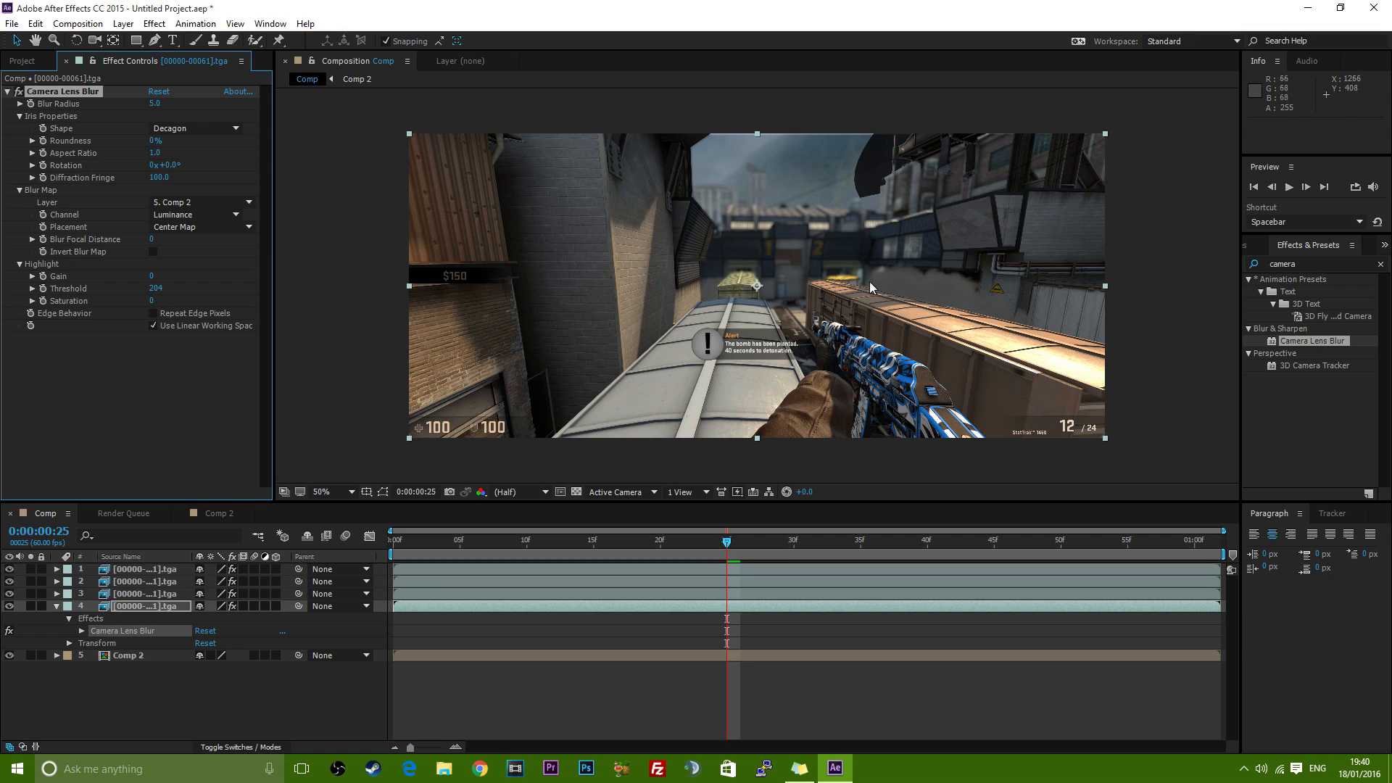
mouse_move(1010, 412)
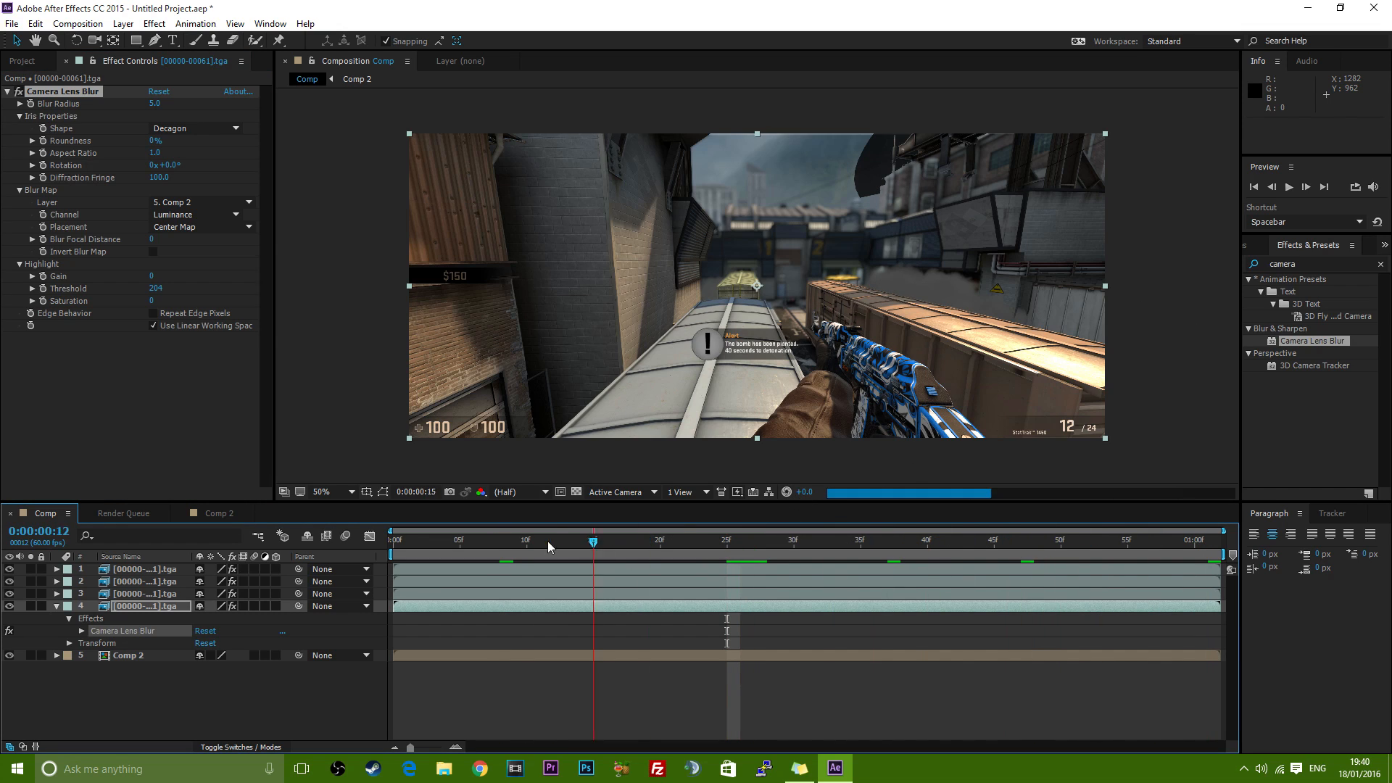
left_click(90, 24)
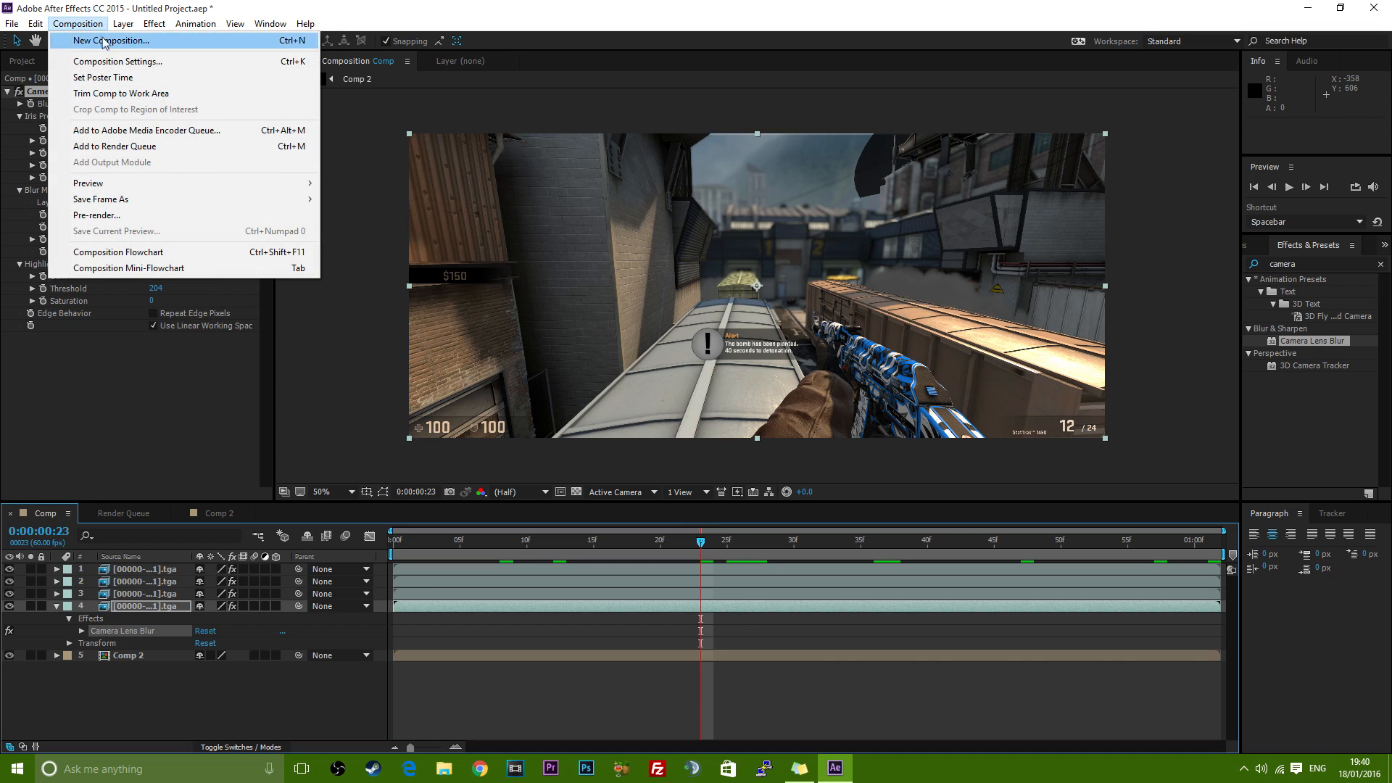
mouse_move(142, 153)
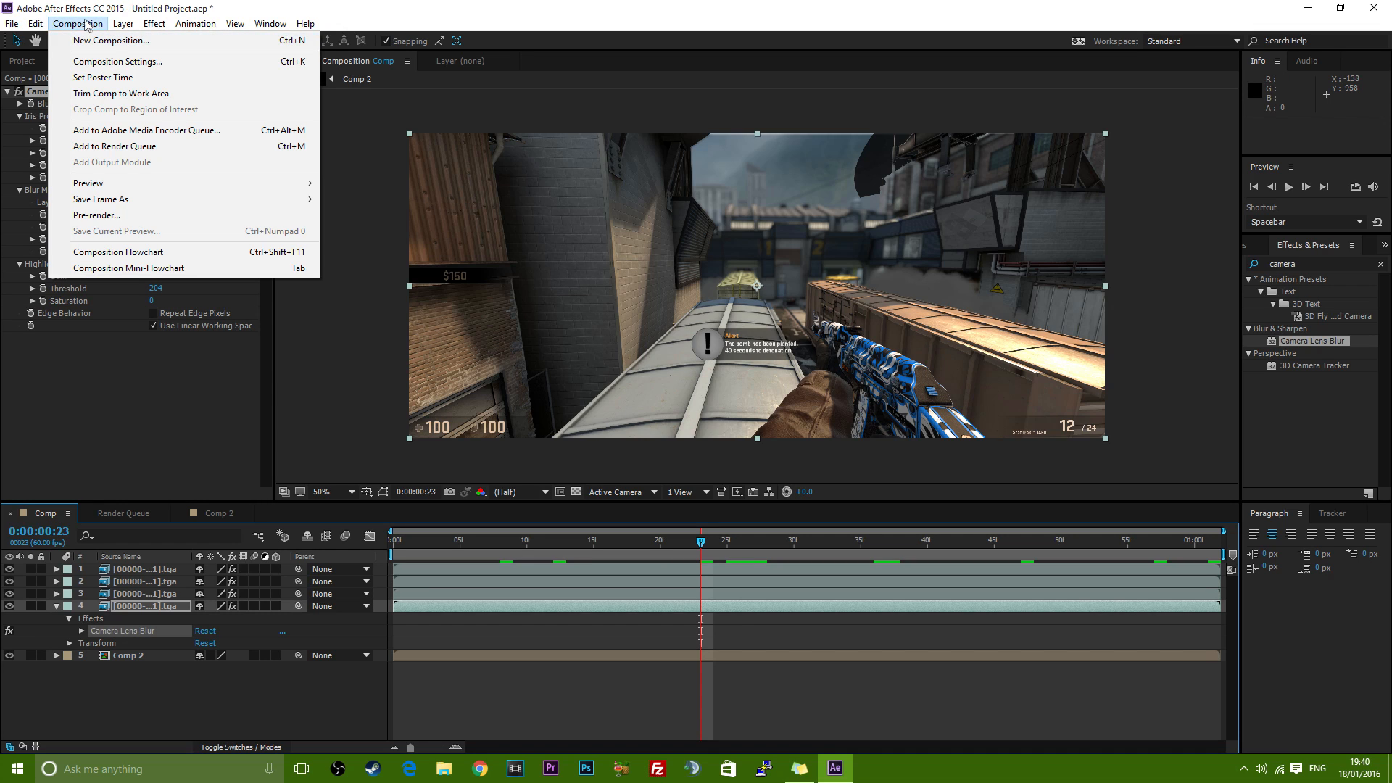
Check that Composition Settings show a 60 fps frame rate, then cancel
left_click(115, 62)
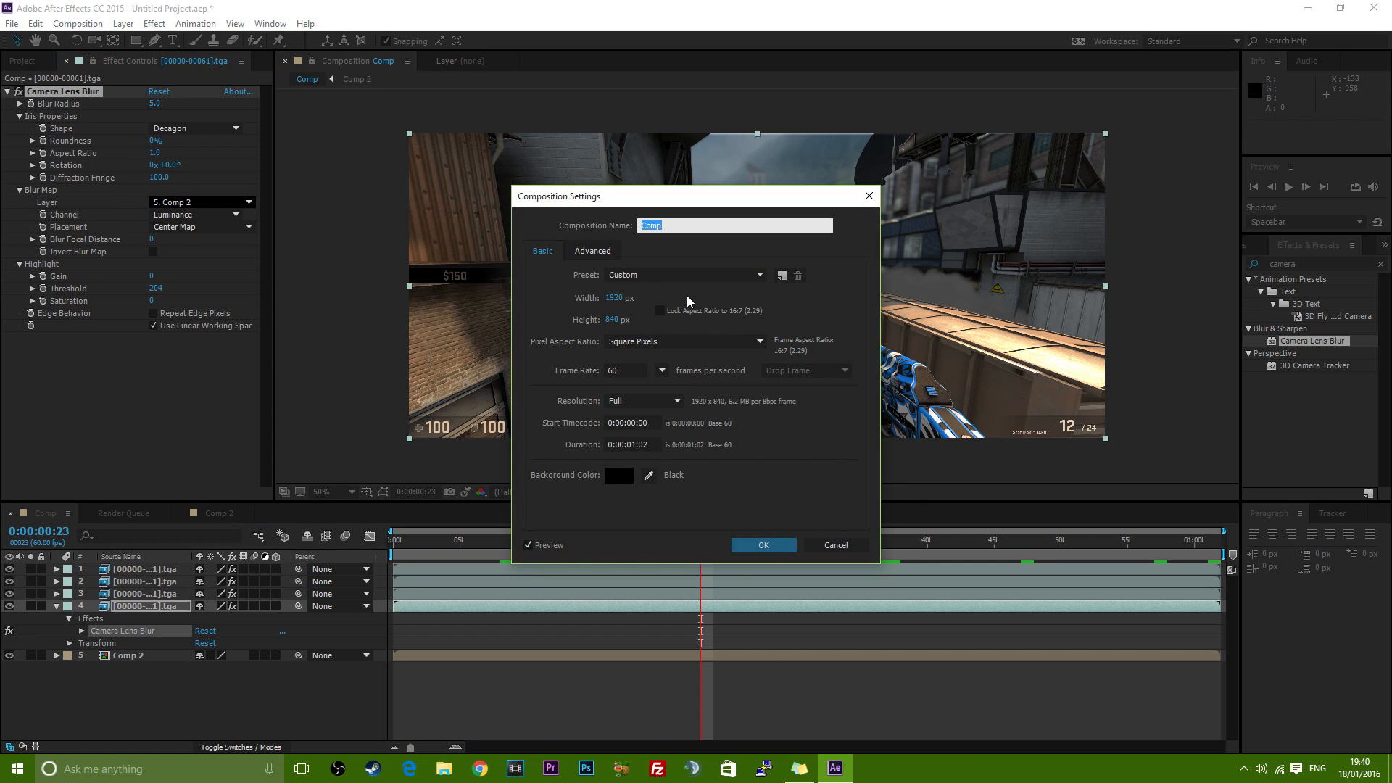
left_click(623, 371)
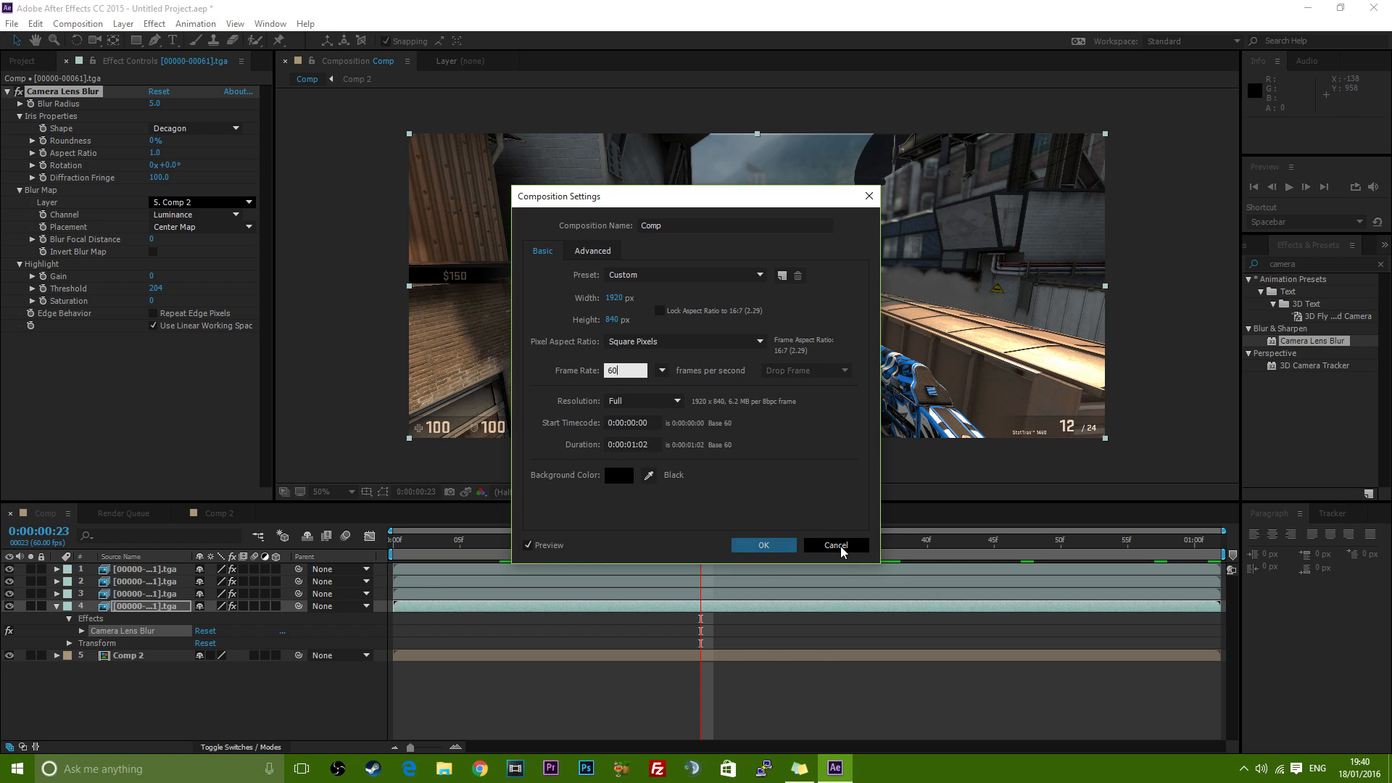
left_click(836, 545)
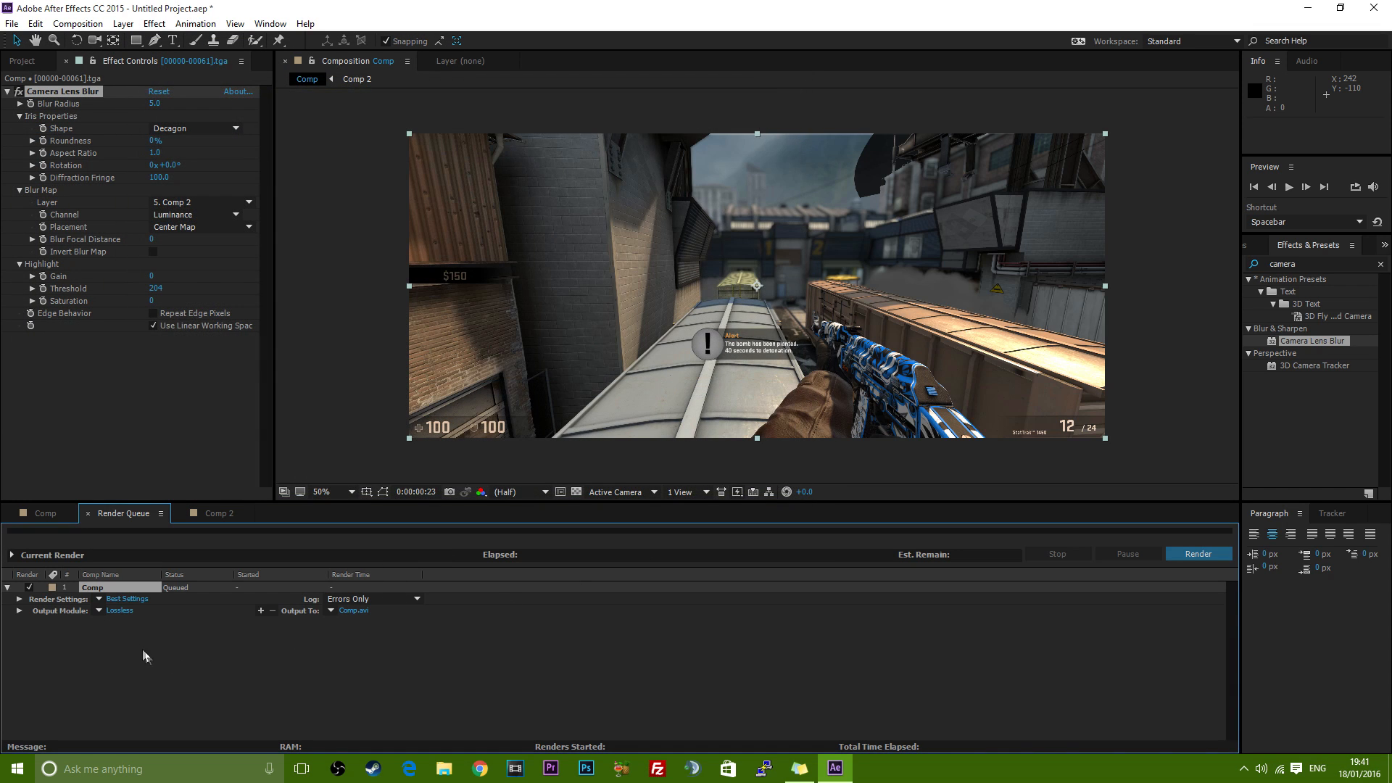
Review the Lossless Output Module settings unchanged and return to the Comp timeline
left_click(119, 609)
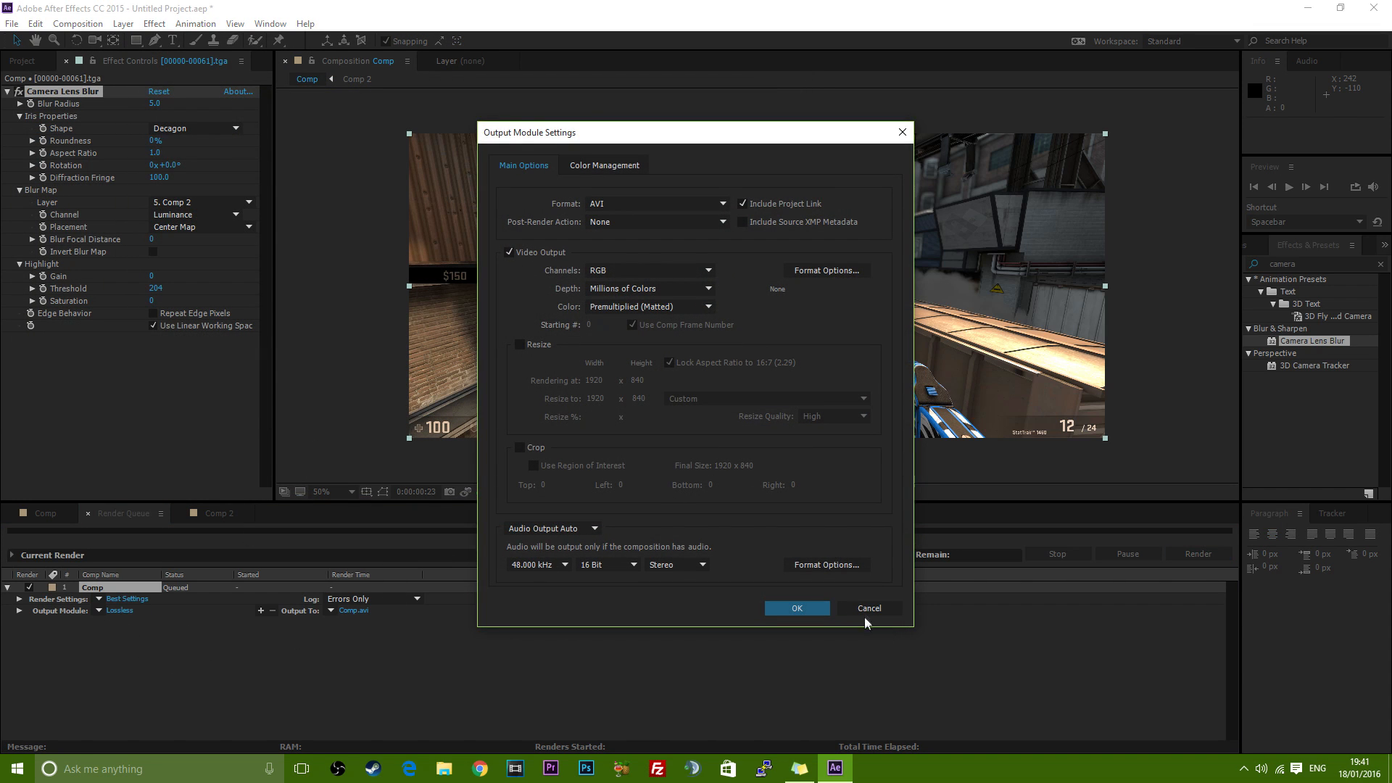
left_click(797, 608)
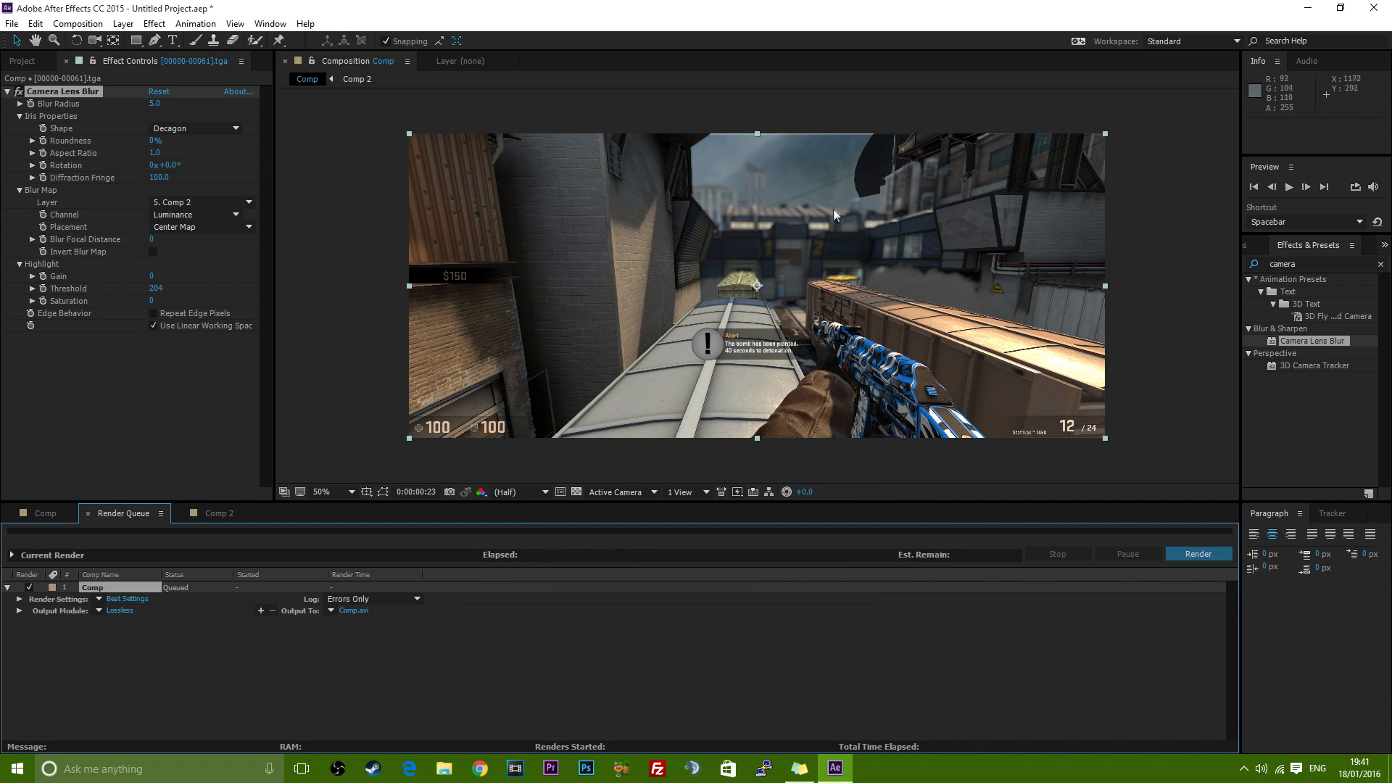
mouse_move(563, 125)
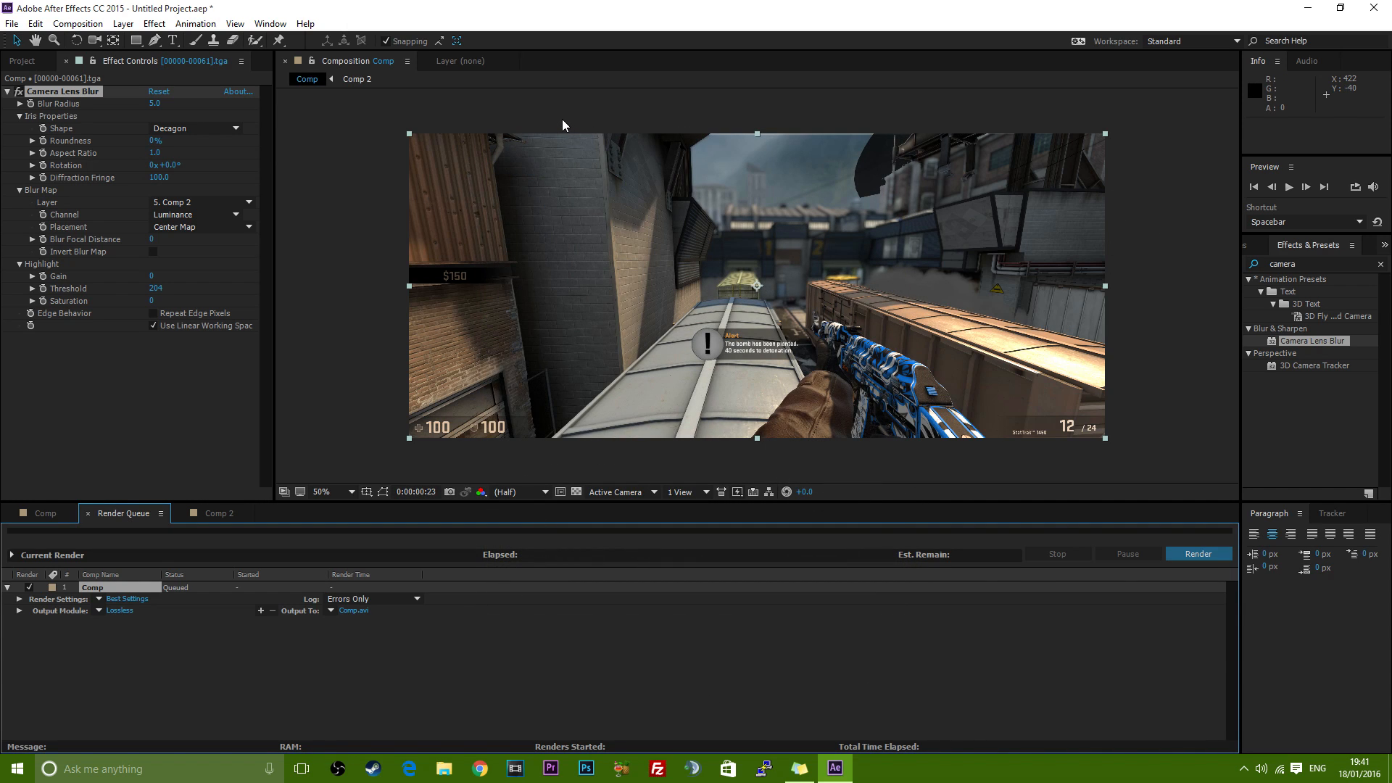
left_click(45, 512)
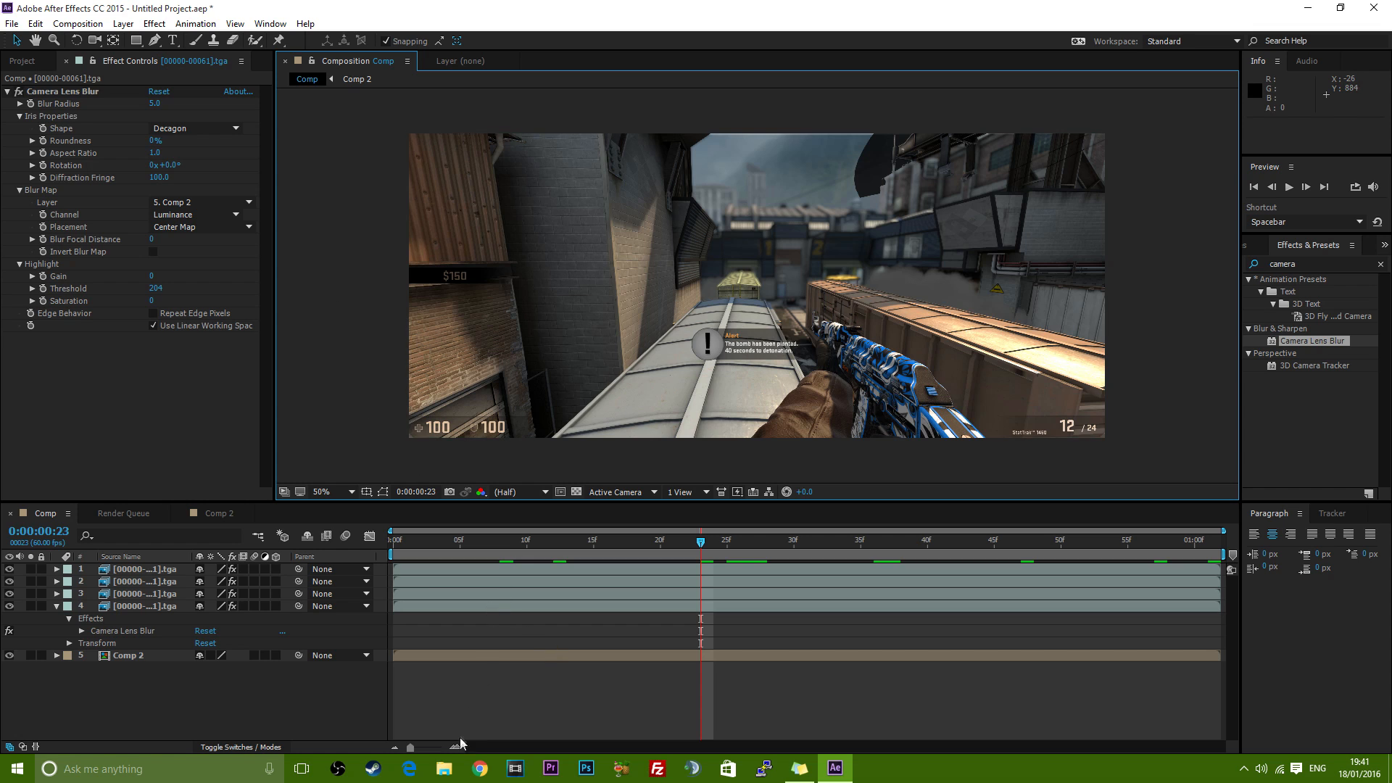
mouse_move(410, 315)
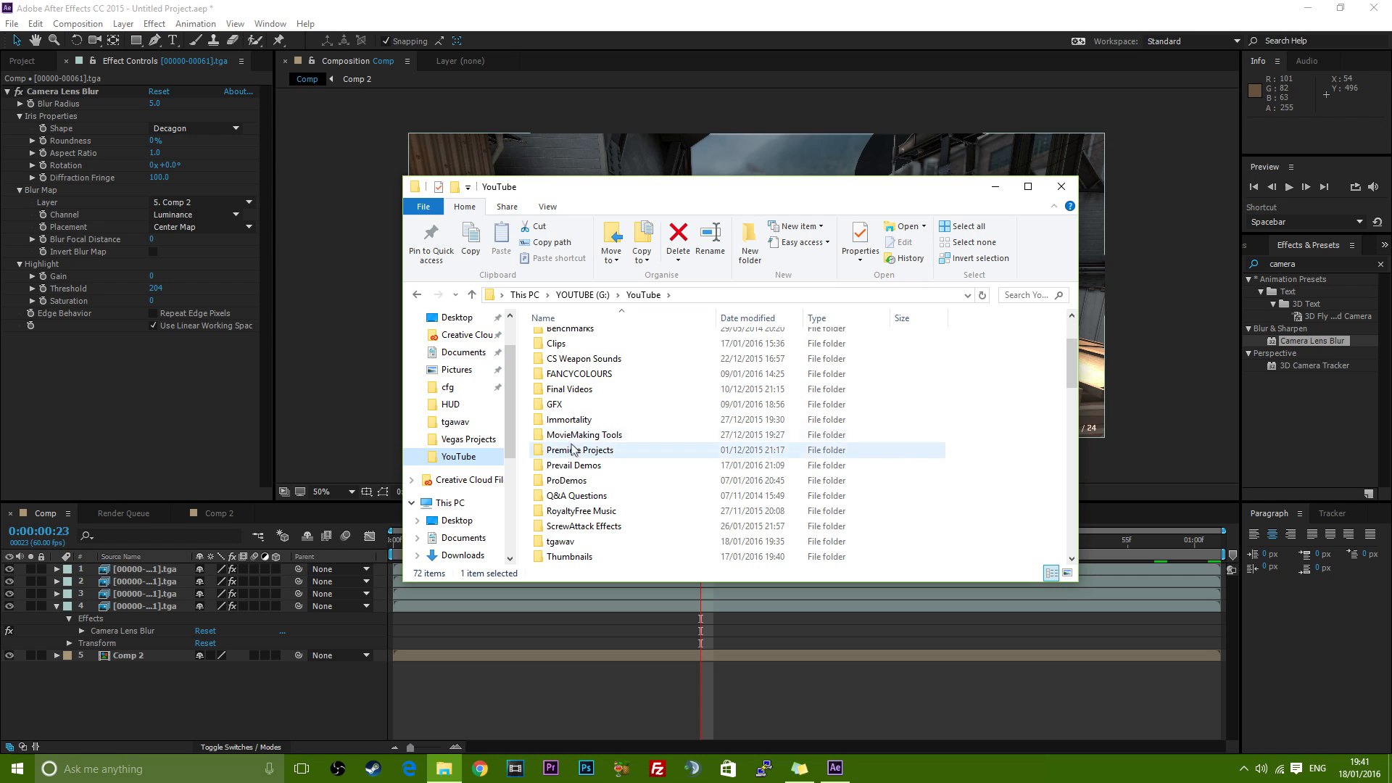
Navigate through MovieMaking Tools to AVI Frame Rate Changer and launch avifrate.jar
double_click(587, 434)
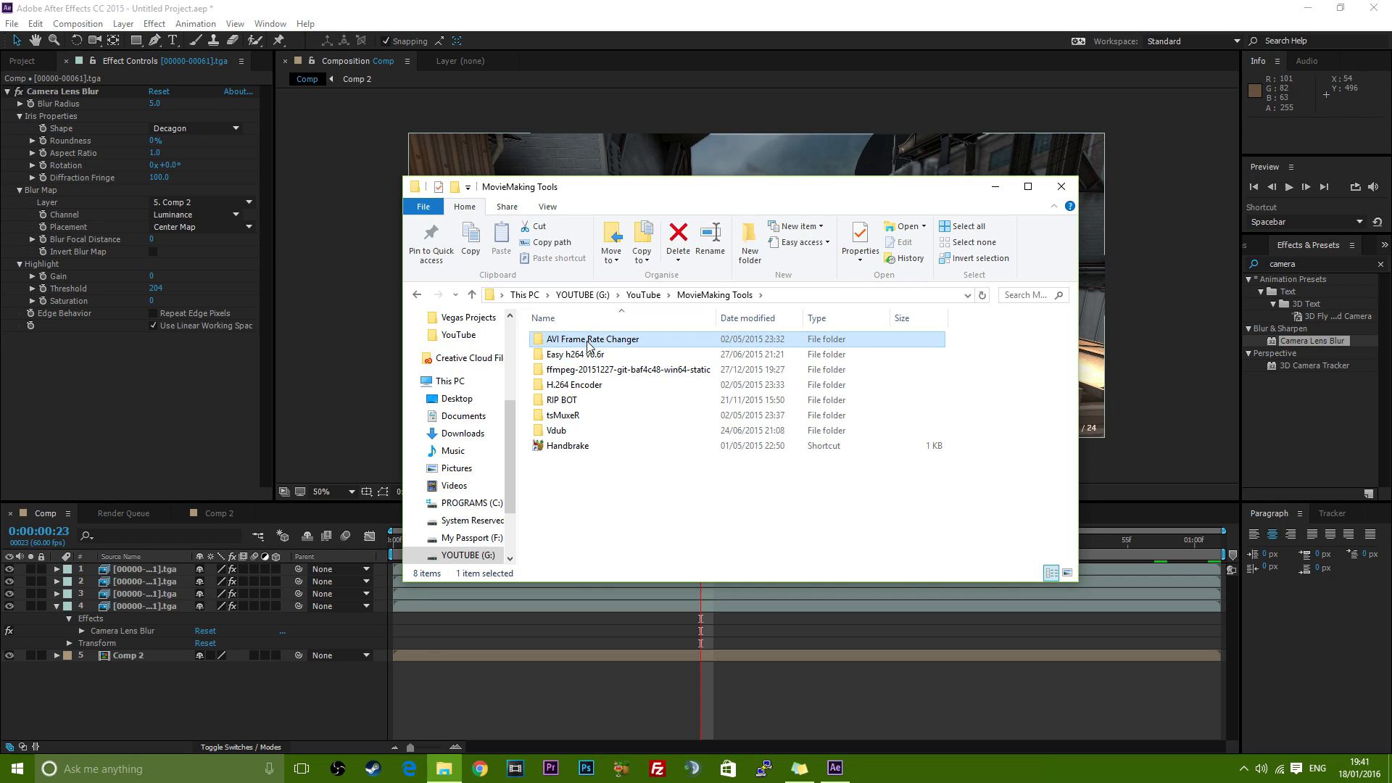
double_click(590, 339)
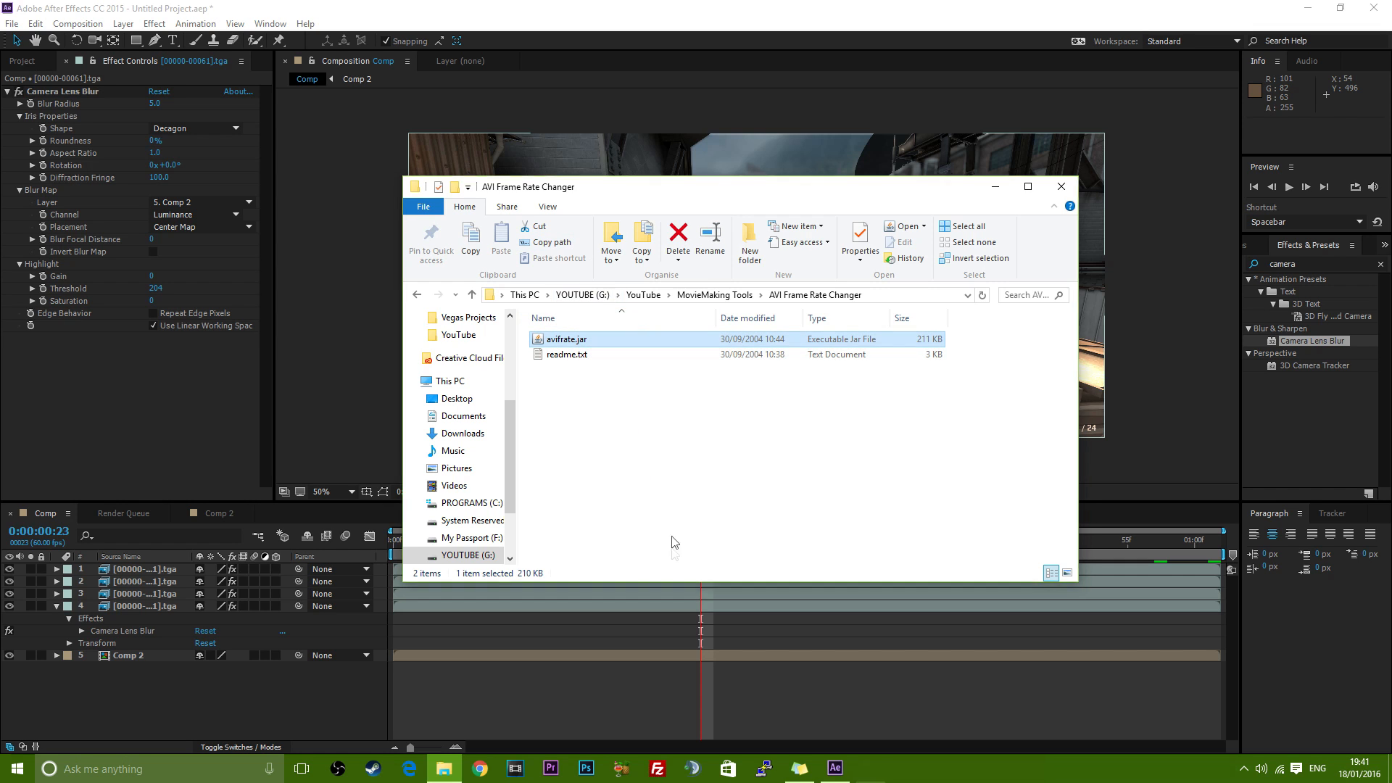
double_click(567, 339)
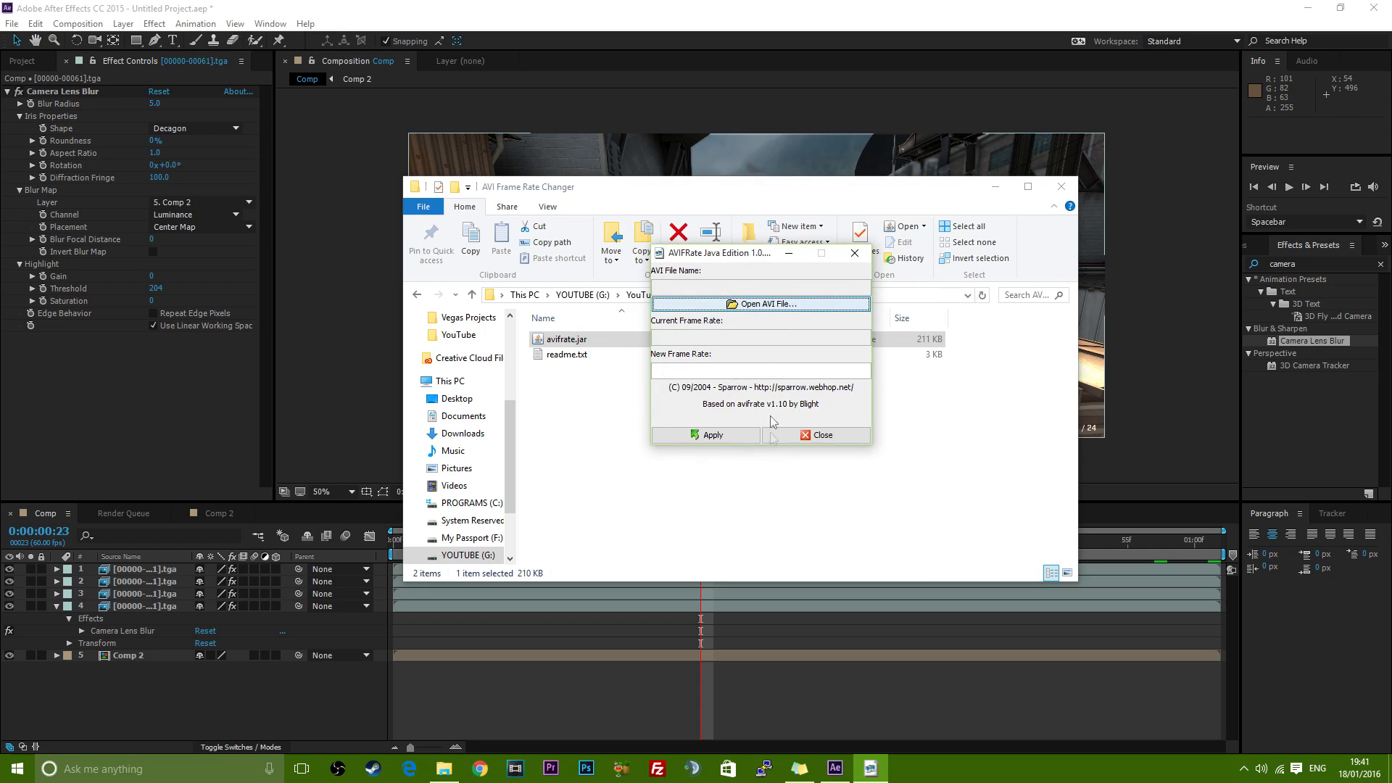
Load coldzzzz.avi from the YouTube folder on the YOUTUBE (G:) drive into AVIFrate
left_click(761, 304)
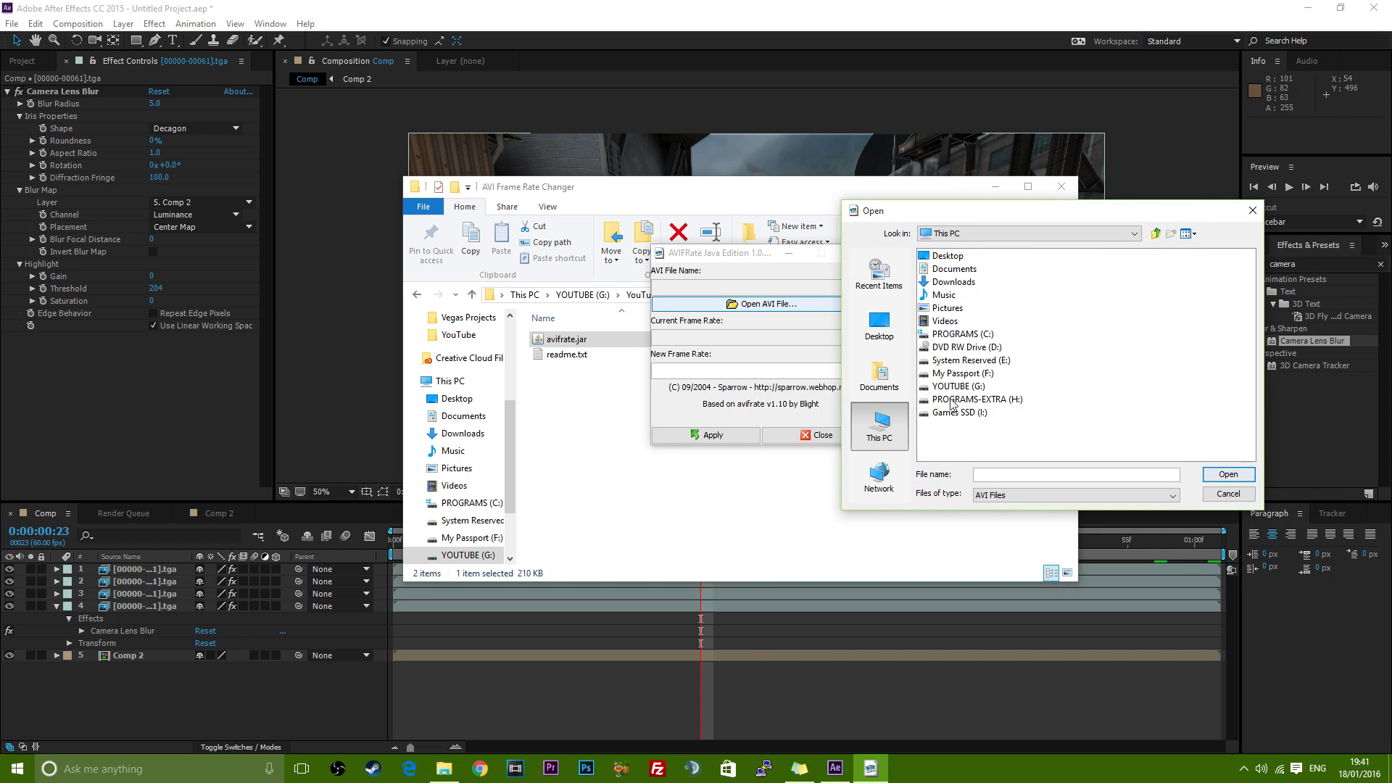
double_click(959, 386)
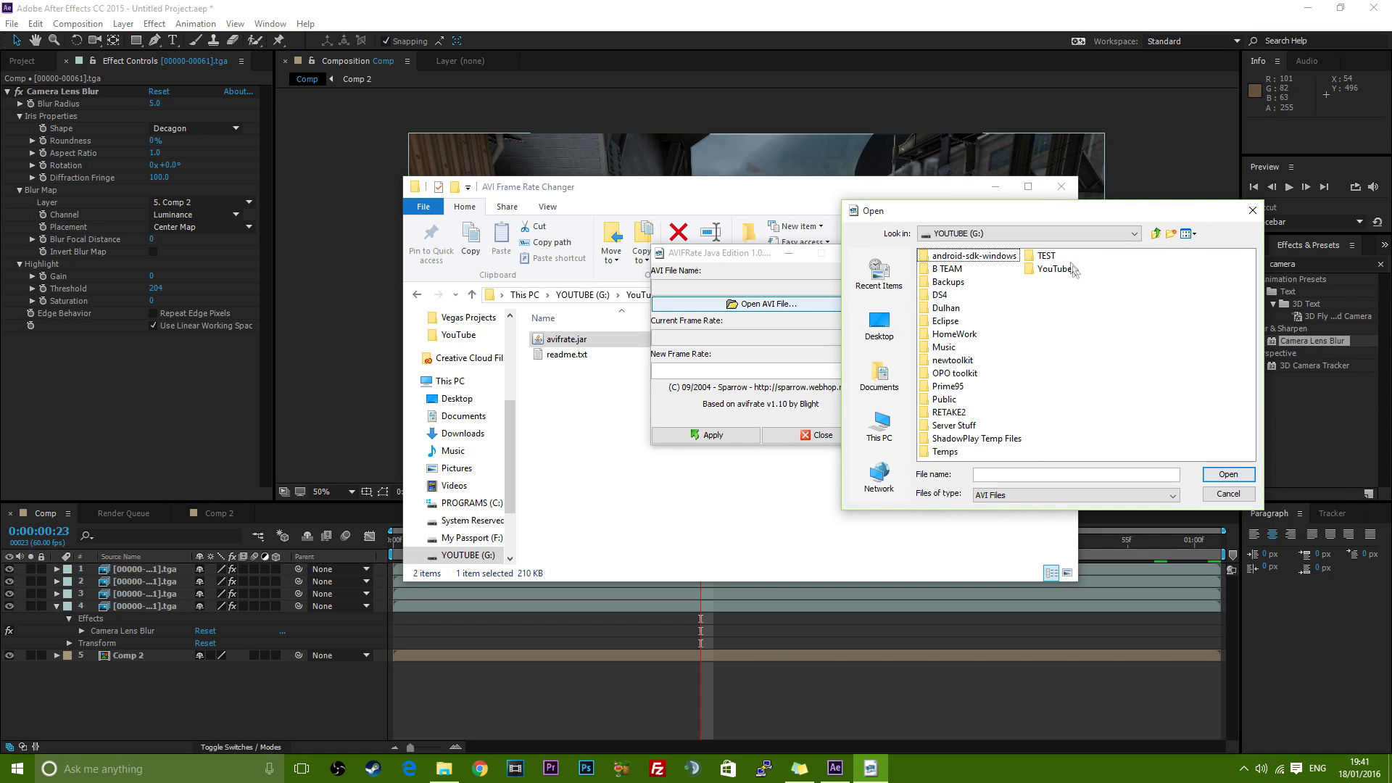
double_click(1054, 269)
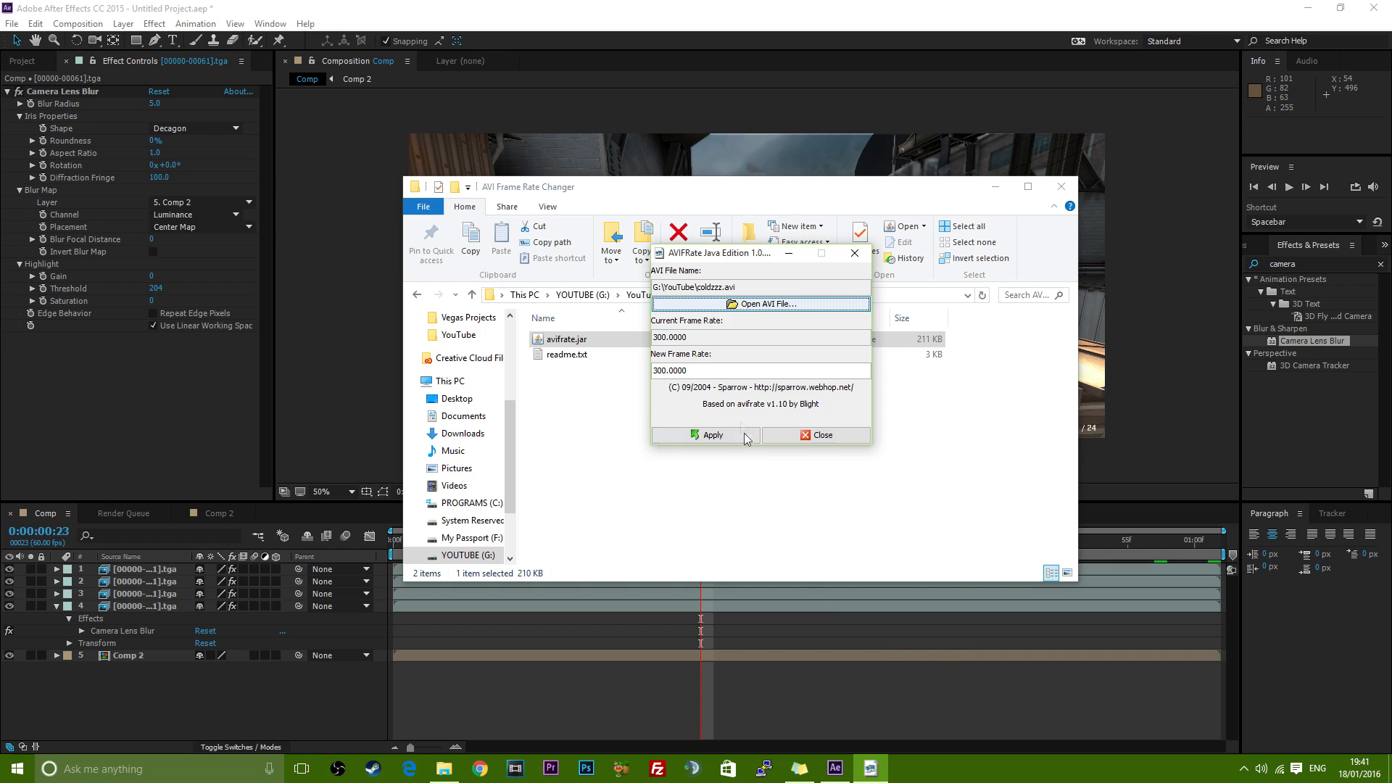
Set the AVI's new frame rate to 300 fps, apply and confirm, then return to After Effects
left_click(699, 370)
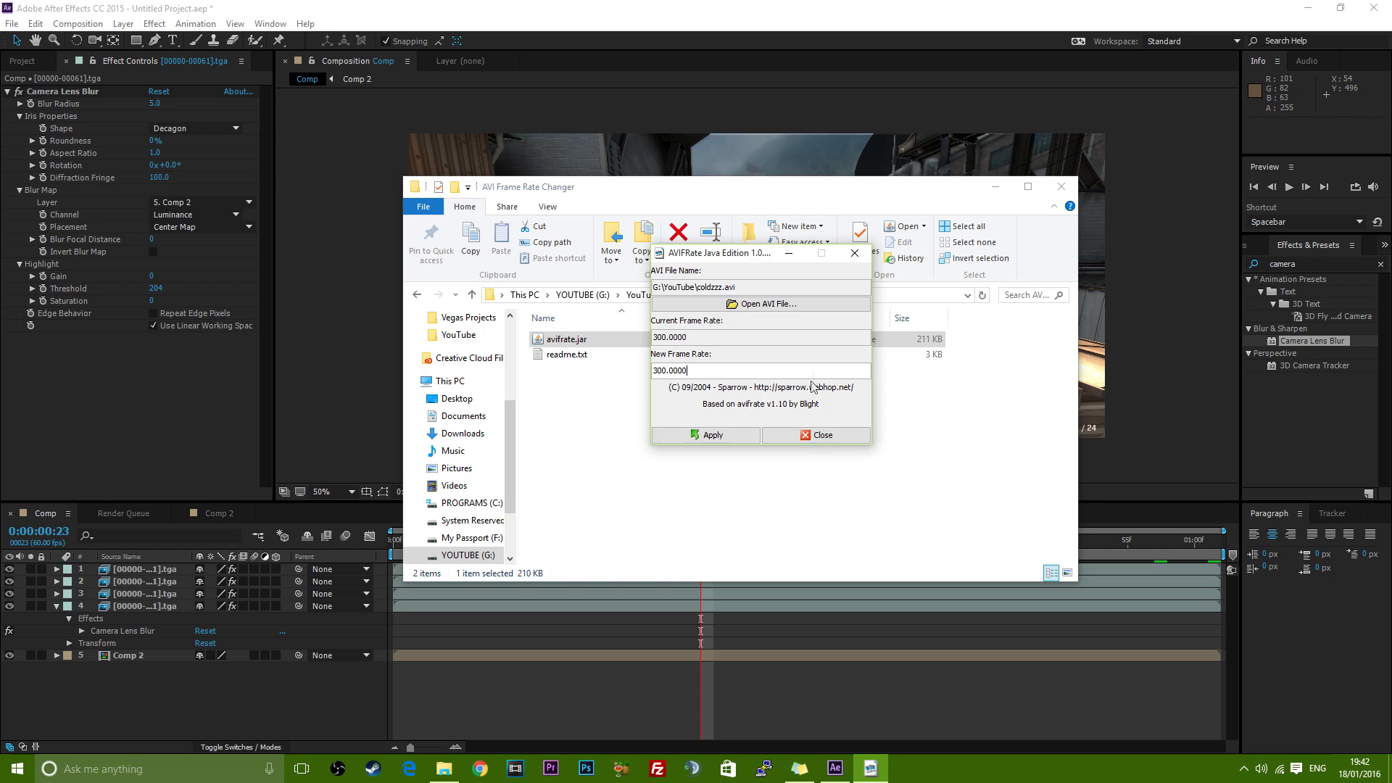
left_click(706, 435)
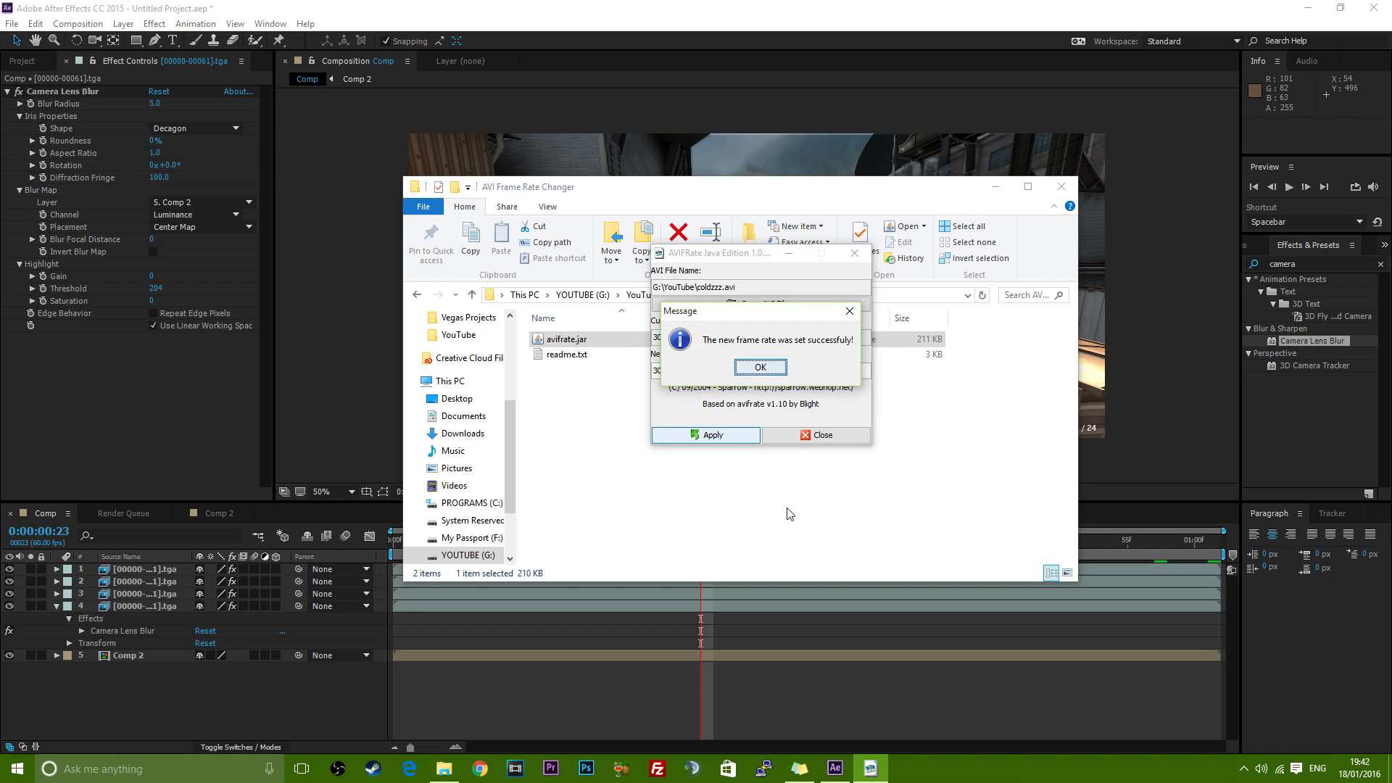
left_click(760, 367)
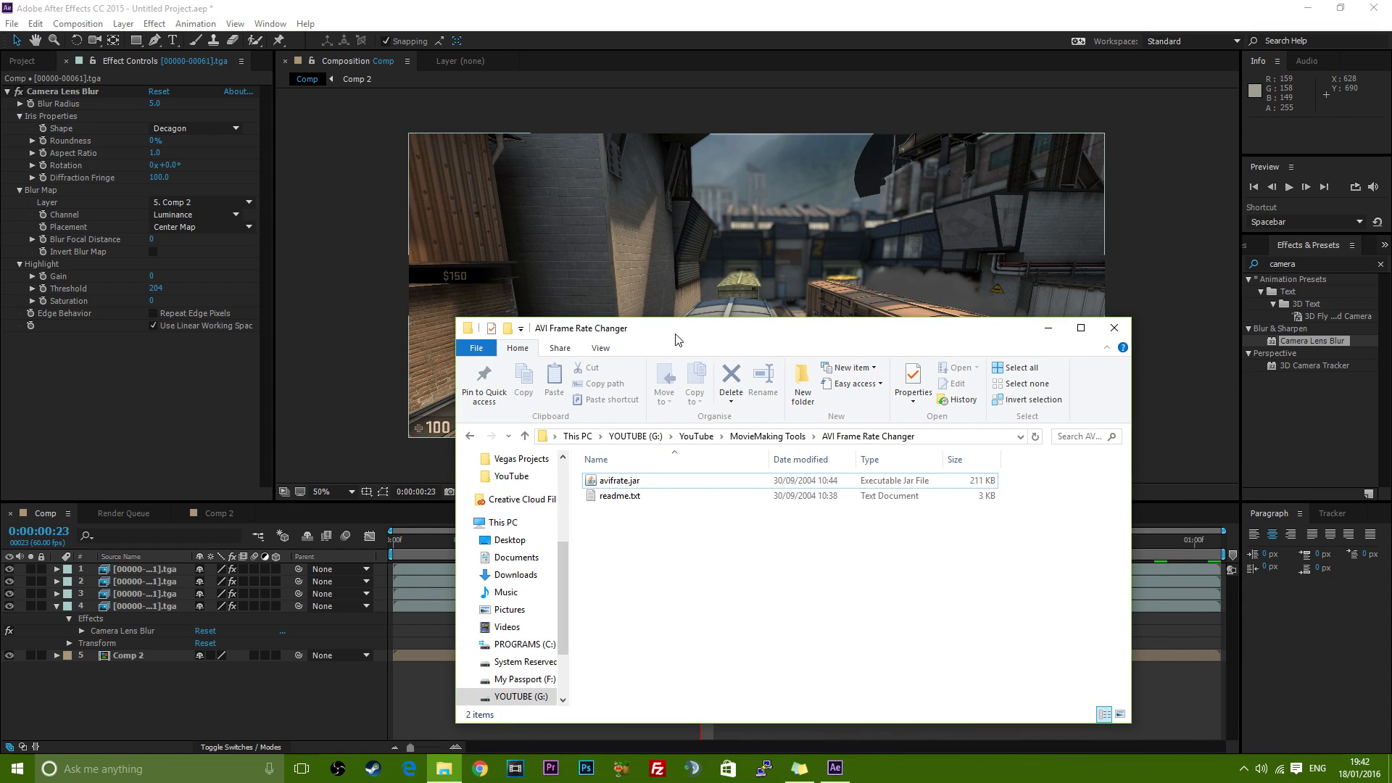
left_click_drag(675, 328, 635, 149)
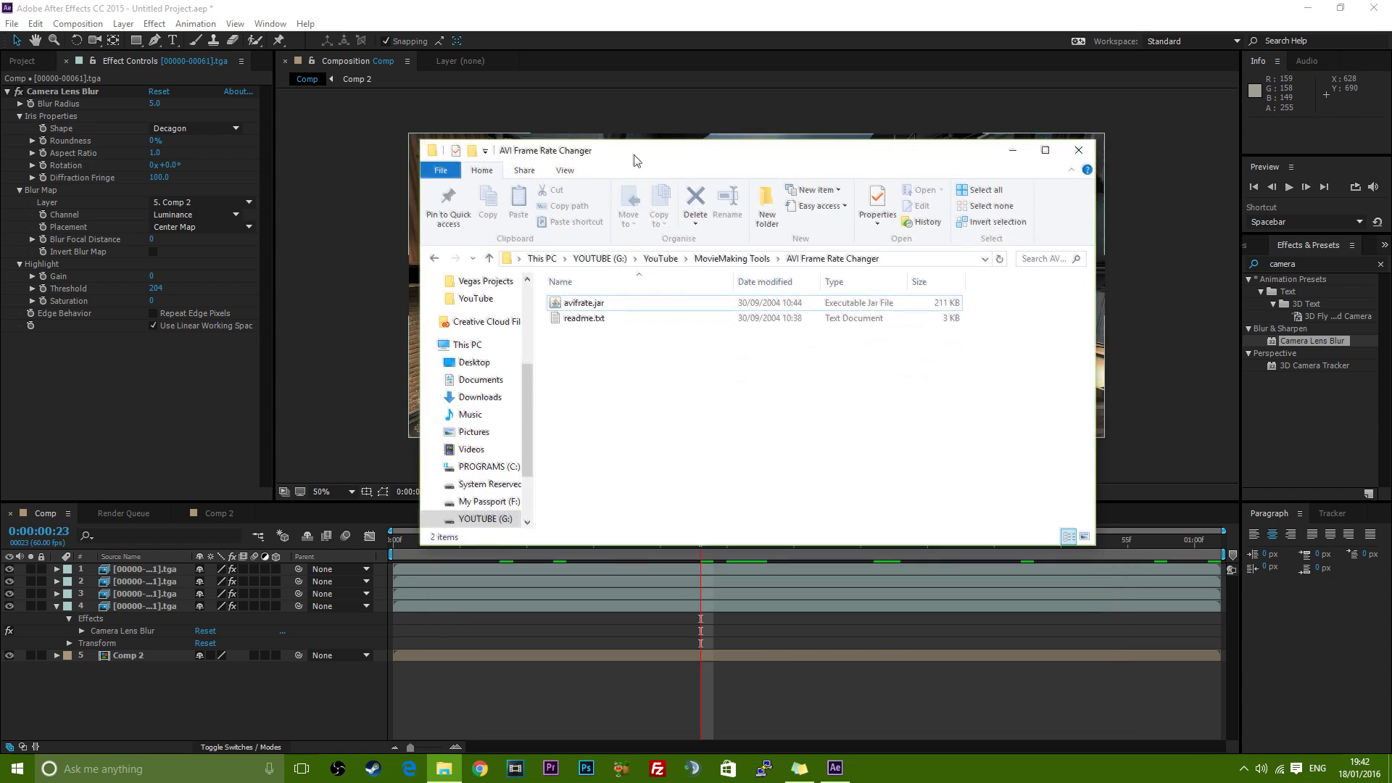
left_click(1079, 150)
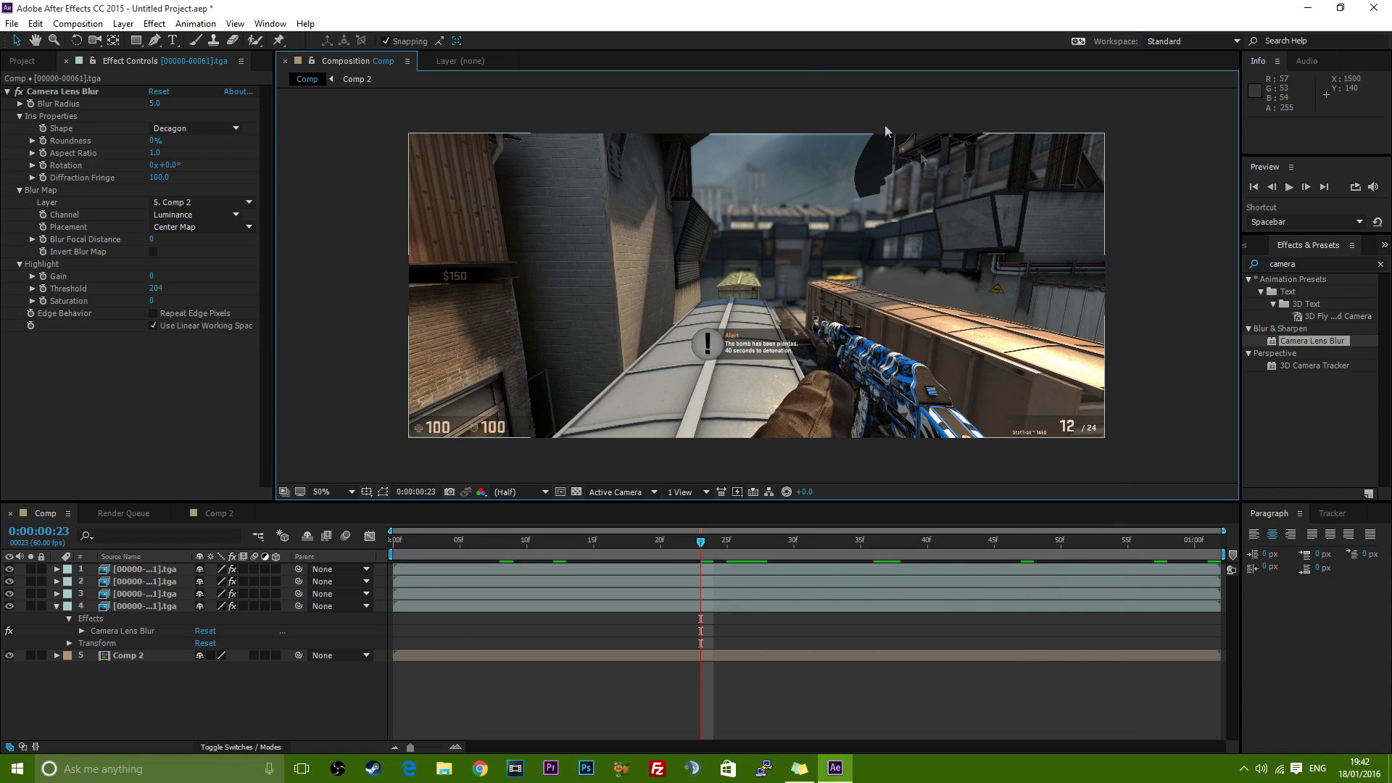
mouse_move(840, 549)
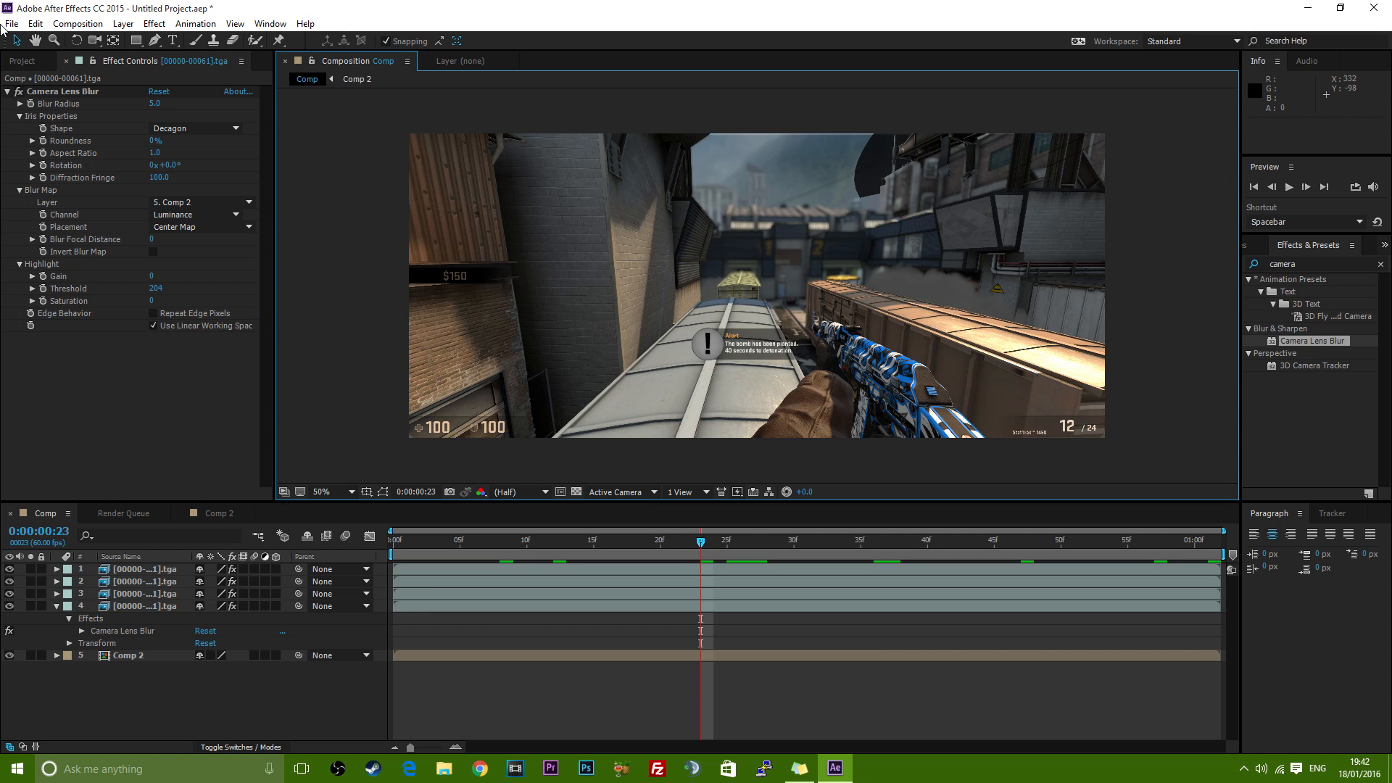
left_click(13, 27)
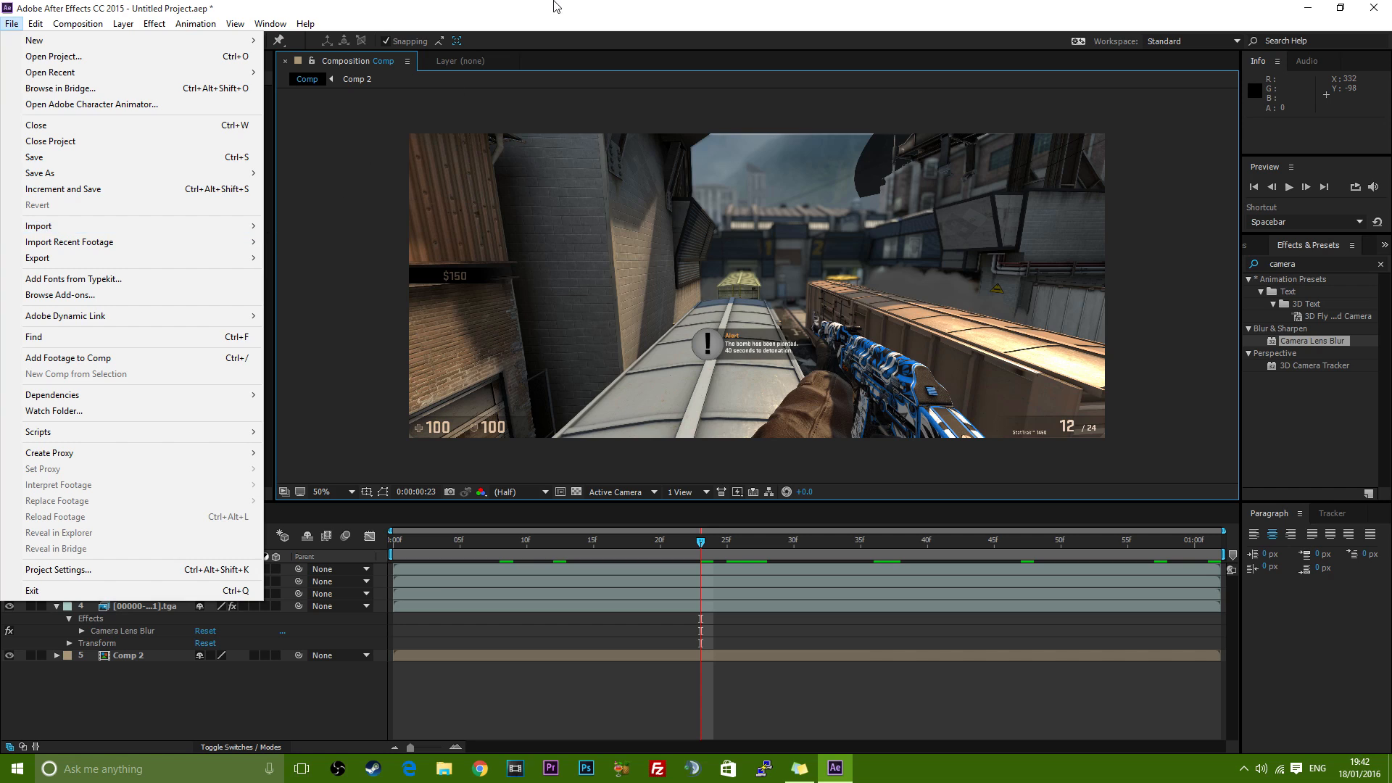
left_click(152, 24)
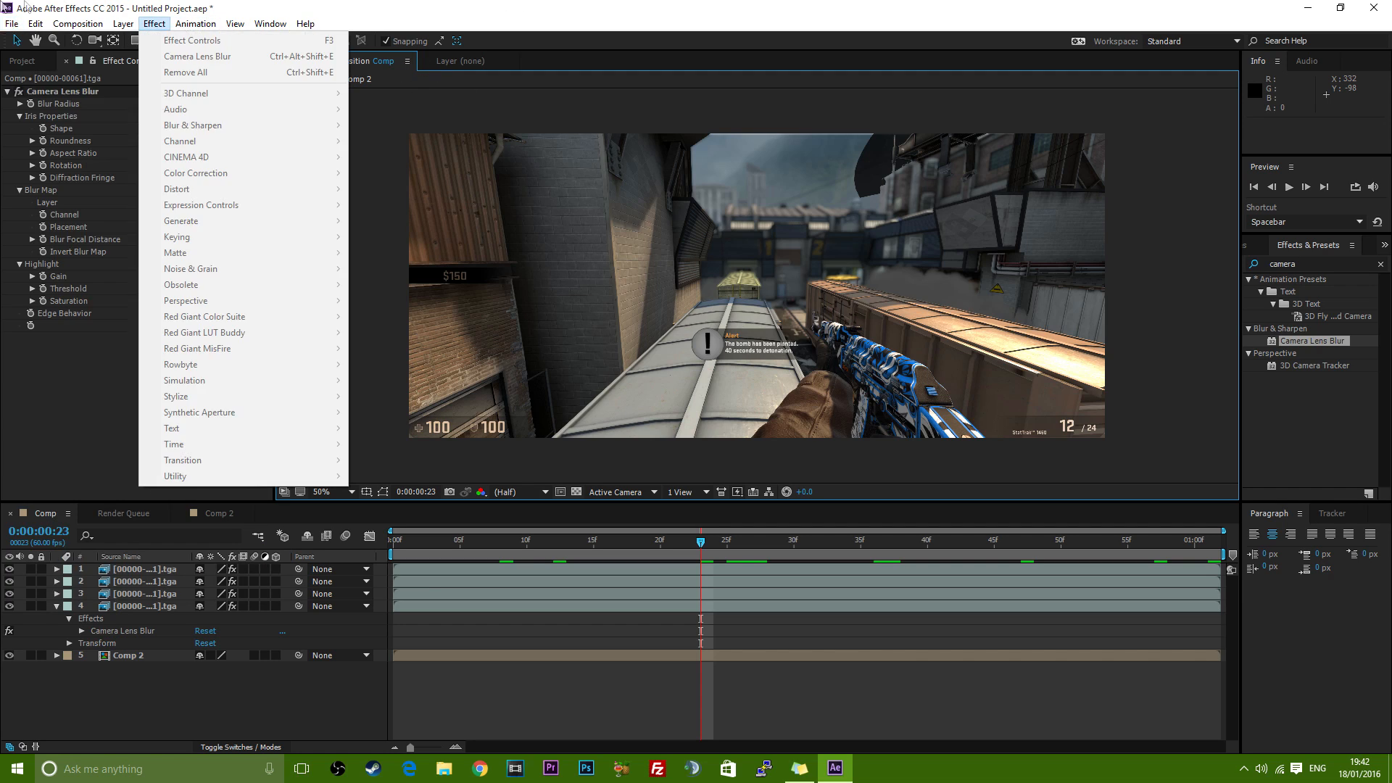